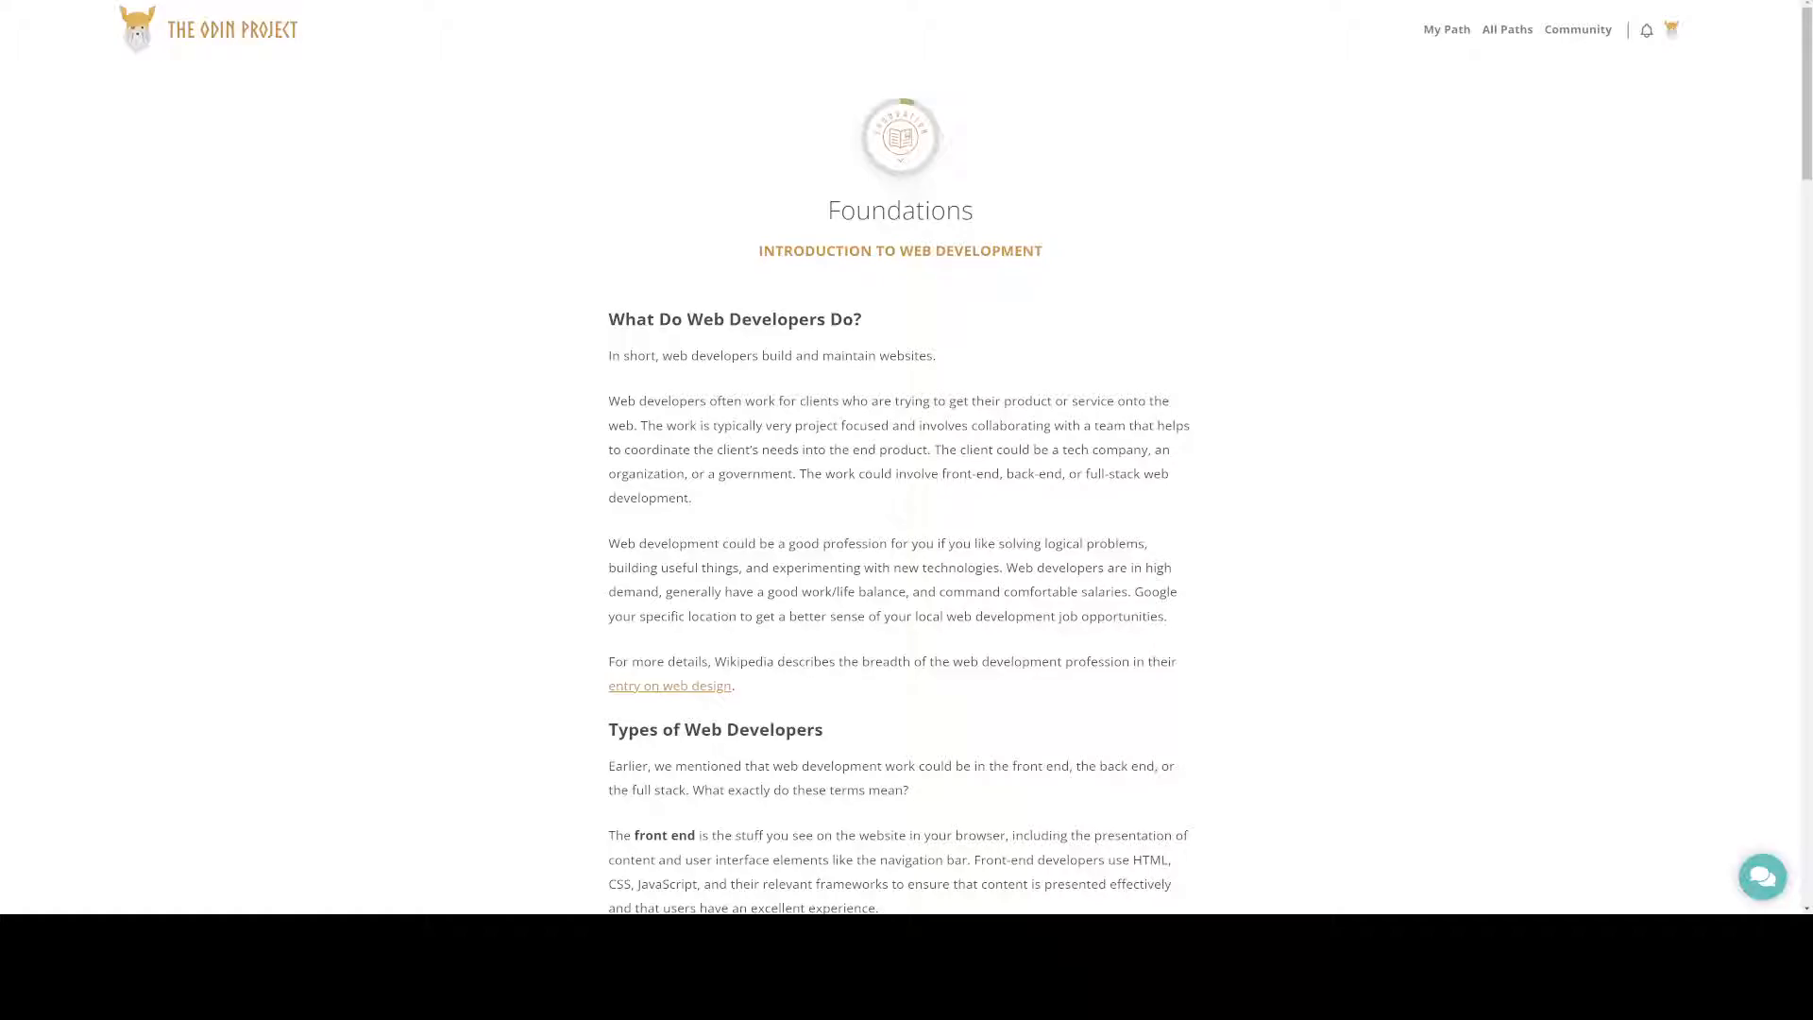
Scroll the Introduction to Web Development lesson down to its Additional Resources links and lesson buttons
{"action": "scroll", "scroll_direction": "down", "scroll_amount": 3}
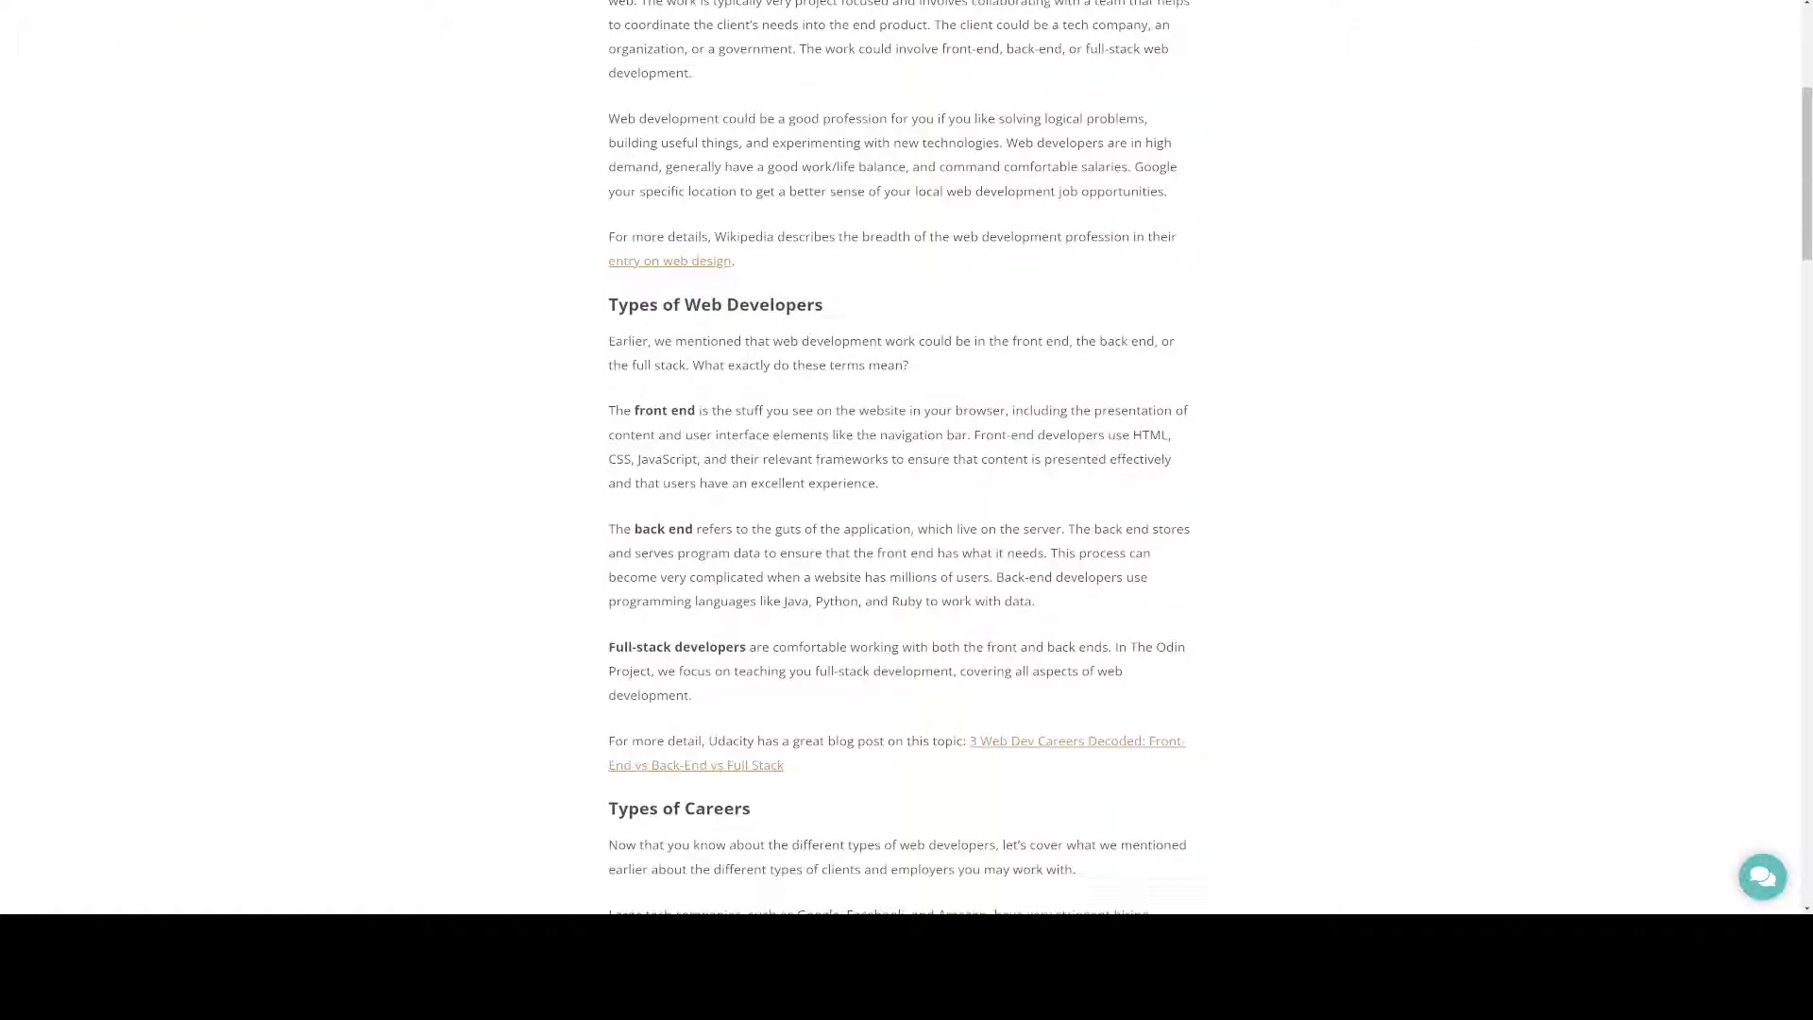
{"action": "scroll", "scroll_direction": "down", "scroll_amount": 3}
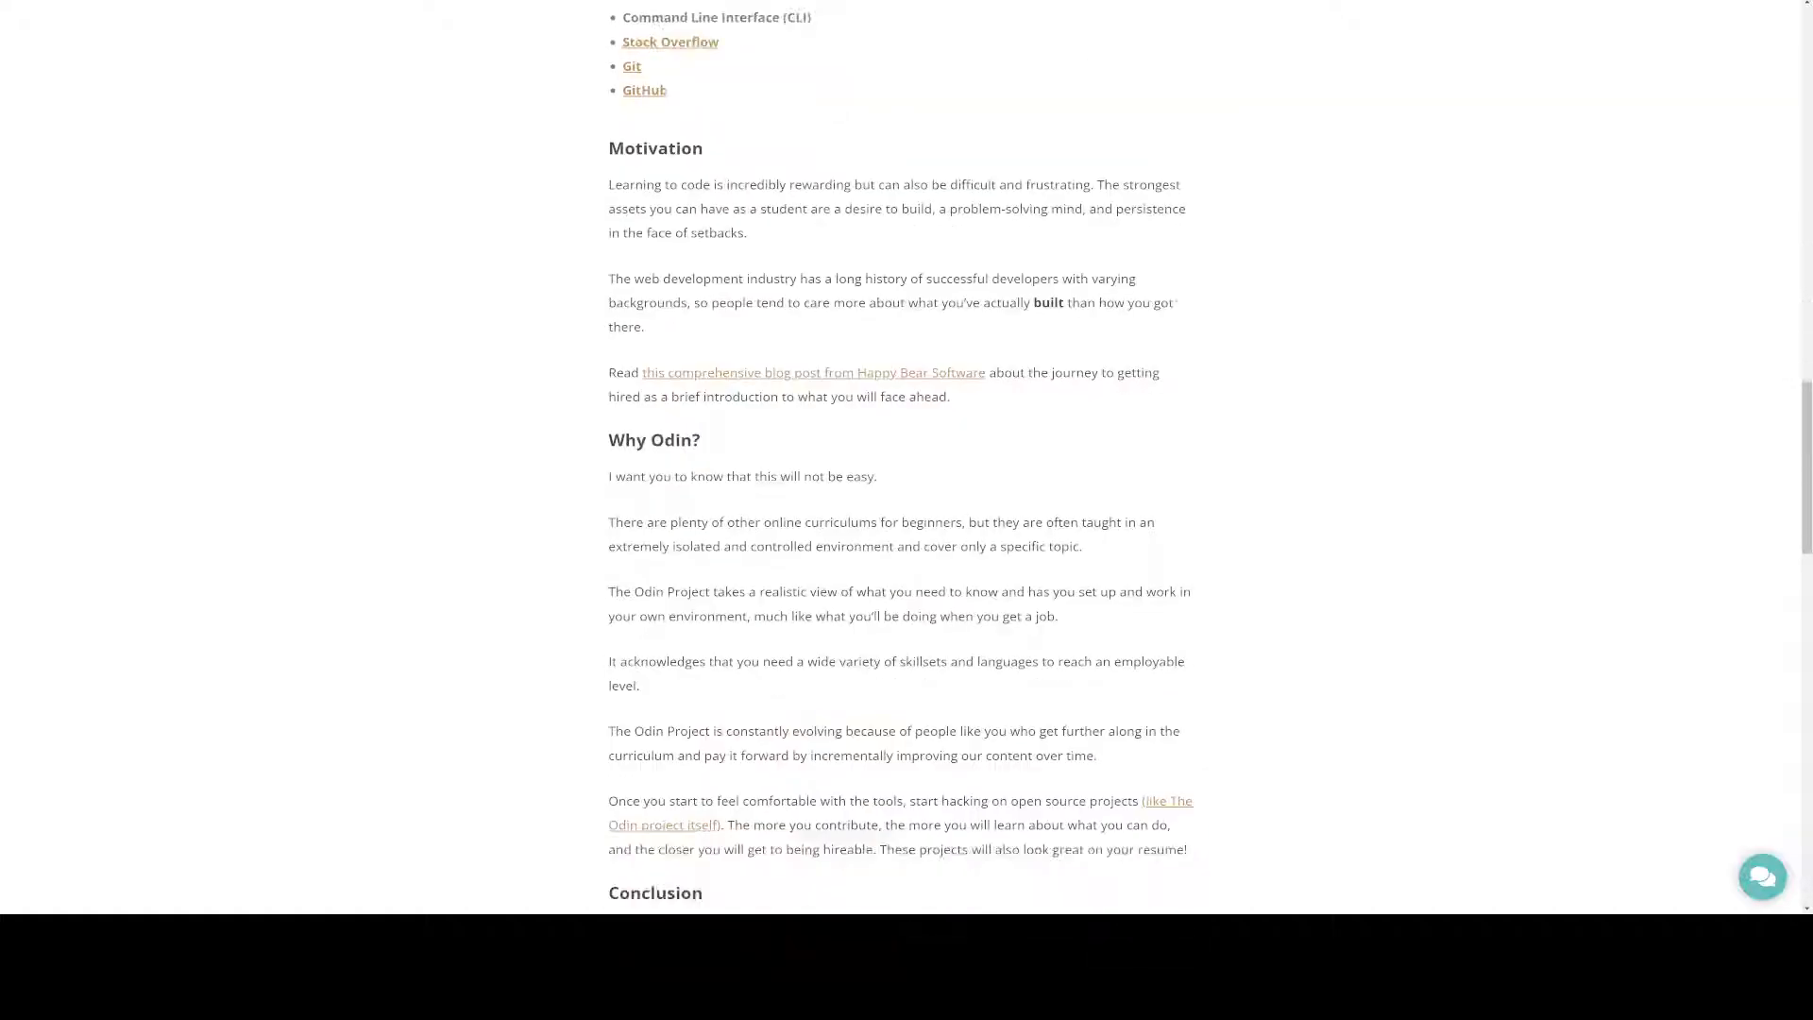
{"action": "scroll", "scroll_direction": "down", "scroll_amount": 3}
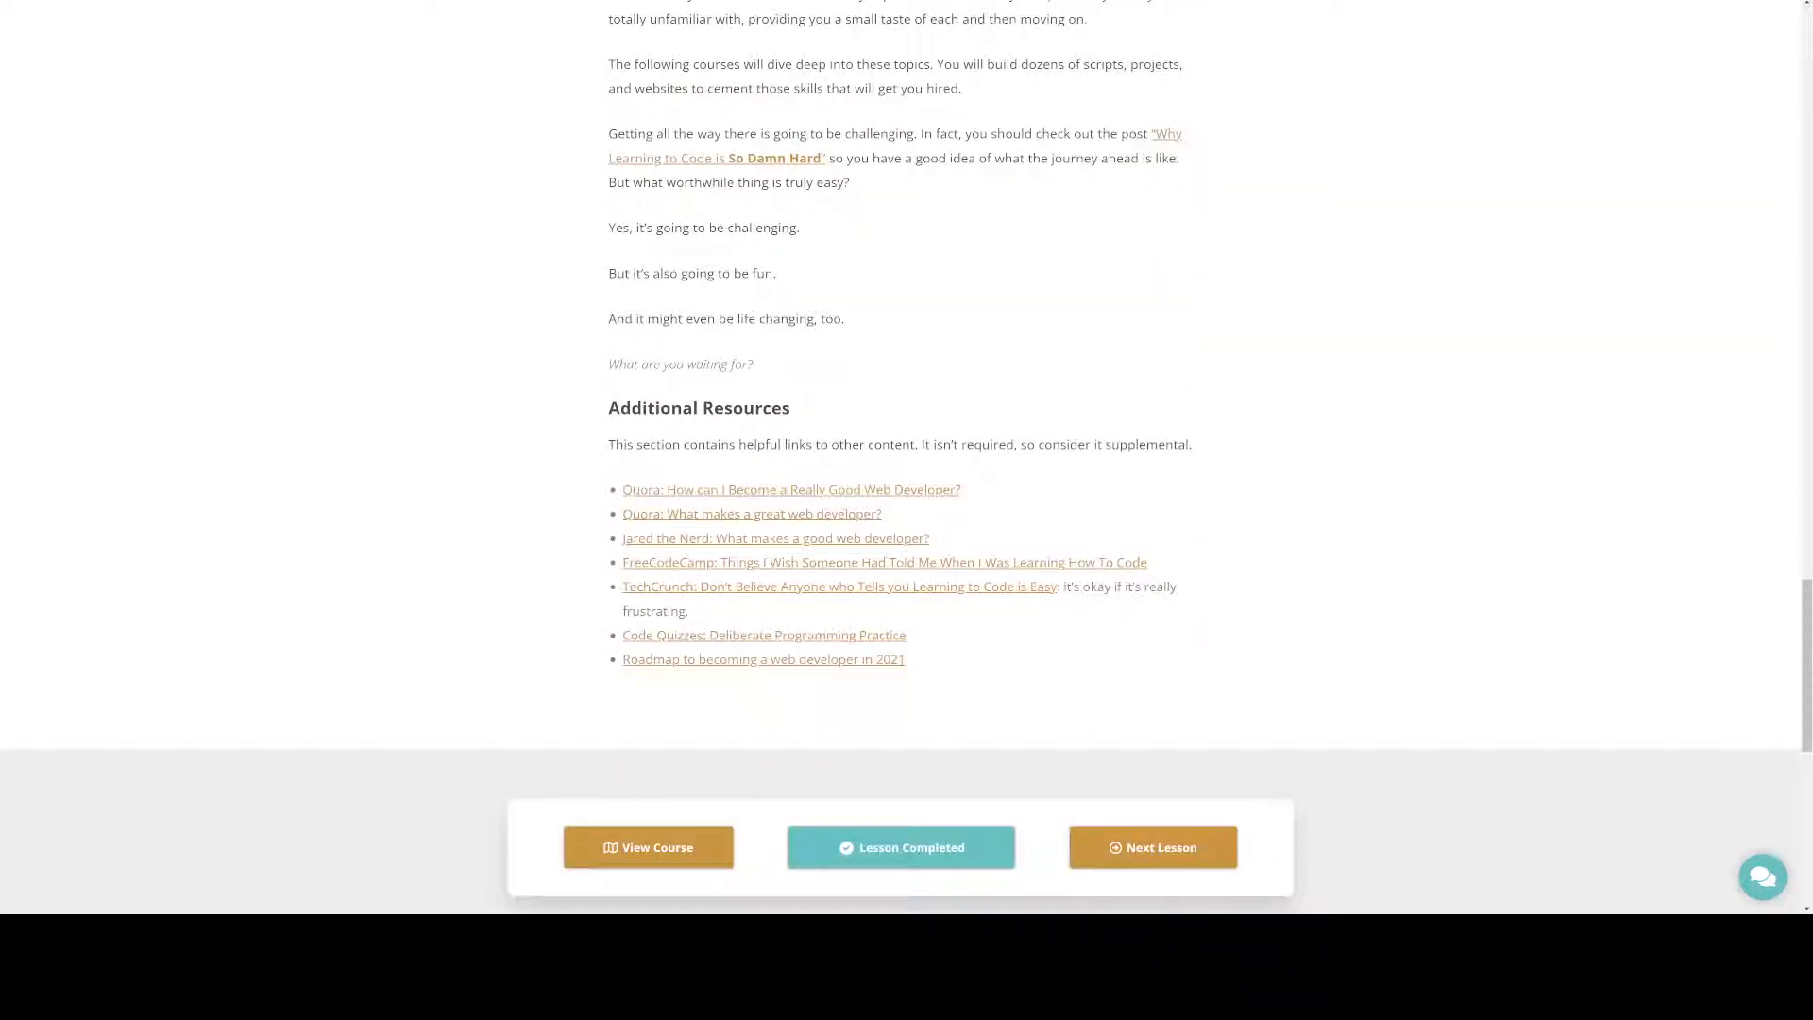
{"action": "left_click_drag", "start_coordinate": [609, 444], "coordinate": [905, 659]}
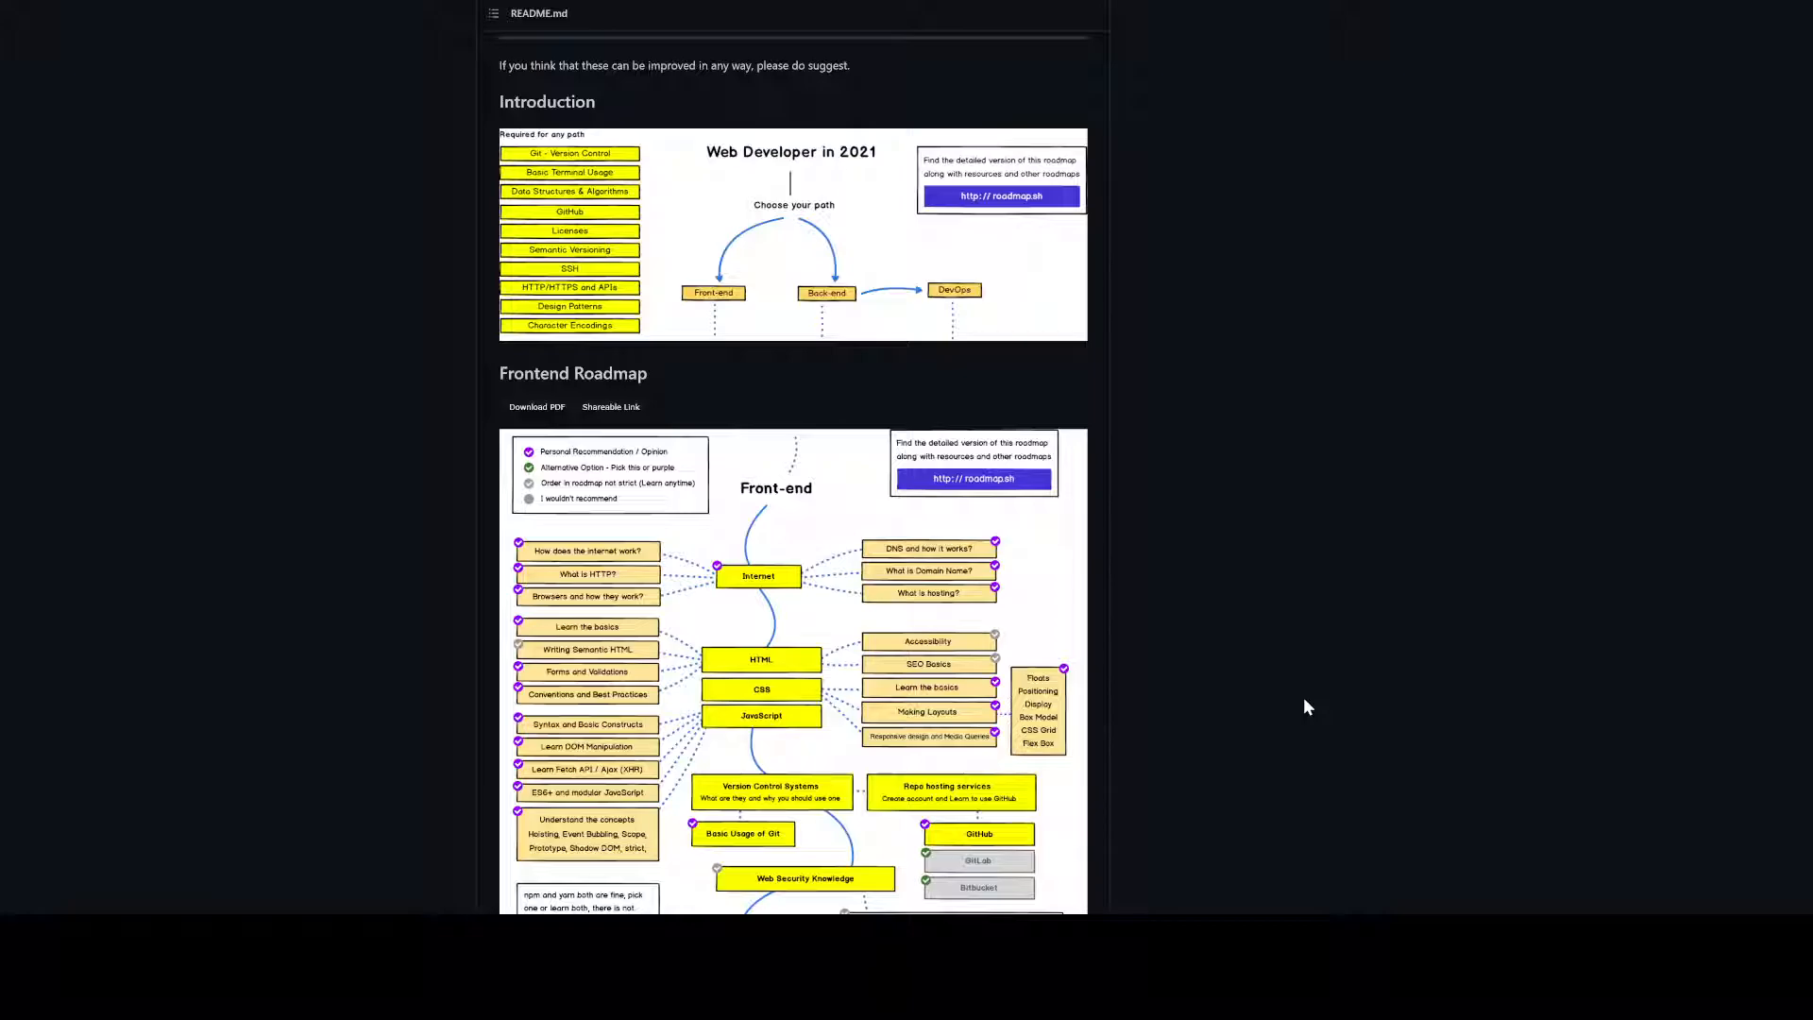
Scroll the roadmap README past the Frontend and Back-end charts to the DevOps Roadmap
{"action": "scroll", "scroll_direction": "down", "scroll_amount": 3}
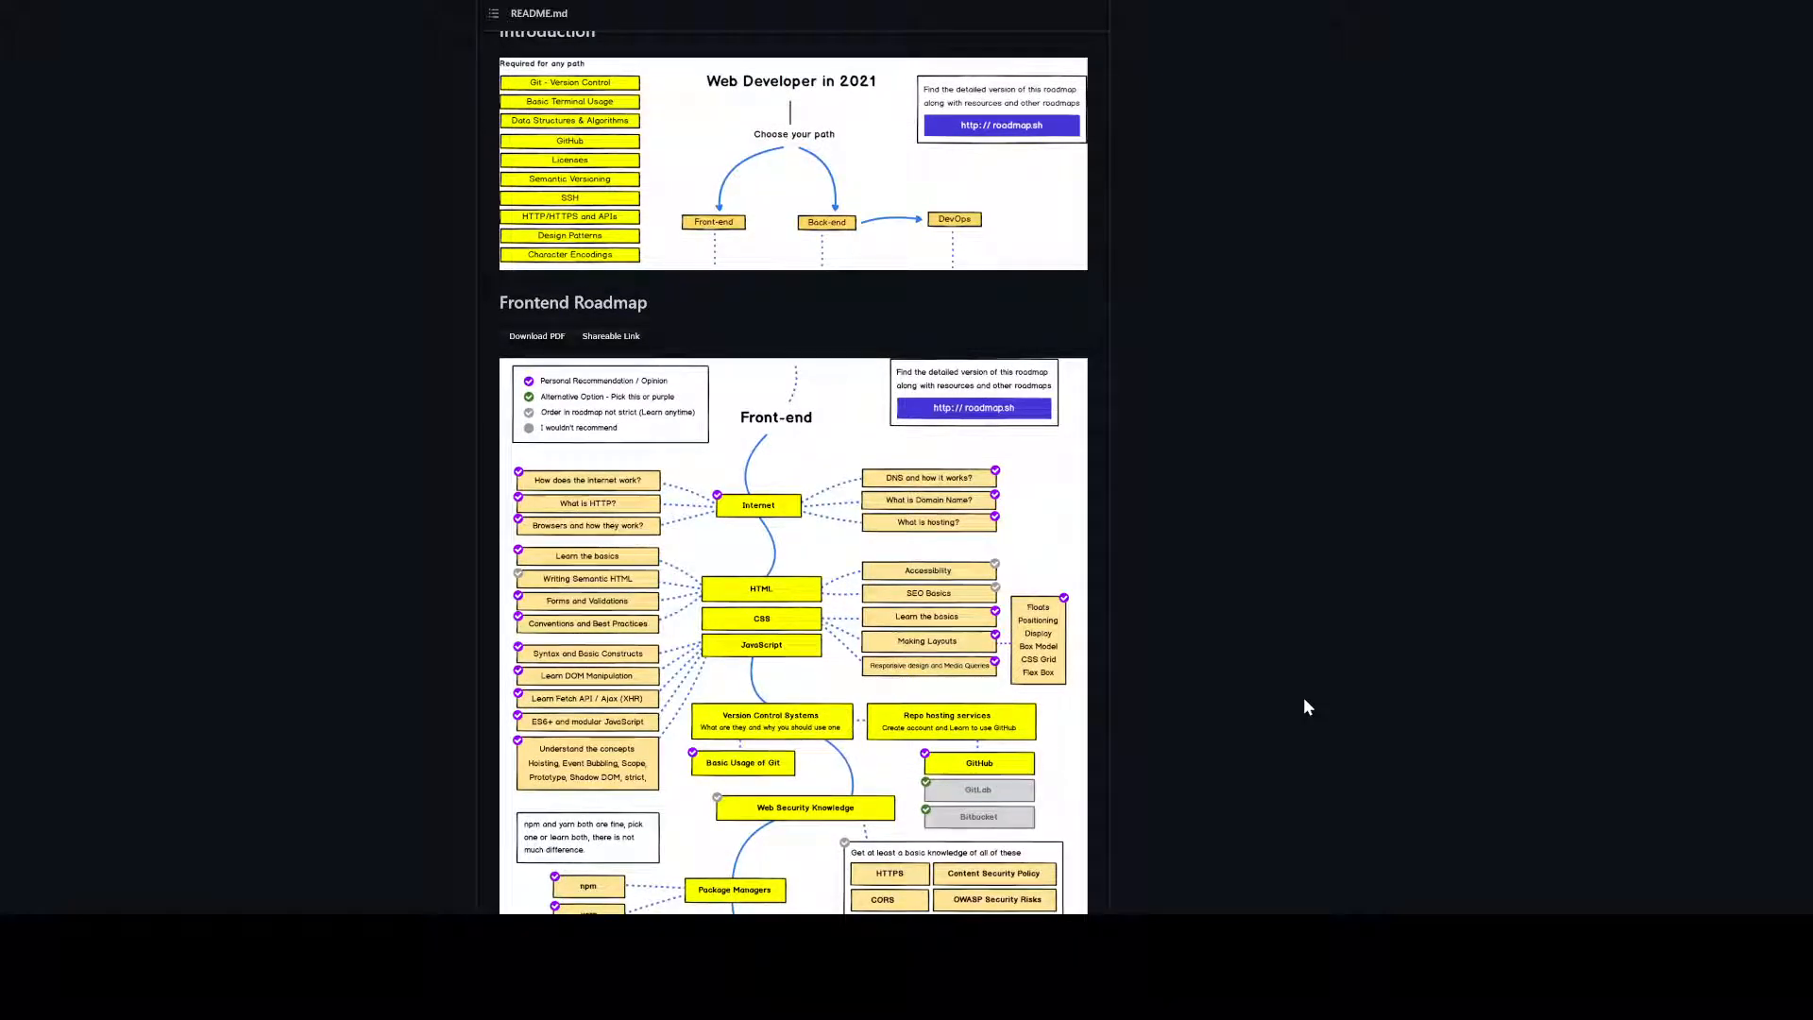
{"action": "scroll", "scroll_direction": "down", "scroll_amount": 3}
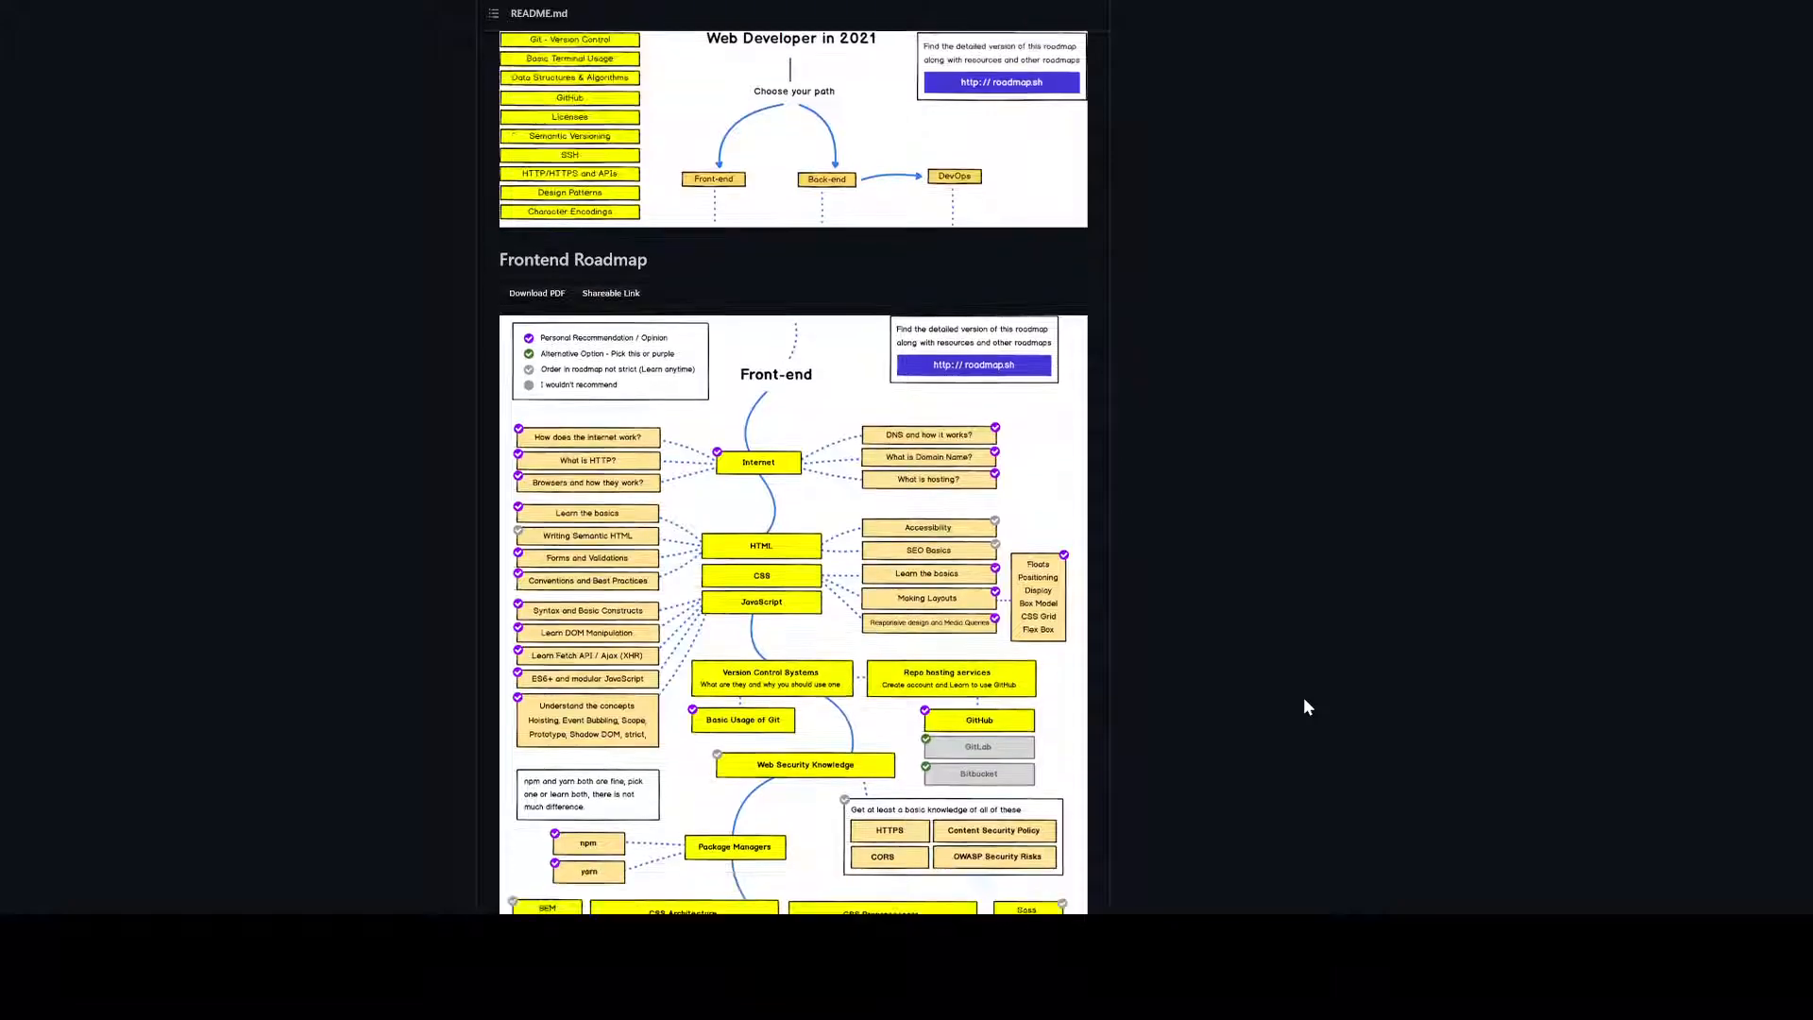
{"action": "scroll", "scroll_direction": "down", "scroll_amount": 3}
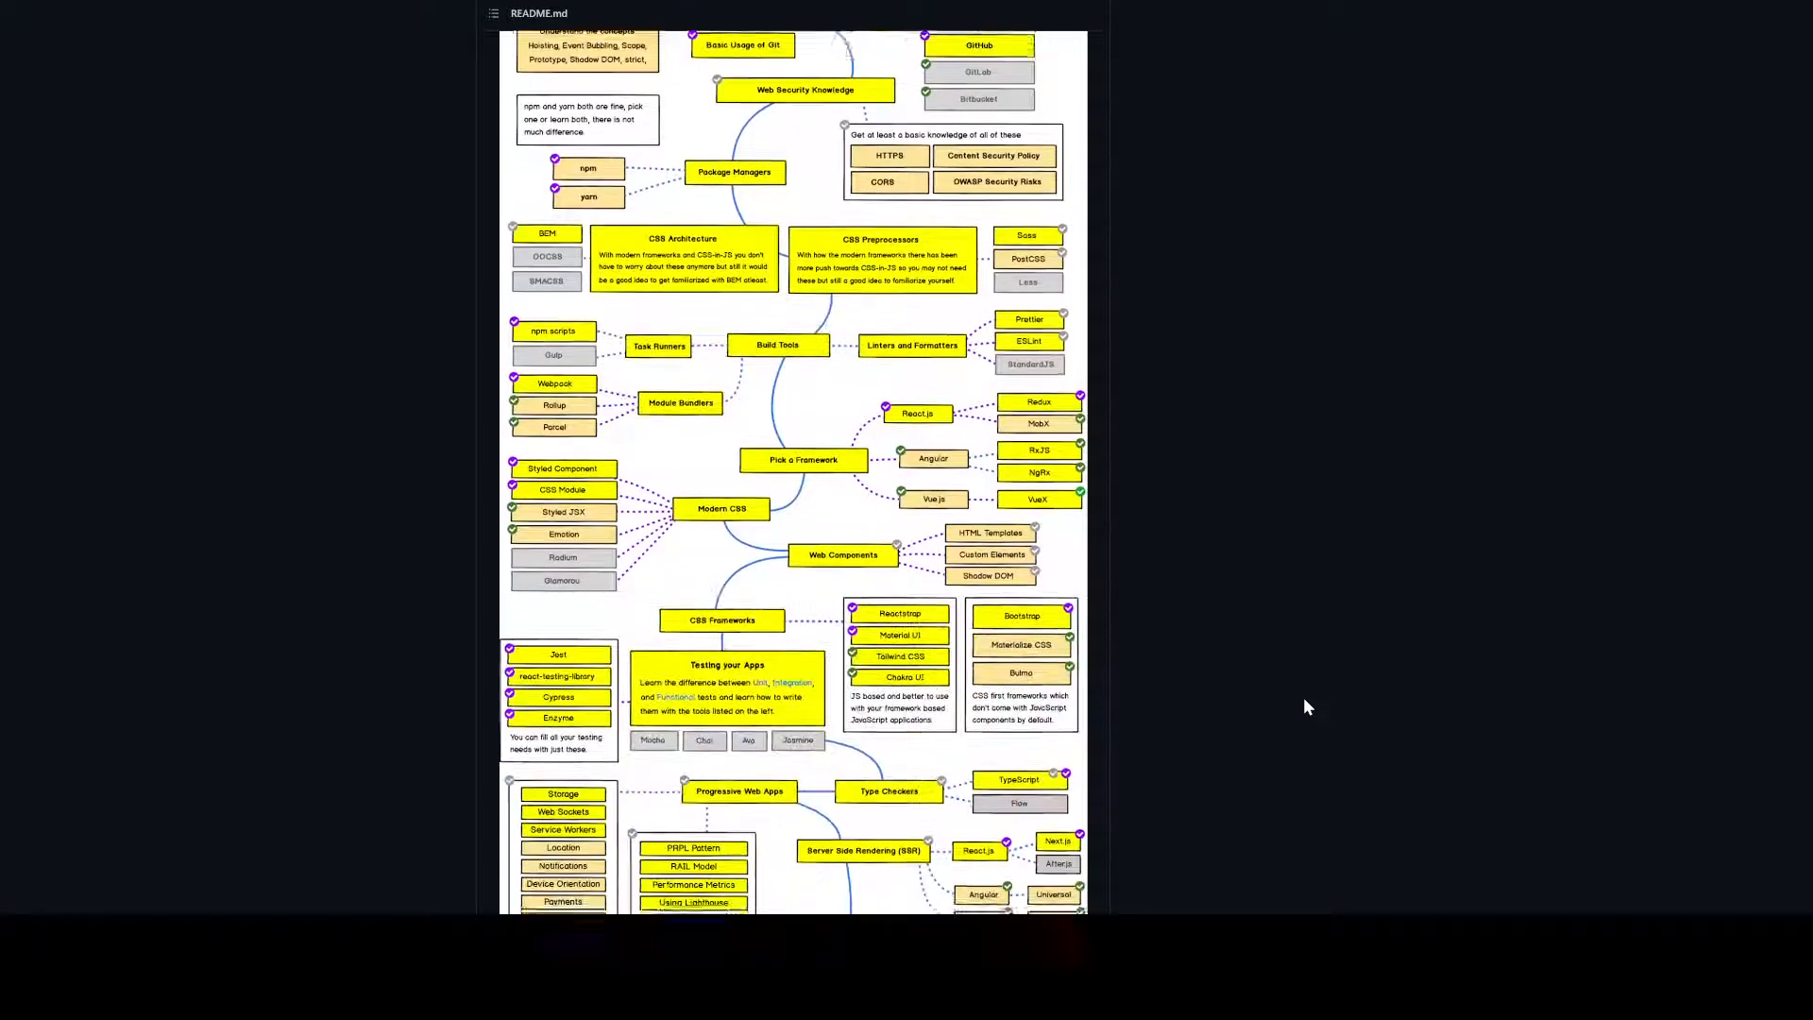
{"action": "scroll", "scroll_direction": "down", "scroll_amount": 3}
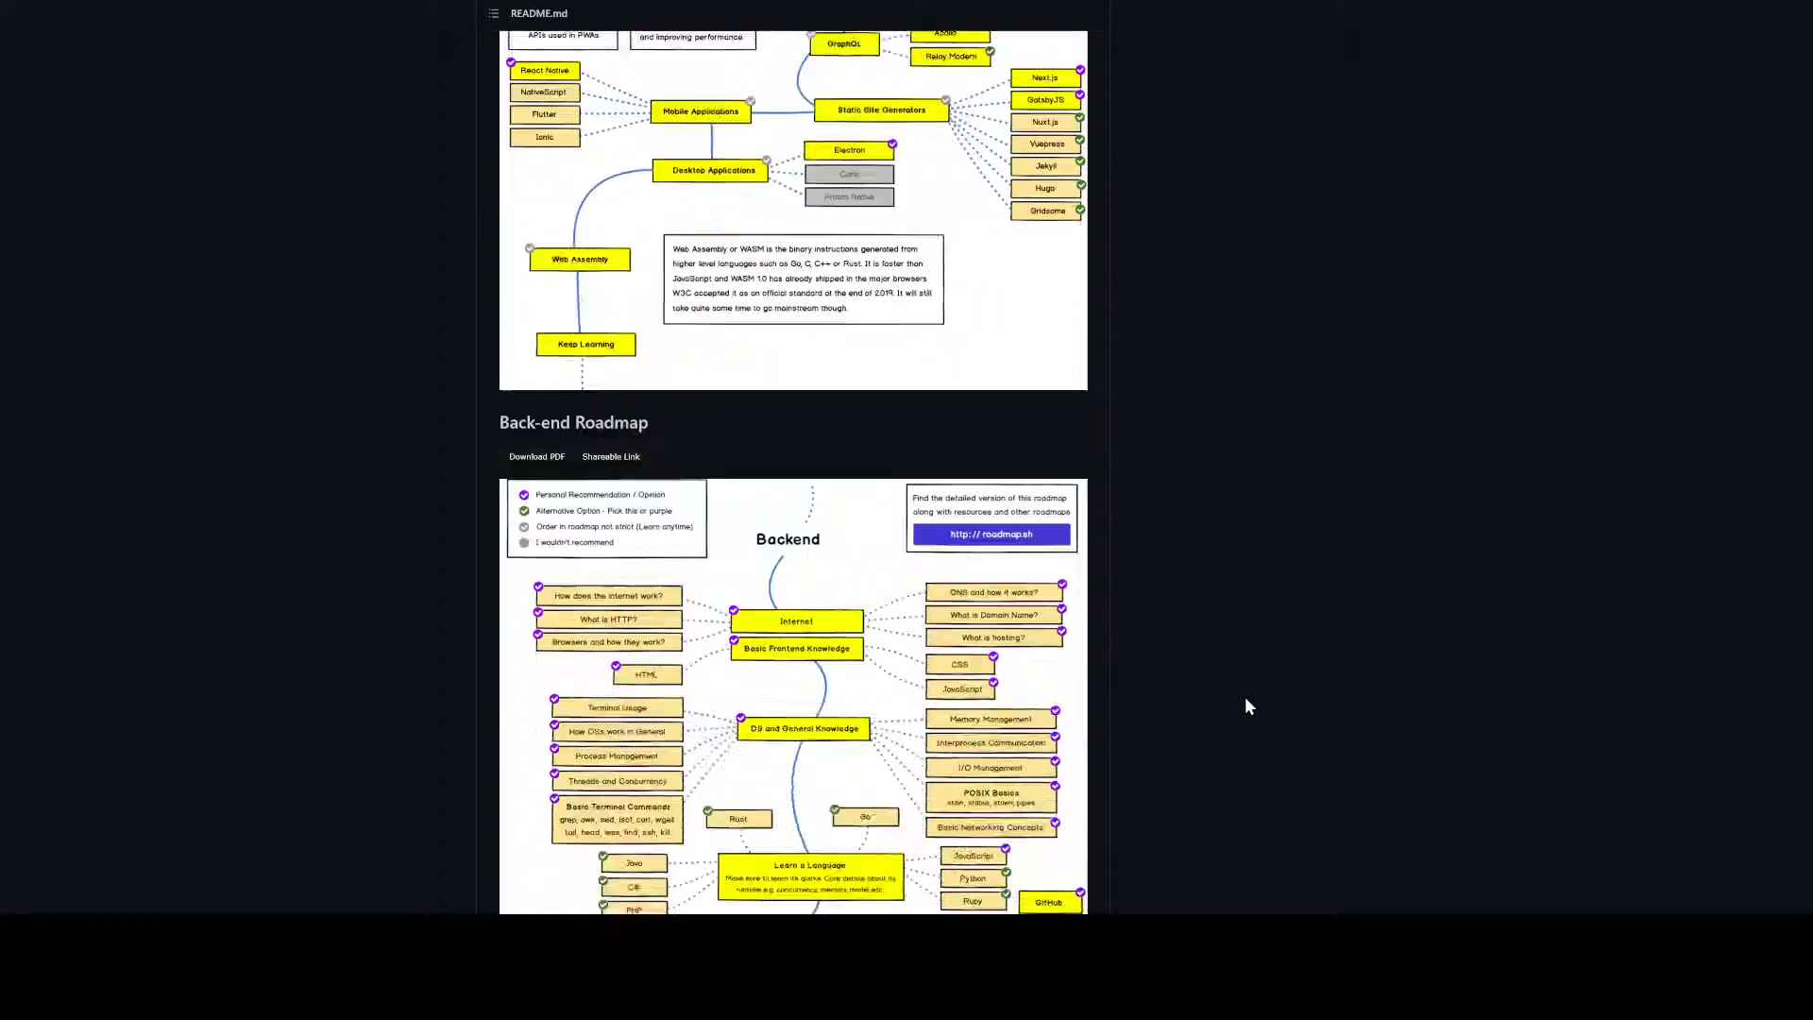
{"action": "scroll", "scroll_direction": "down", "scroll_amount": 3}
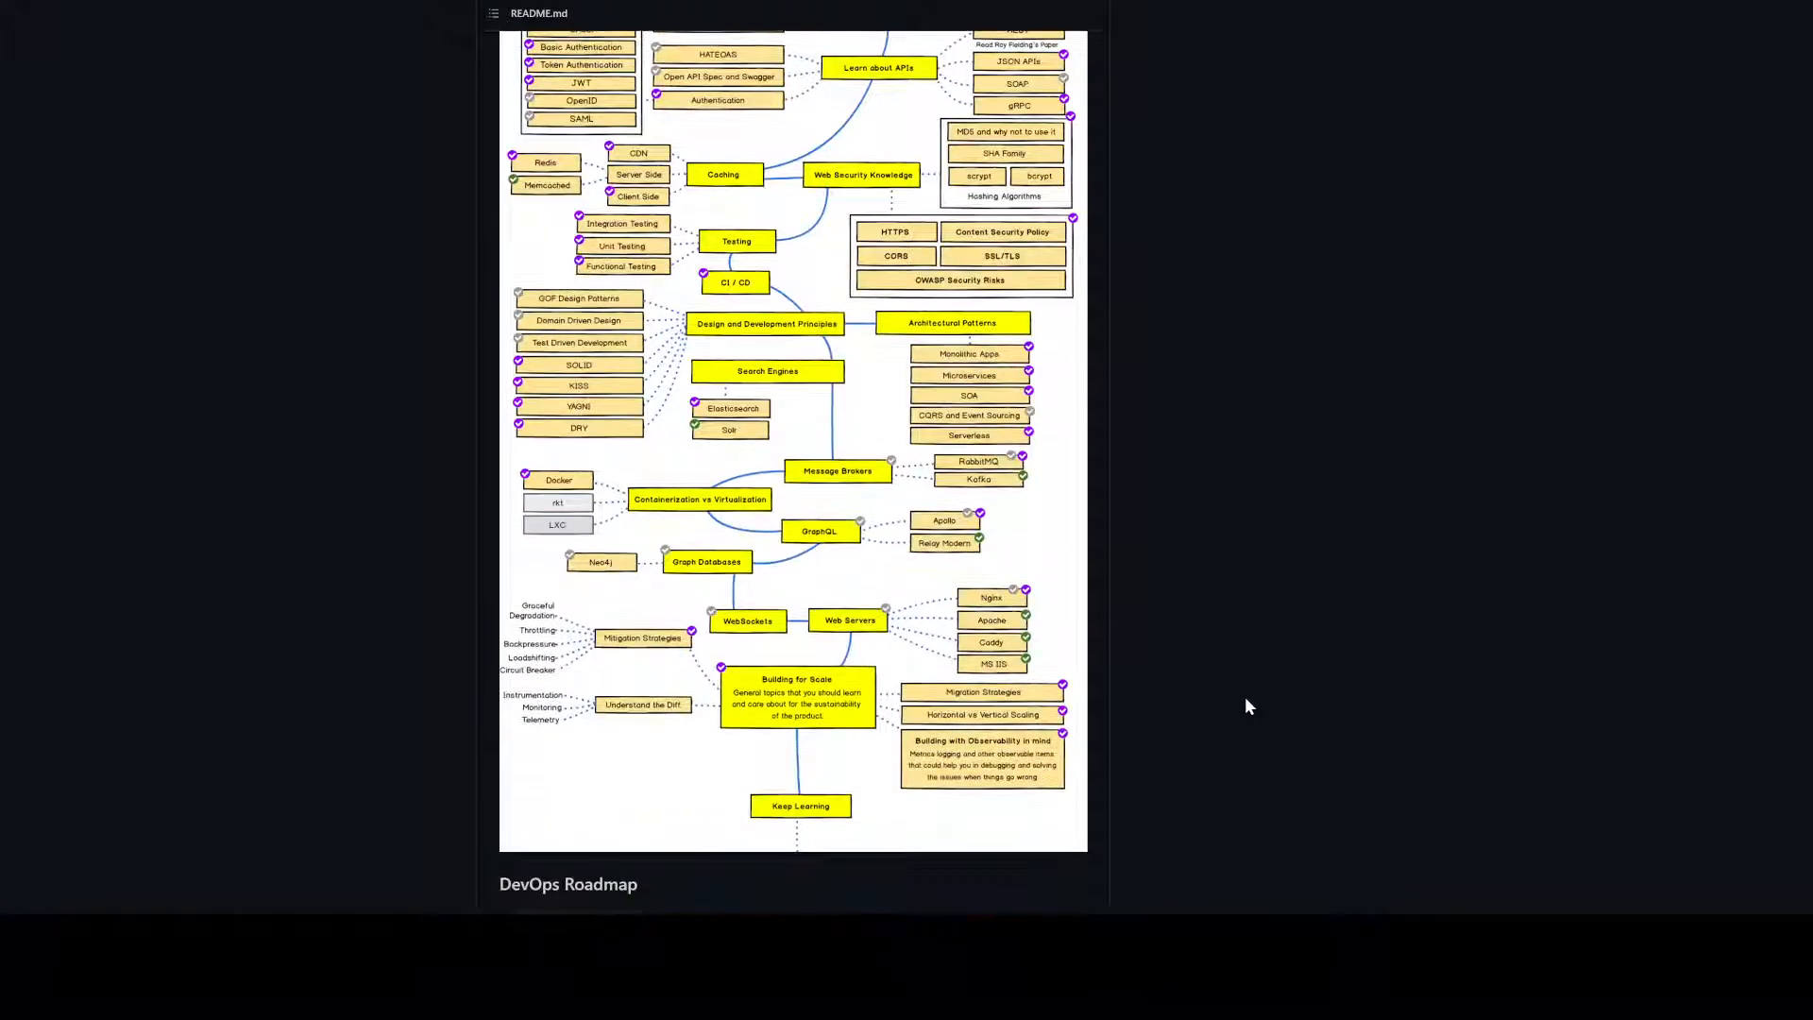
{"action": "scroll", "scroll_direction": "down", "scroll_amount": 3}
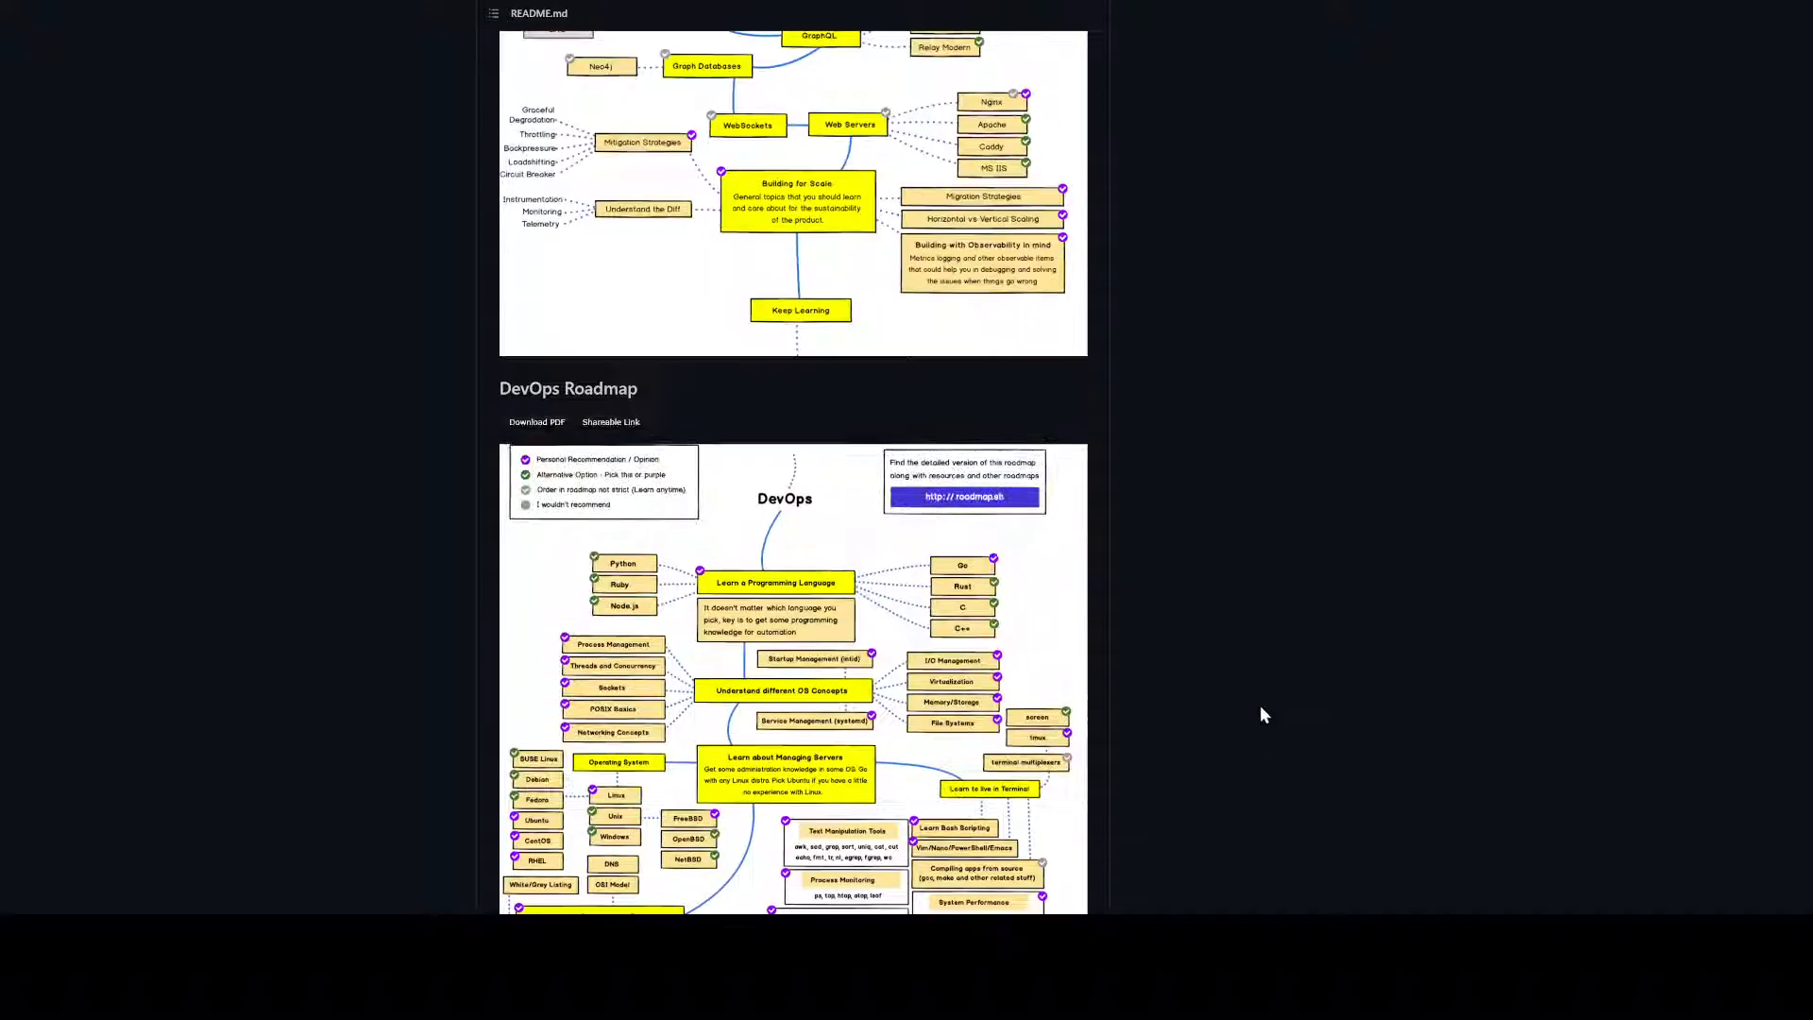
{"action": "scroll", "scroll_direction": "up", "scroll_amount": 3}
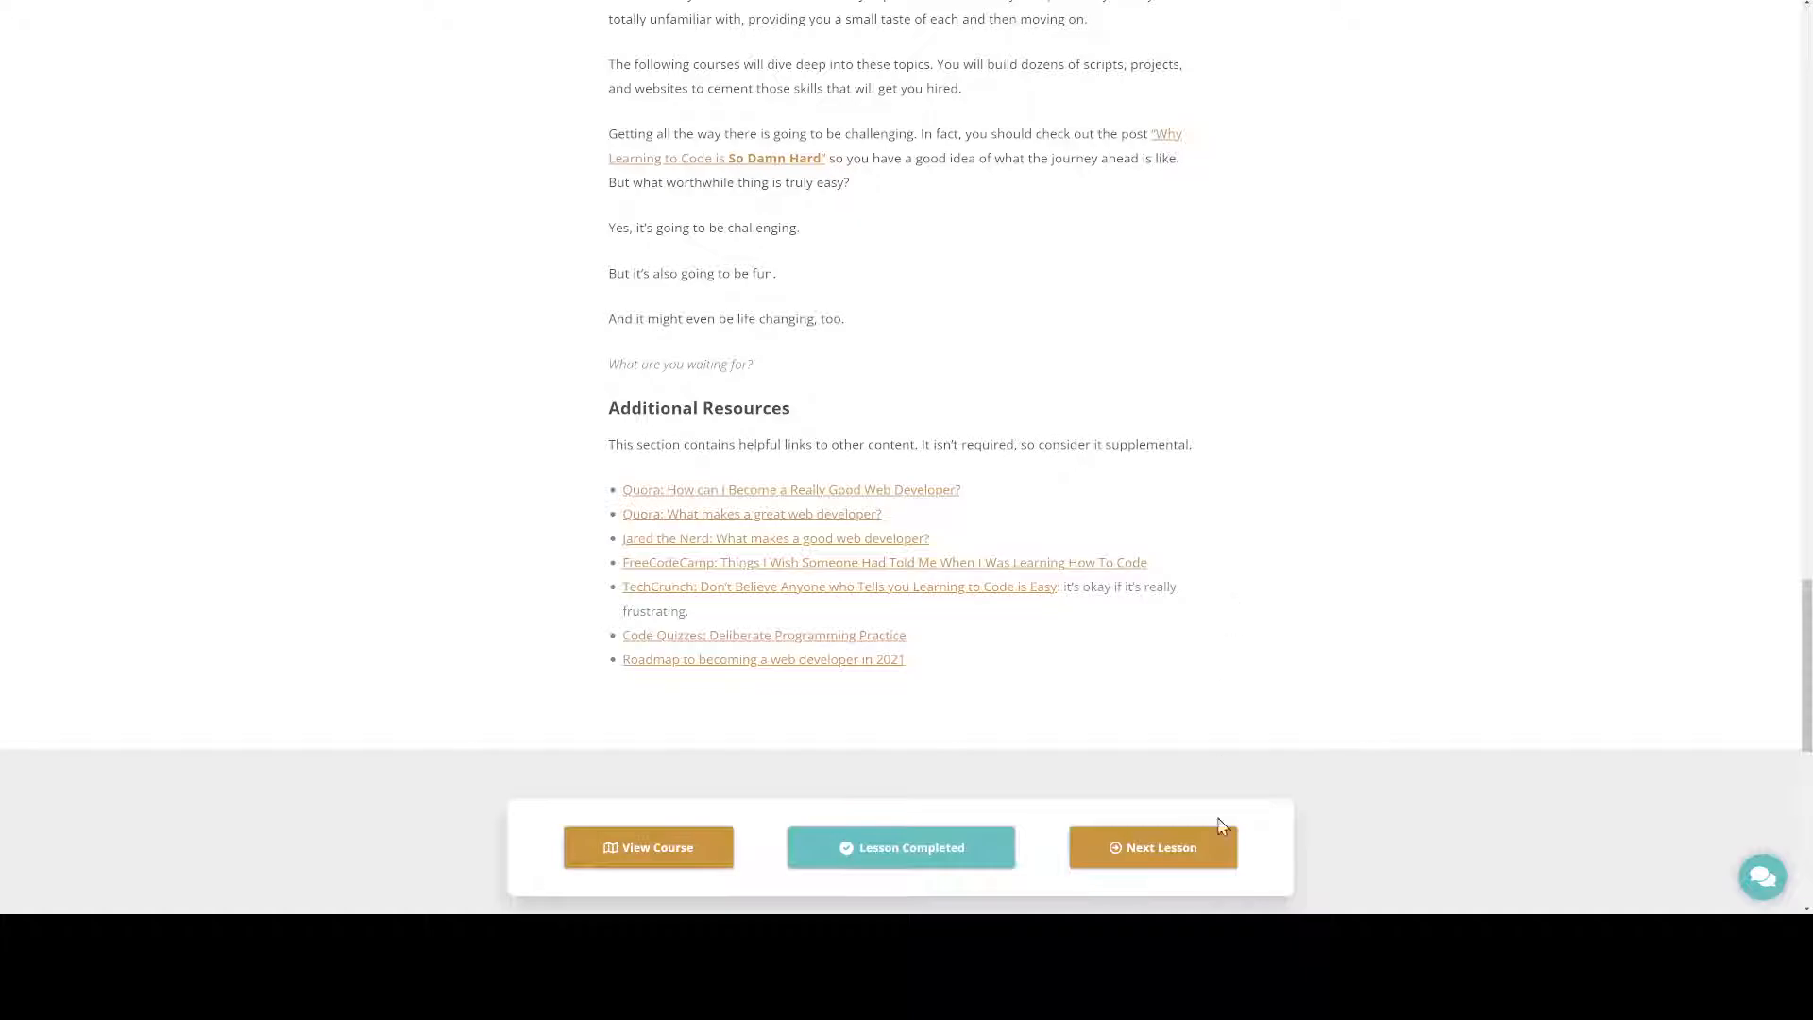
{"action": "mouse_move", "coordinate": [1267, 894]}
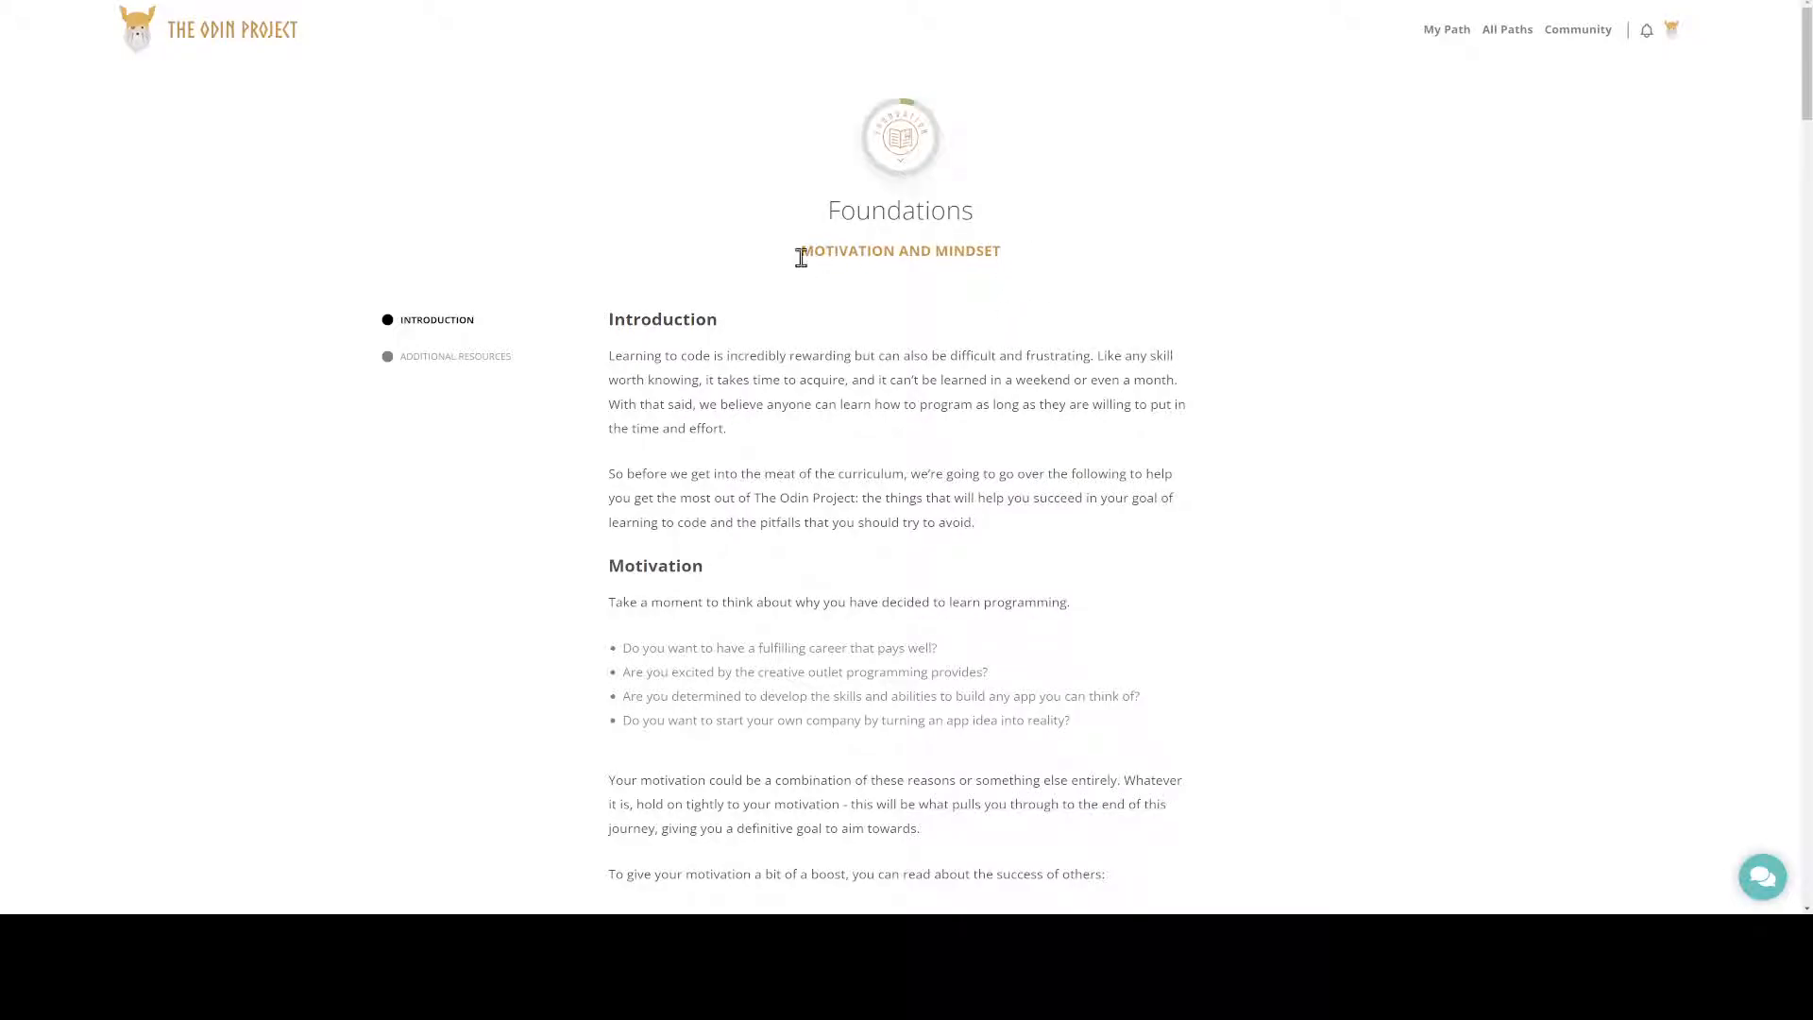
Scroll the Motivation and Mindset lesson down to its Conclusion and Additional Resources
{"action": "scroll", "scroll_direction": "down", "scroll_amount": 3}
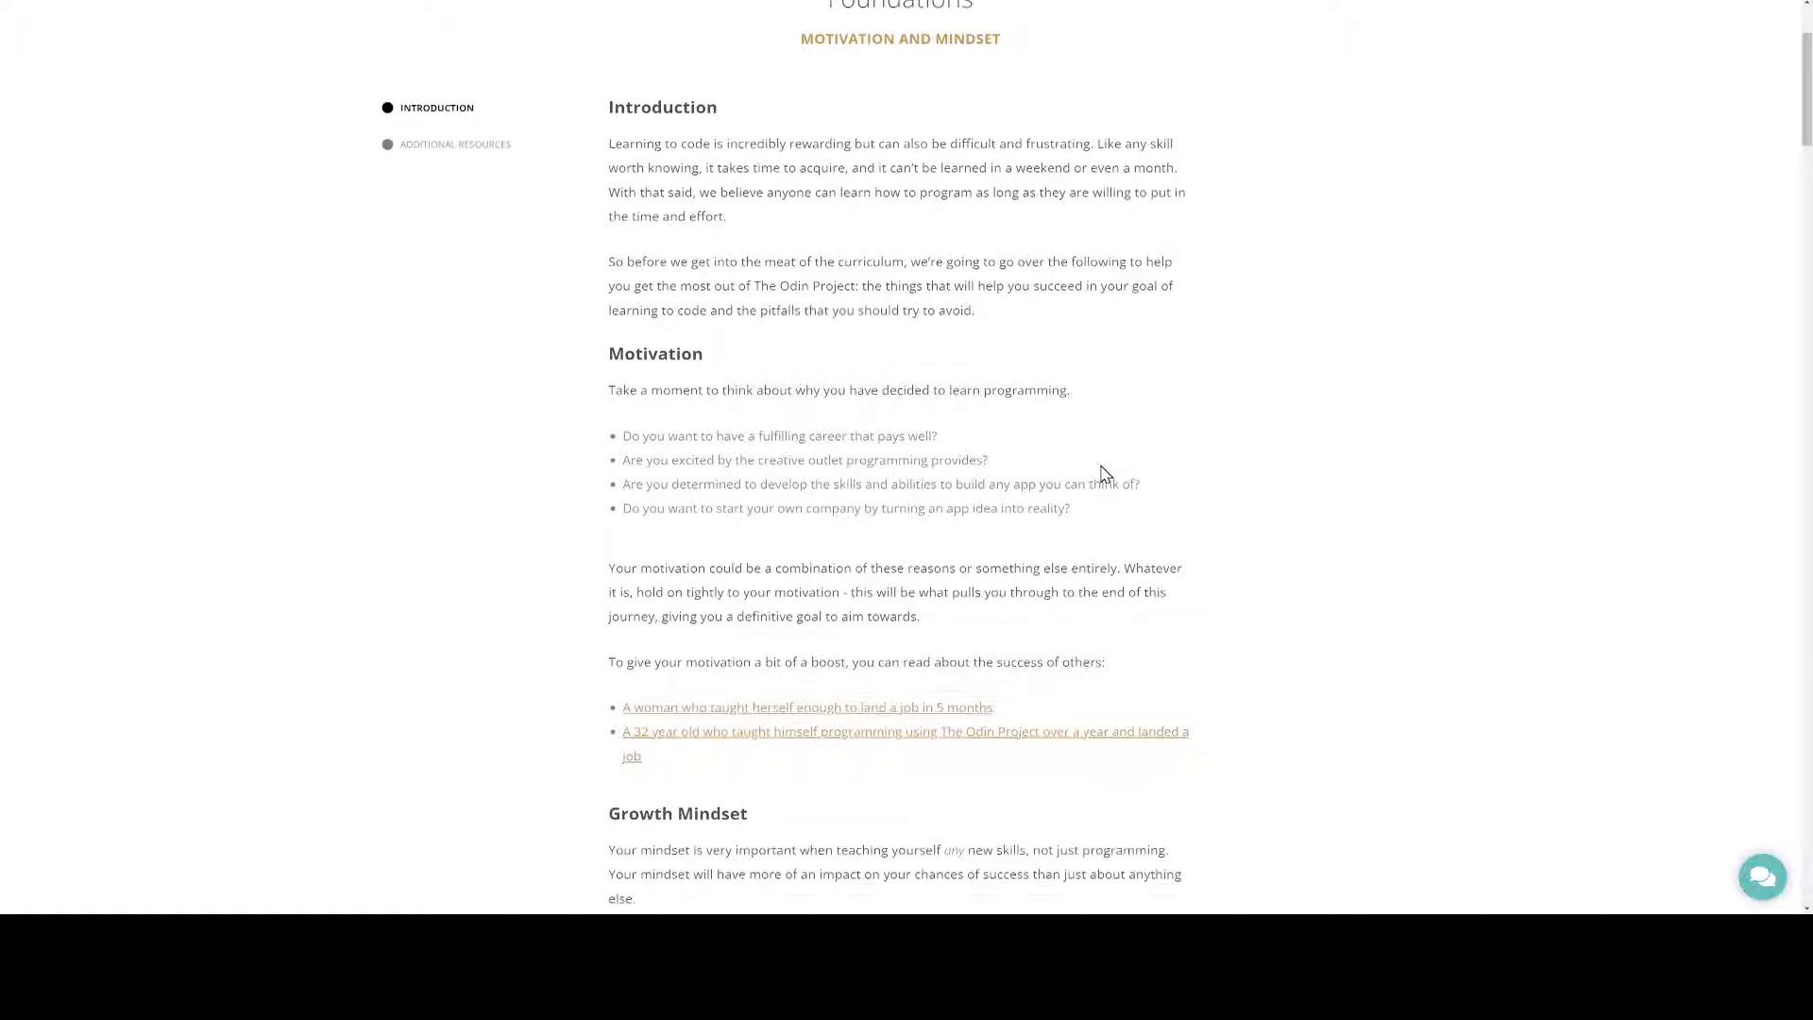
{"action": "scroll", "scroll_direction": "down", "scroll_amount": 3}
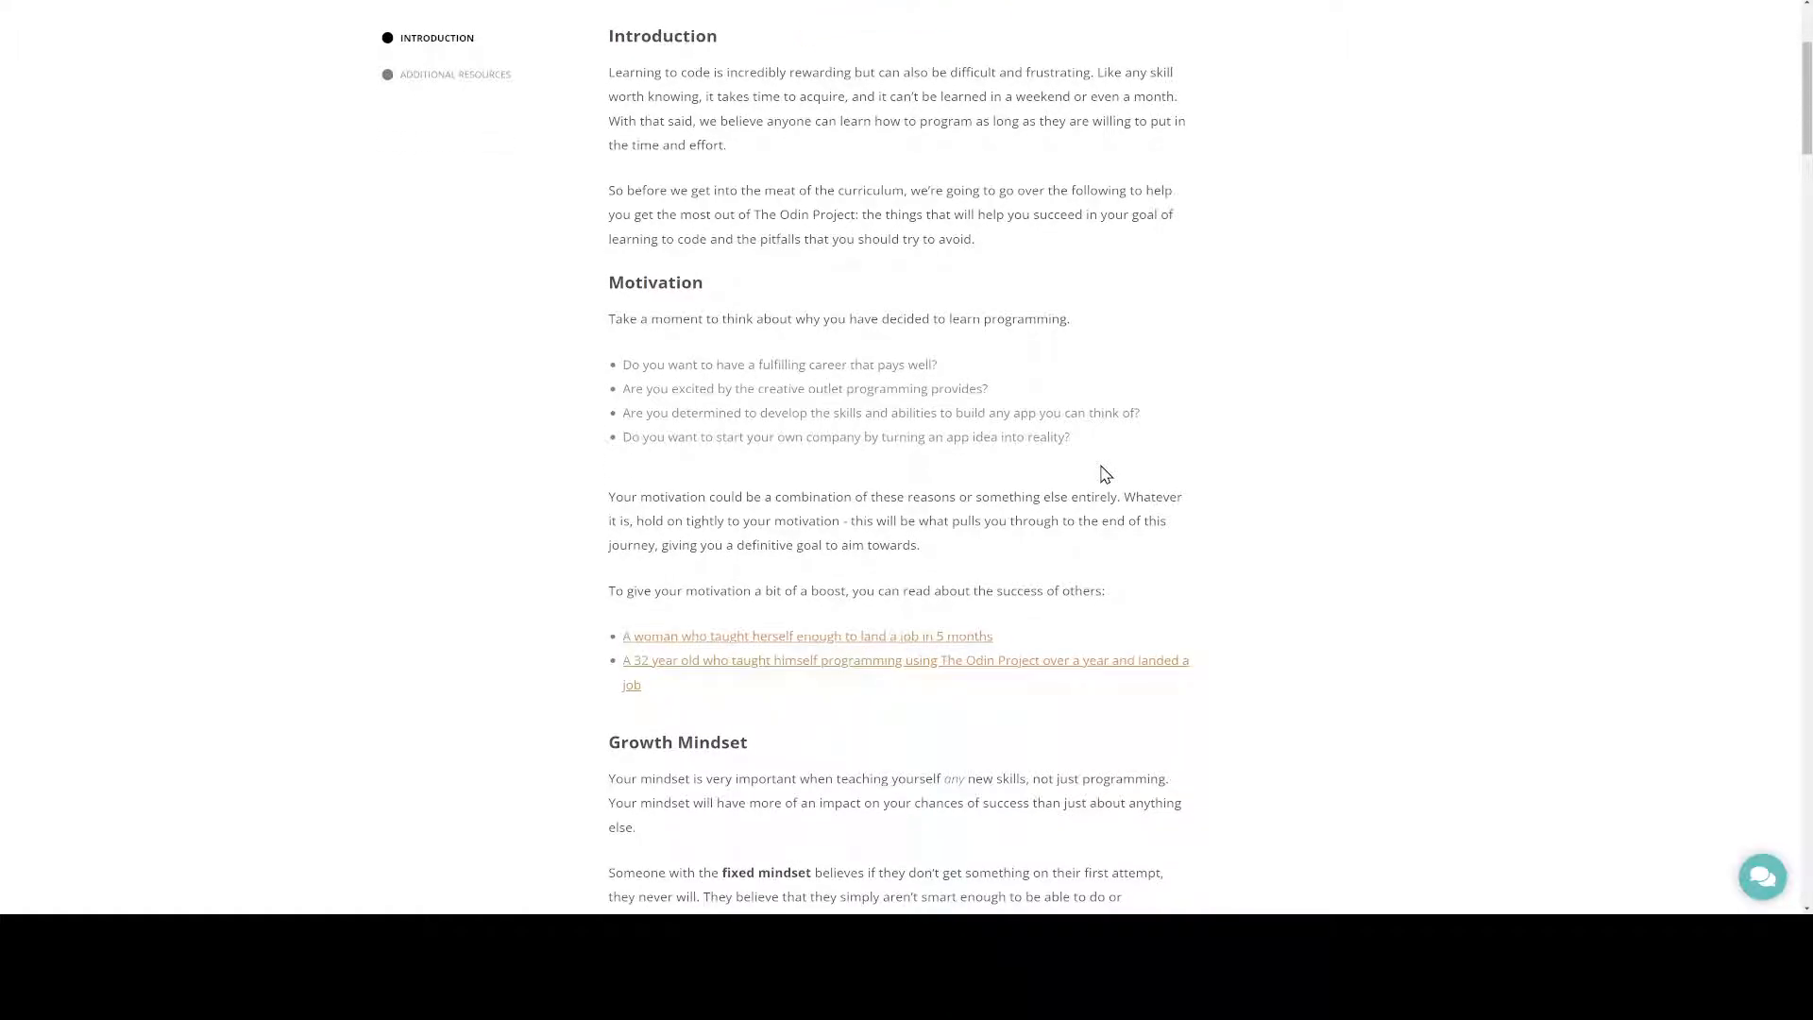
{"action": "scroll", "scroll_direction": "down", "scroll_amount": 3}
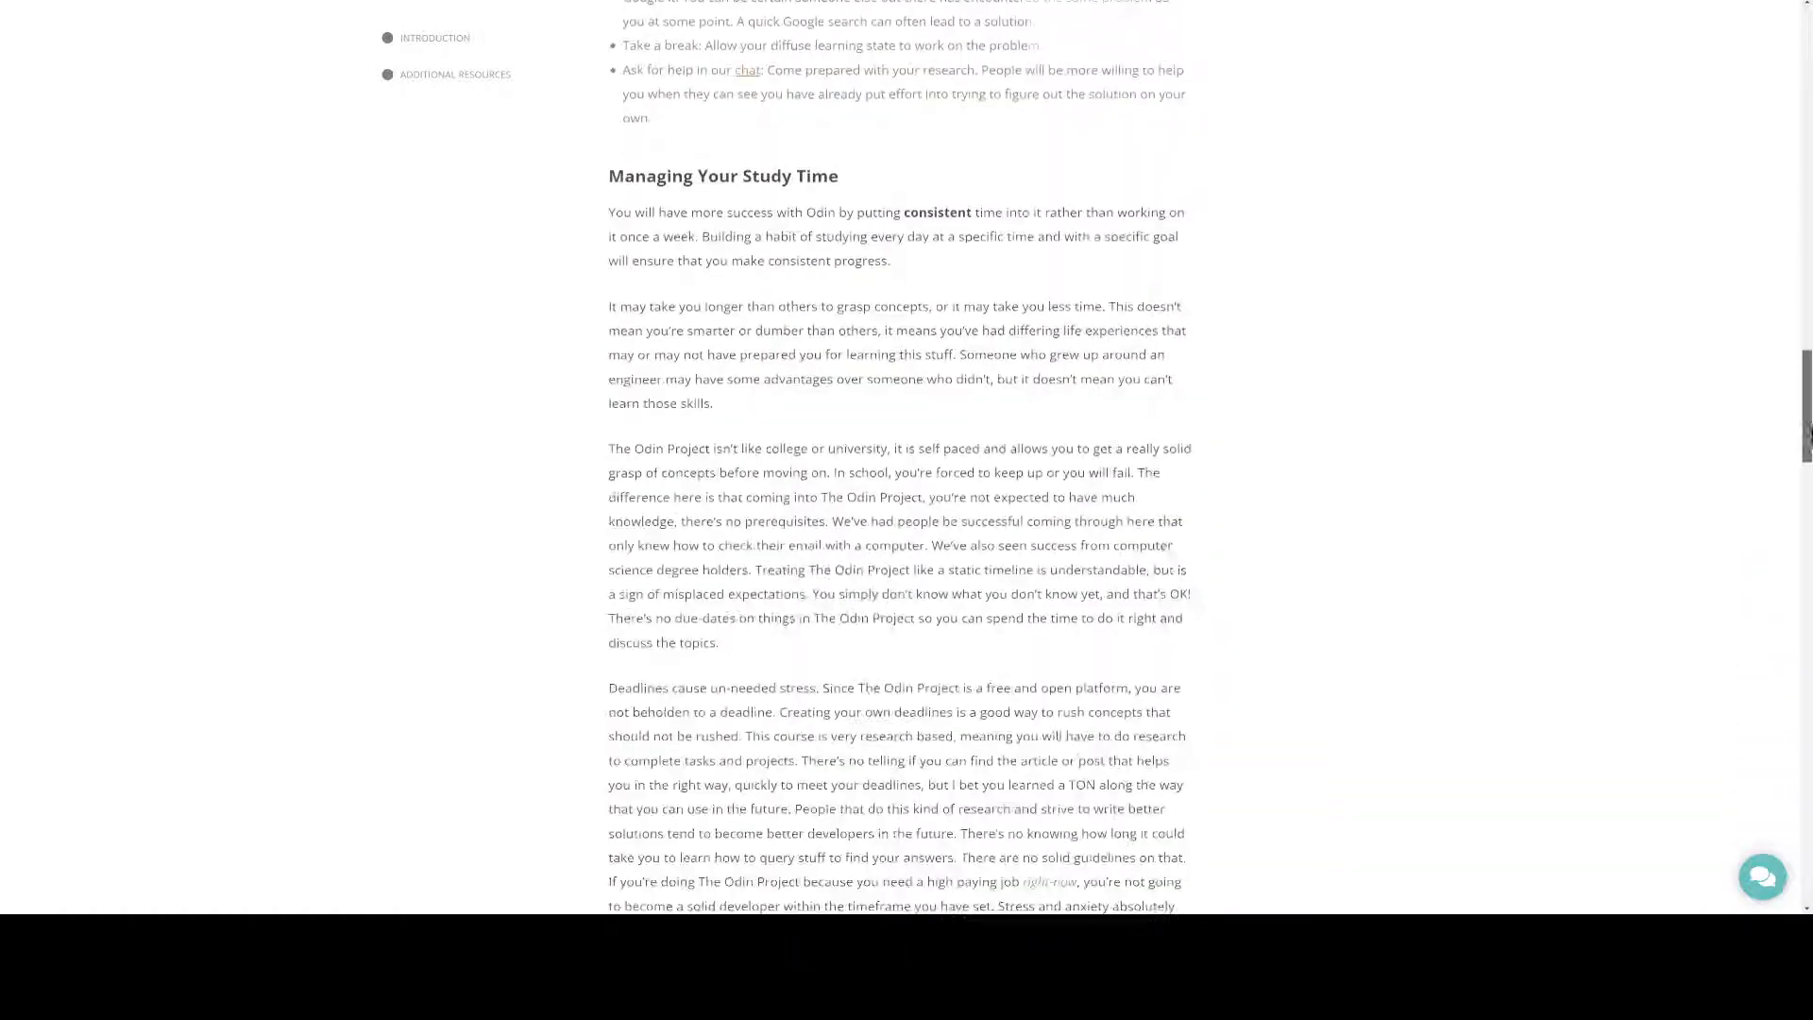
{"action": "scroll", "scroll_direction": "down", "scroll_amount": 3}
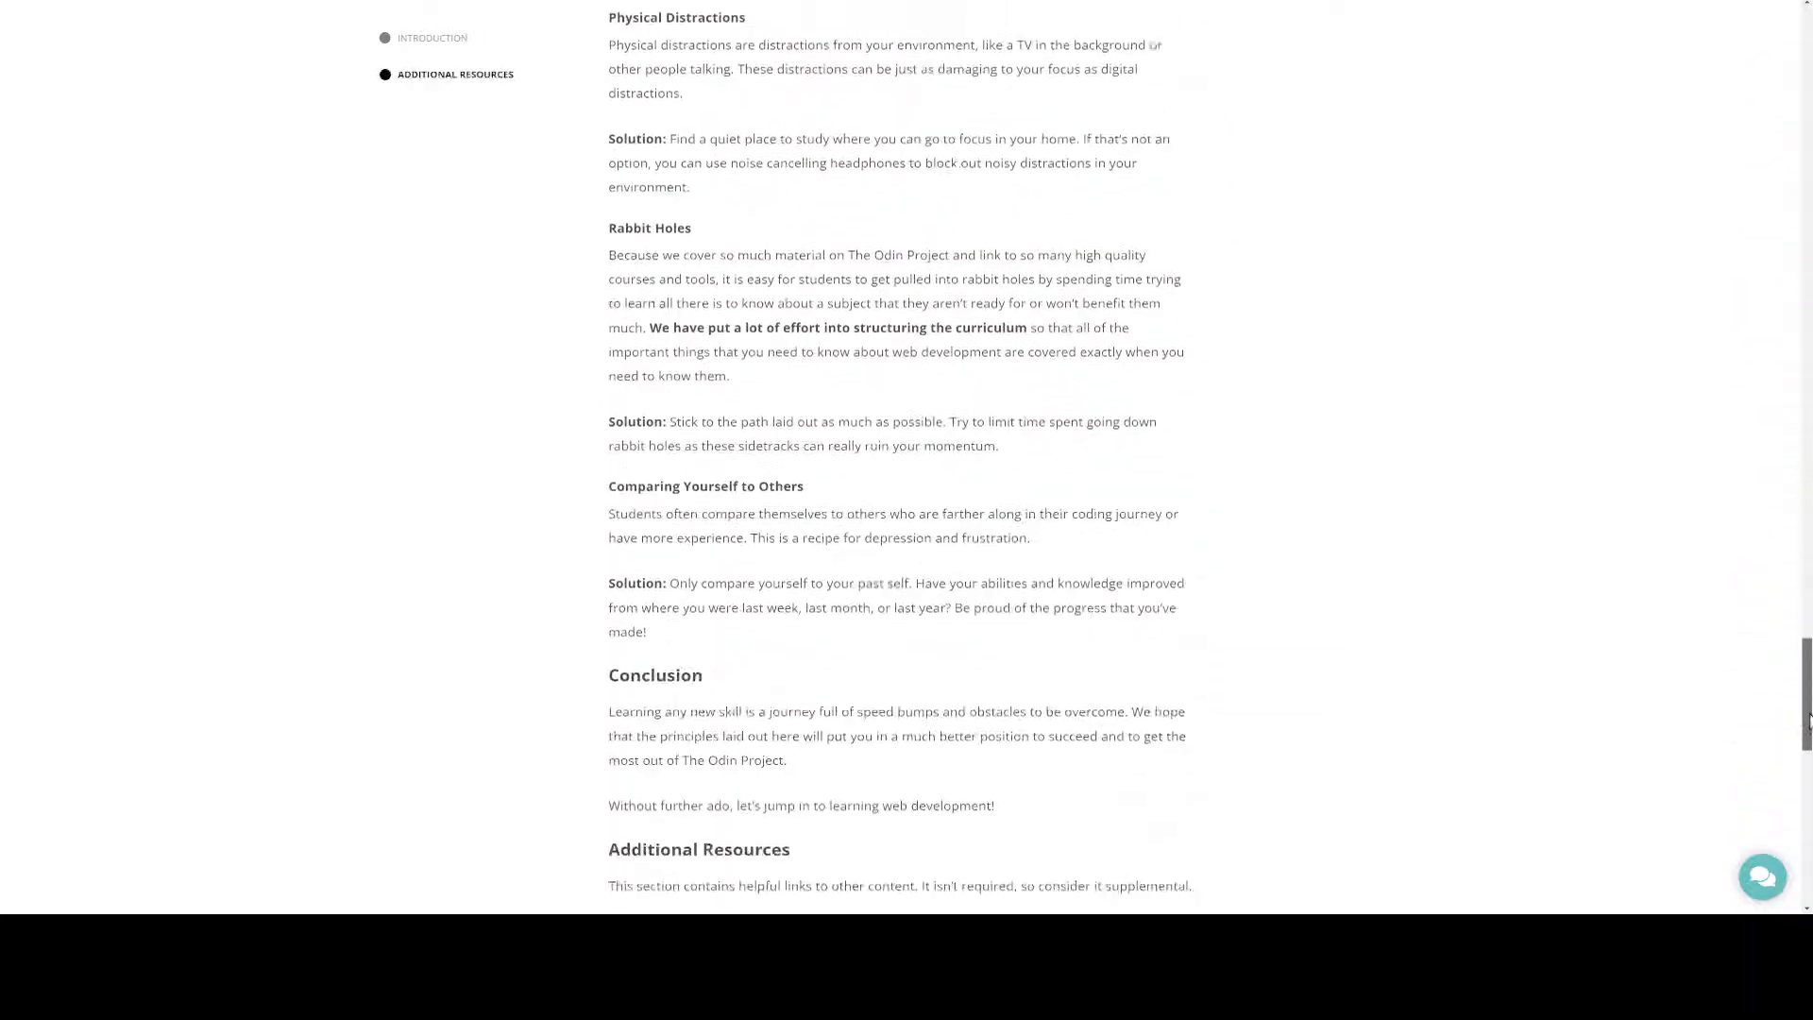
{"action": "scroll", "scroll_direction": "down", "scroll_amount": 3}
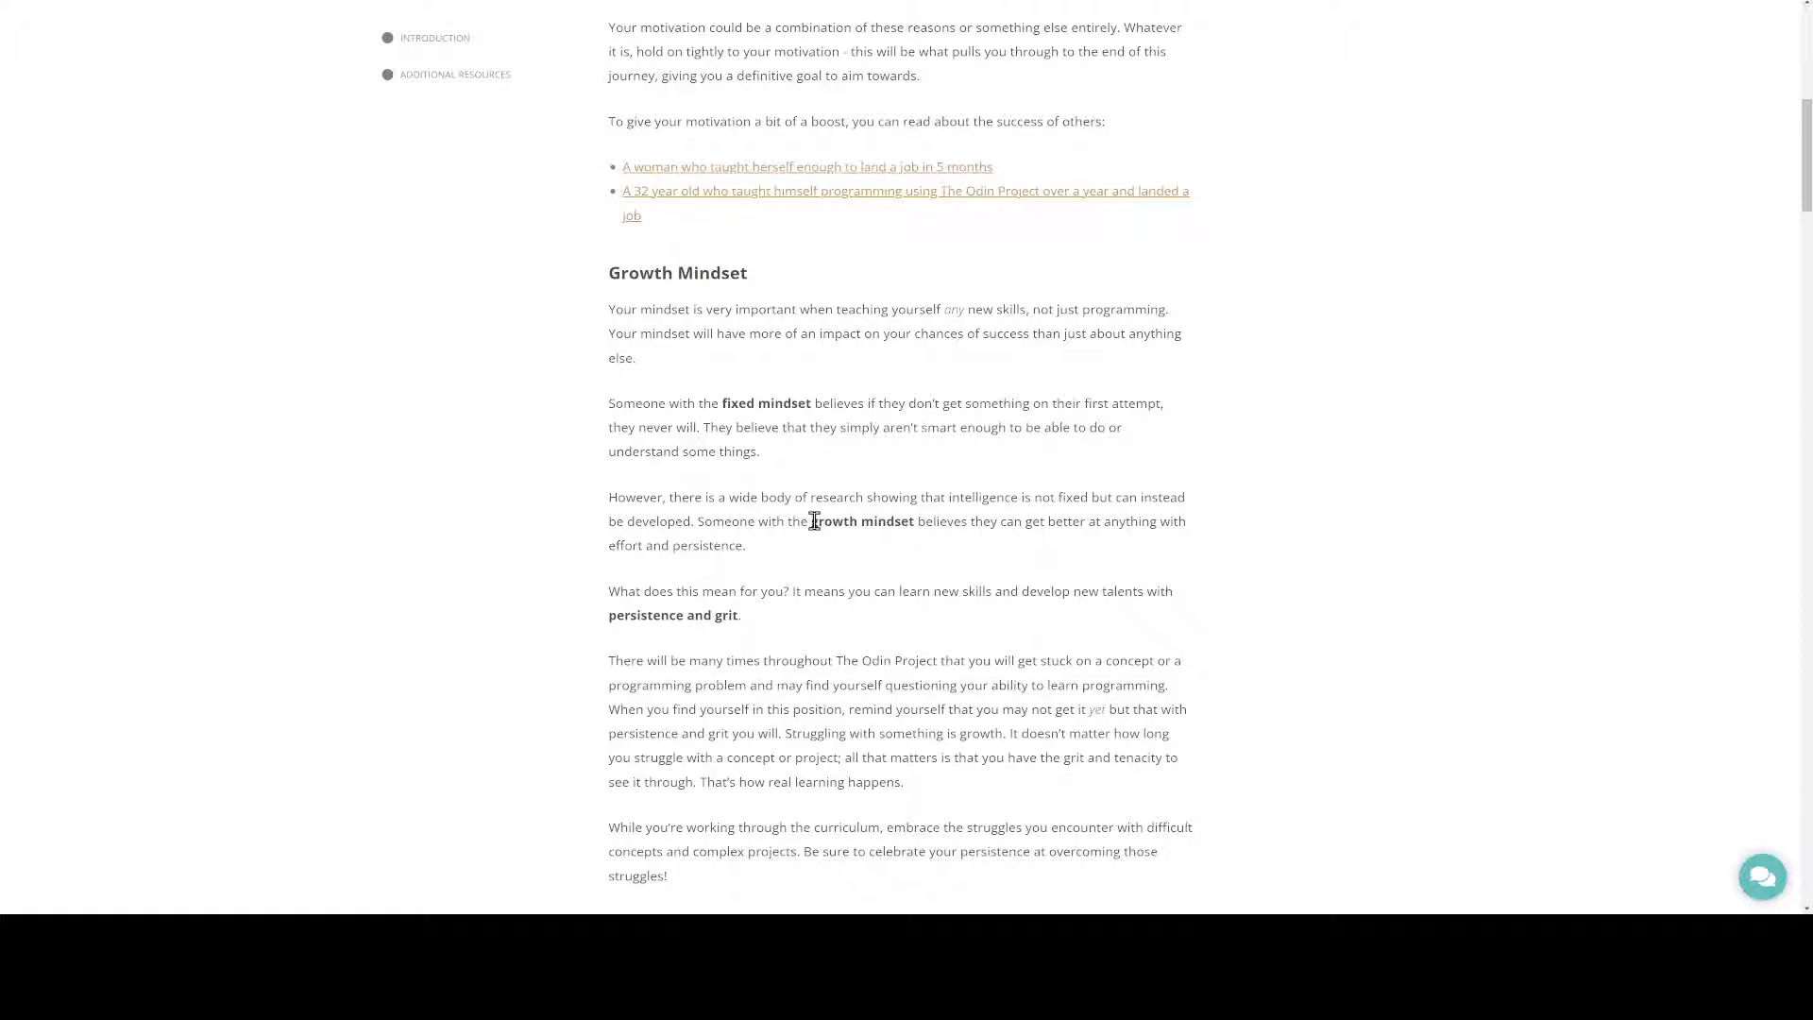
Drag-select the growth mindset sentence, then click near the bold 'persistence and grit'
{"action": "left_click_drag", "start_coordinate": [815, 520], "coordinate": [746, 544]}
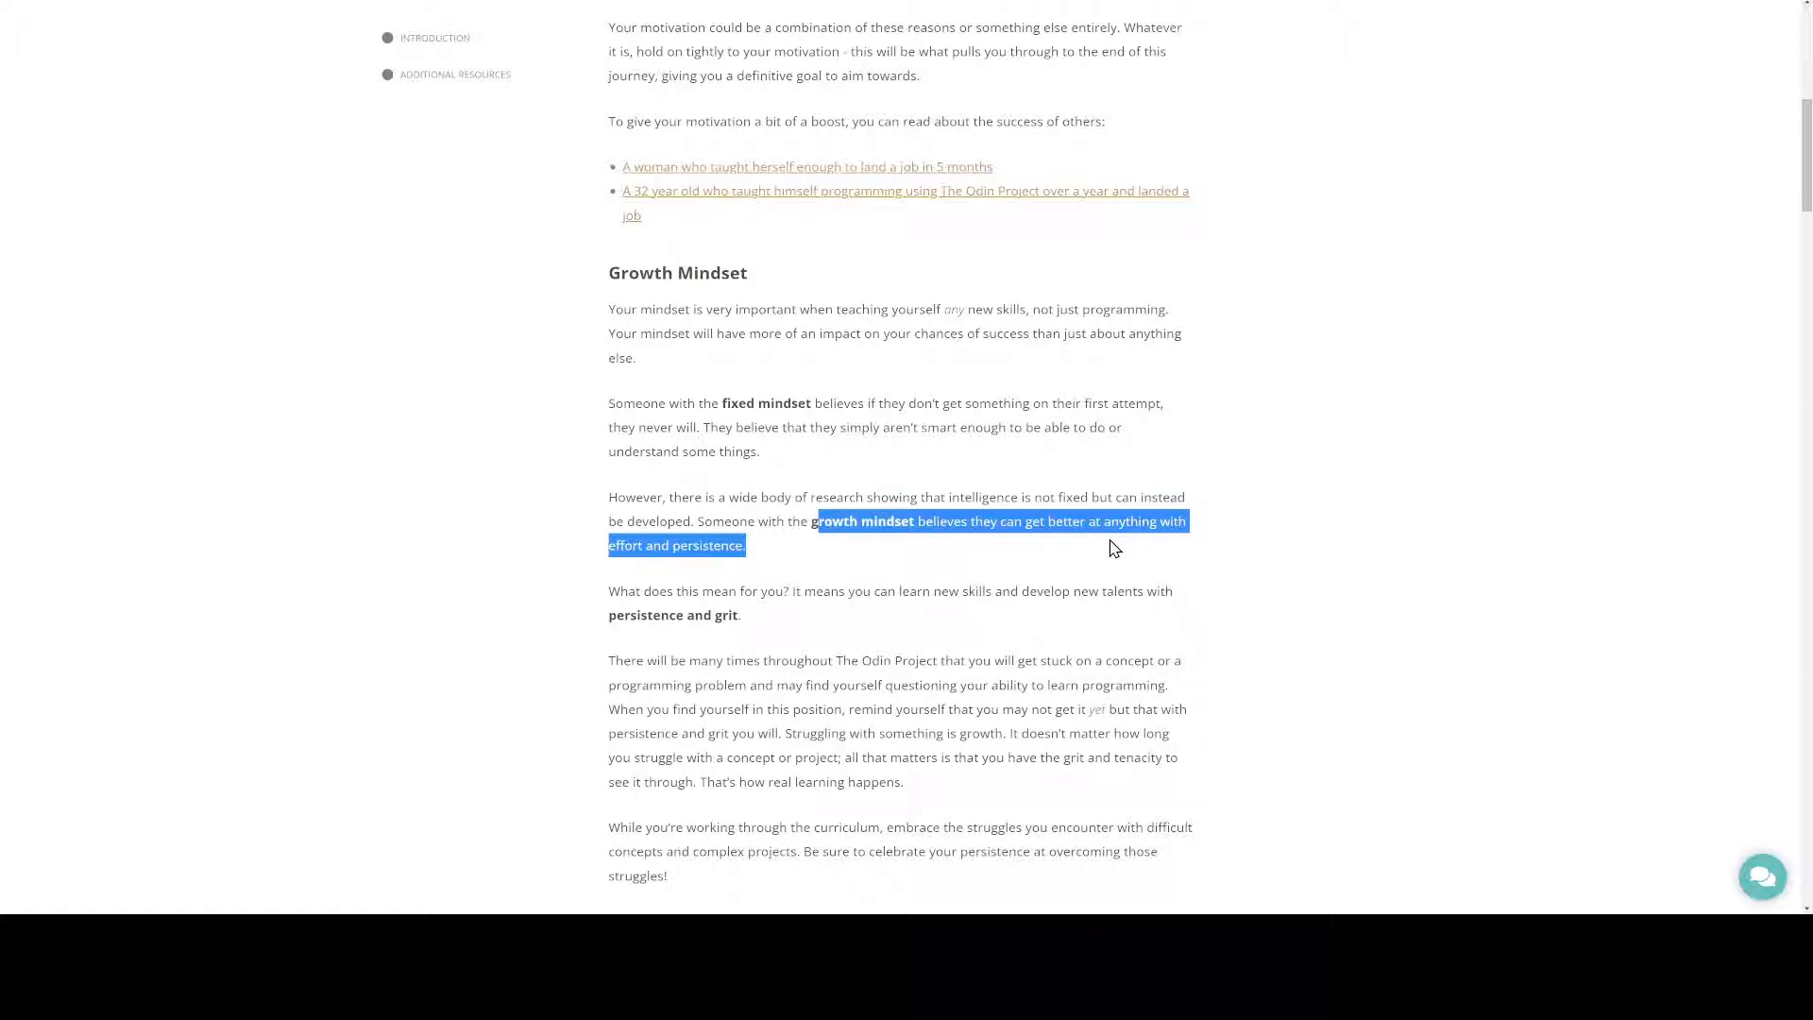
{"action": "mouse_move", "coordinate": [901, 551]}
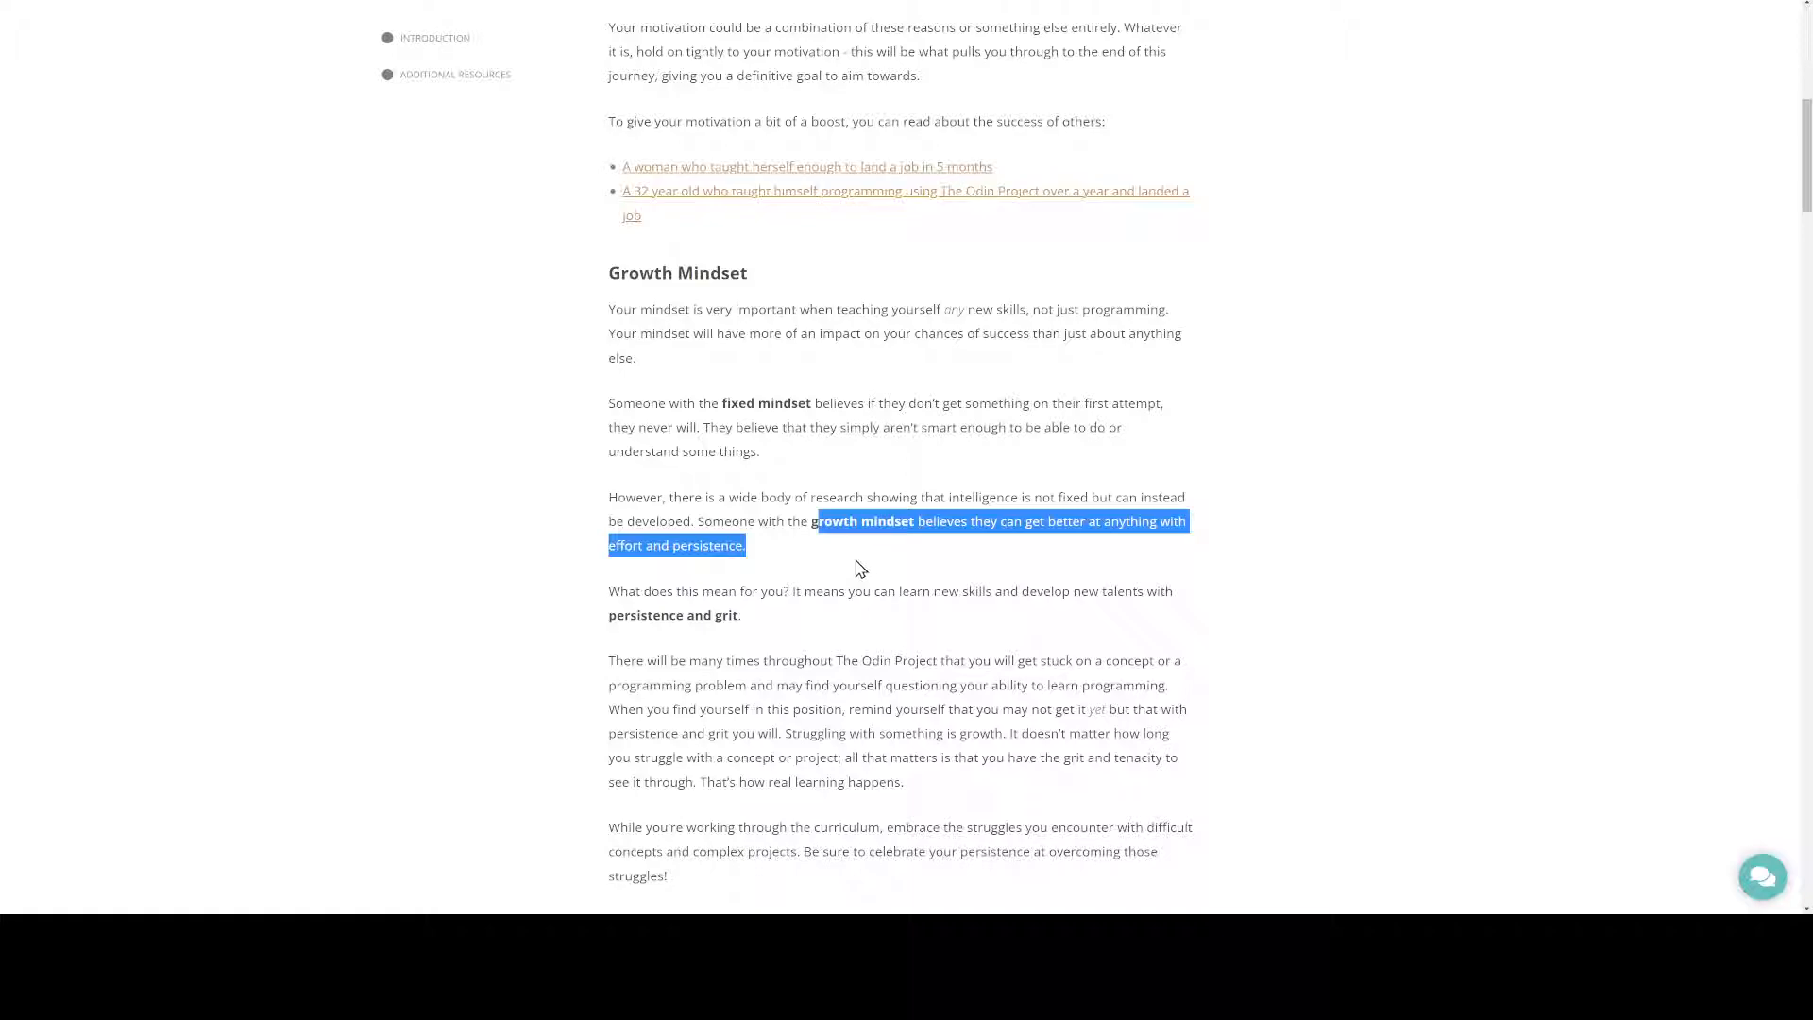
{"action": "left_click", "coordinate": [748, 628]}
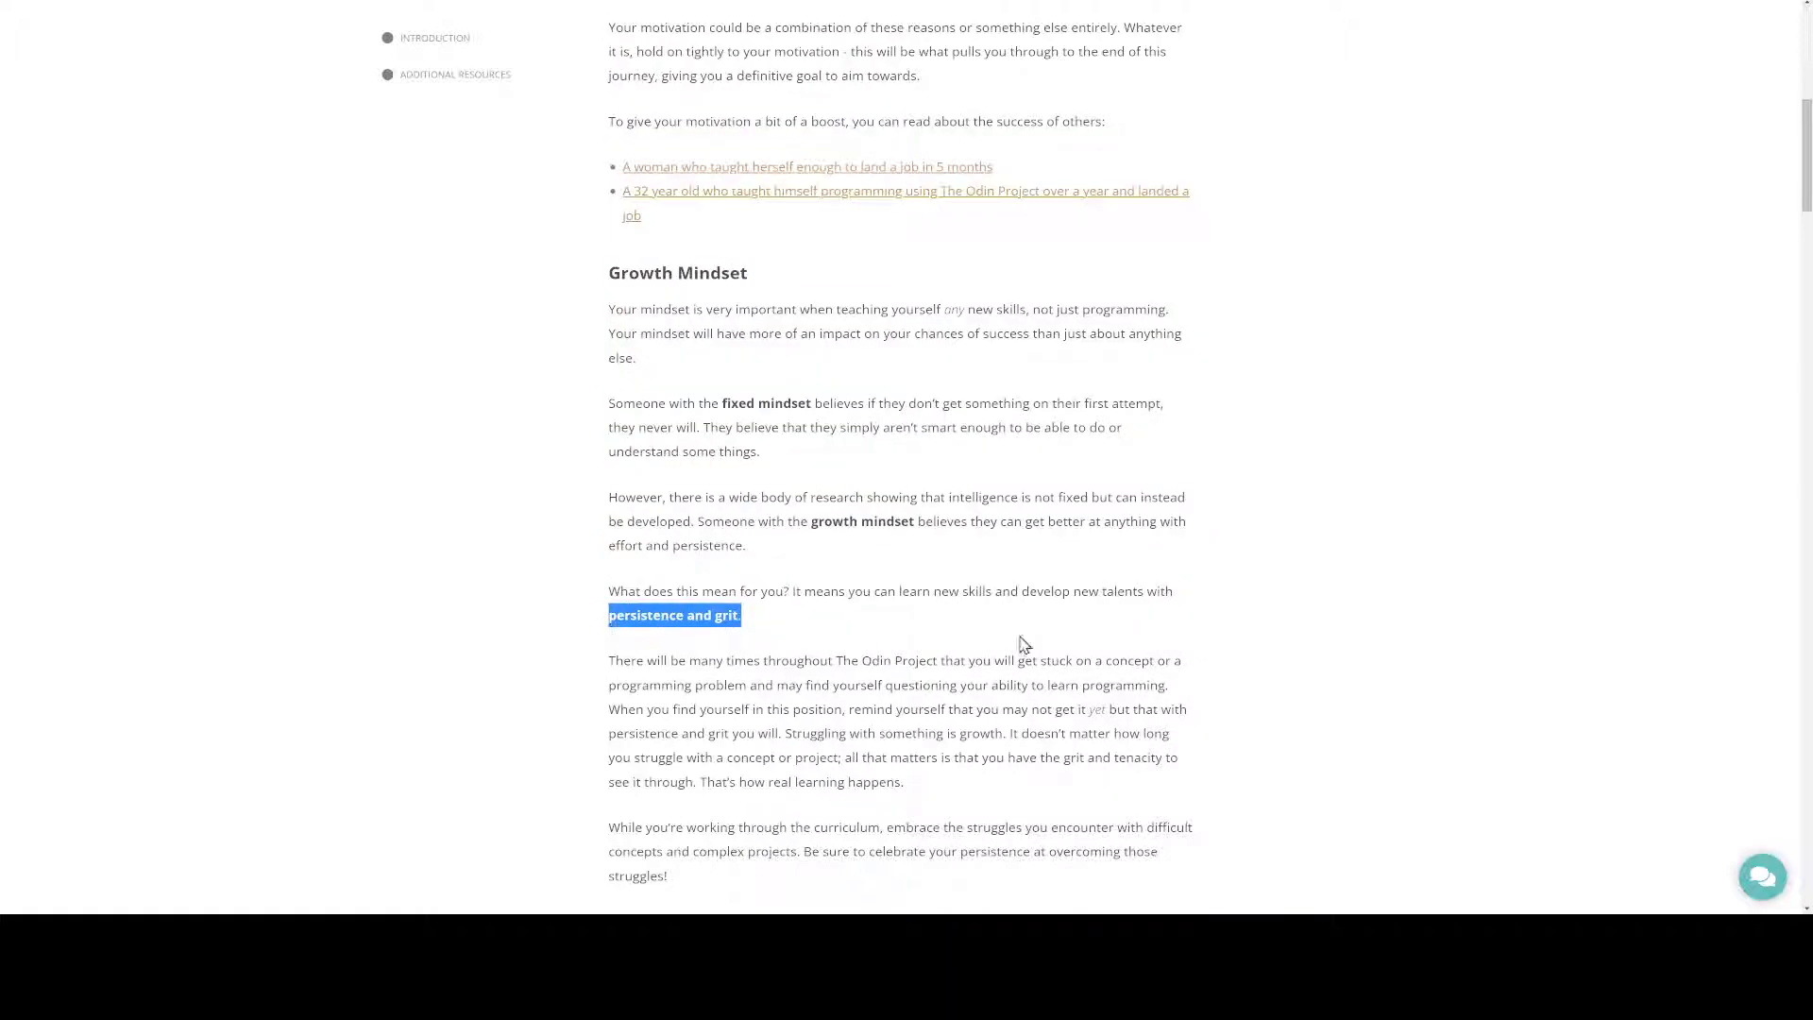
{"action": "mouse_move", "coordinate": [990, 603]}
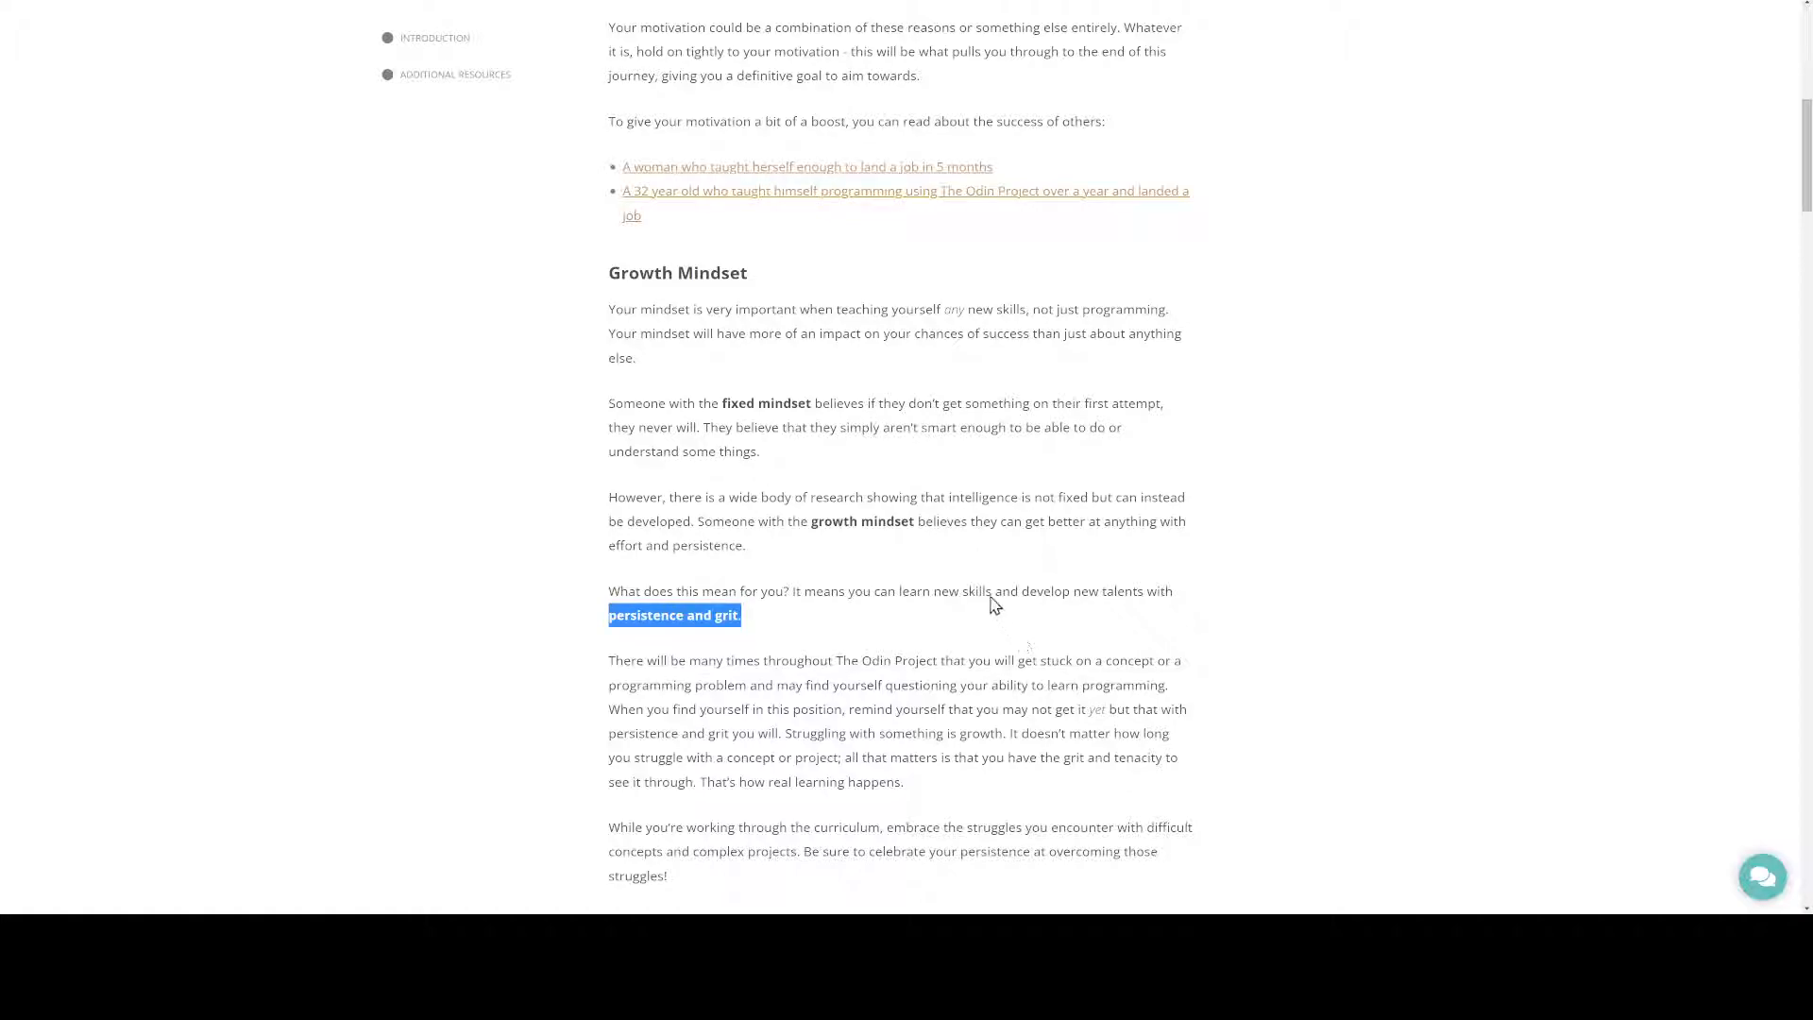
{"action": "mouse_move", "coordinate": [1142, 621]}
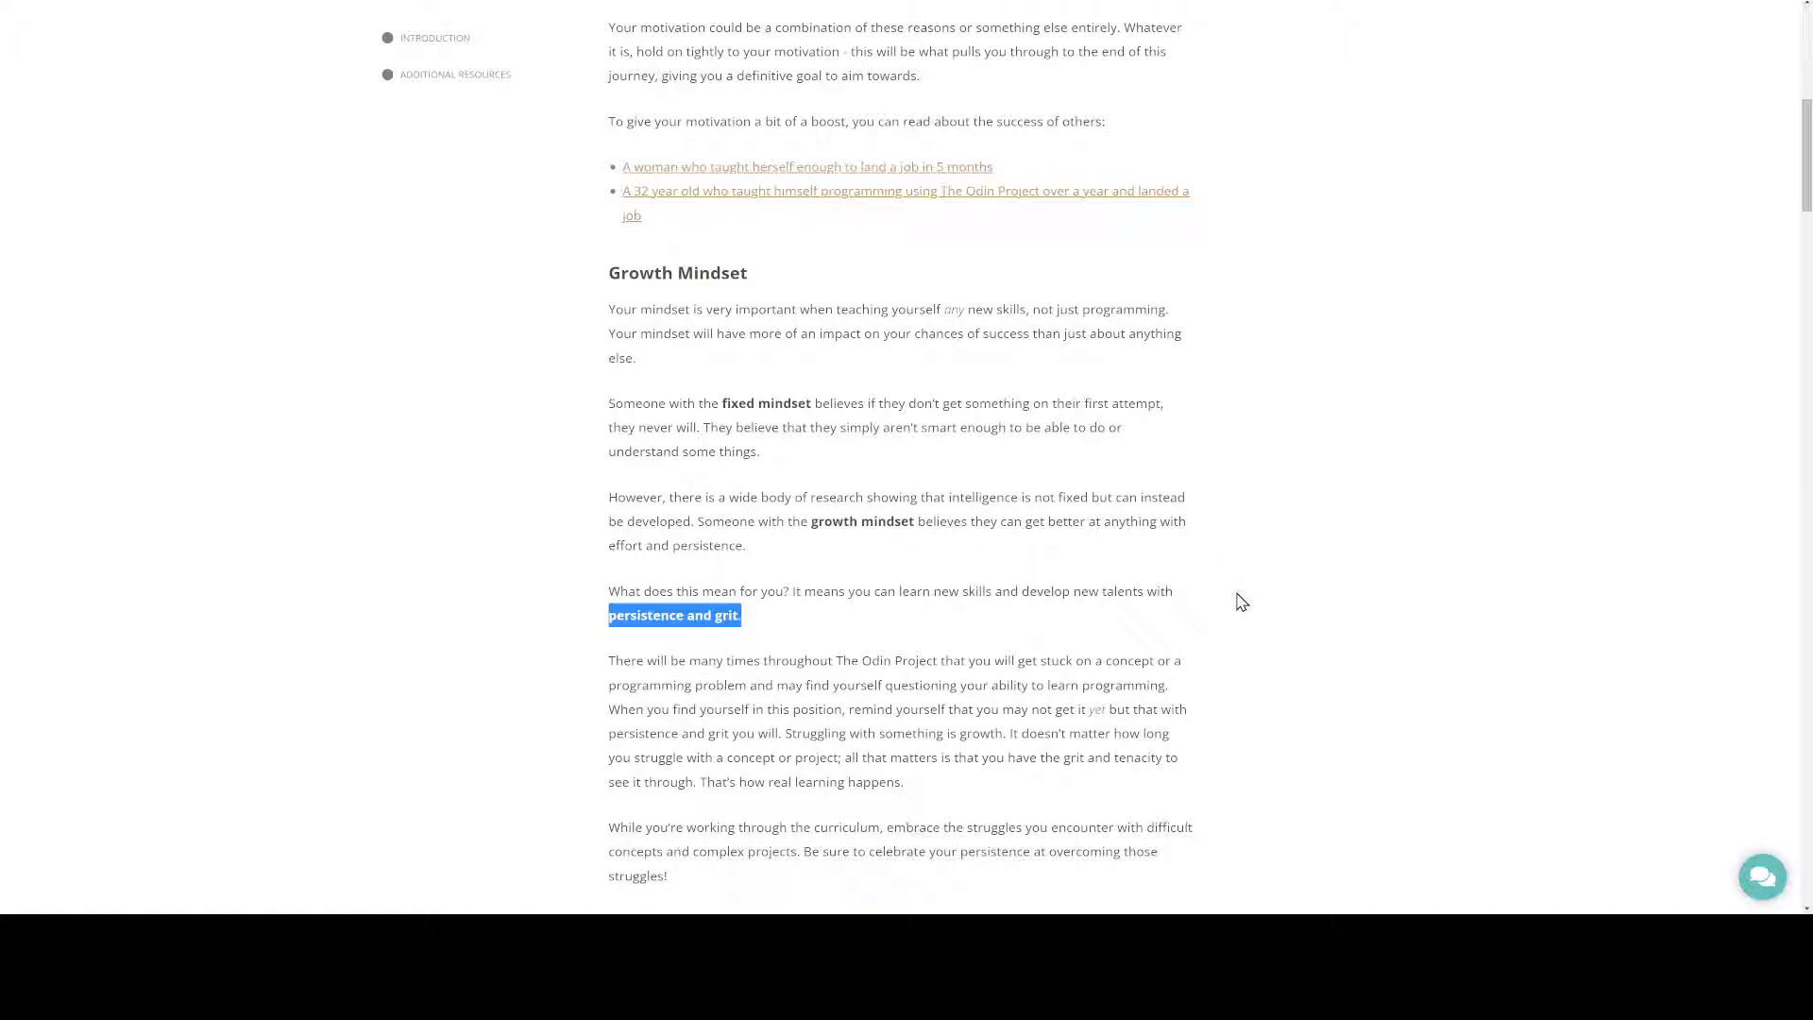
Scroll past the Growth Mindset resources to The Learning Process heading
{"action": "scroll", "scroll_direction": "down", "scroll_amount": 3}
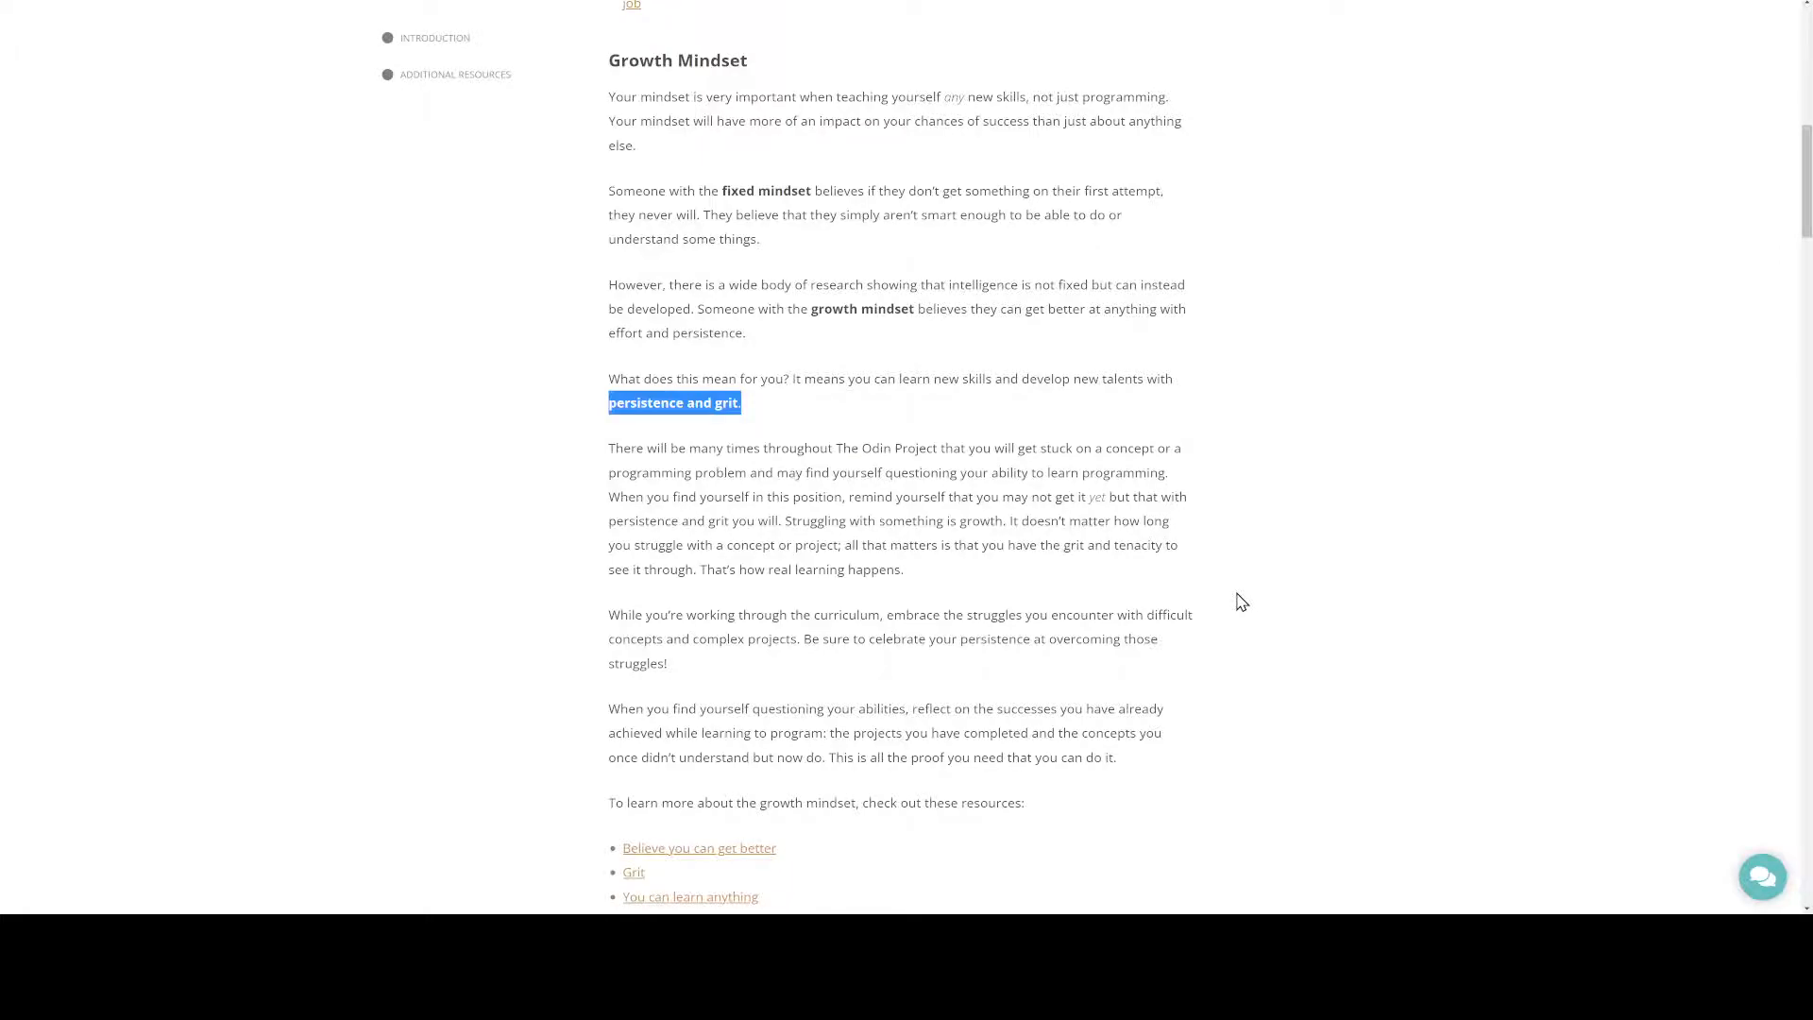
{"action": "mouse_move", "coordinate": [1119, 567]}
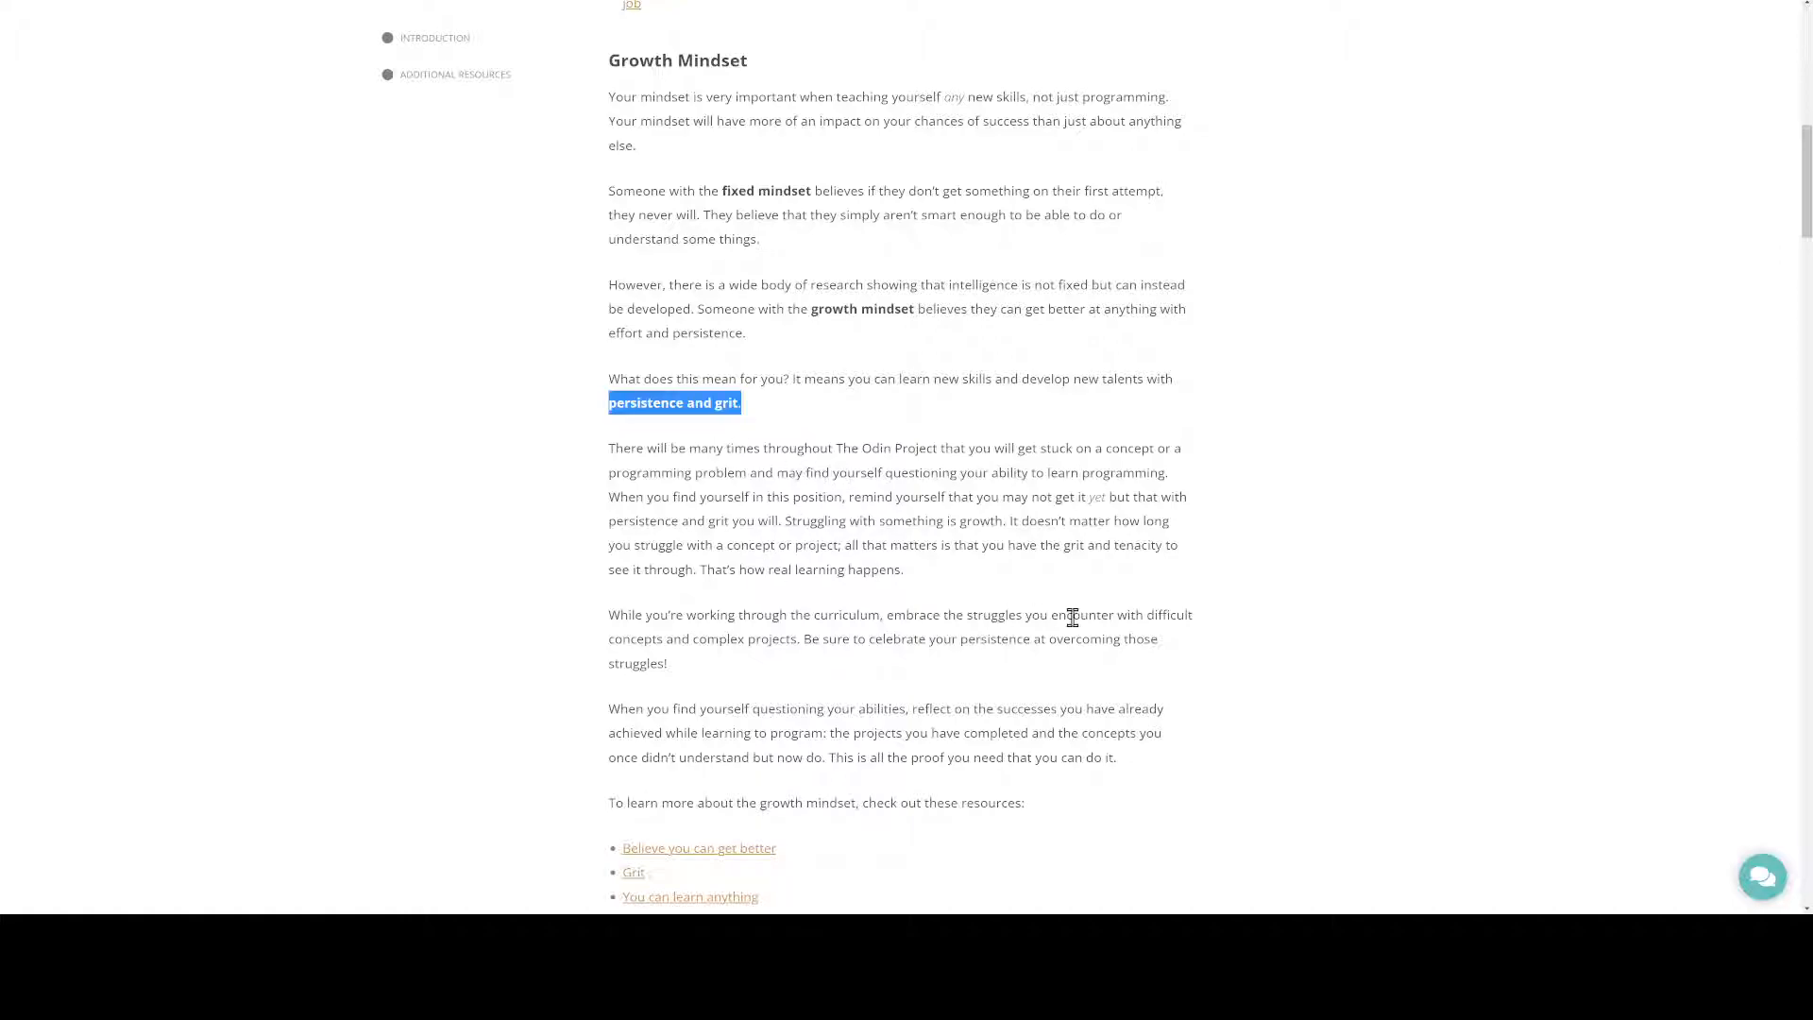
{"action": "mouse_move", "coordinate": [991, 611]}
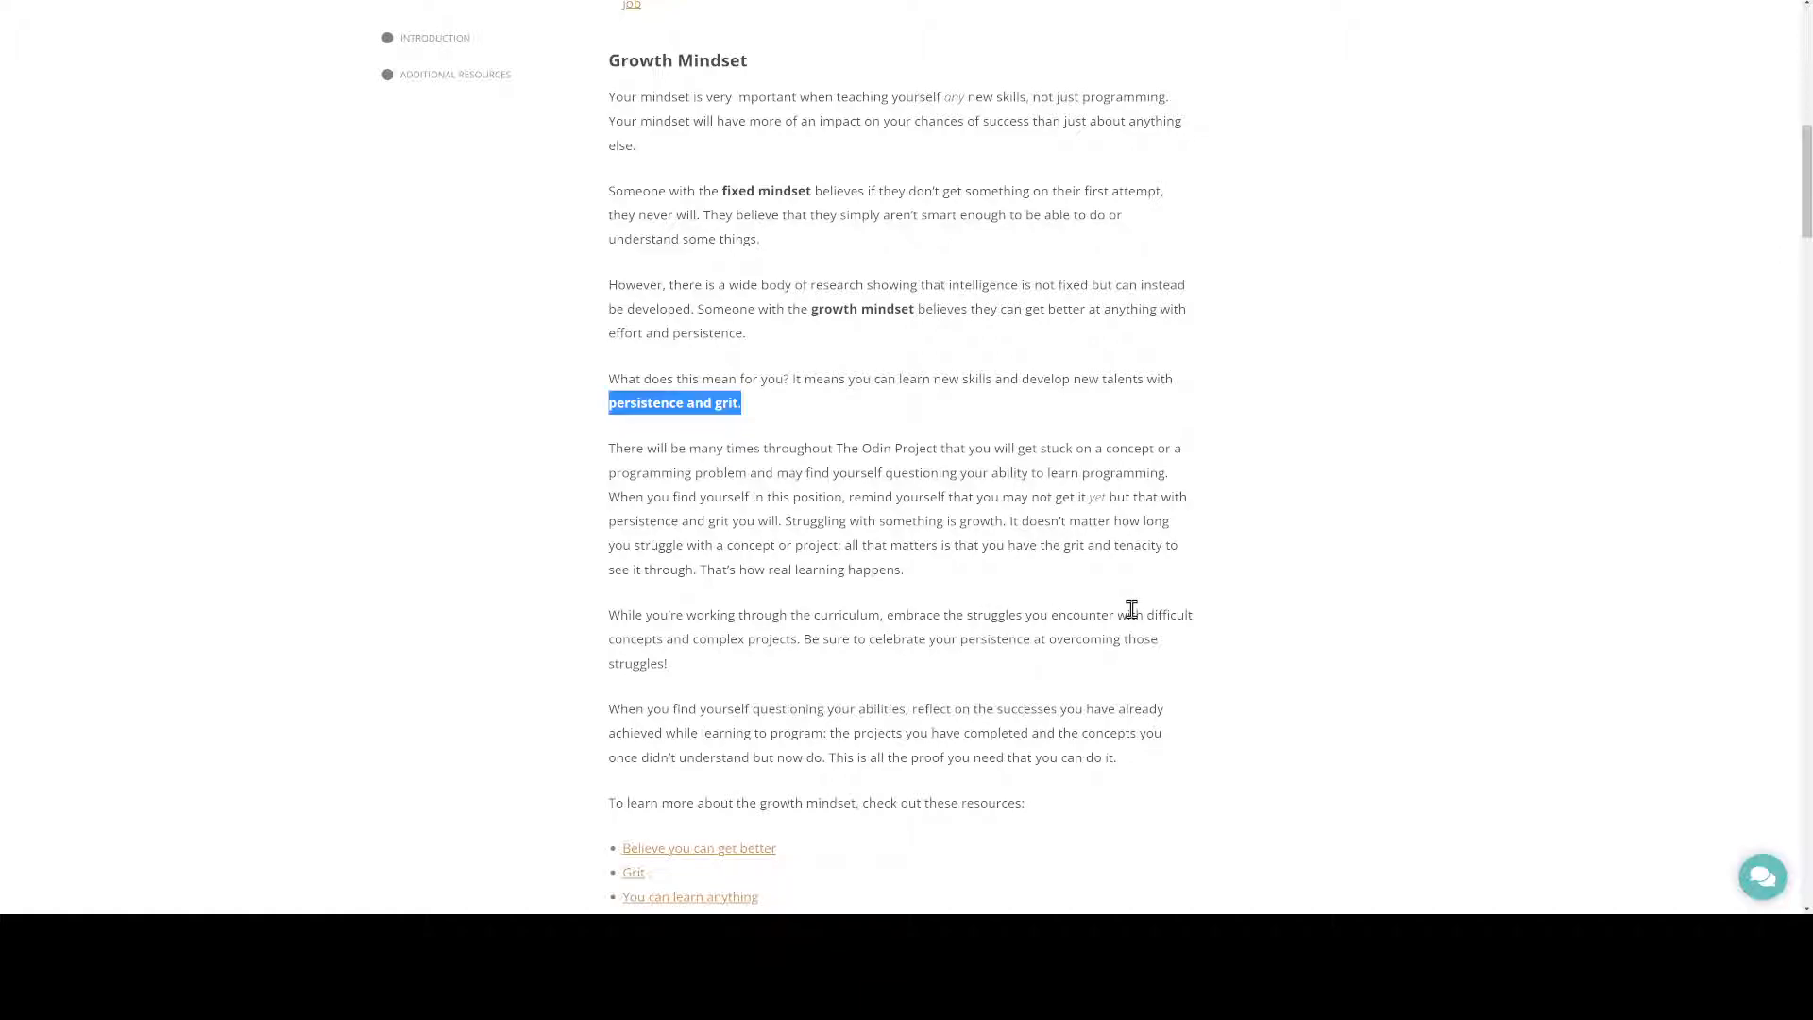
{"action": "mouse_move", "coordinate": [838, 472]}
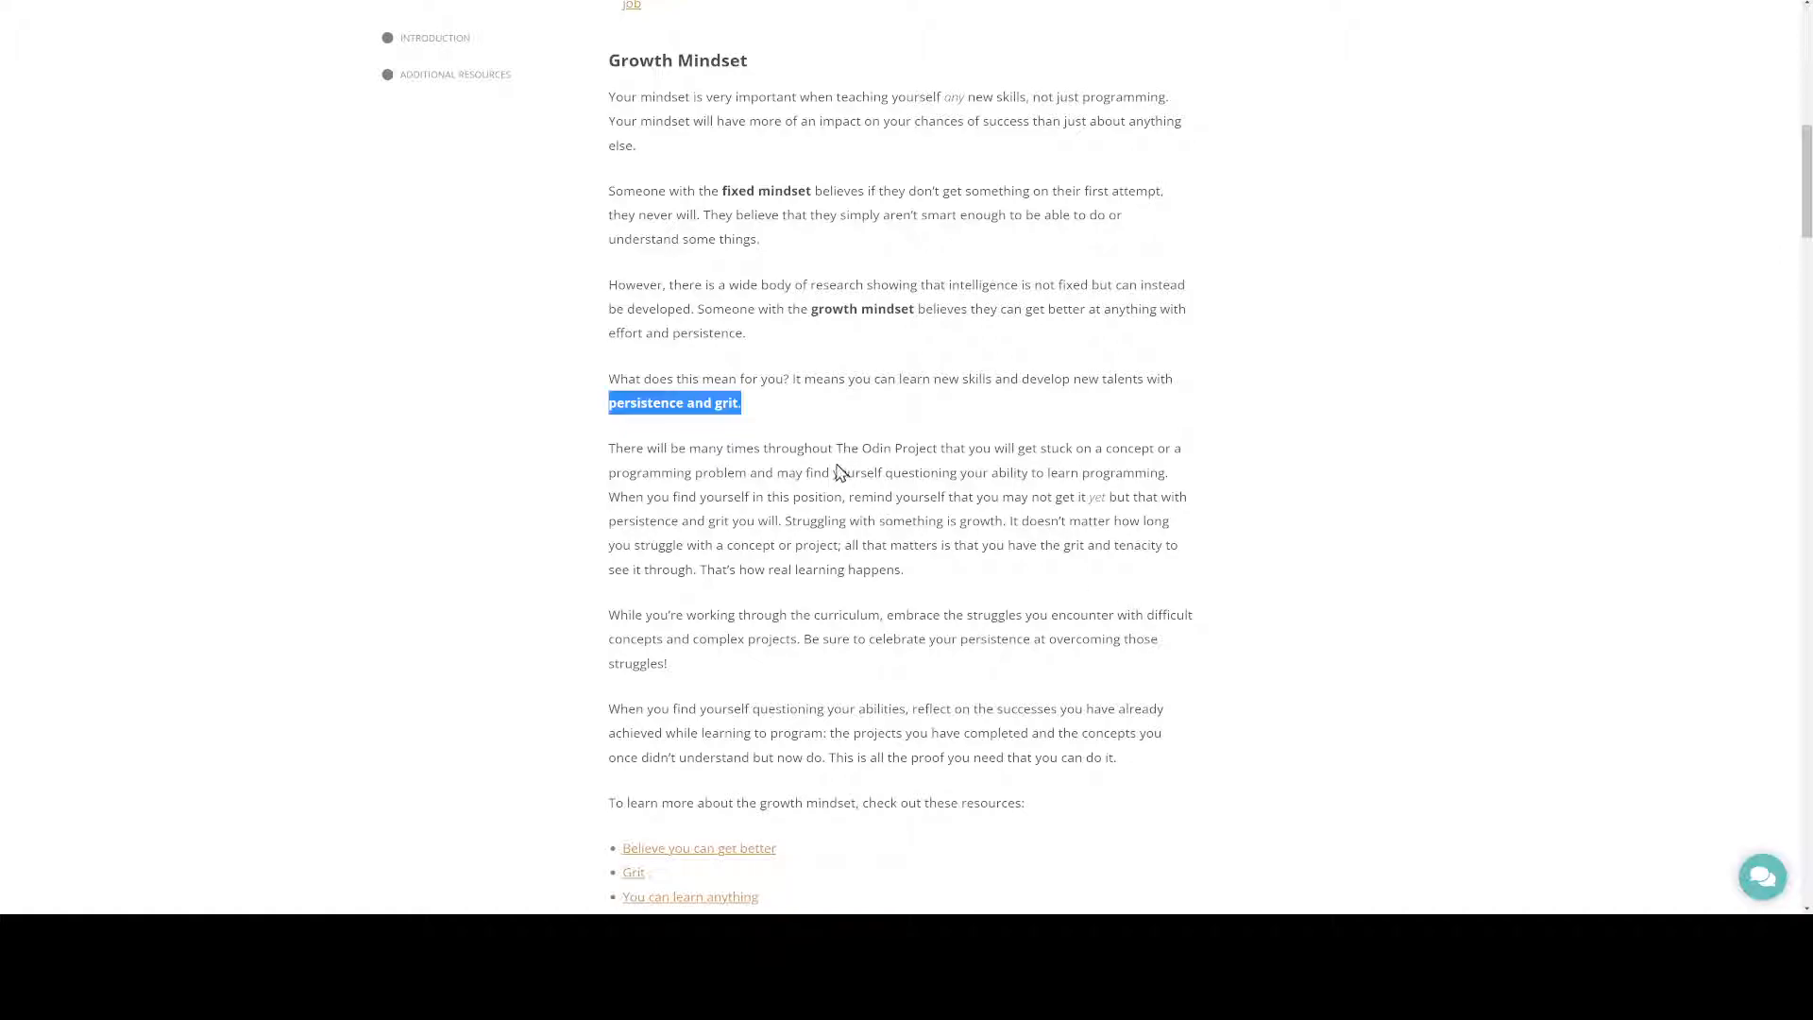
{"action": "mouse_move", "coordinate": [992, 609]}
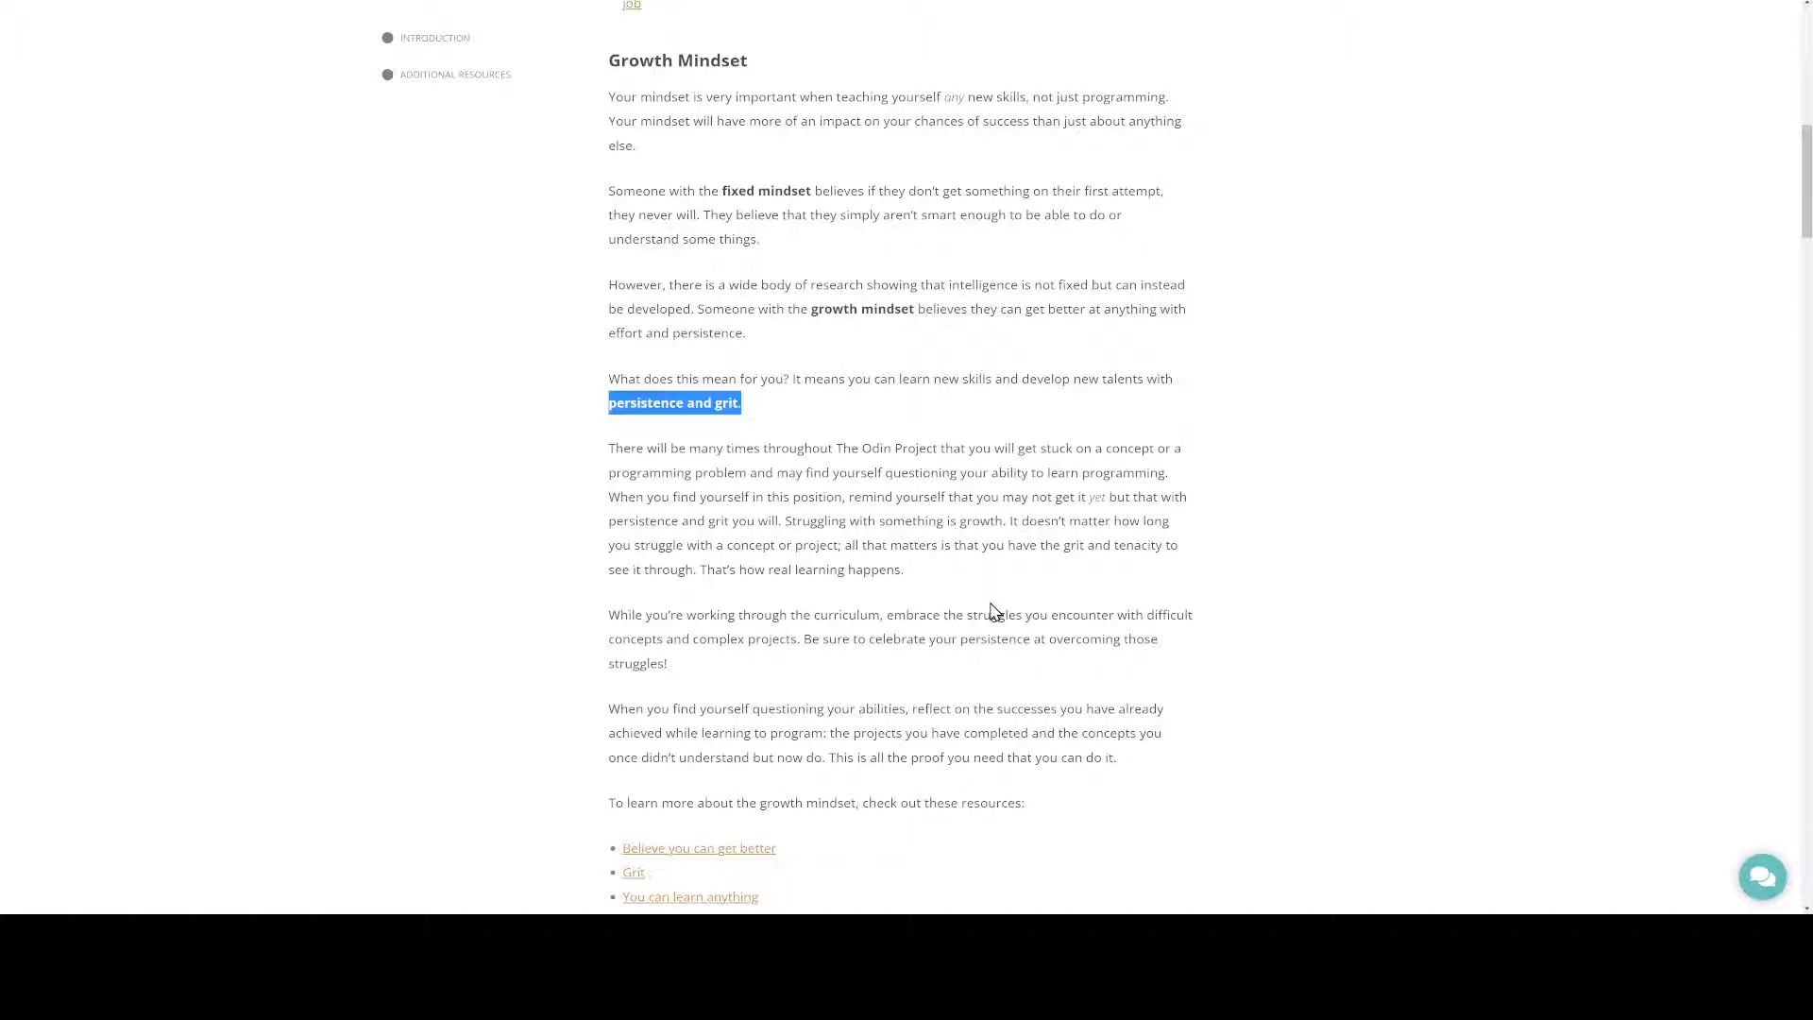
{"action": "mouse_move", "coordinate": [1083, 570]}
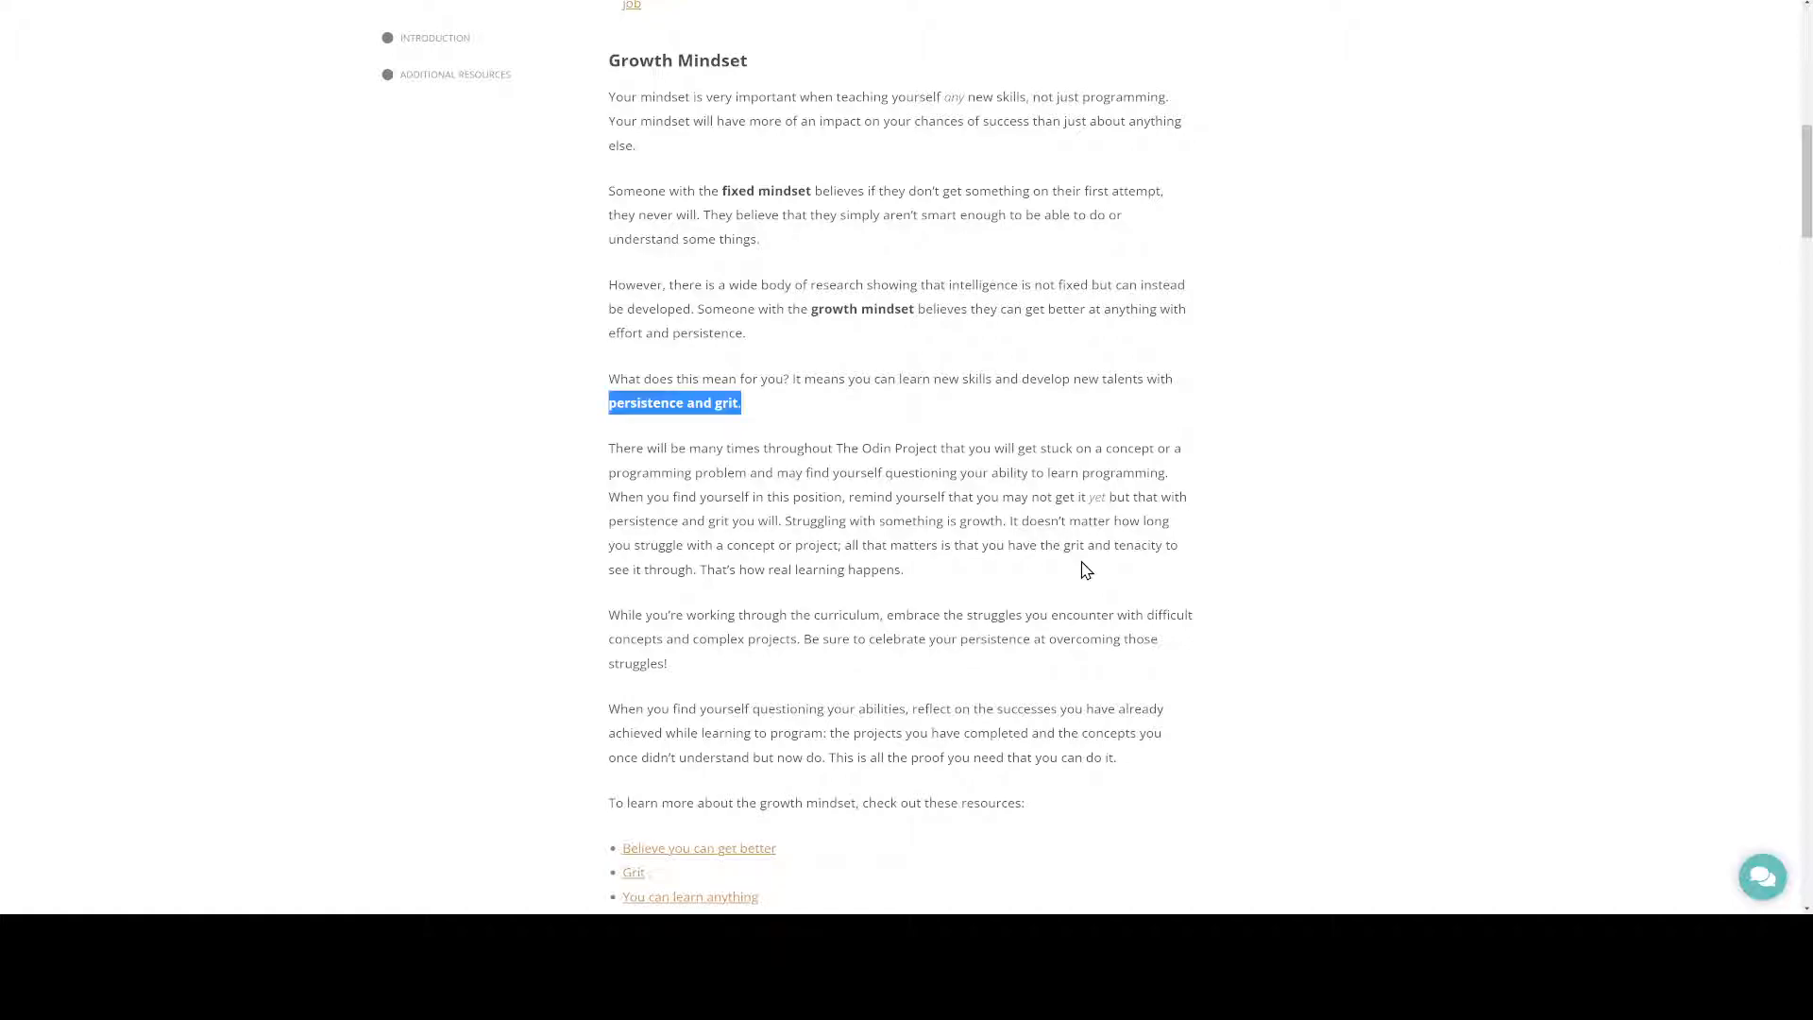
{"action": "scroll", "scroll_direction": "down", "scroll_amount": 3}
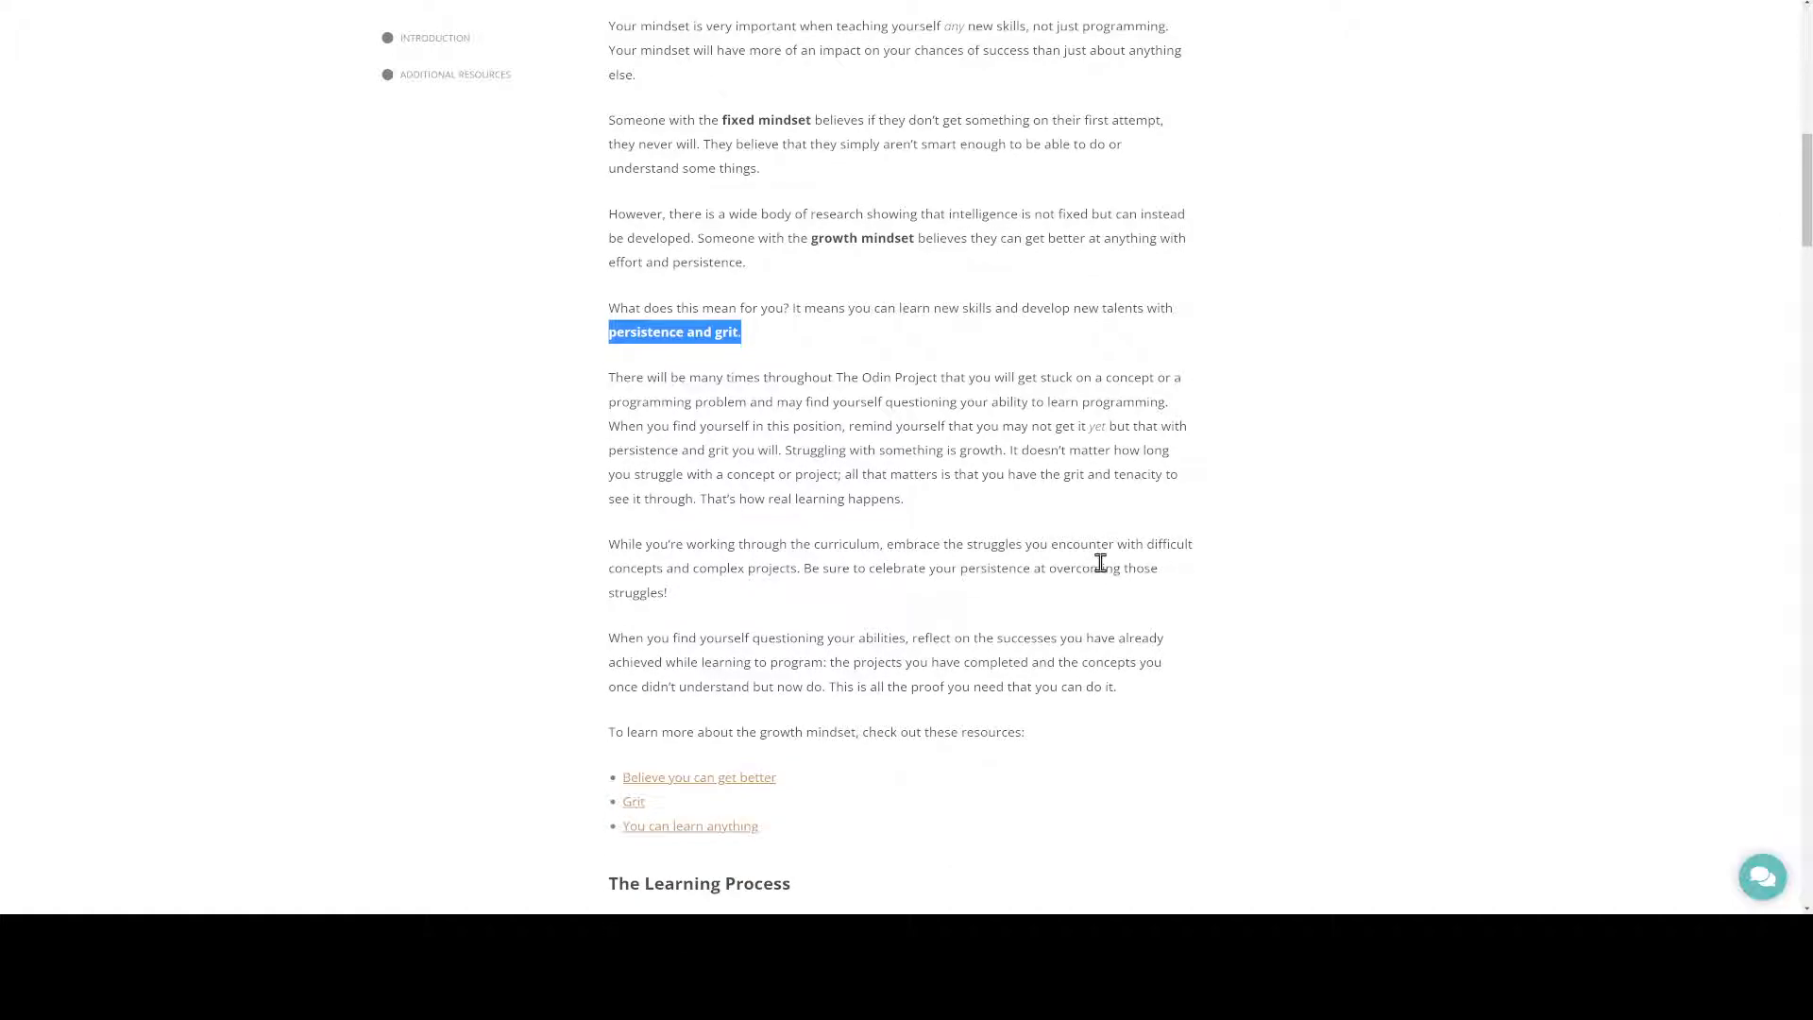
{"action": "scroll", "scroll_direction": "down", "scroll_amount": 3}
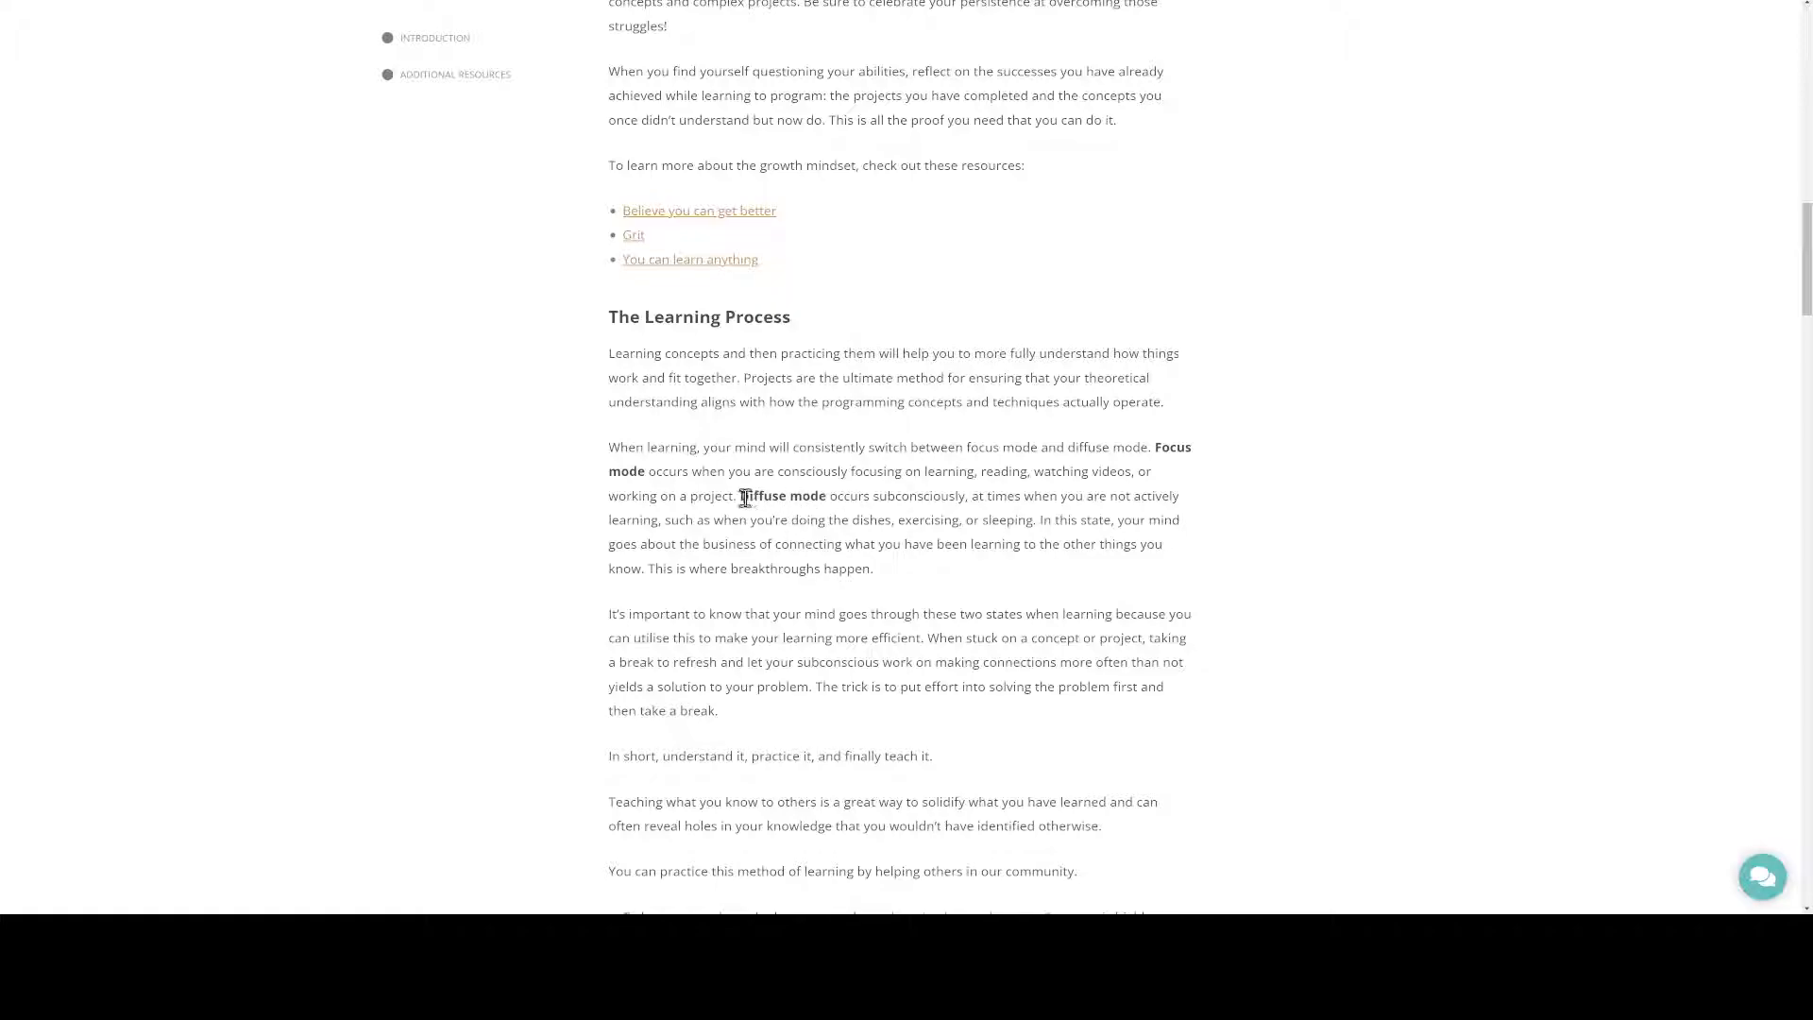
Highlight the 'Diffuse mode occurs subconsciously…' sentences and scroll on toward What To Do When You're Stuck
{"action": "left_click_drag", "start_coordinate": [740, 494], "coordinate": [1162, 544]}
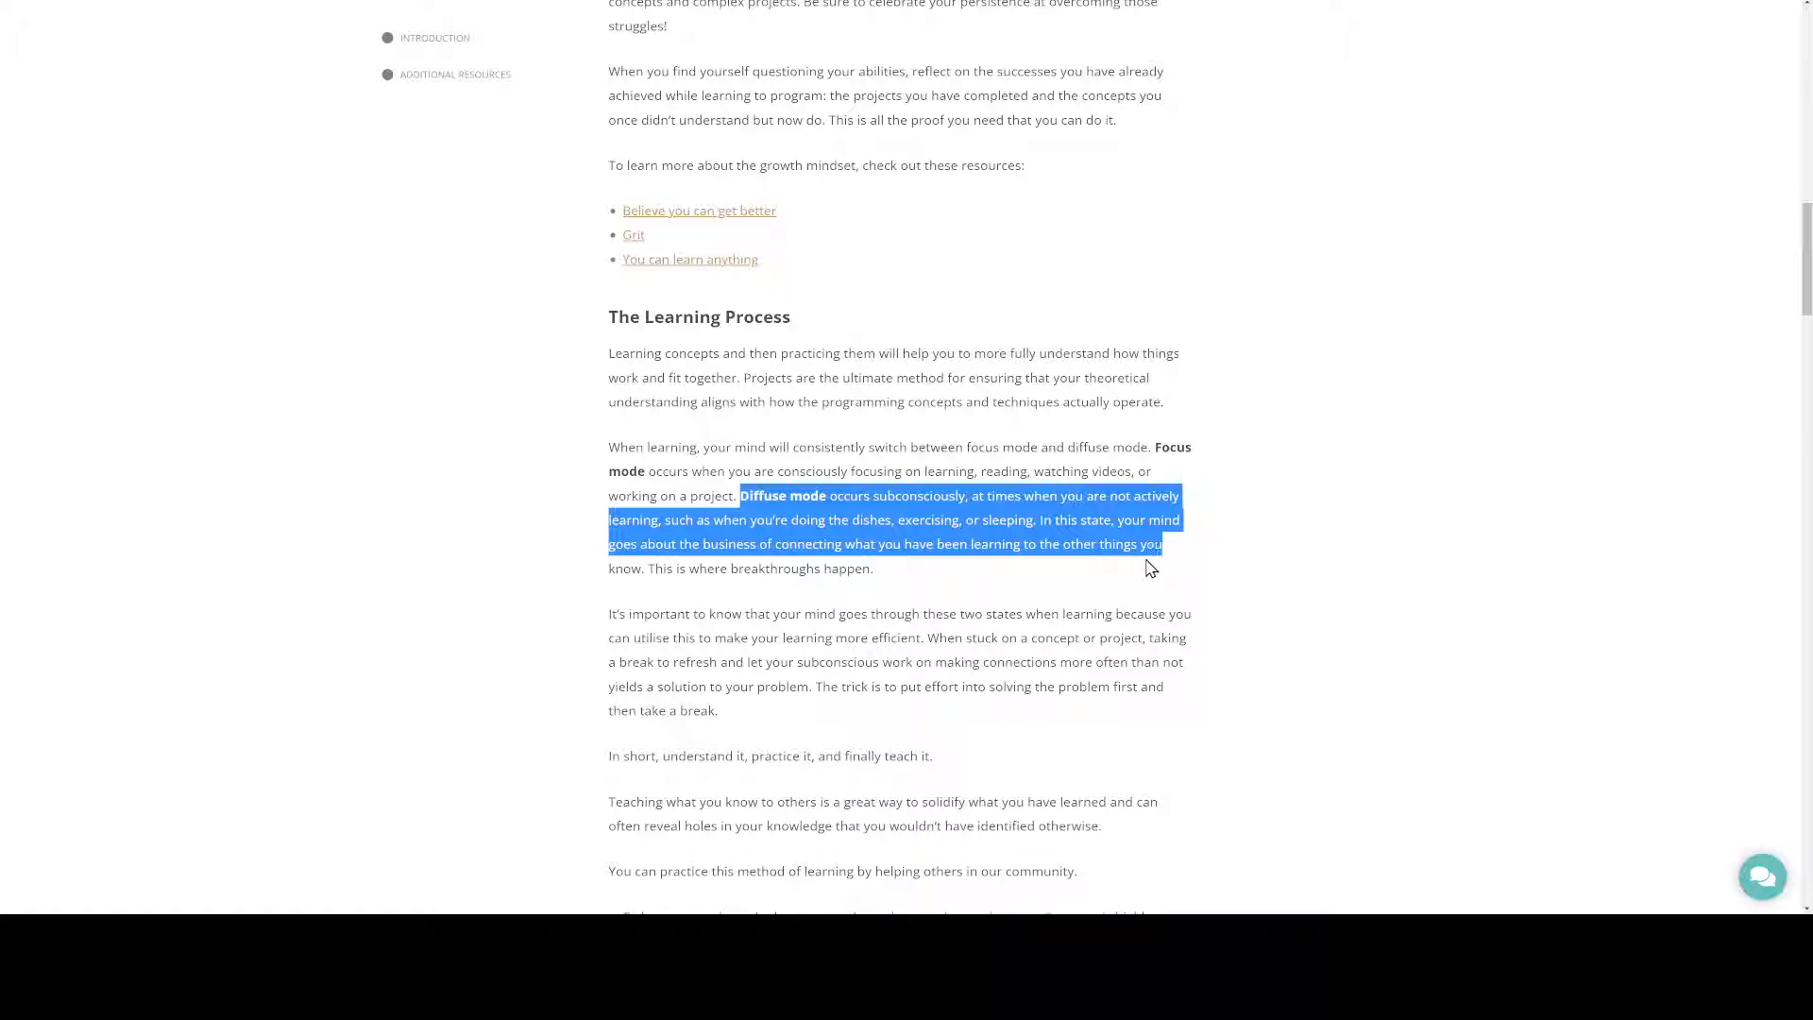
{"action": "mouse_move", "coordinate": [1045, 567]}
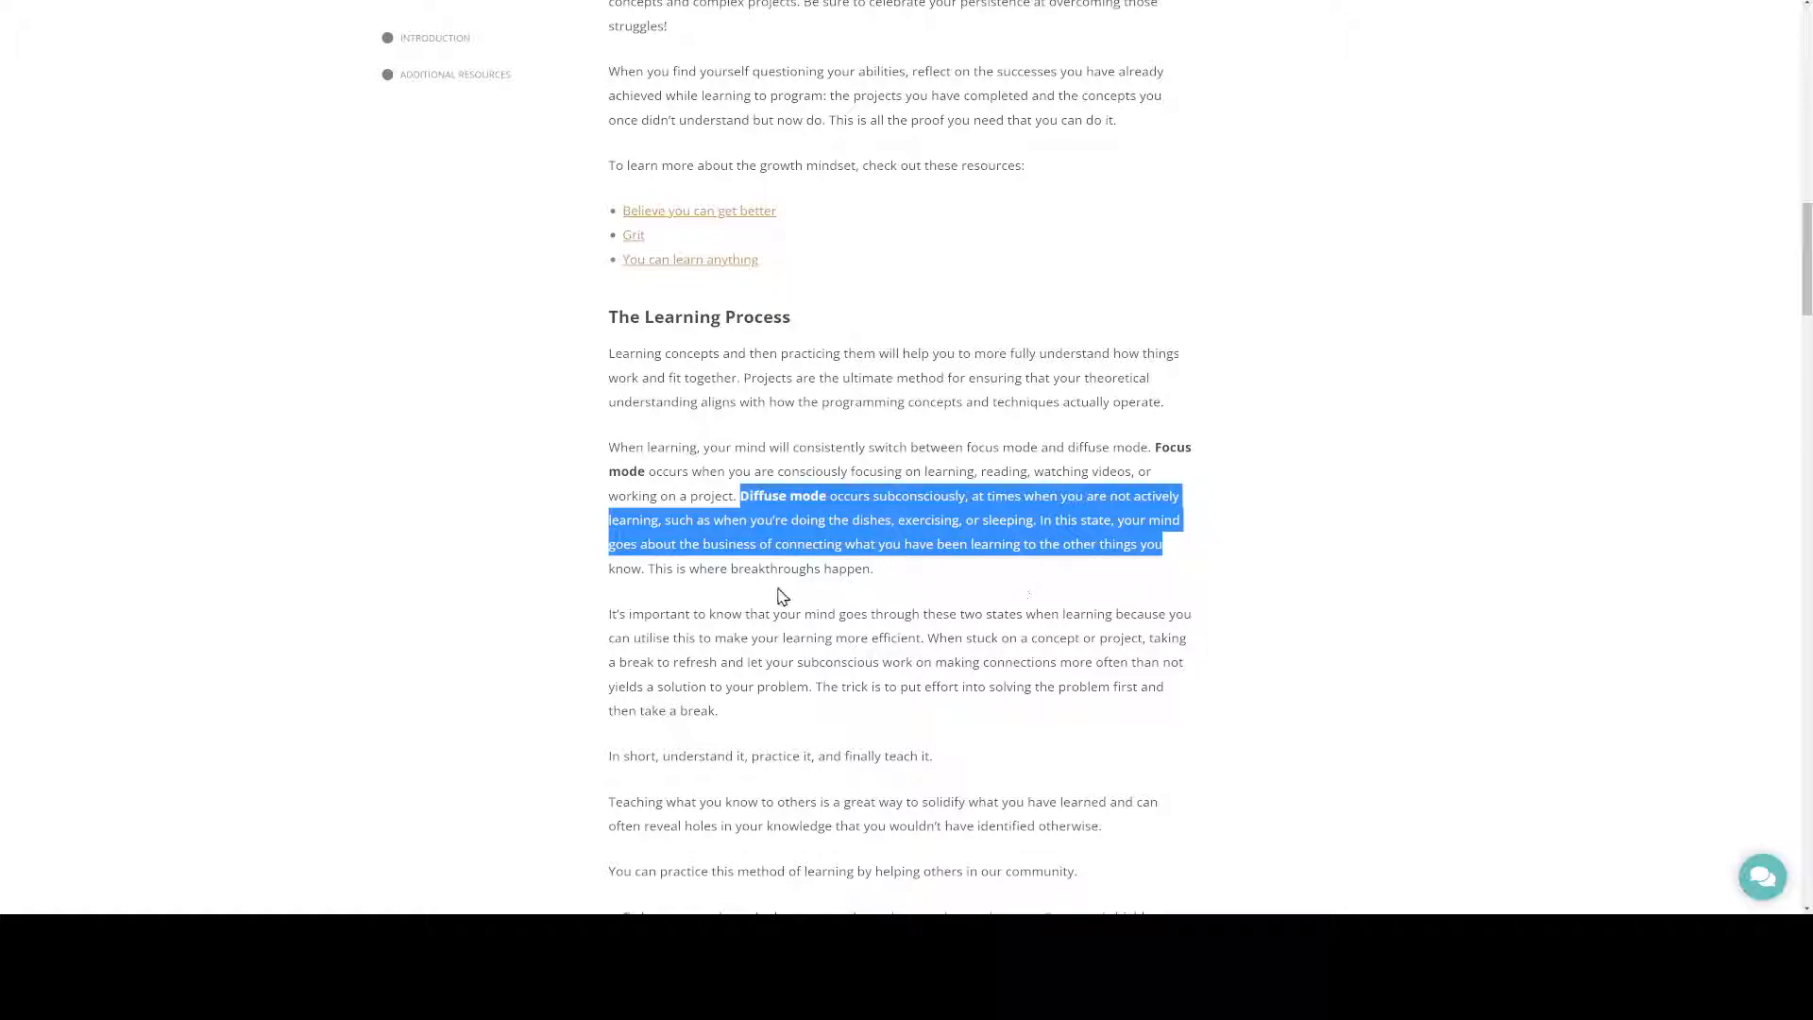
{"action": "mouse_move", "coordinate": [893, 581]}
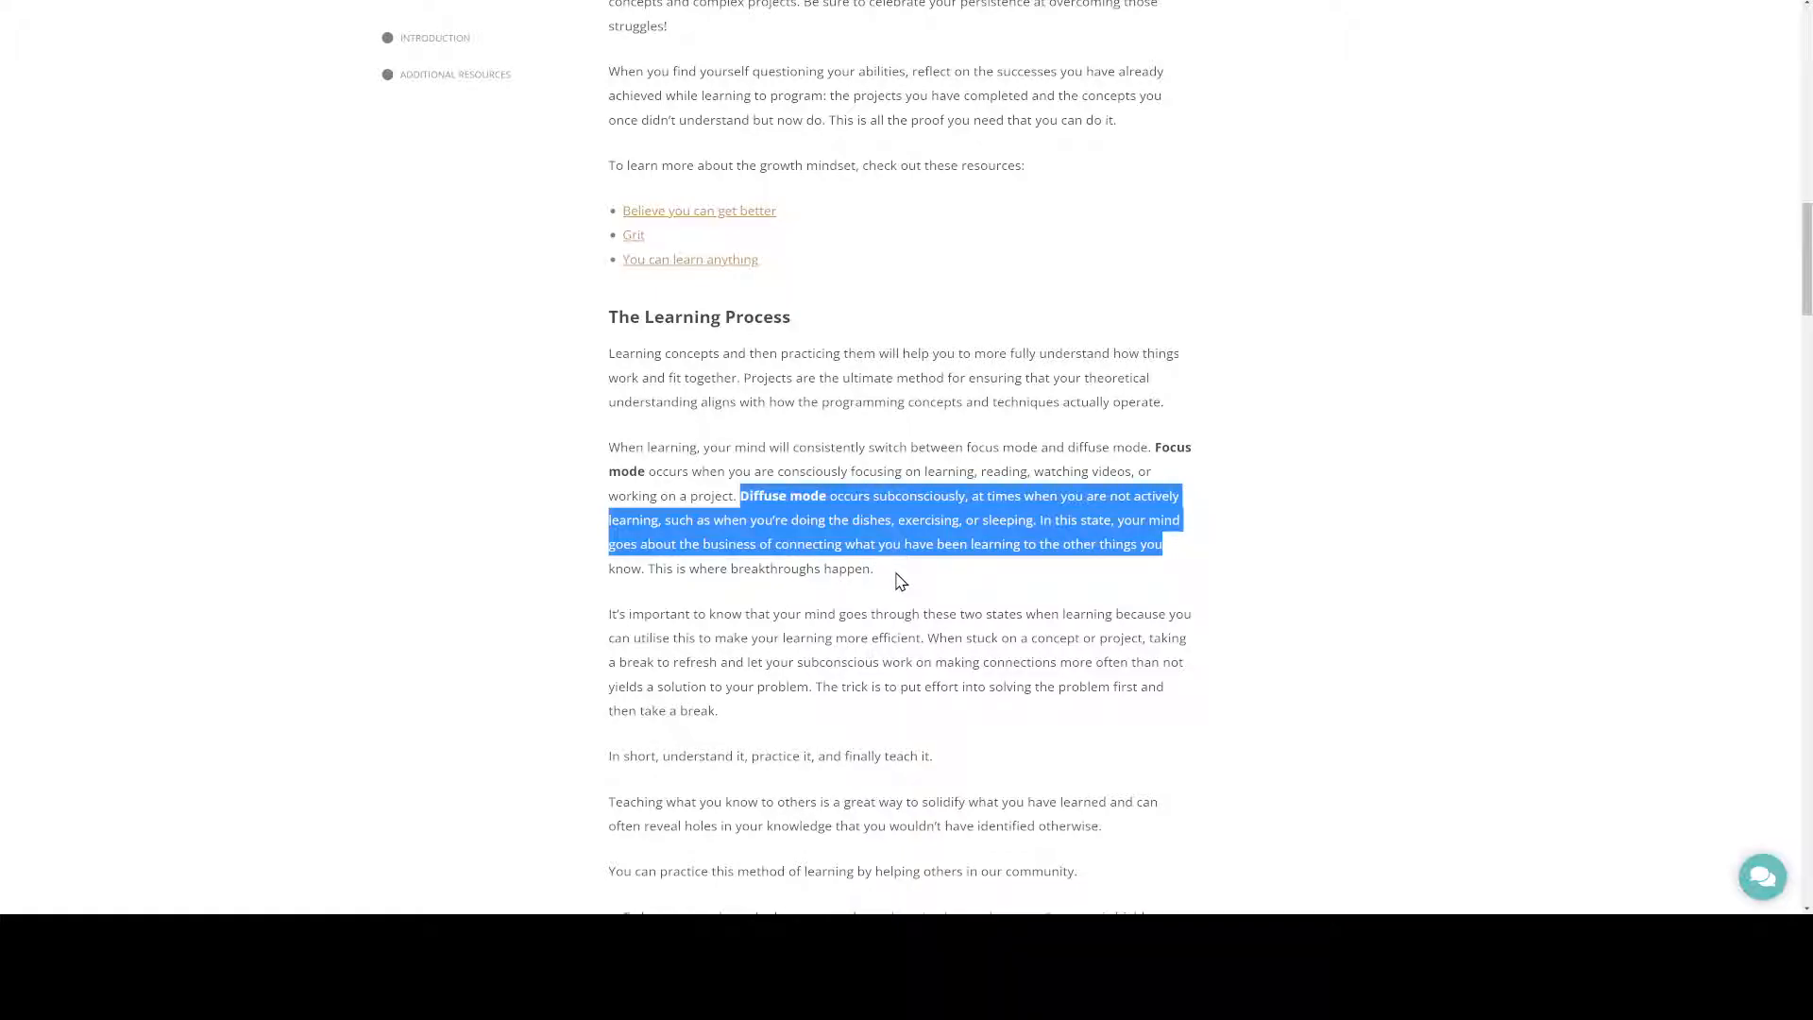
{"action": "scroll", "scroll_direction": "down", "scroll_amount": 3}
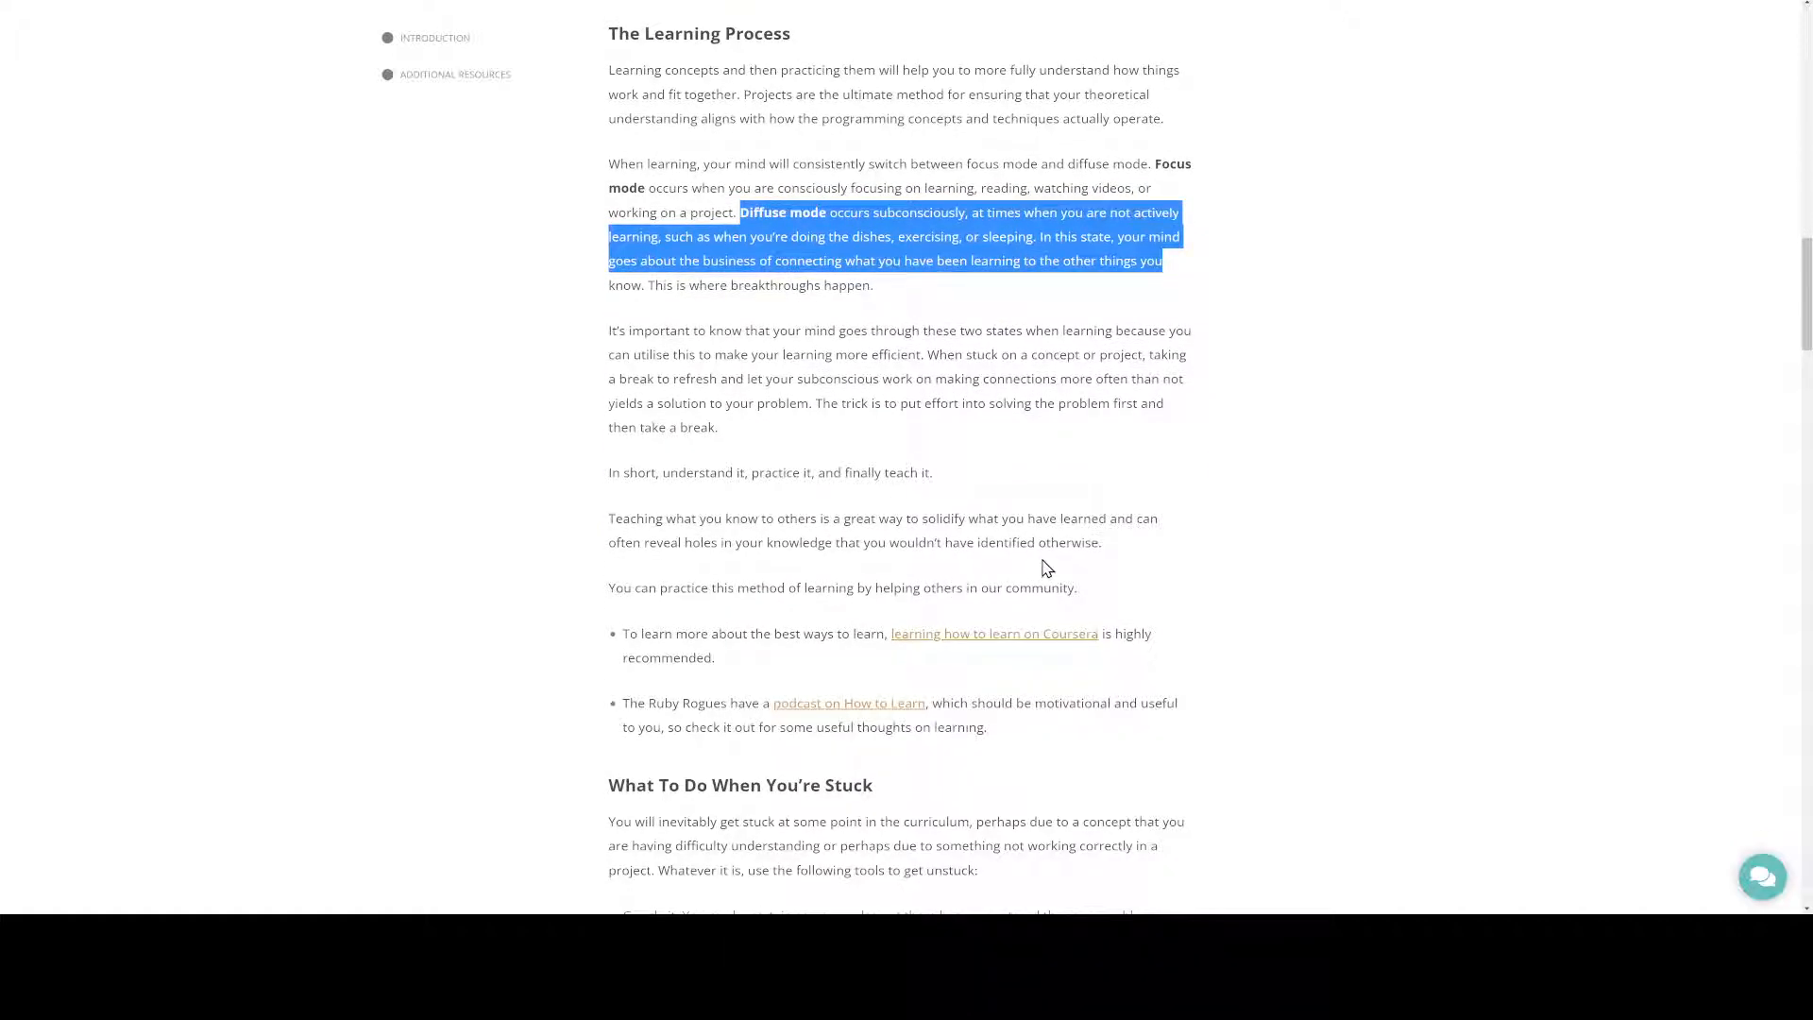
Scroll through What To Do When You're Stuck and Managing Your Study Time to Pitfalls to Avoid
{"action": "scroll", "scroll_direction": "down", "scroll_amount": 3}
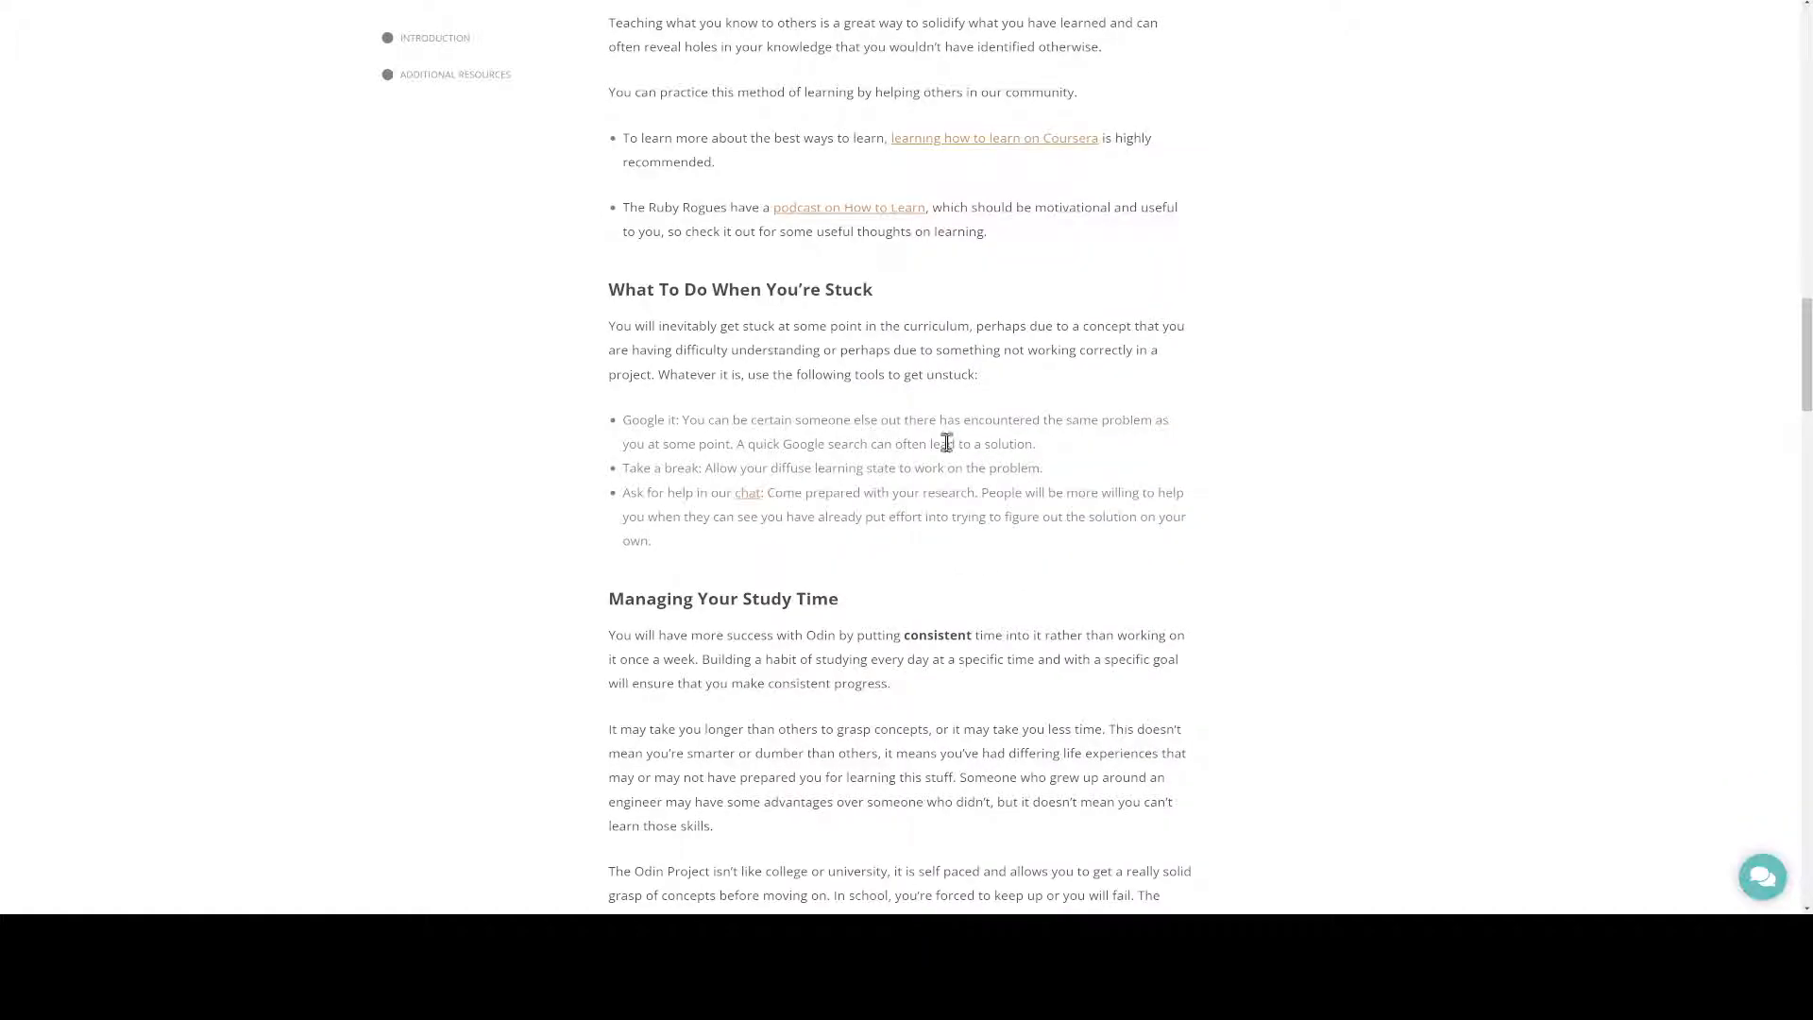
{"action": "mouse_move", "coordinate": [907, 536]}
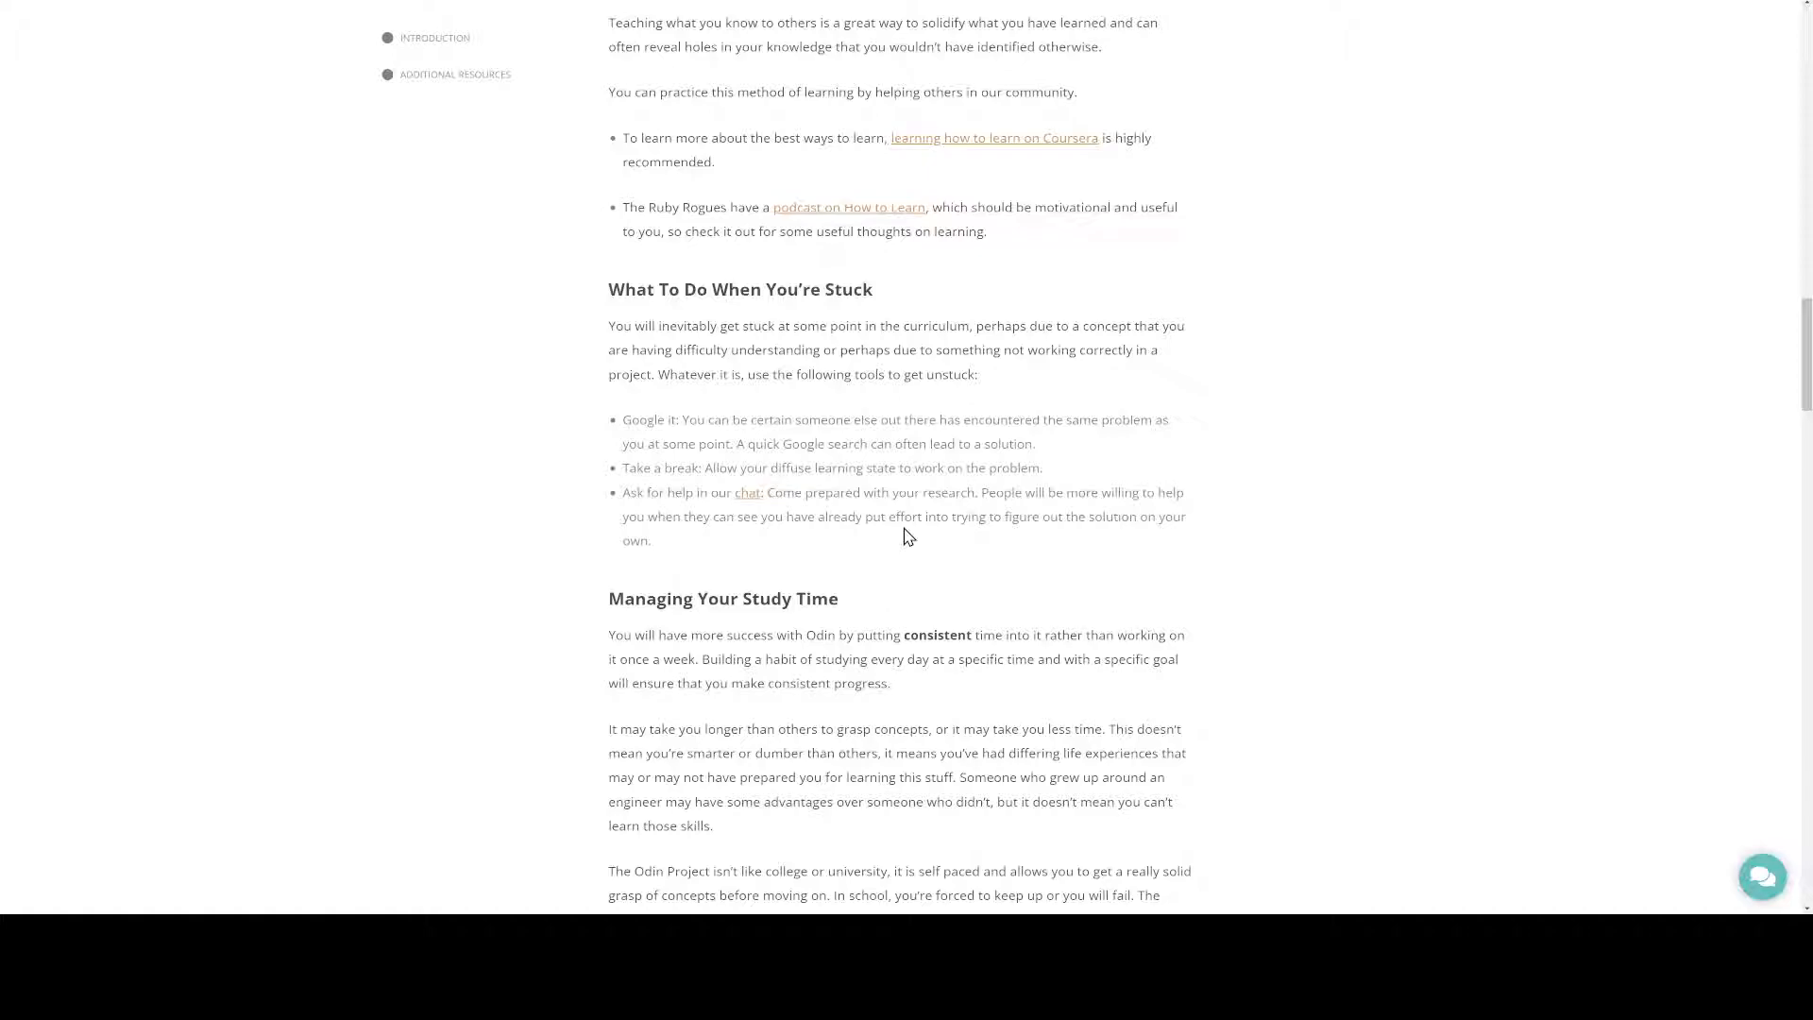
{"action": "scroll", "scroll_direction": "down", "scroll_amount": 3}
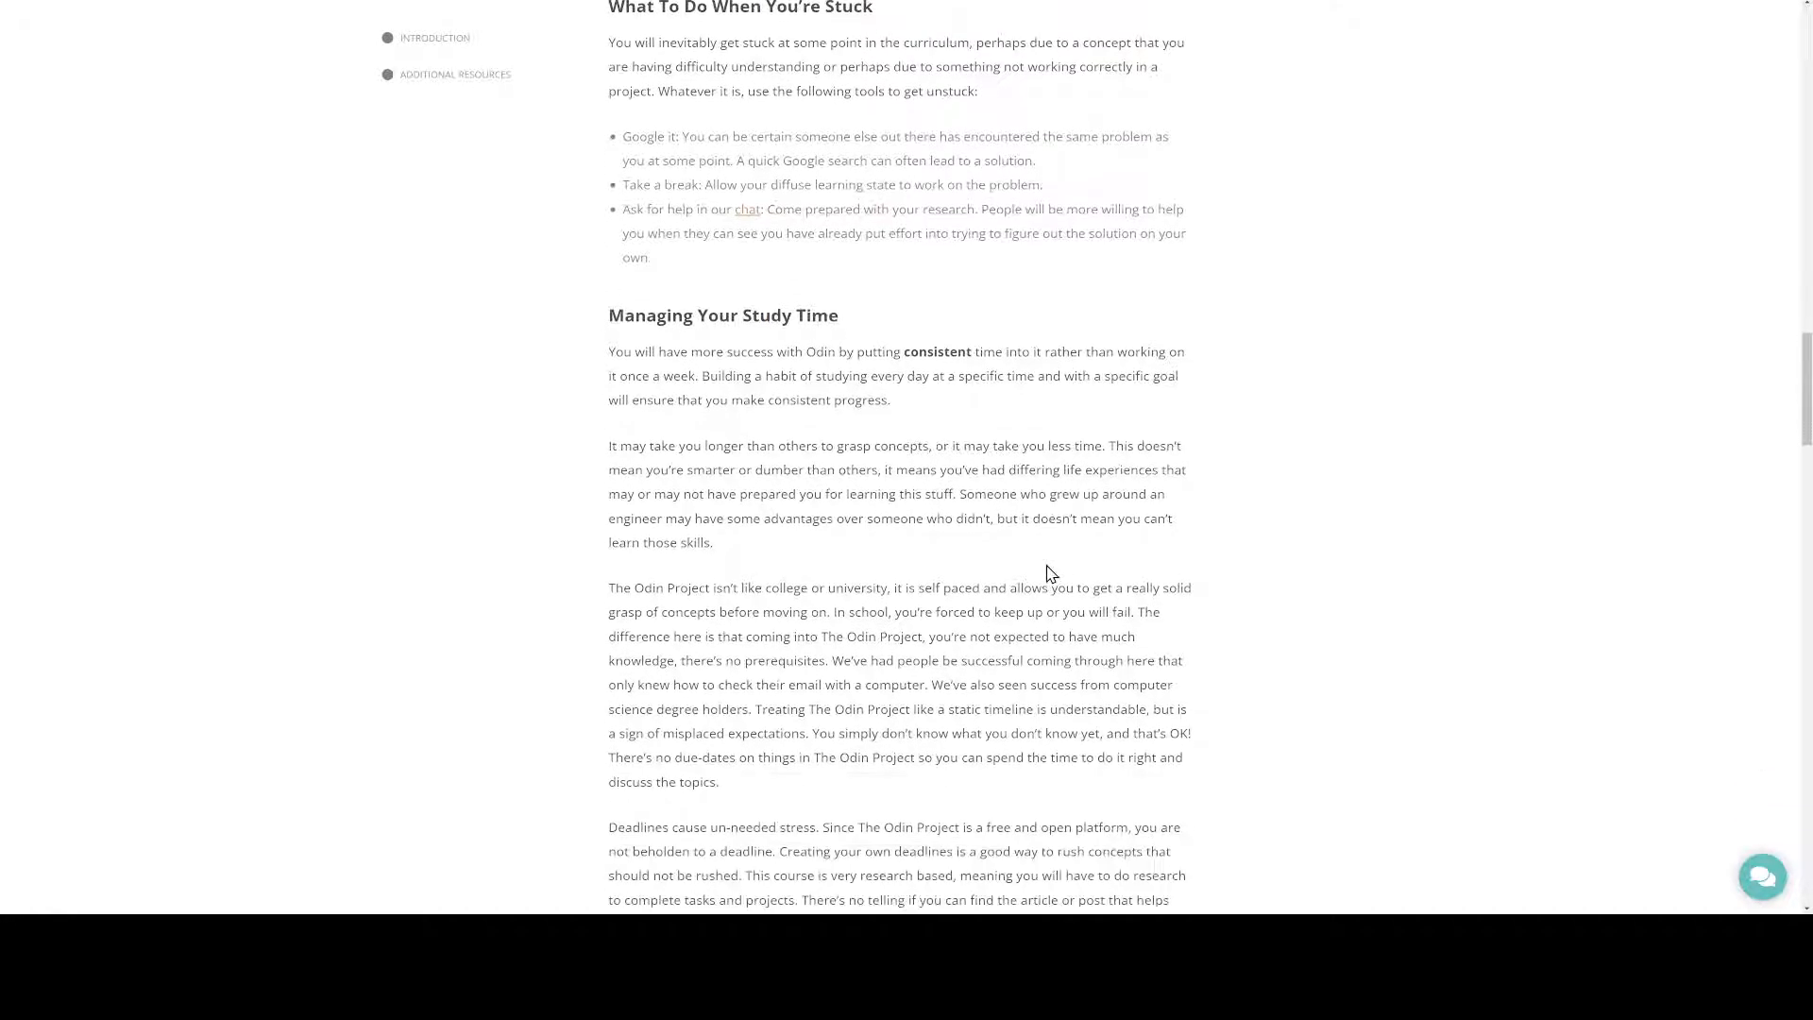
{"action": "scroll", "scroll_direction": "down", "scroll_amount": 3}
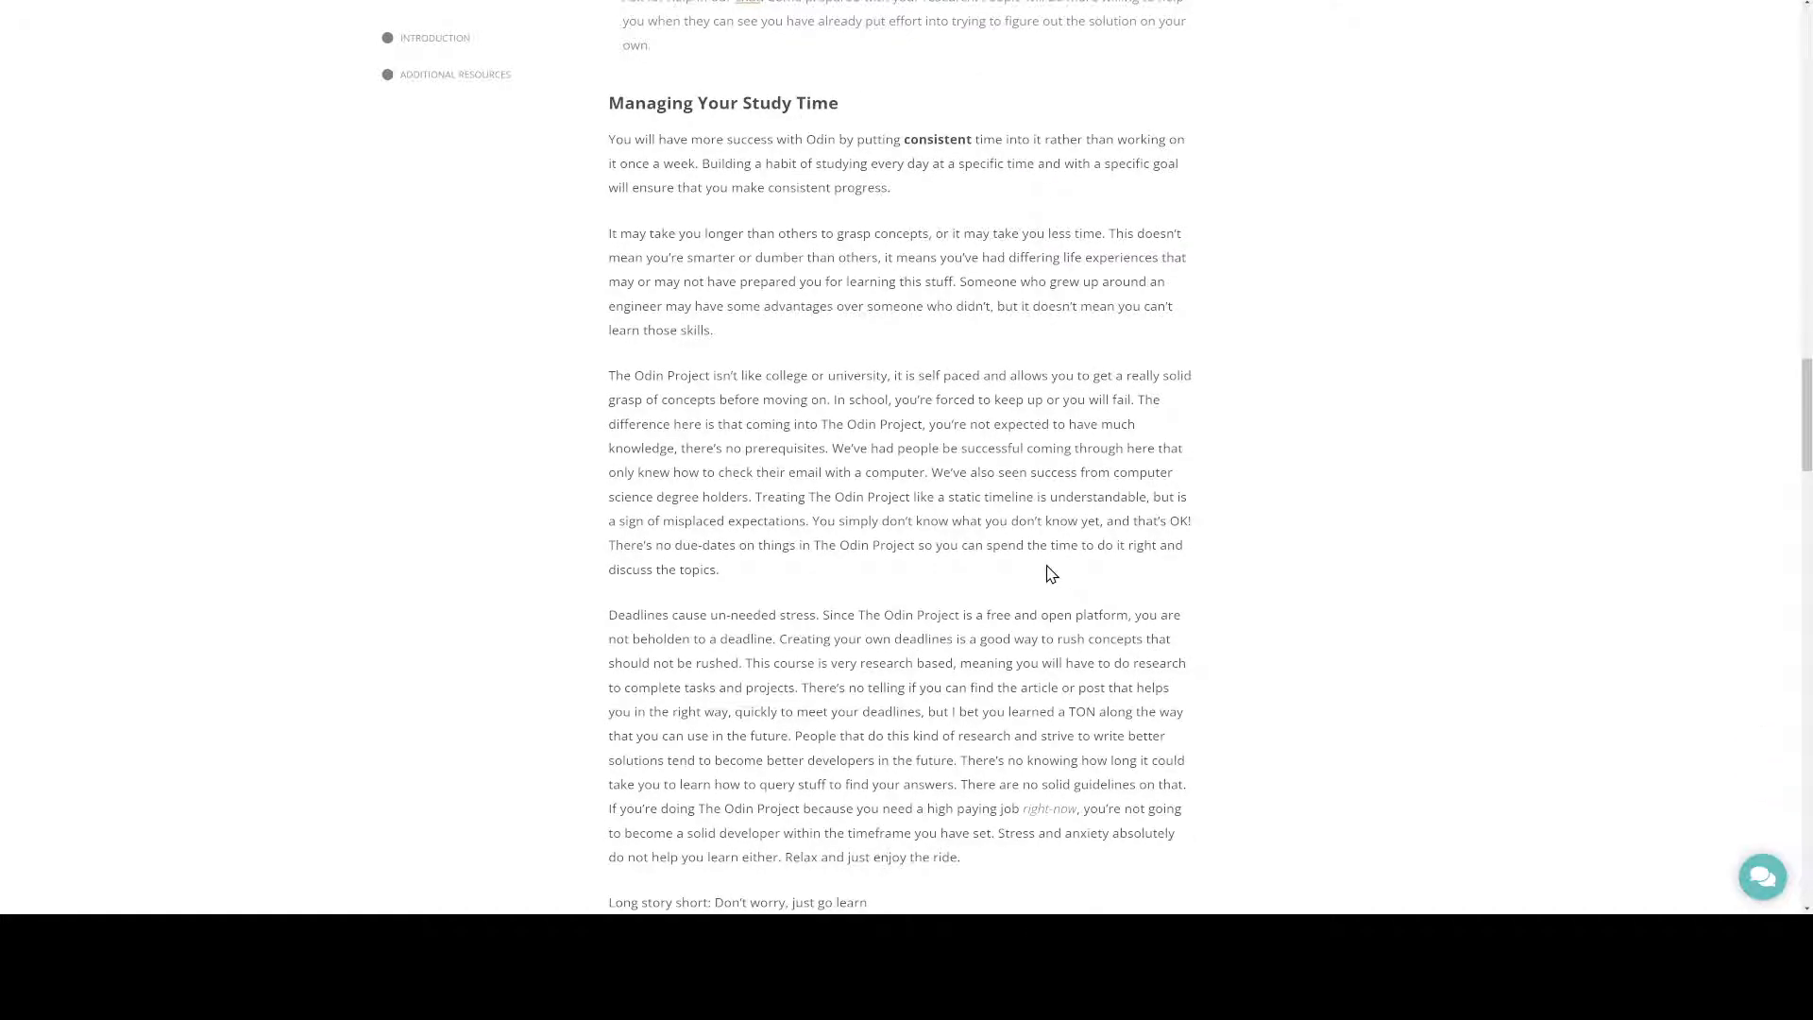
{"action": "scroll", "scroll_direction": "down", "scroll_amount": 3}
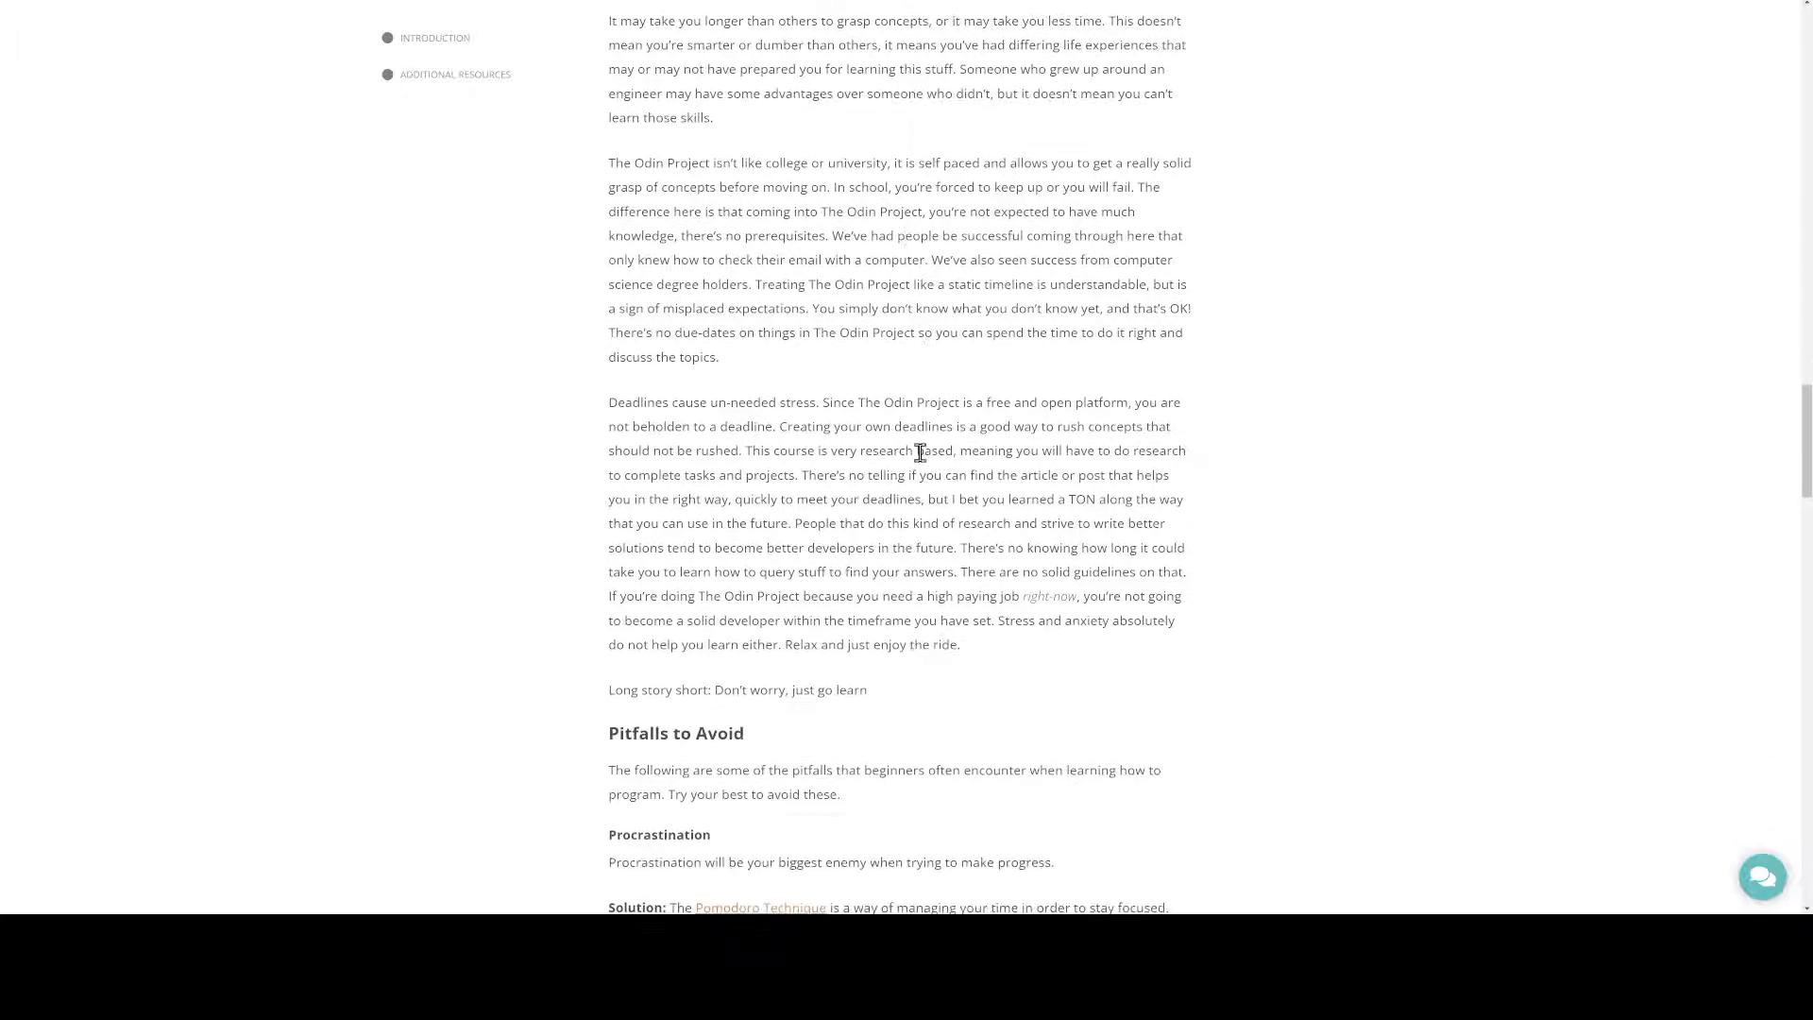
{"action": "scroll", "scroll_direction": "down", "scroll_amount": 3}
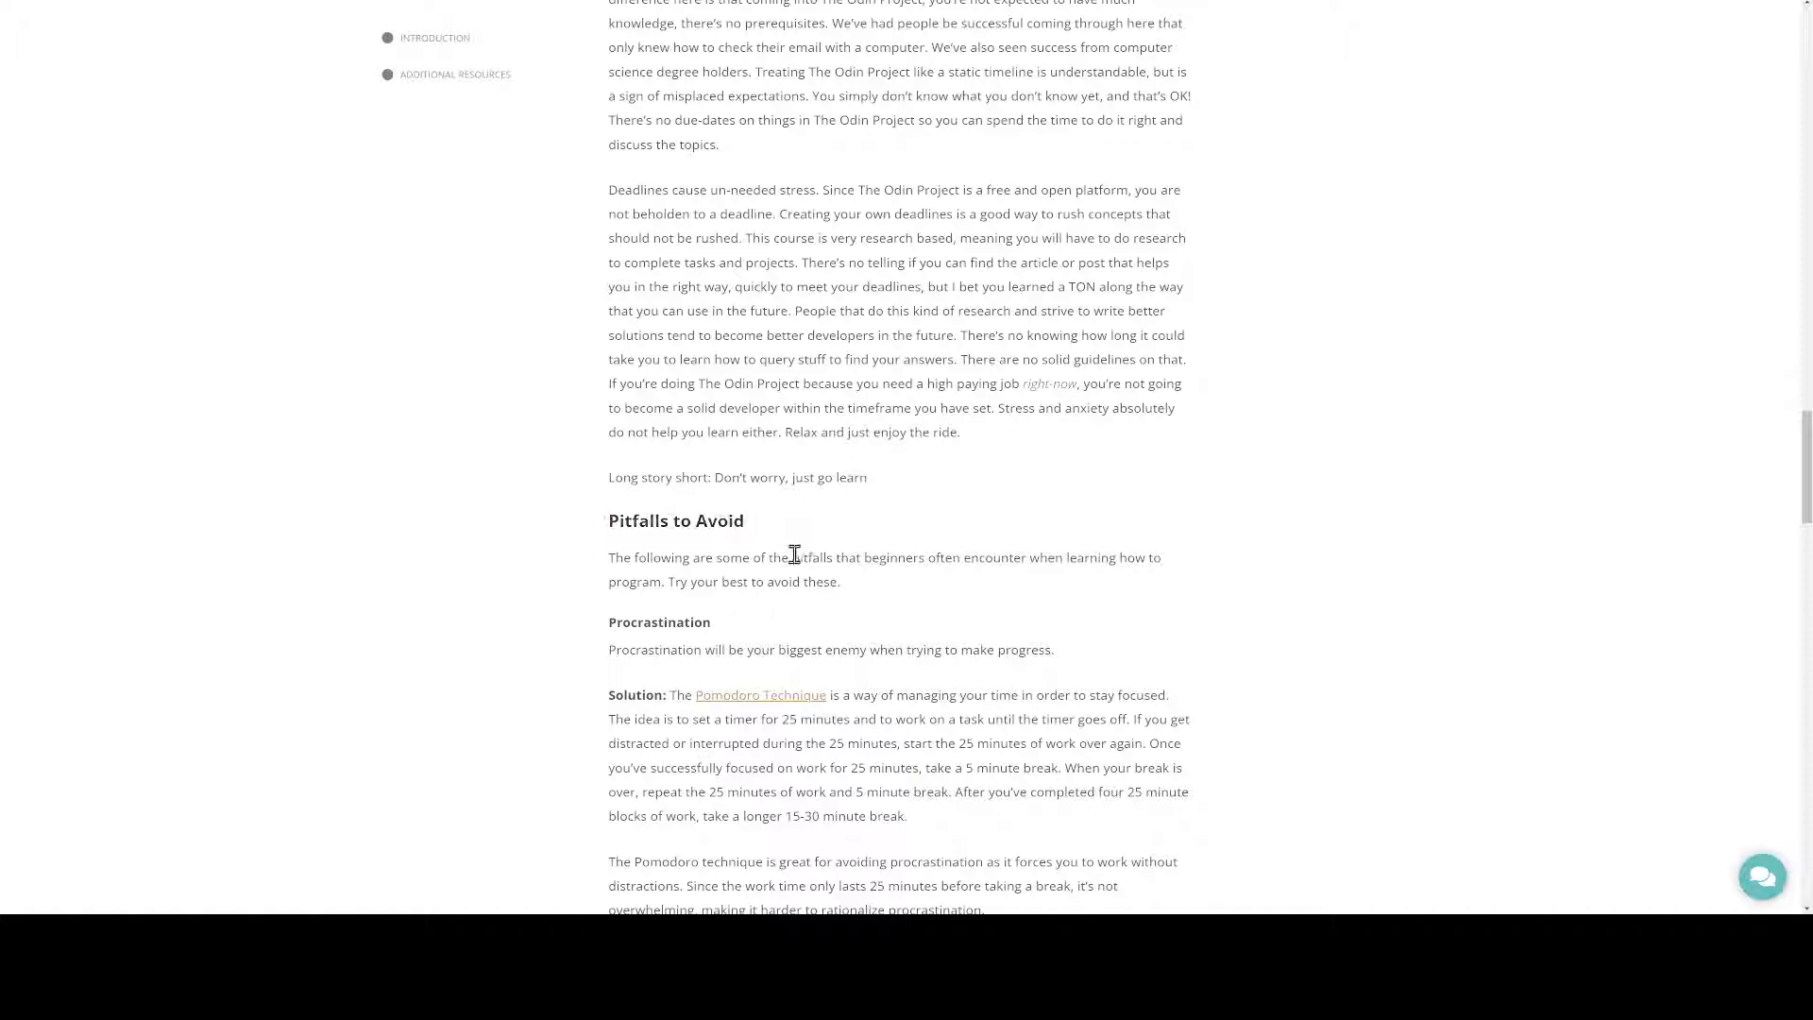
{"action": "scroll", "scroll_direction": "down", "scroll_amount": 3}
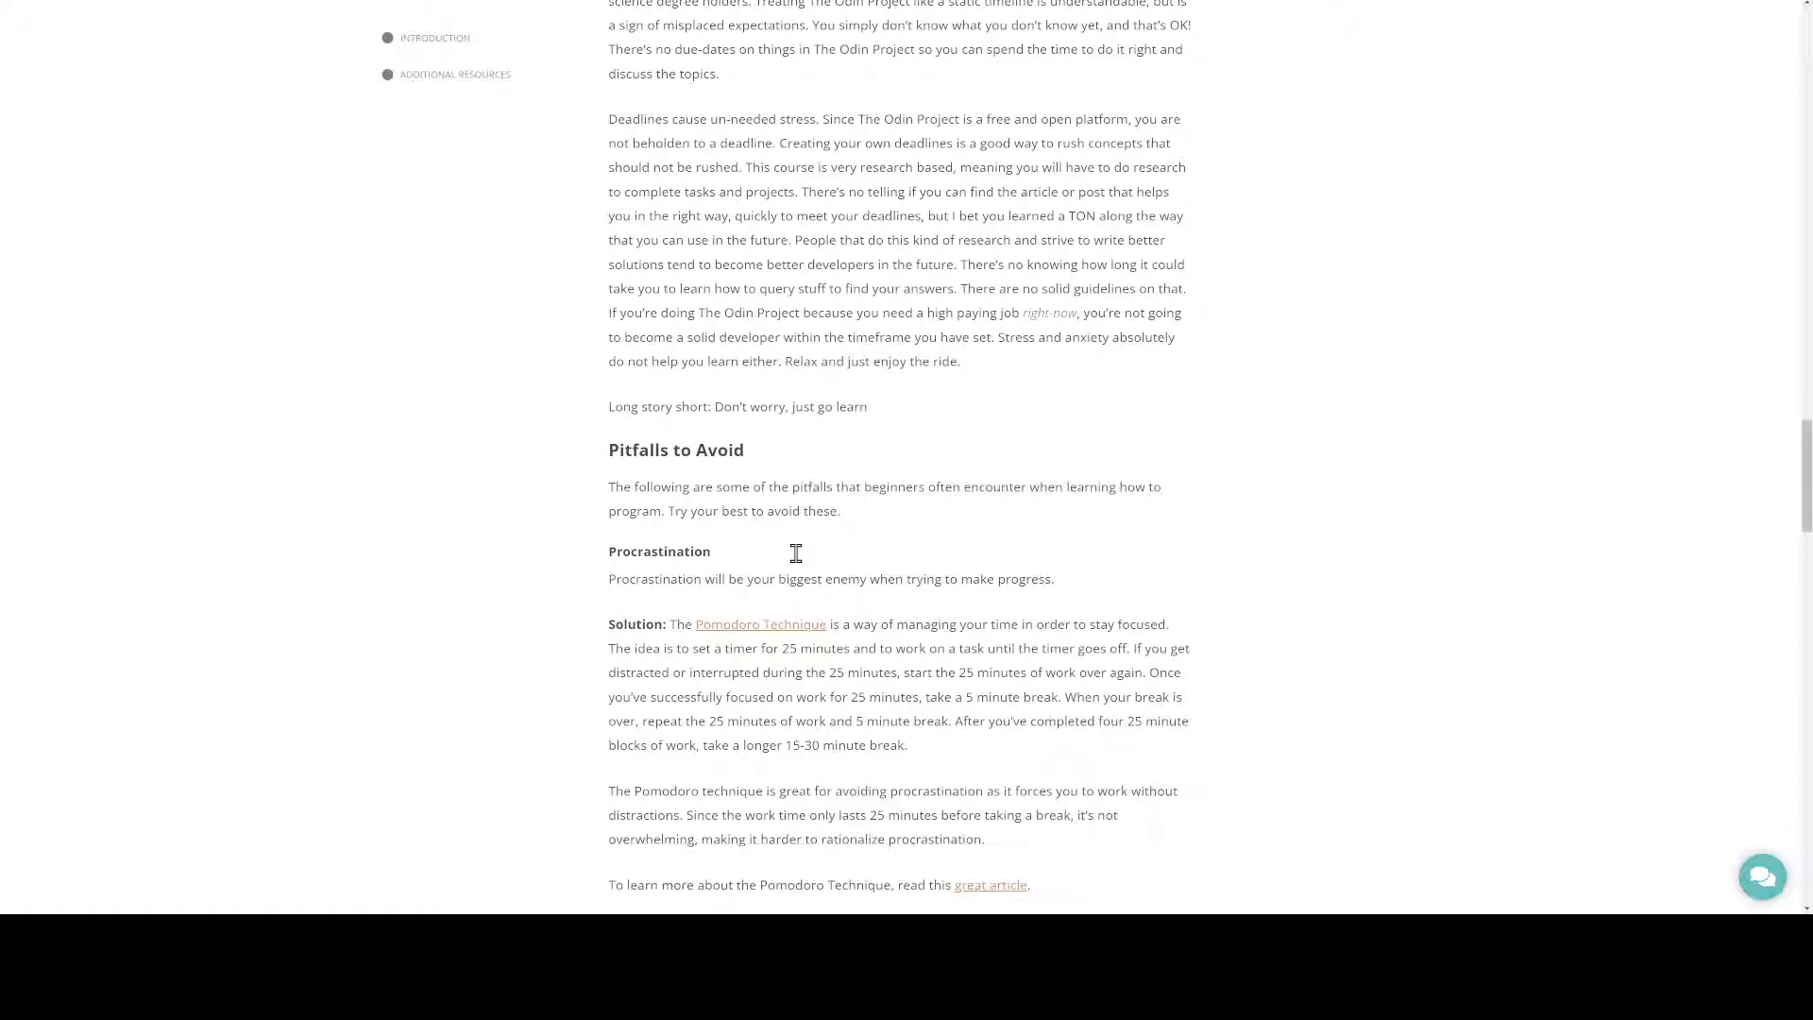
{"action": "mouse_move", "coordinate": [833, 616]}
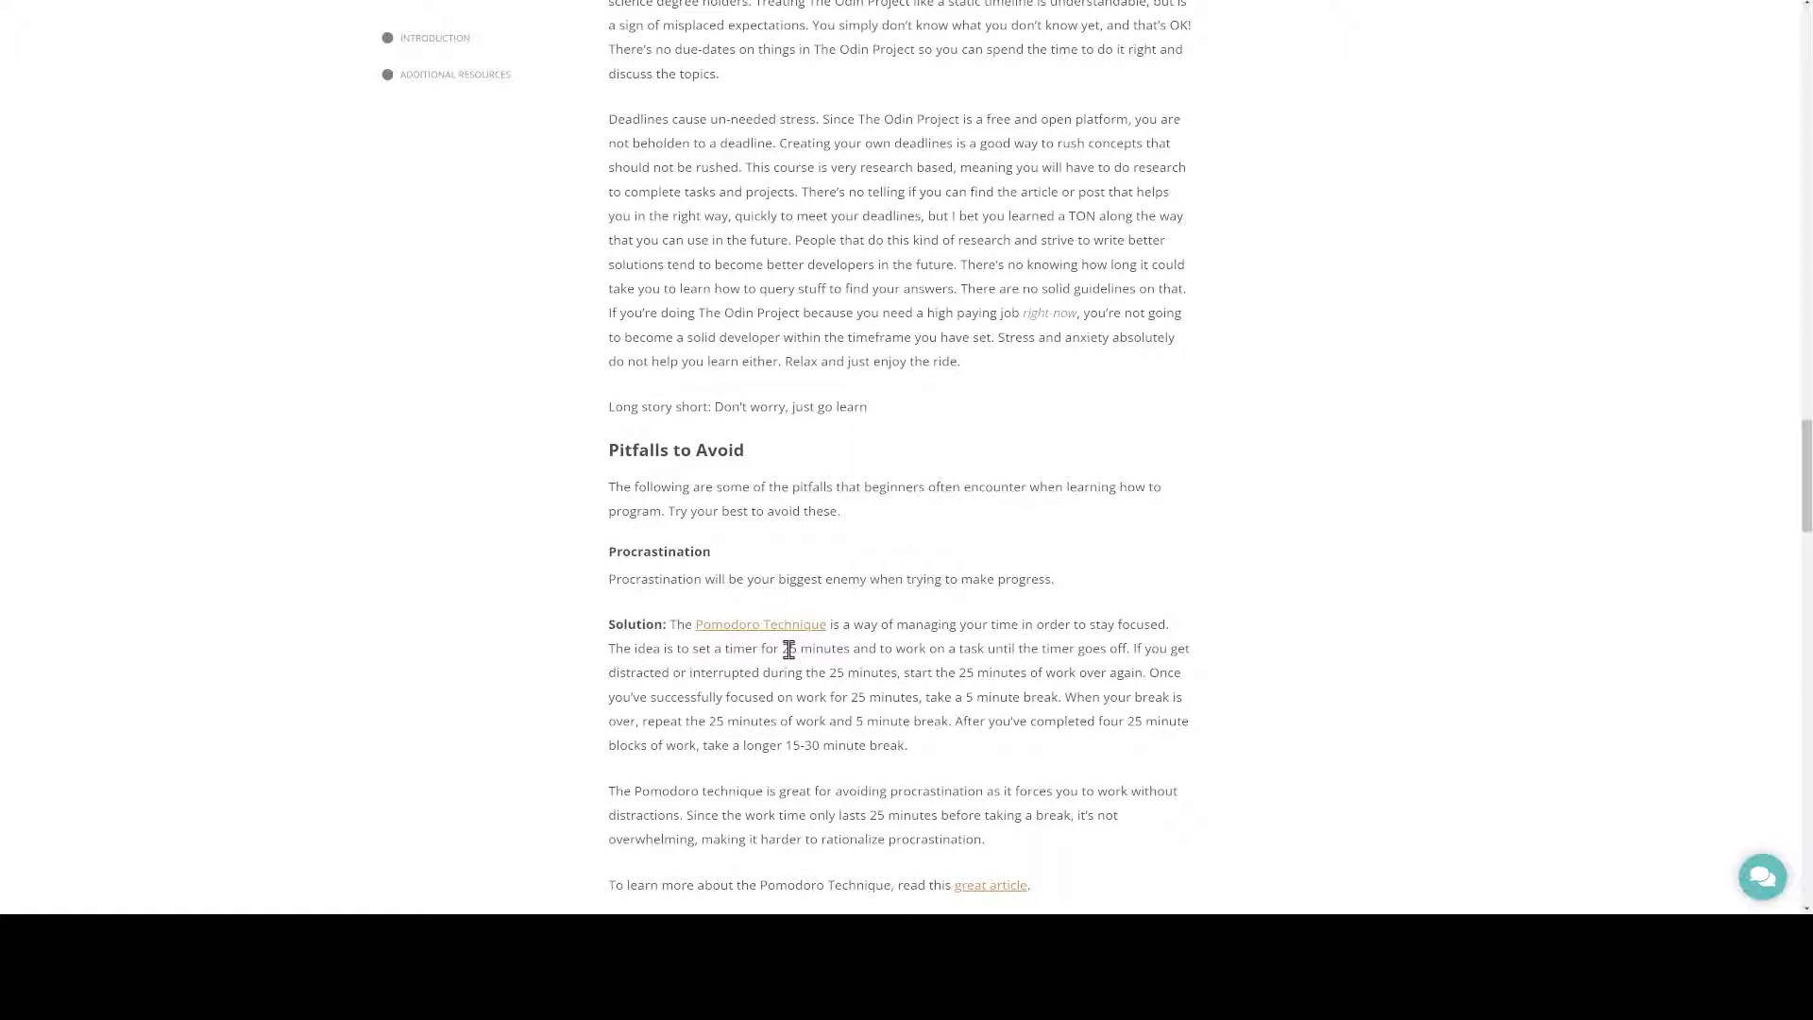
{"action": "mouse_move", "coordinate": [774, 648]}
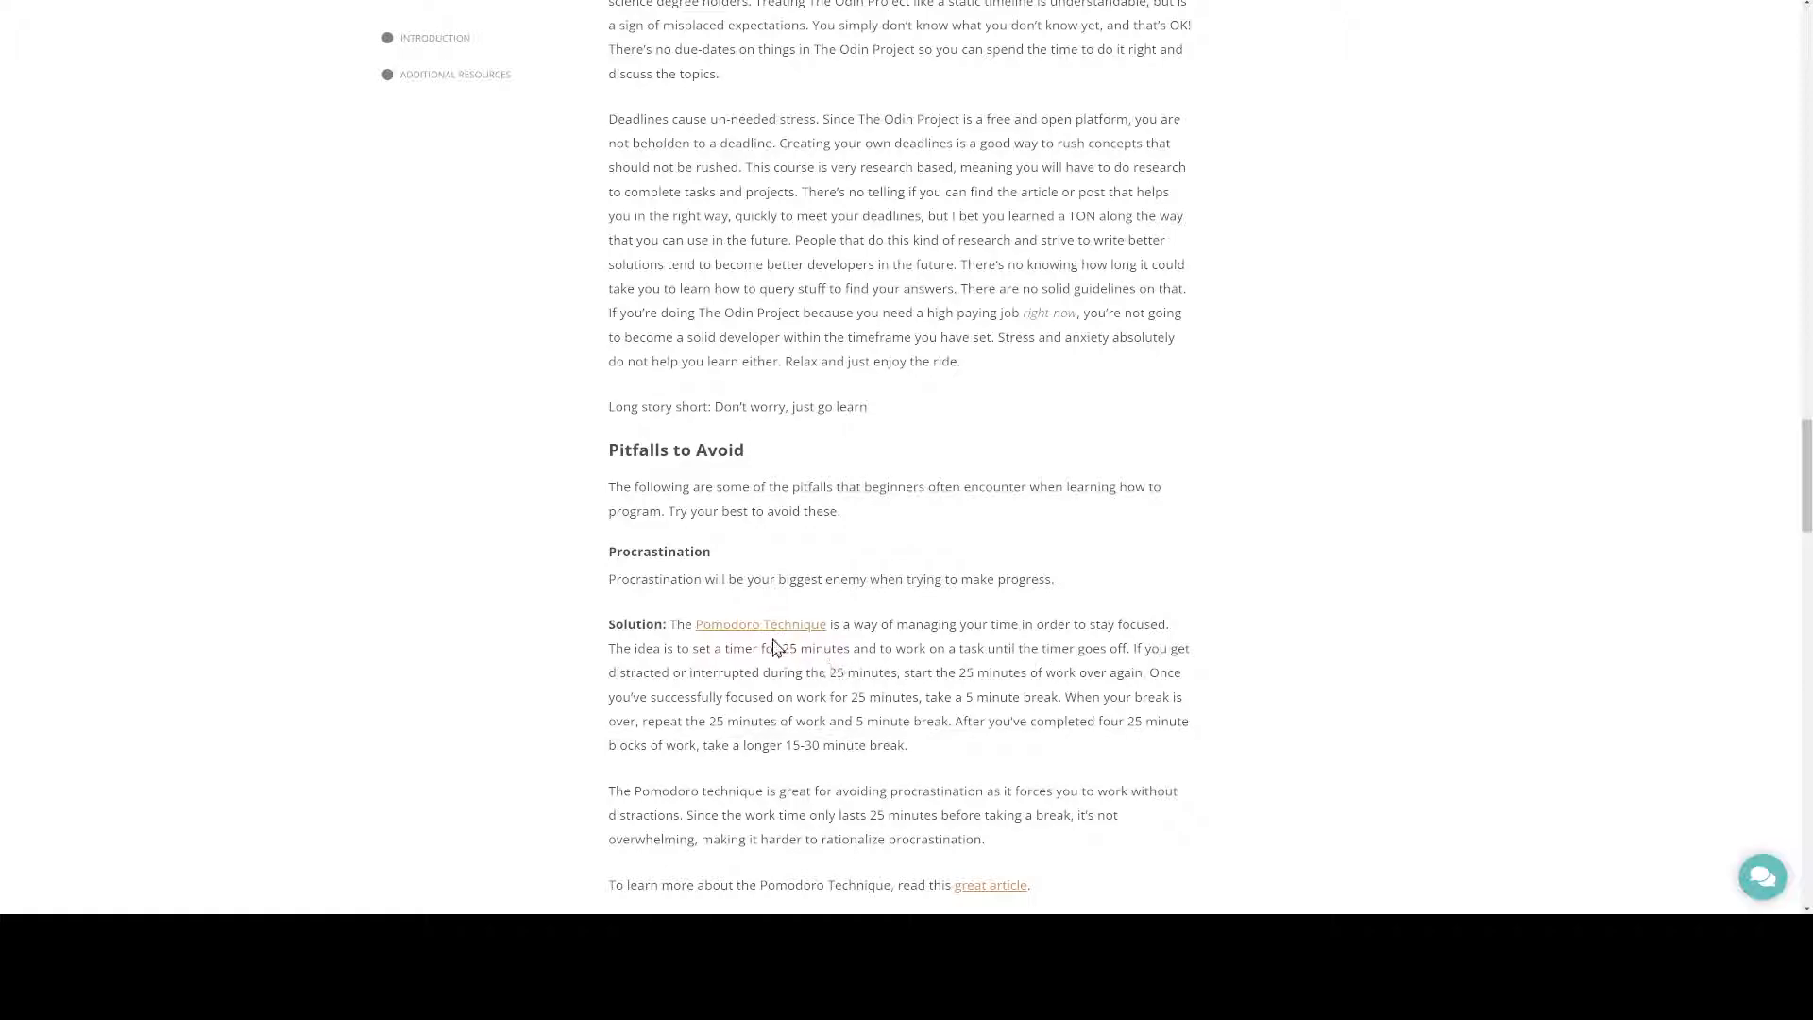
Select '25 minutes' in the Pomodoro Technique Solution paragraph
{"action": "double_click", "coordinate": [820, 648]}
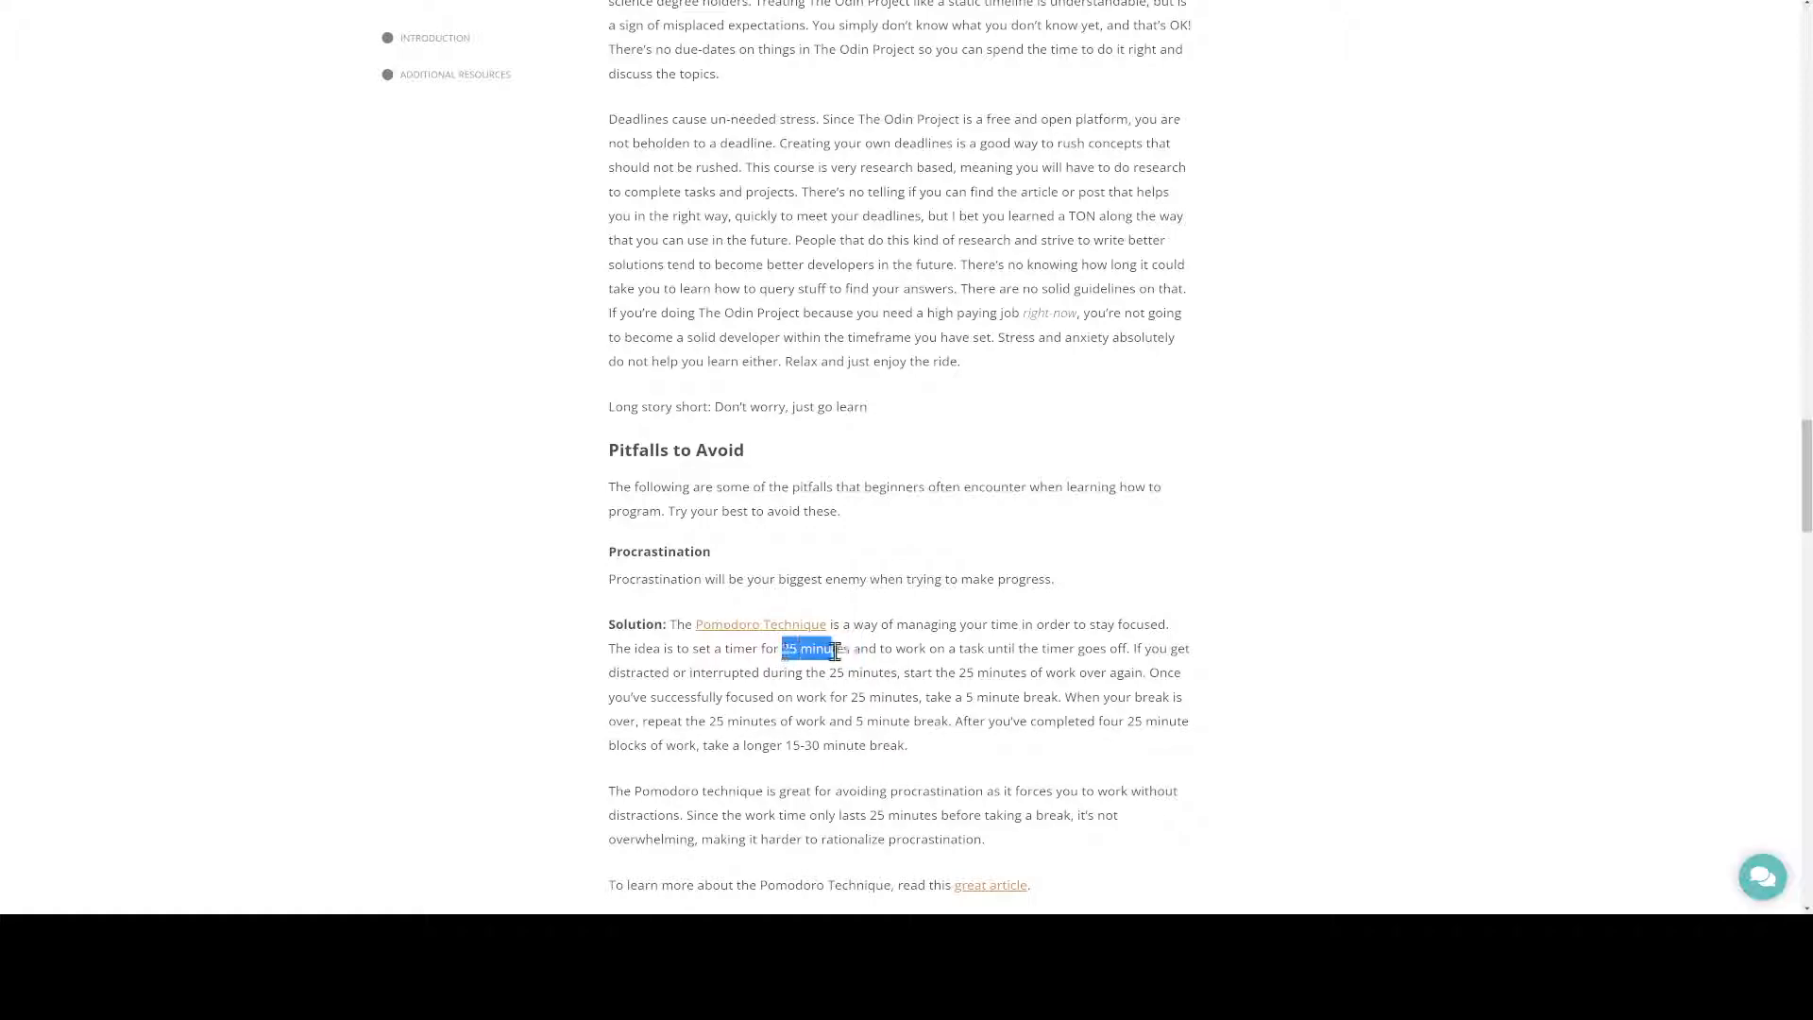
{"action": "left_click_drag", "start_coordinate": [784, 648], "coordinate": [854, 648]}
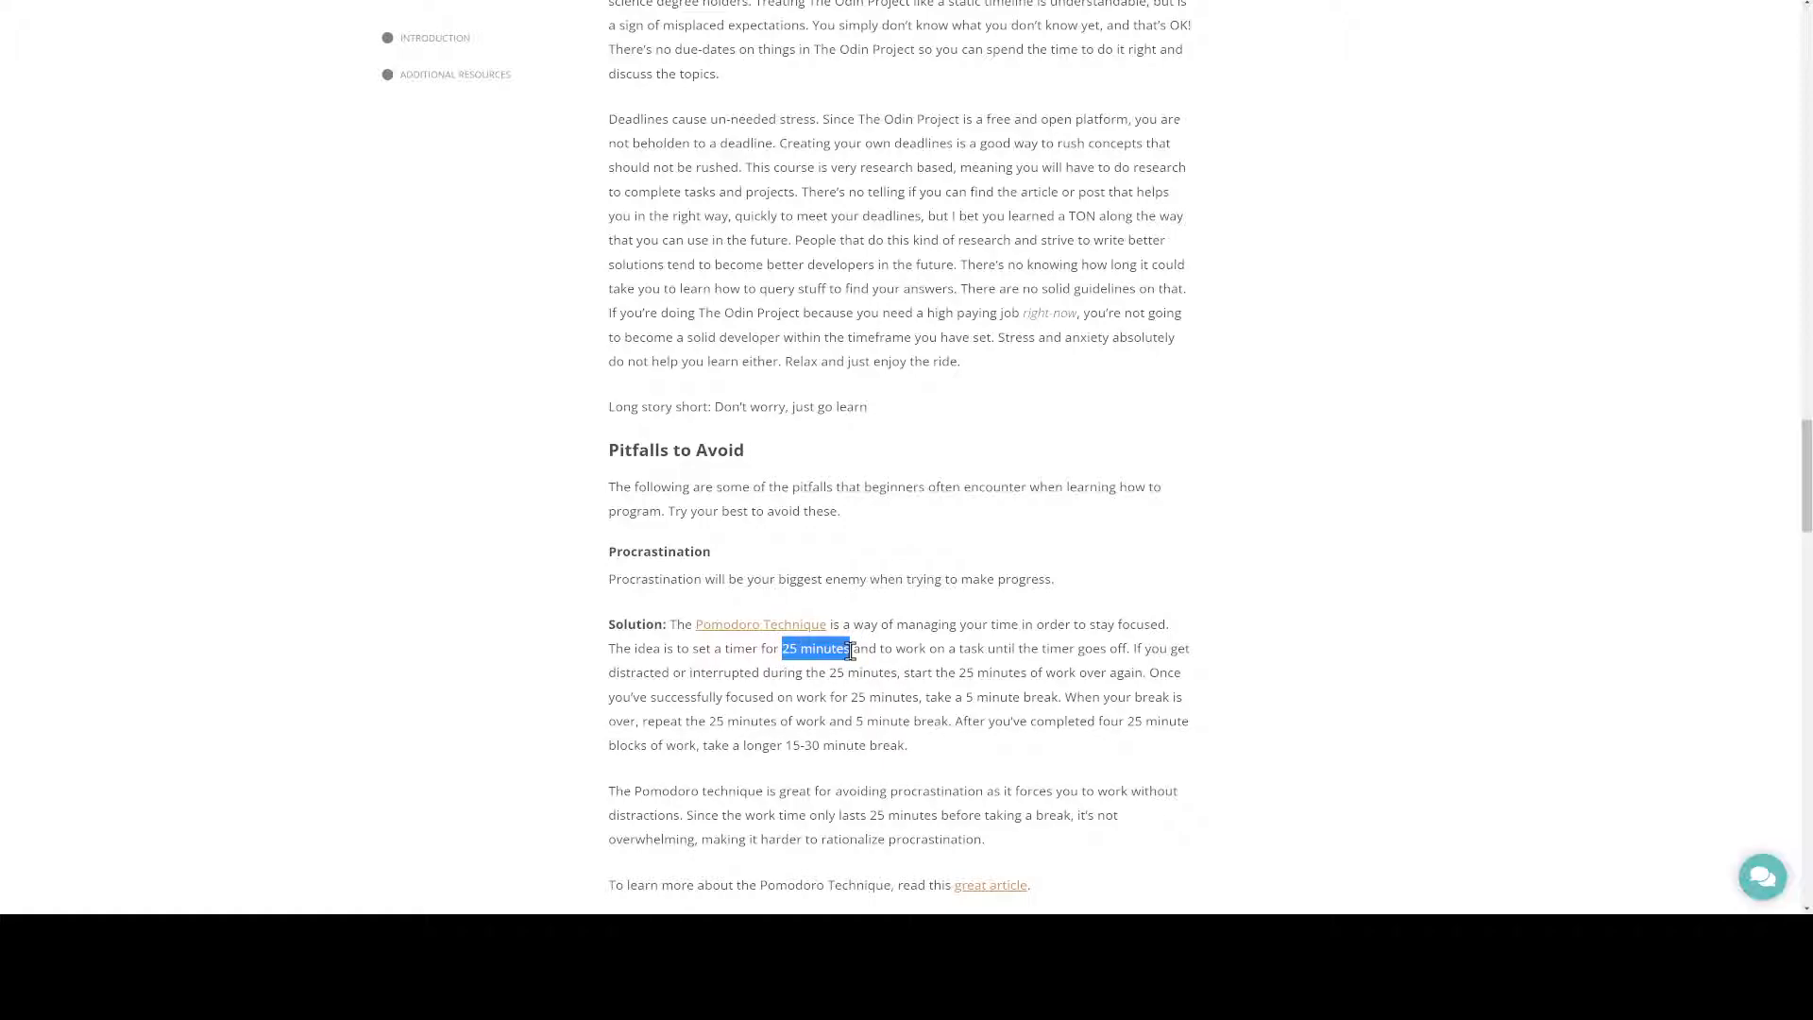
{"action": "mouse_move", "coordinate": [844, 717]}
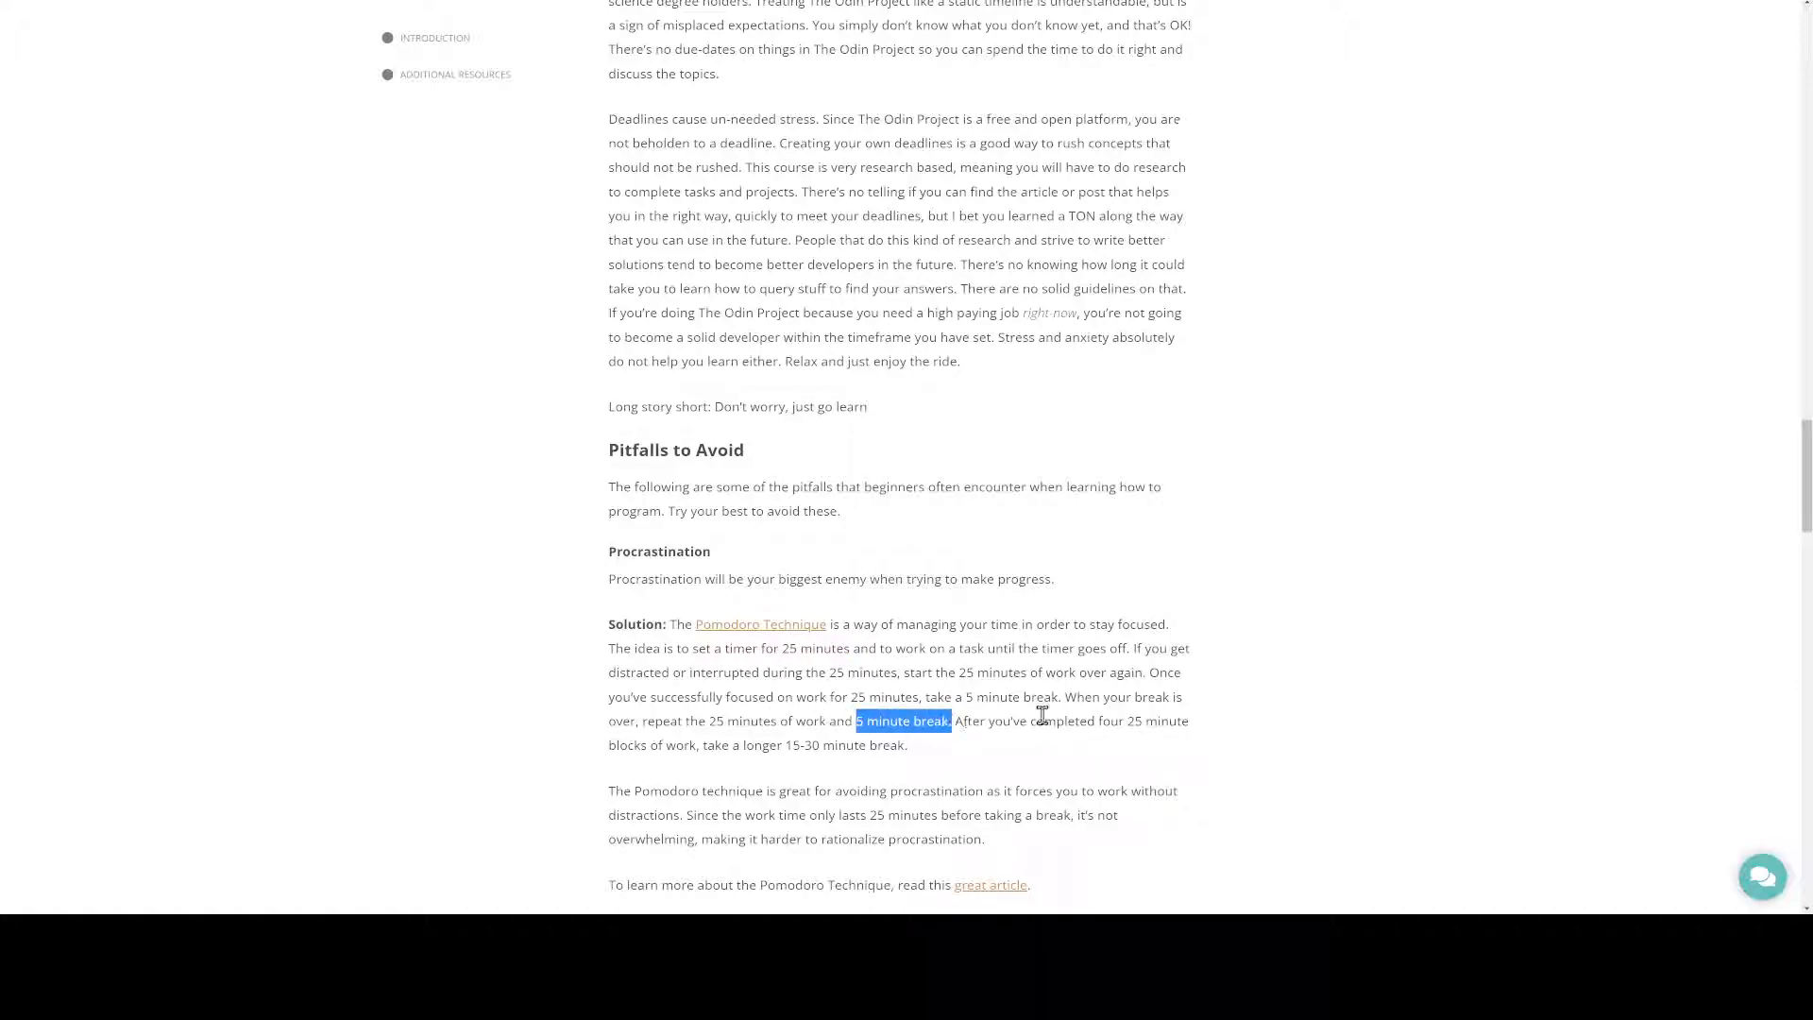
{"action": "mouse_move", "coordinate": [946, 742]}
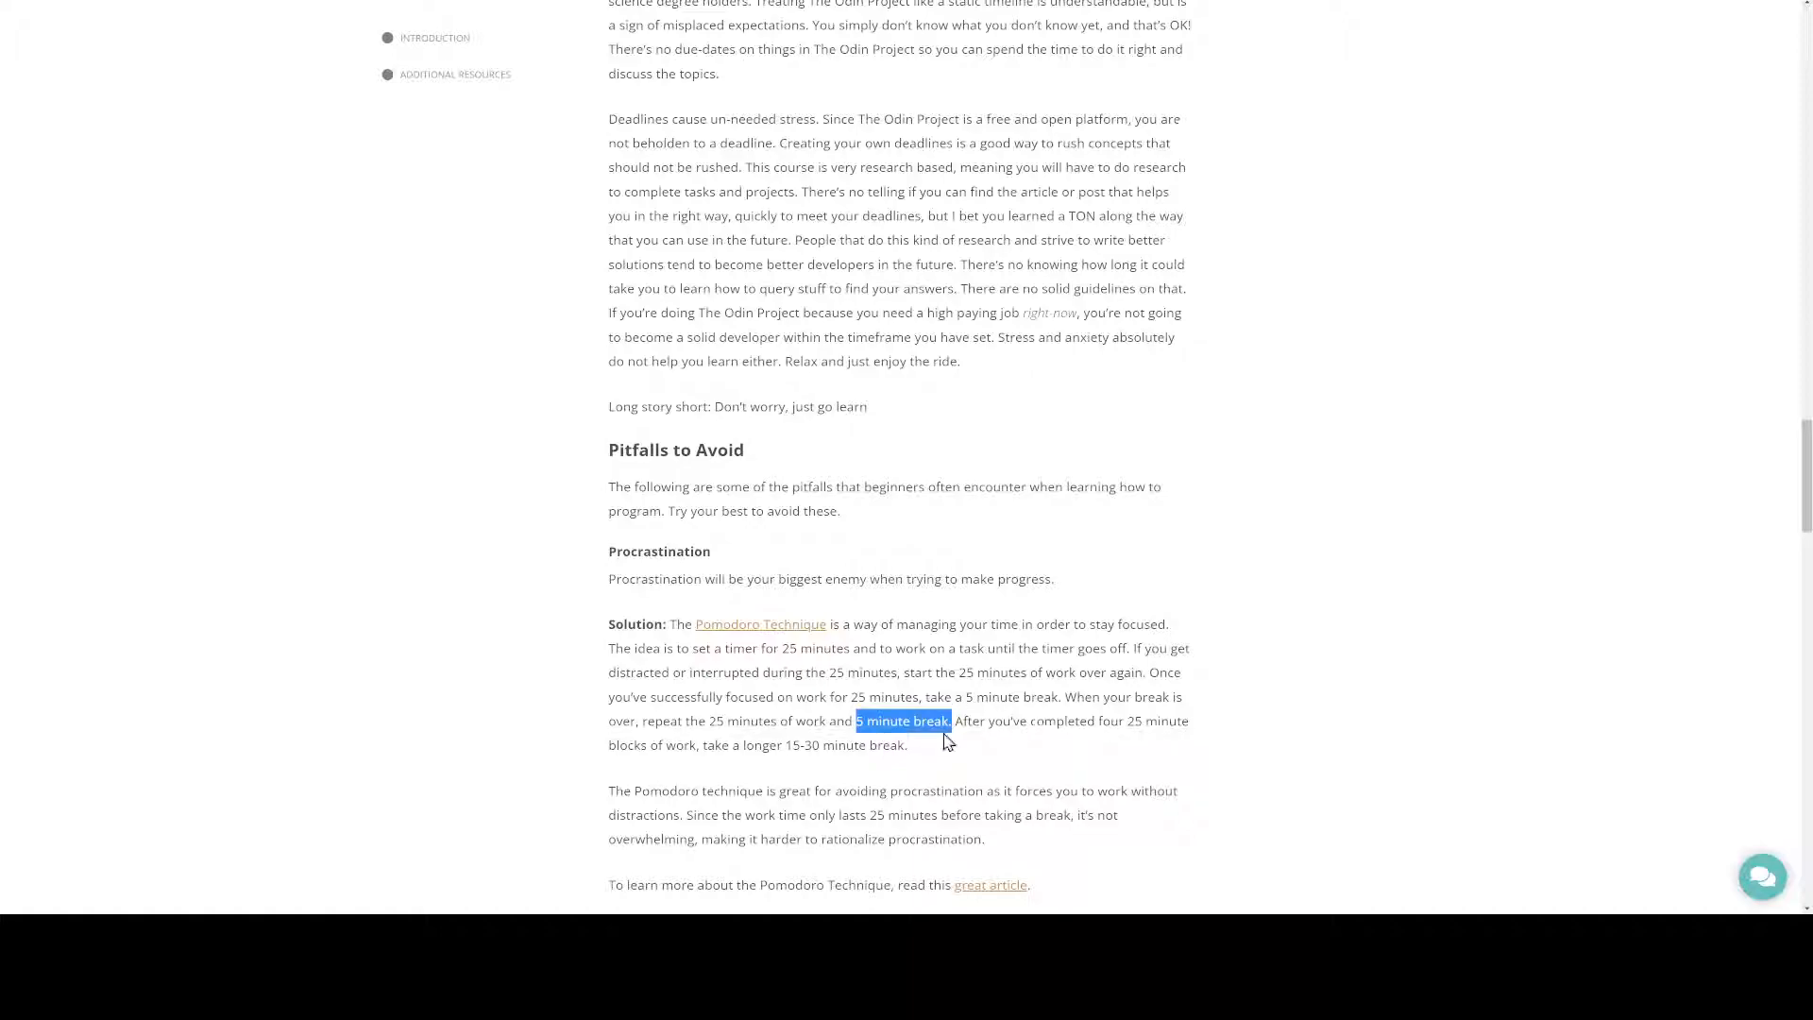
{"action": "mouse_move", "coordinate": [1065, 738]}
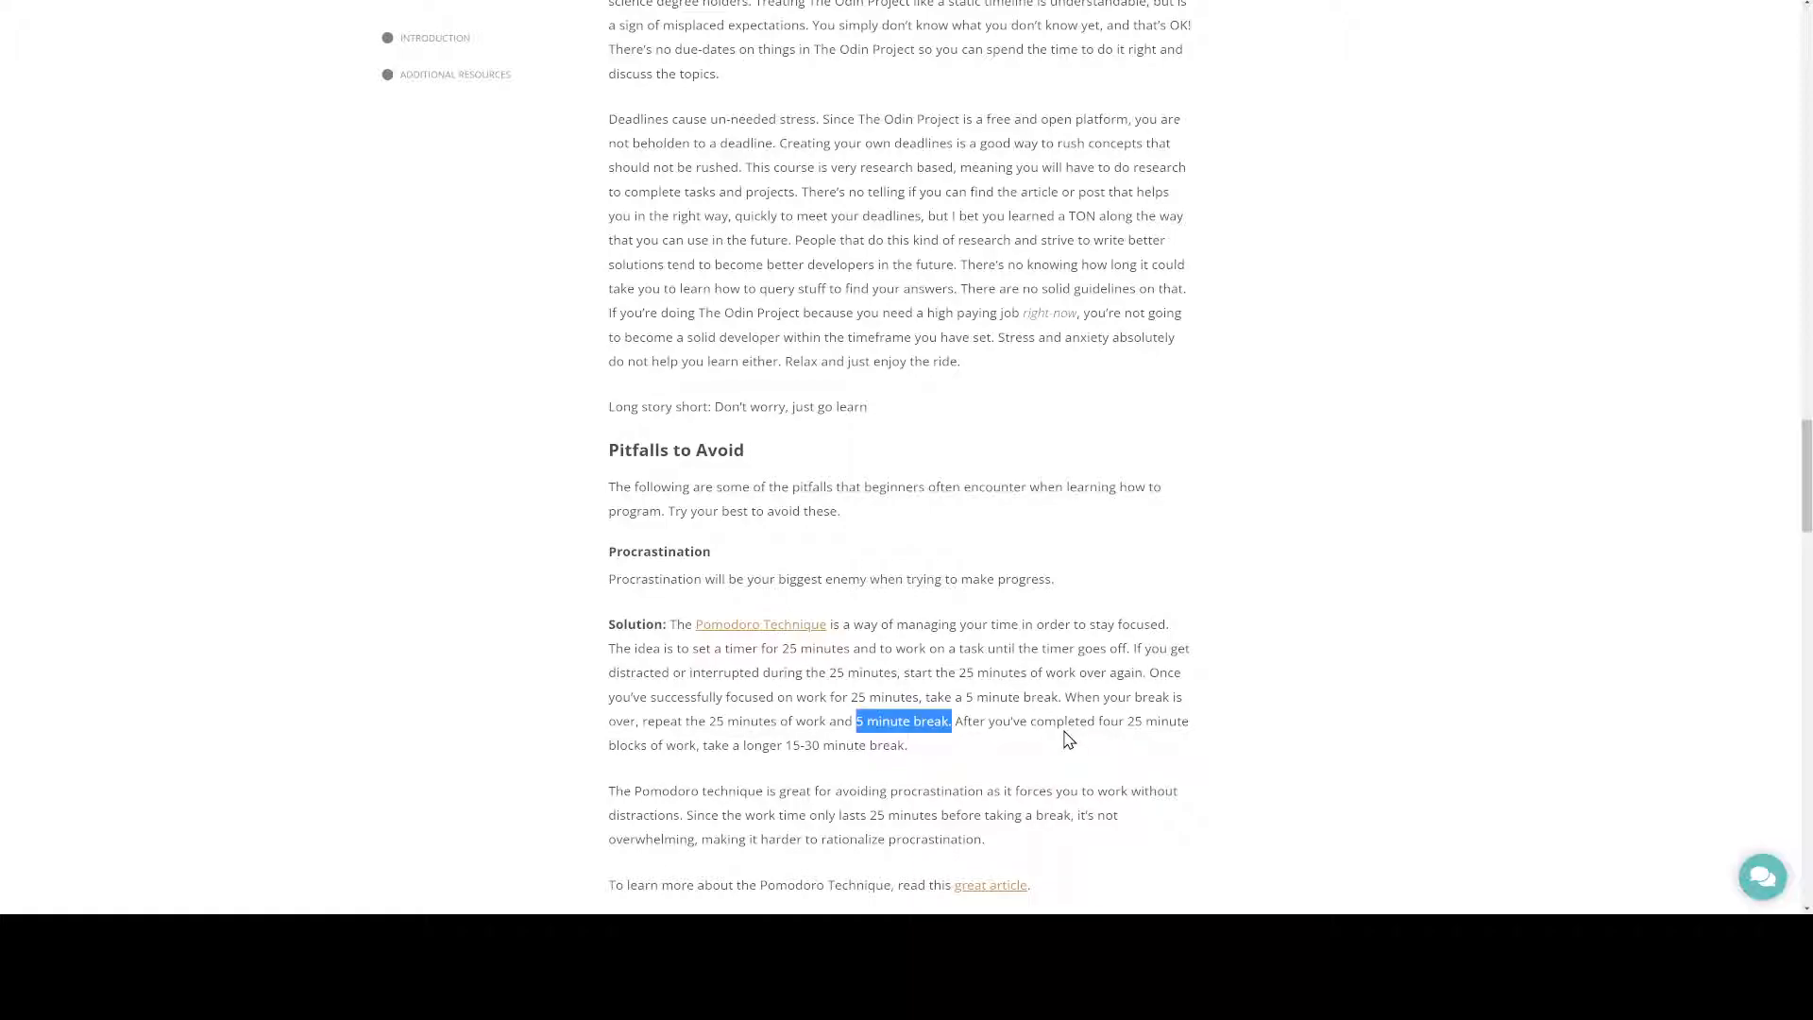
Scroll through Not Taking Breaks, Digital and Physical Distractions, and Rabbit Holes
{"action": "scroll", "scroll_direction": "down", "scroll_amount": 3}
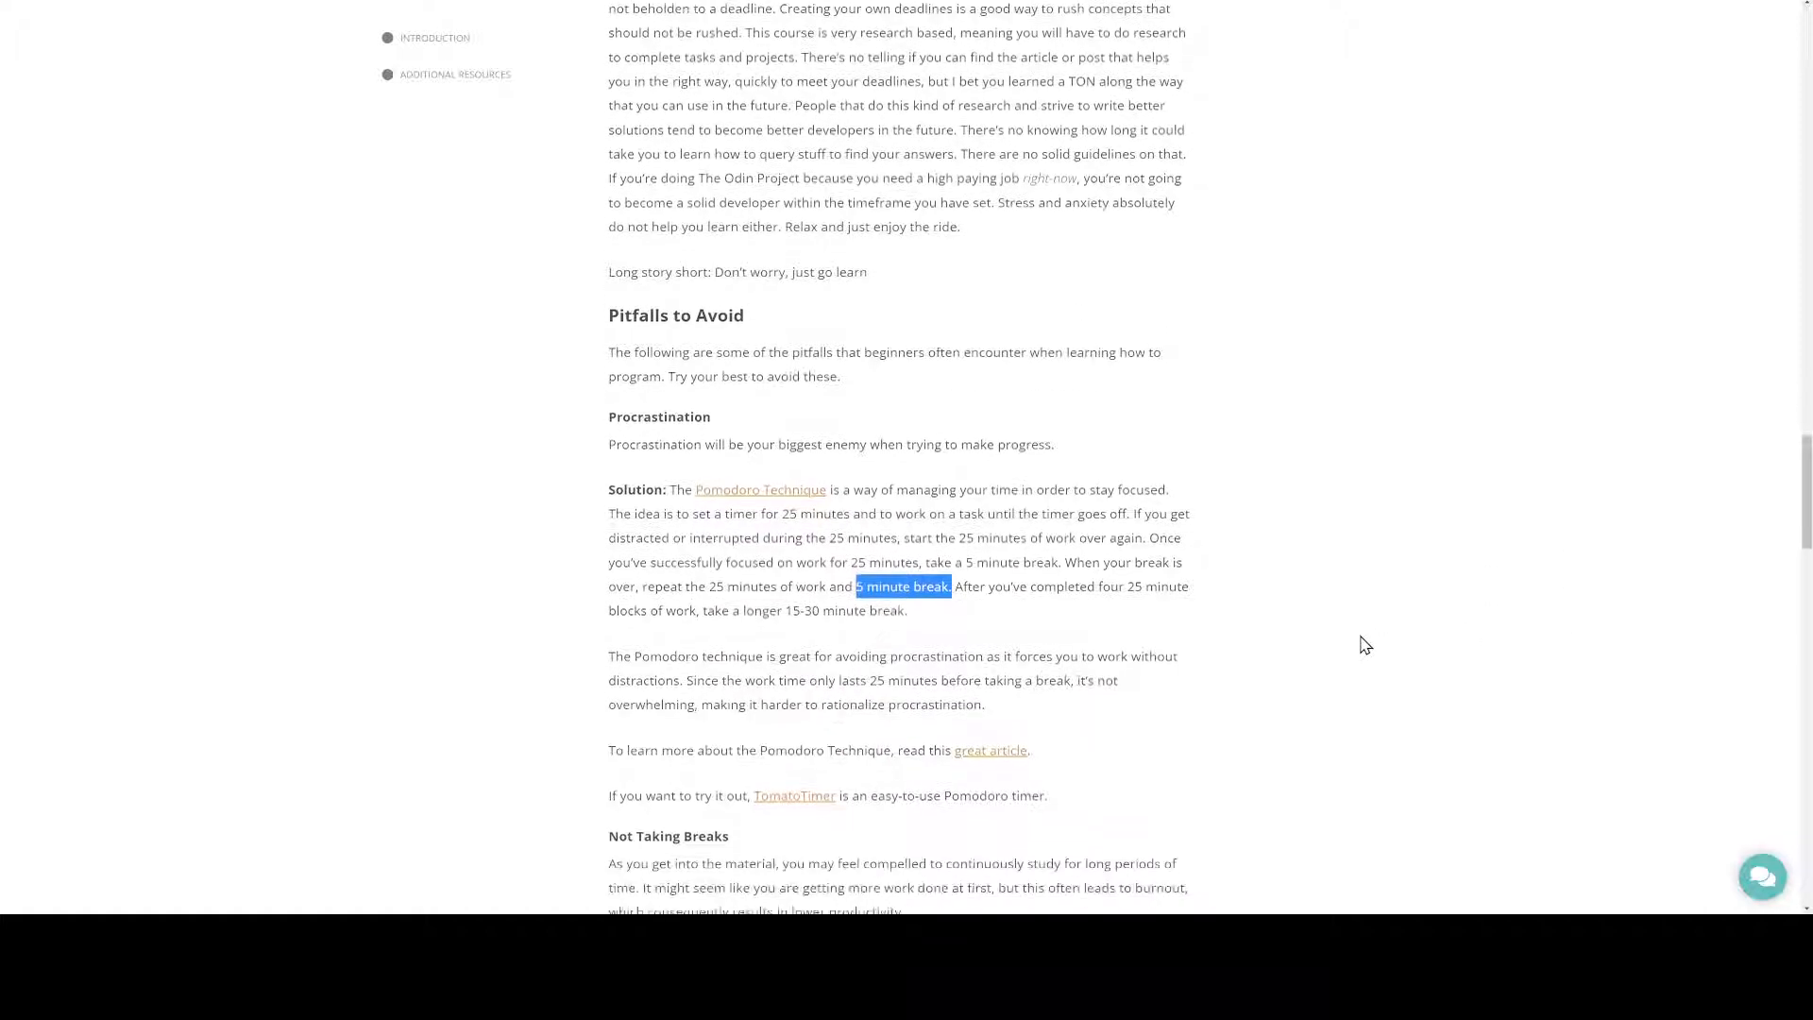
{"action": "scroll", "scroll_direction": "down", "scroll_amount": 3}
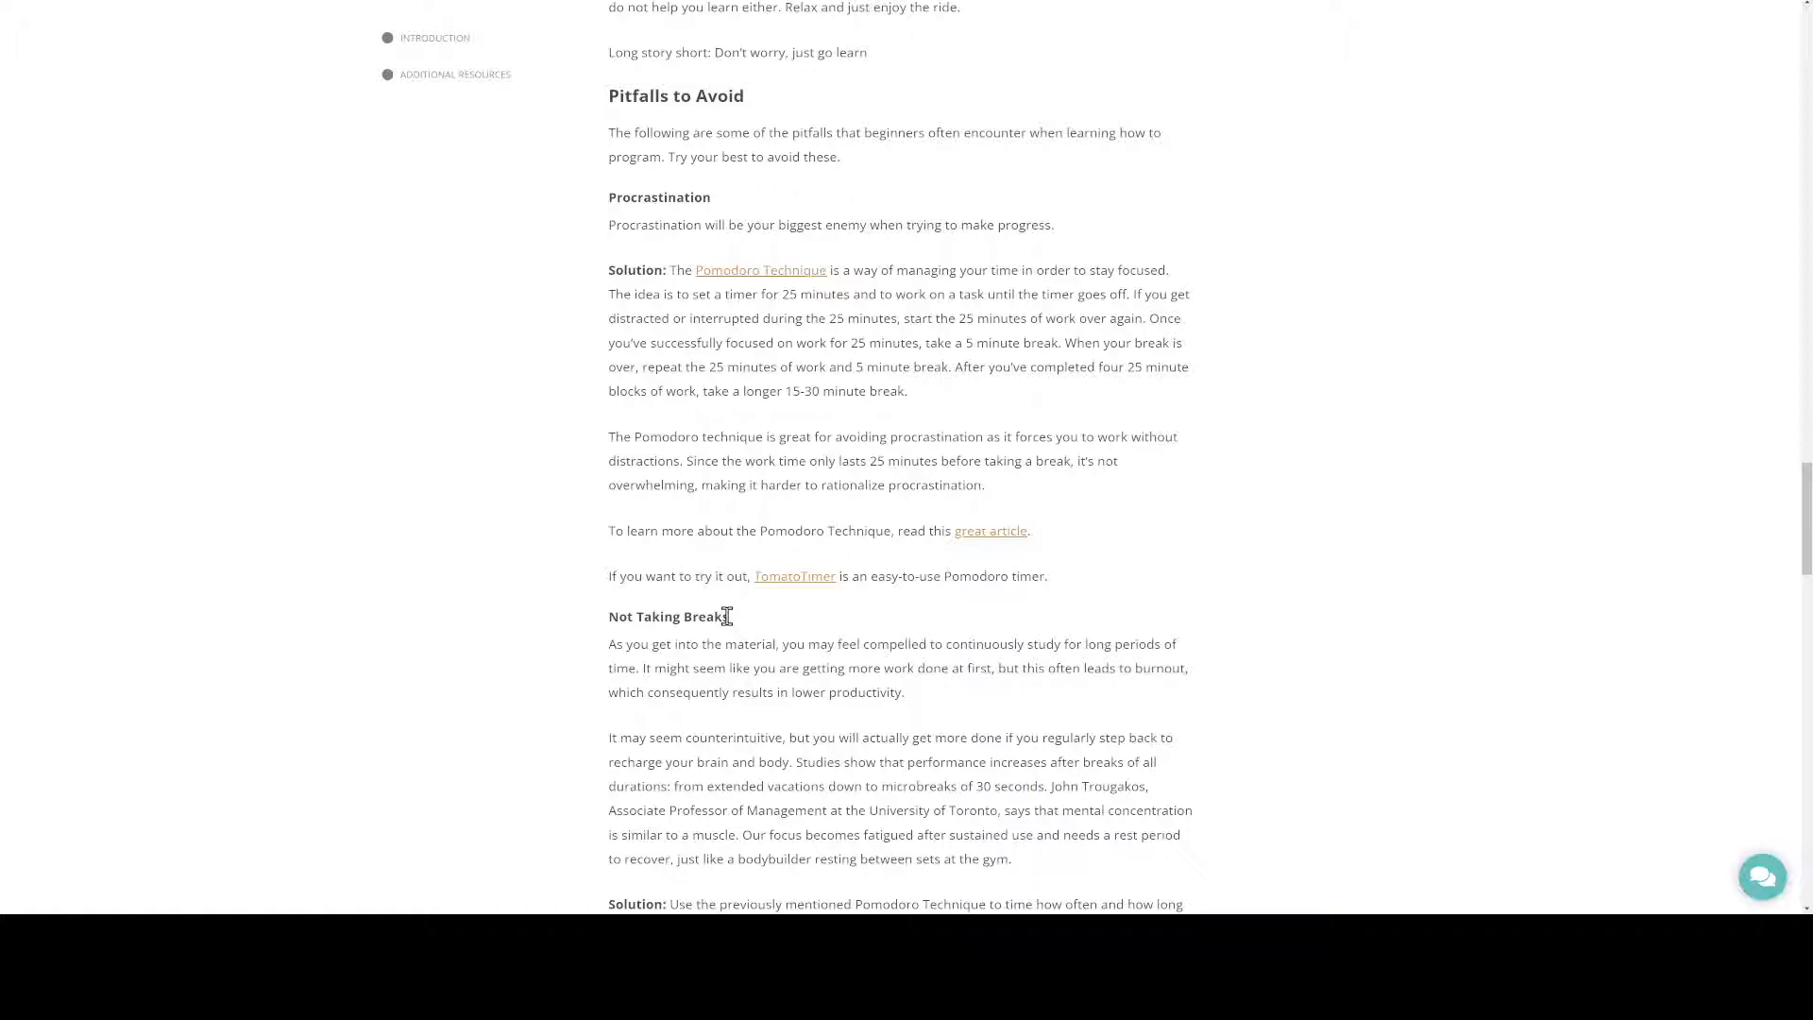
{"action": "mouse_move", "coordinate": [835, 632]}
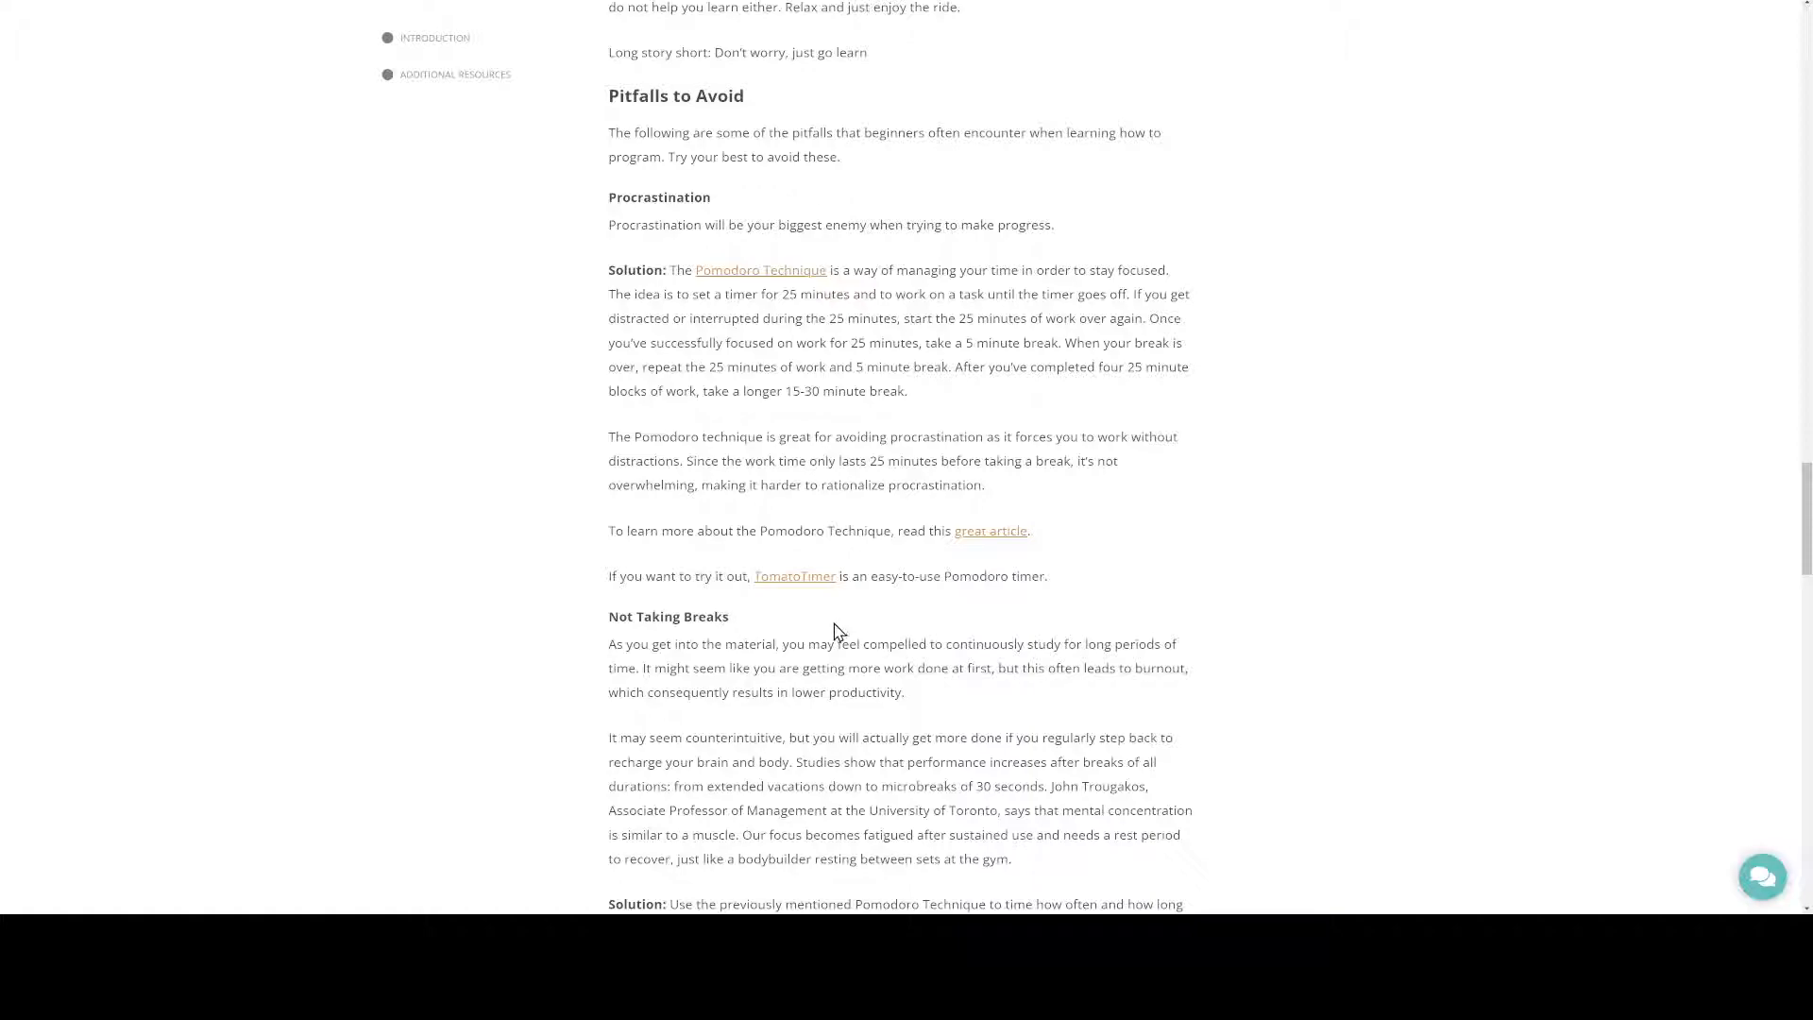
{"action": "mouse_move", "coordinate": [1291, 745]}
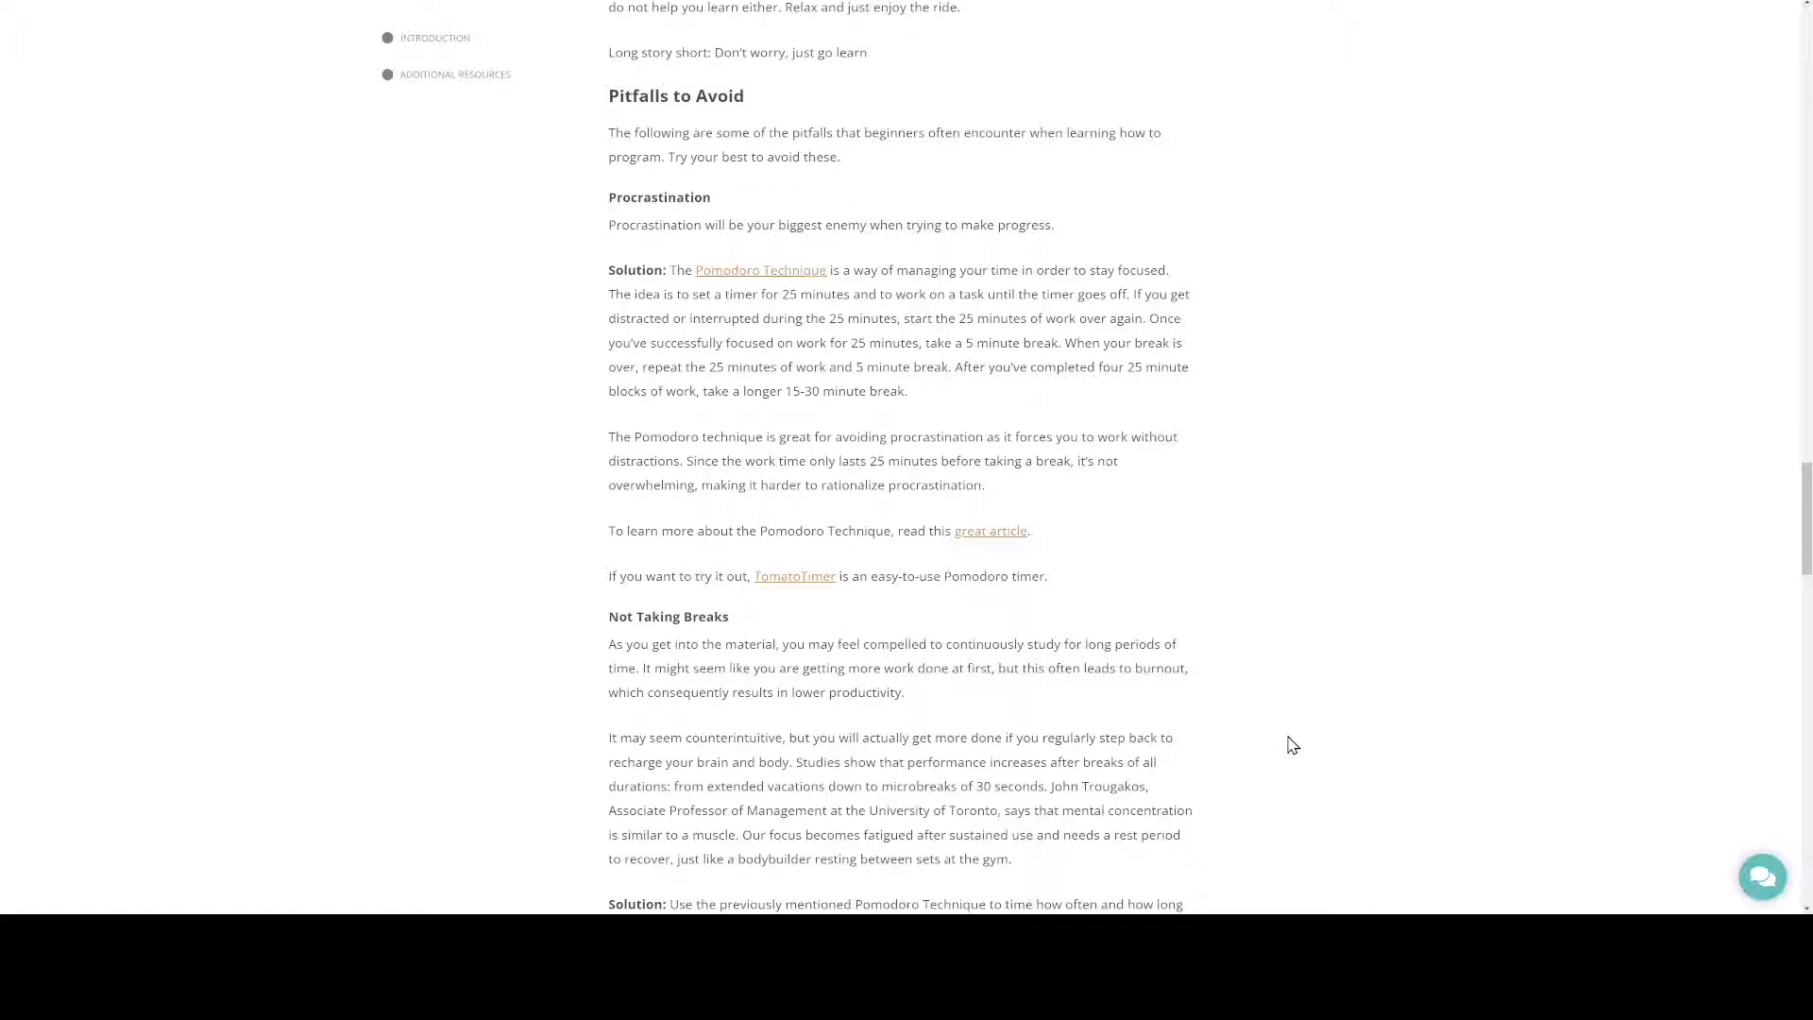
{"action": "mouse_move", "coordinate": [1185, 720]}
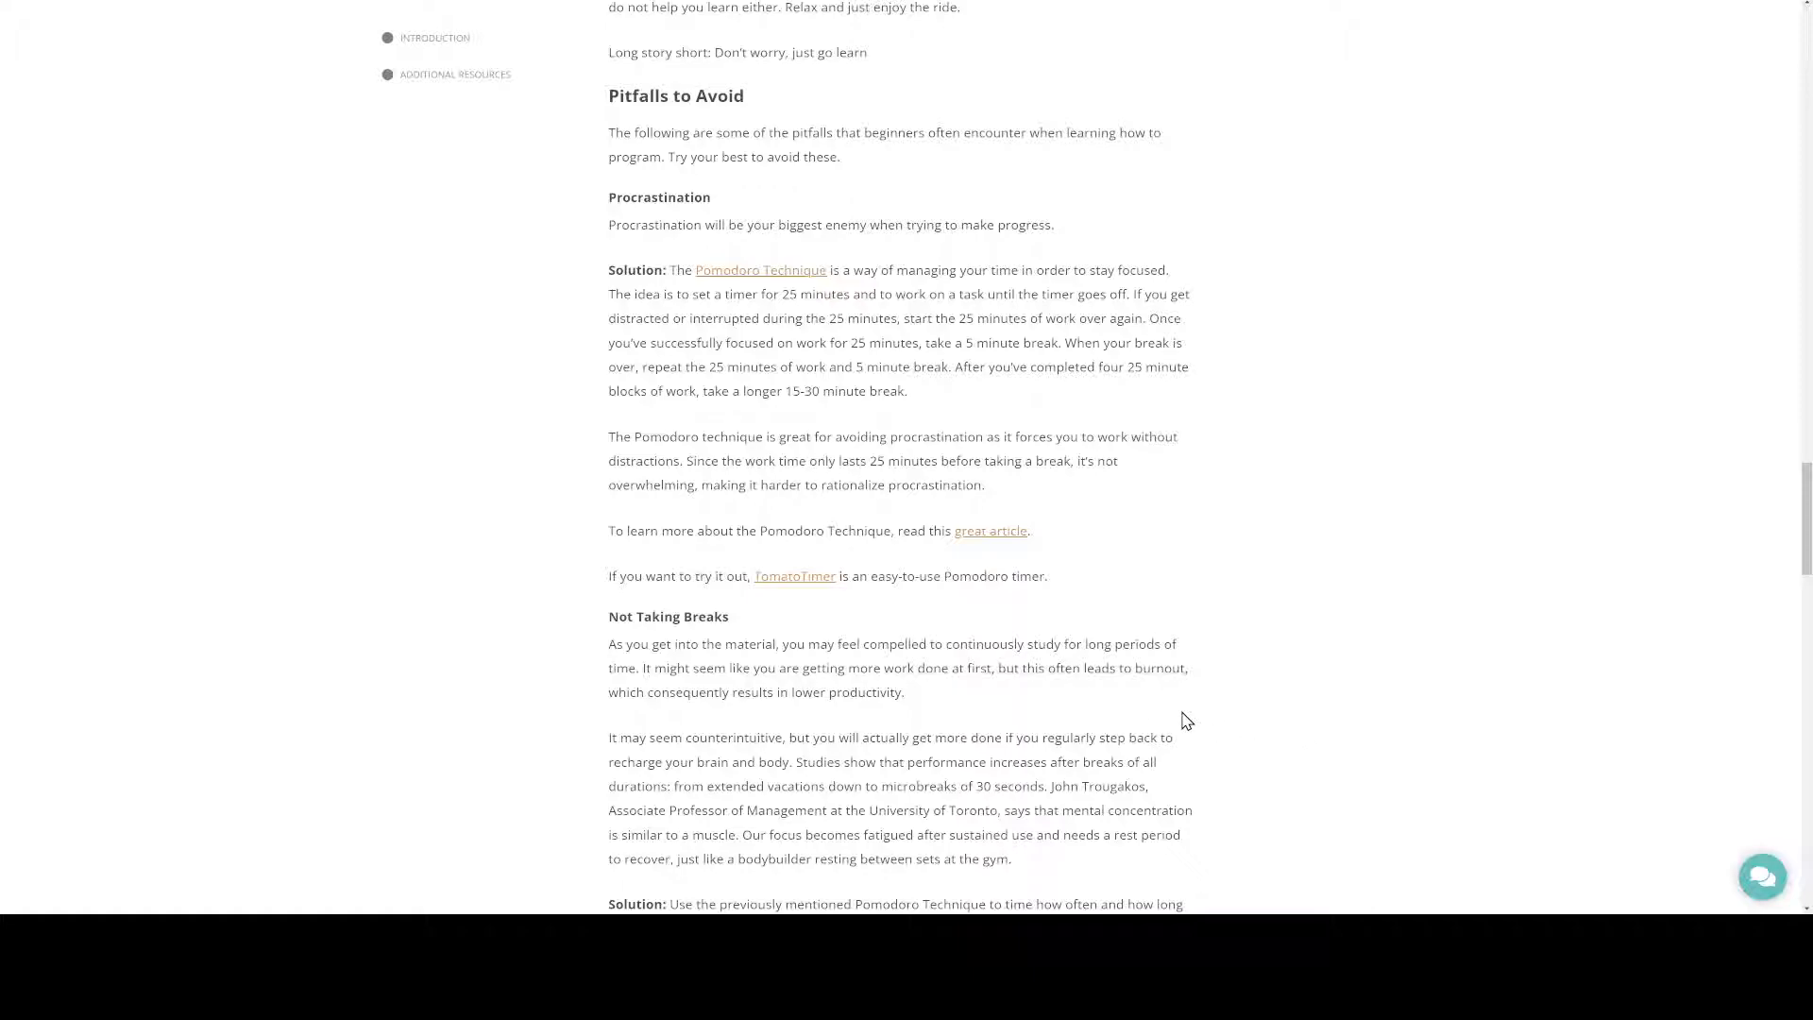
{"action": "scroll", "scroll_direction": "down", "scroll_amount": 3}
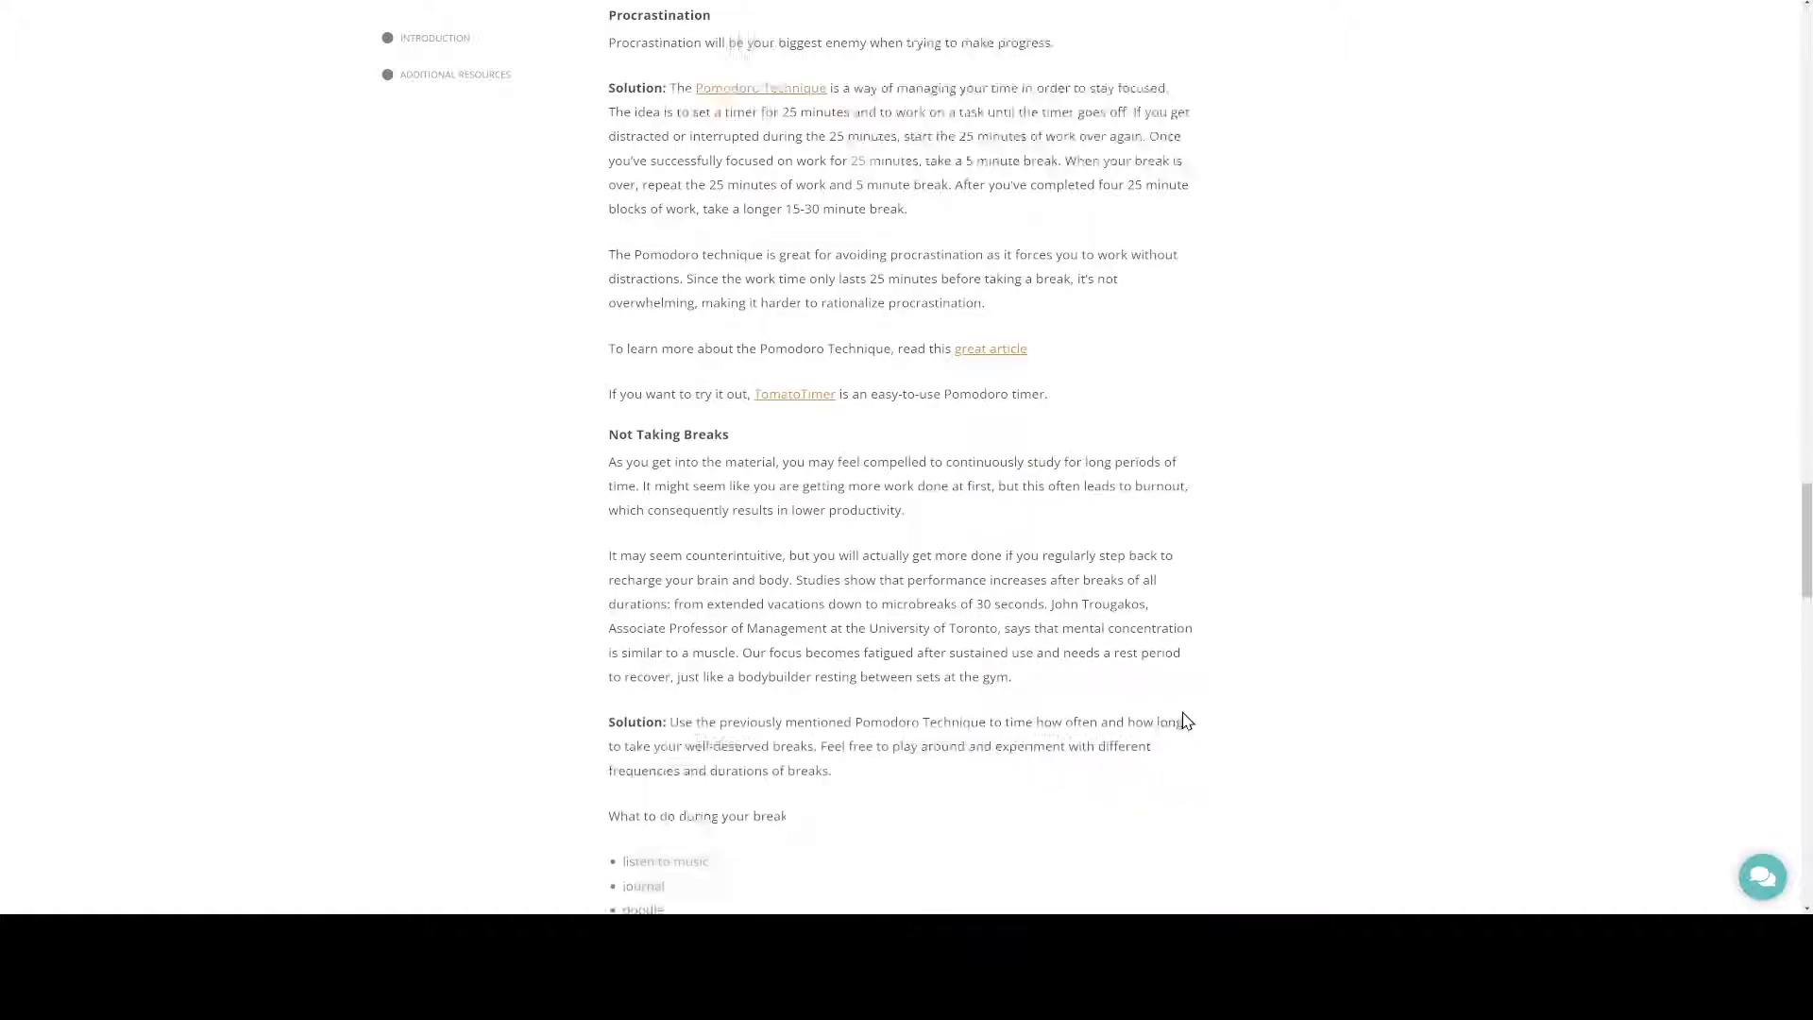
{"action": "scroll", "scroll_direction": "down", "scroll_amount": 3}
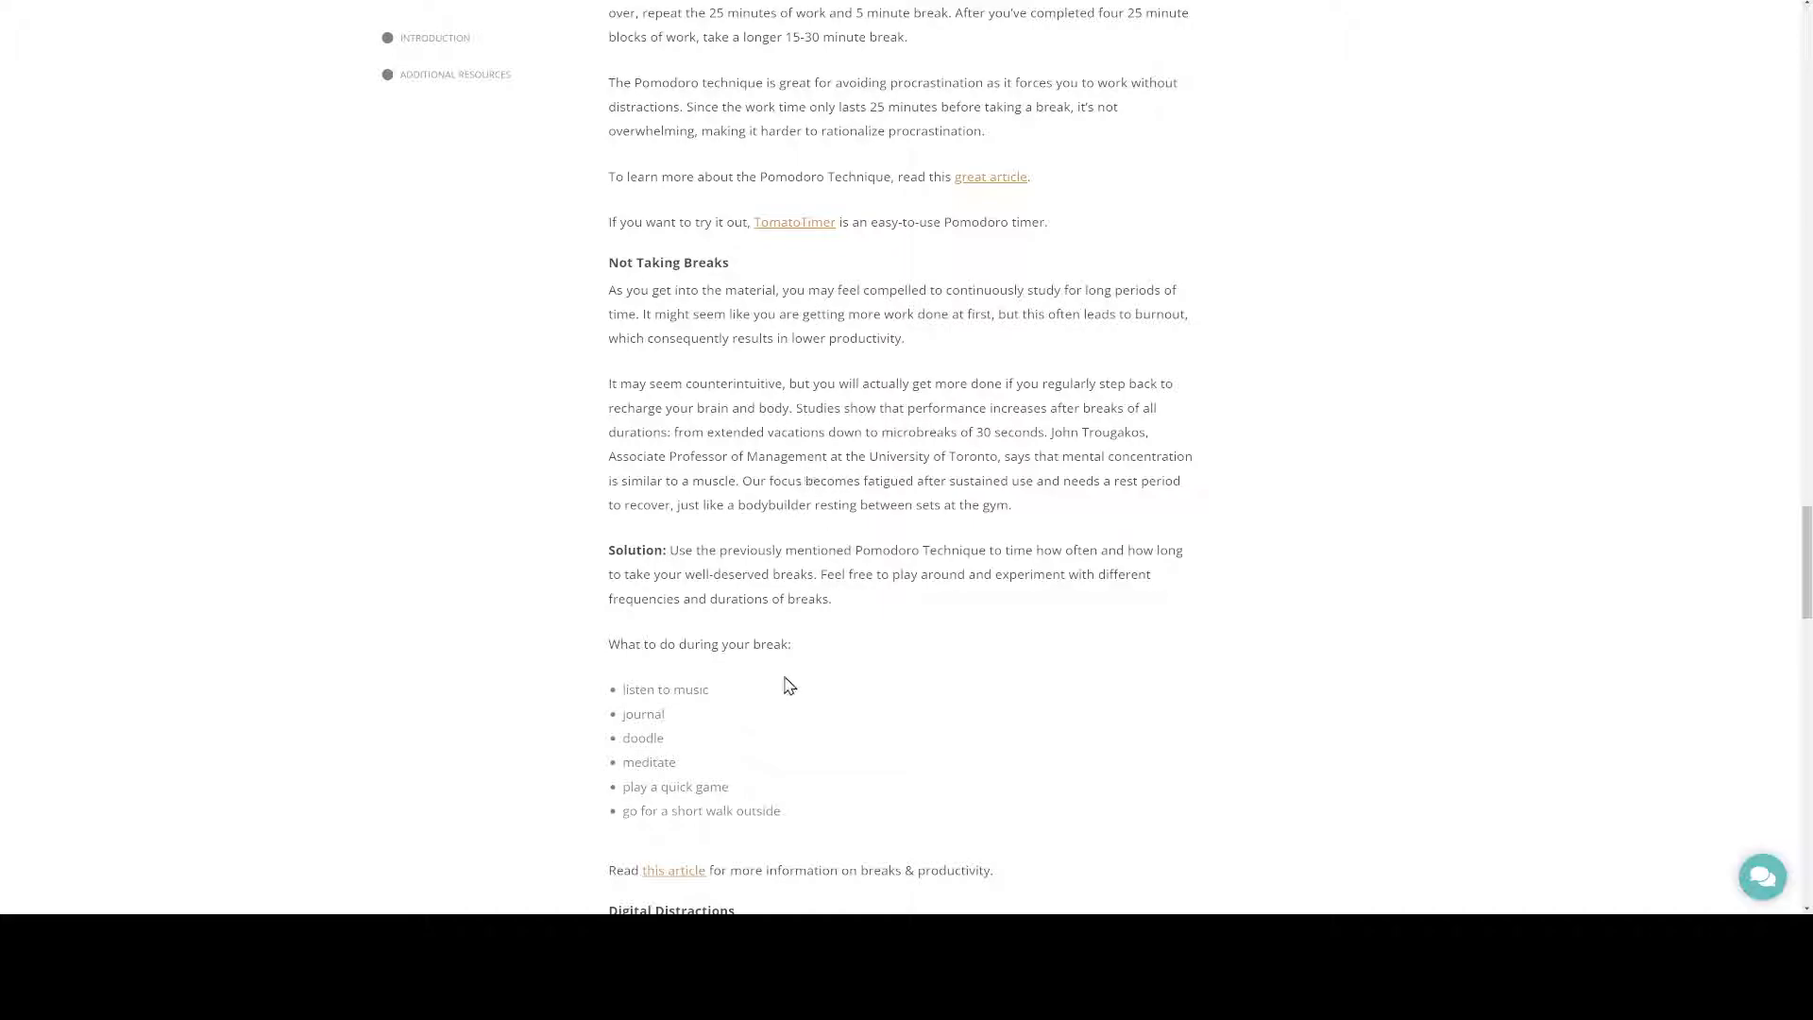
{"action": "mouse_move", "coordinate": [819, 707]}
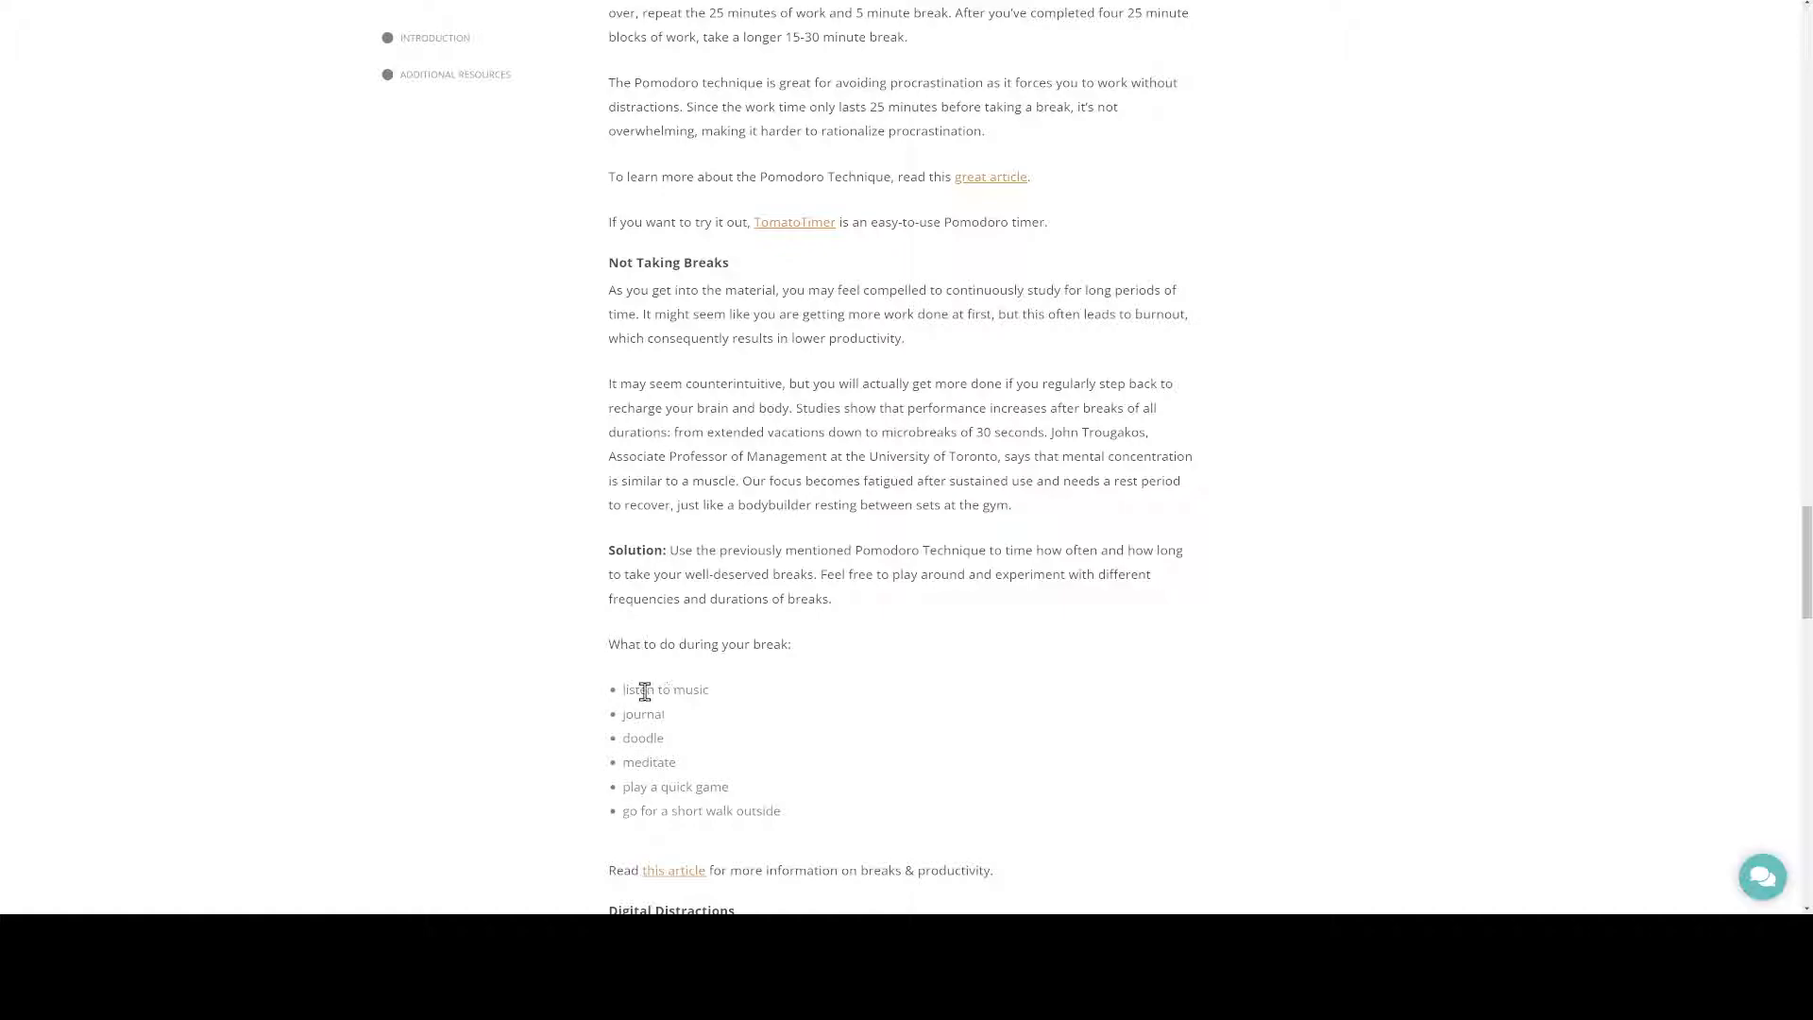
{"action": "mouse_move", "coordinate": [1101, 715]}
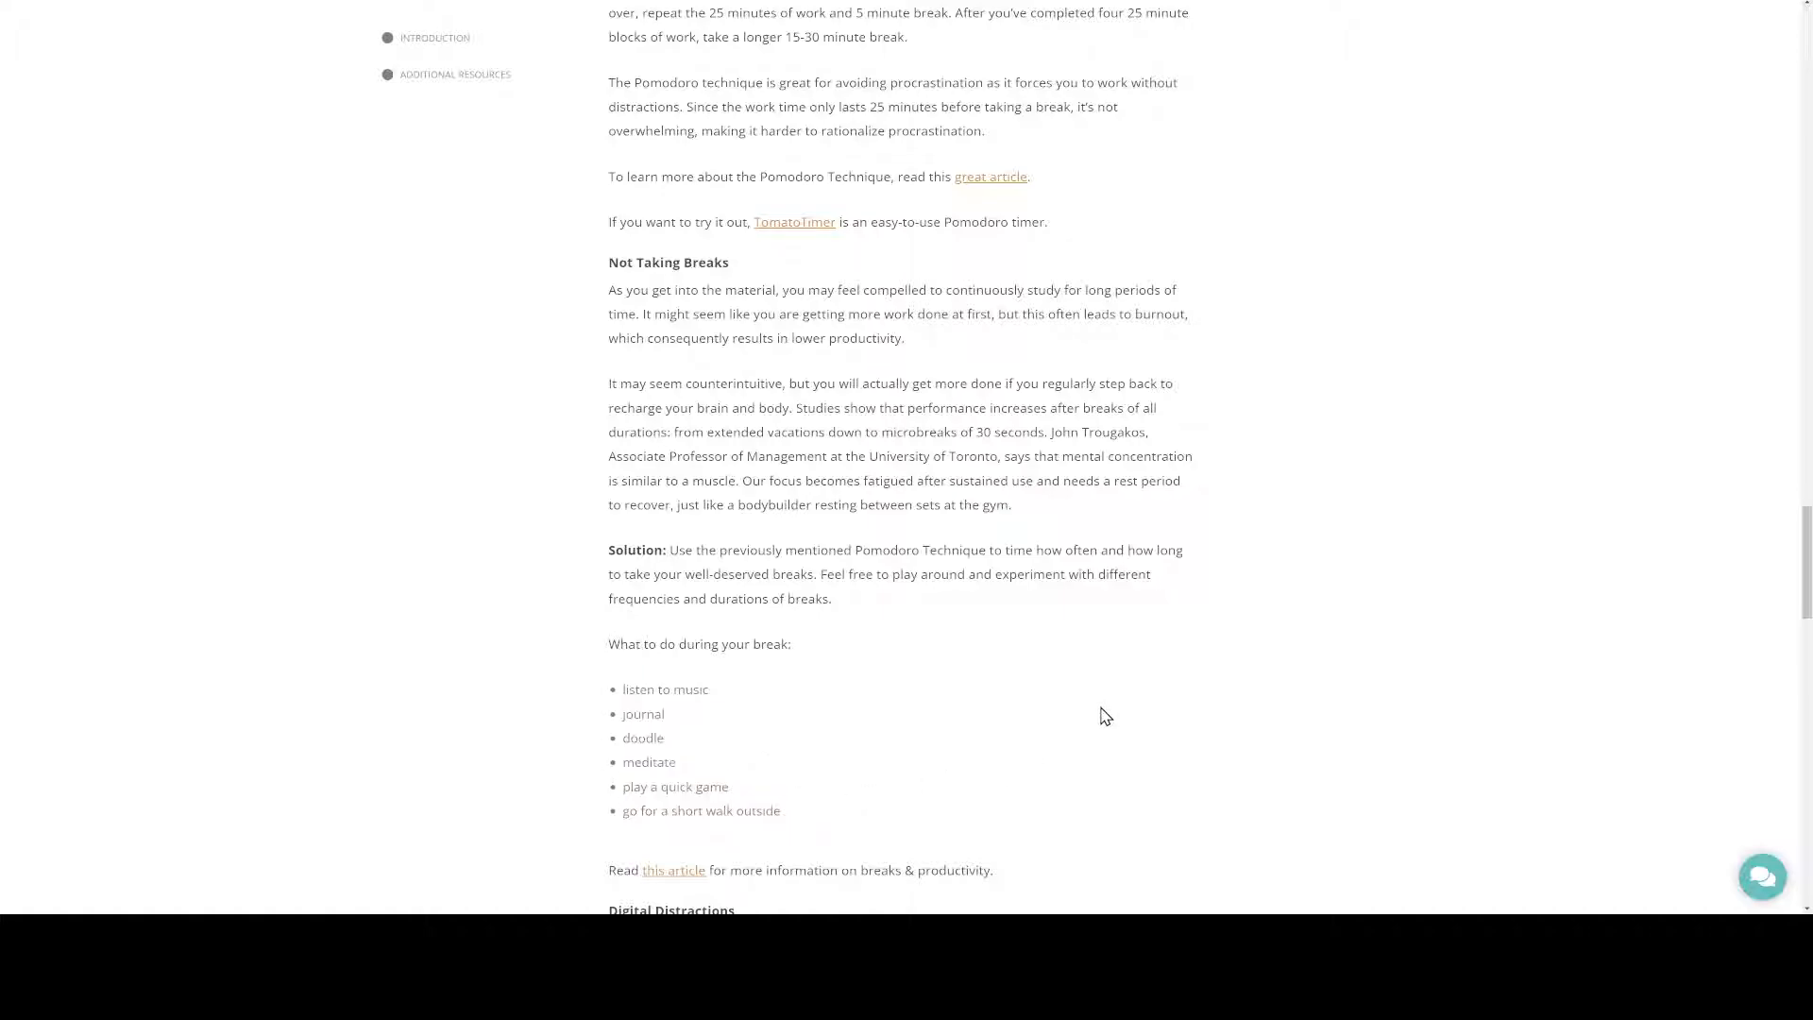
{"action": "scroll", "scroll_direction": "down", "scroll_amount": 3}
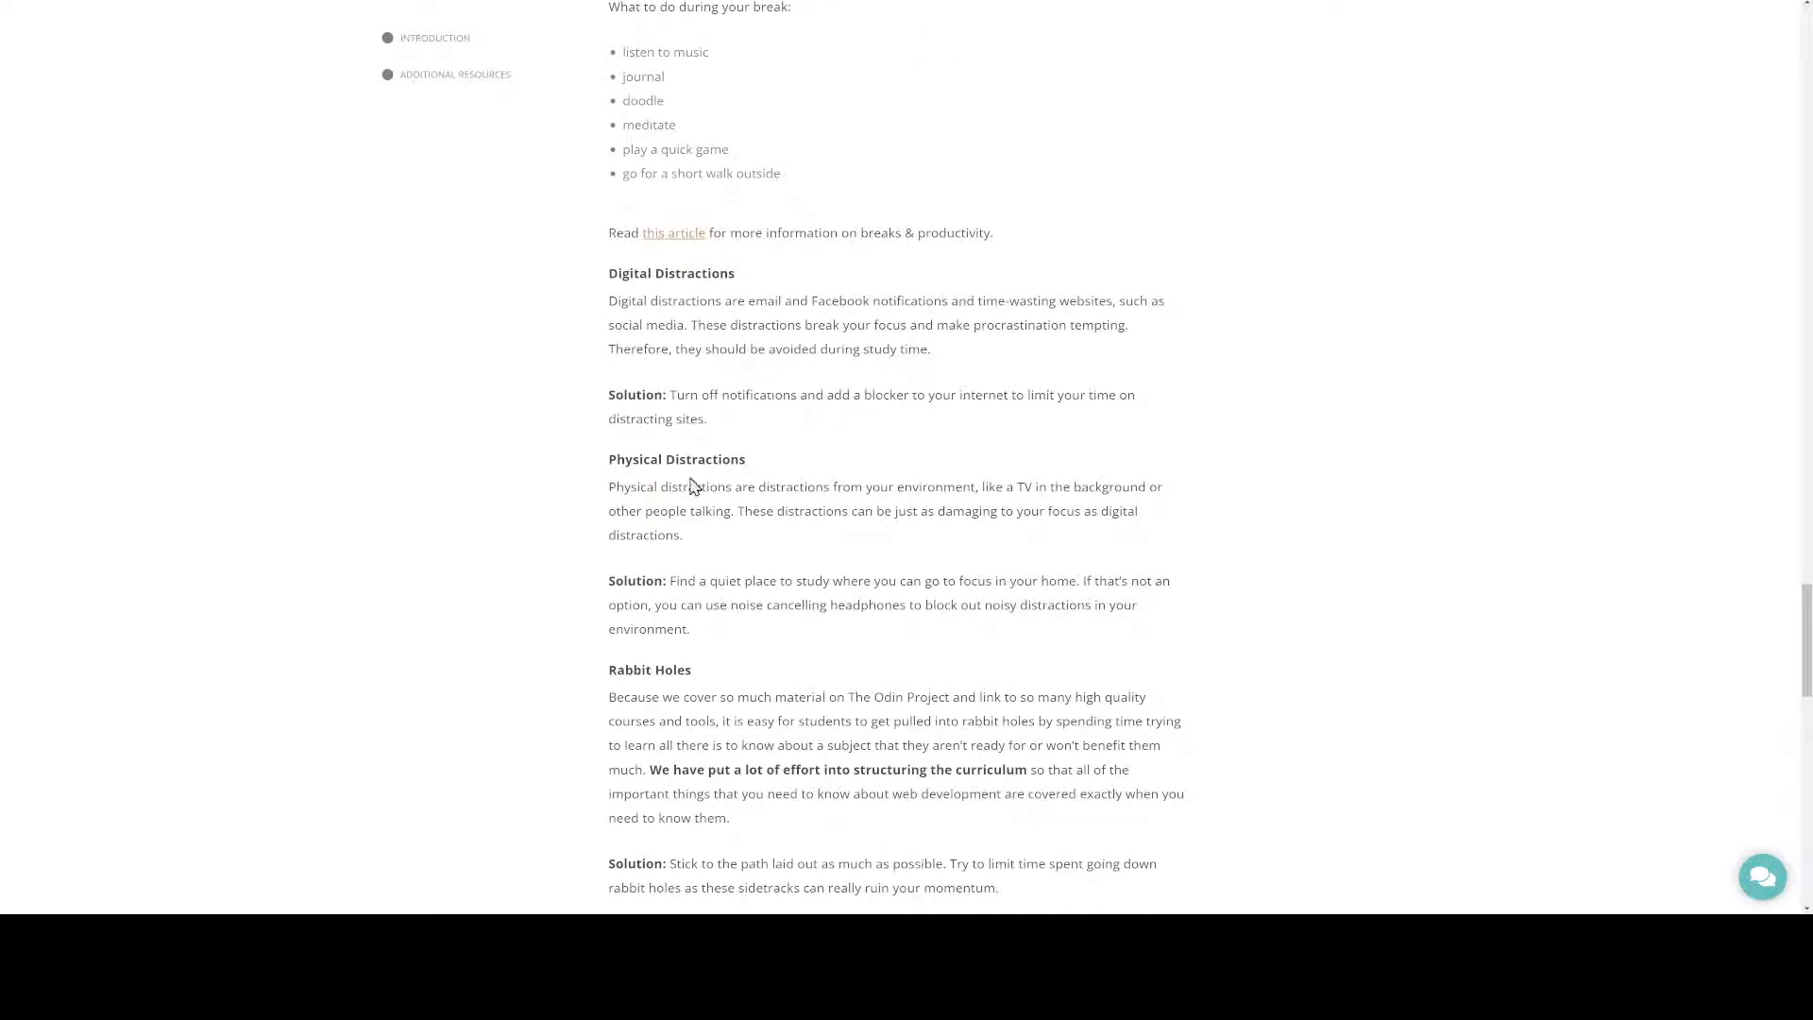
{"action": "scroll", "scroll_direction": "down", "scroll_amount": 3}
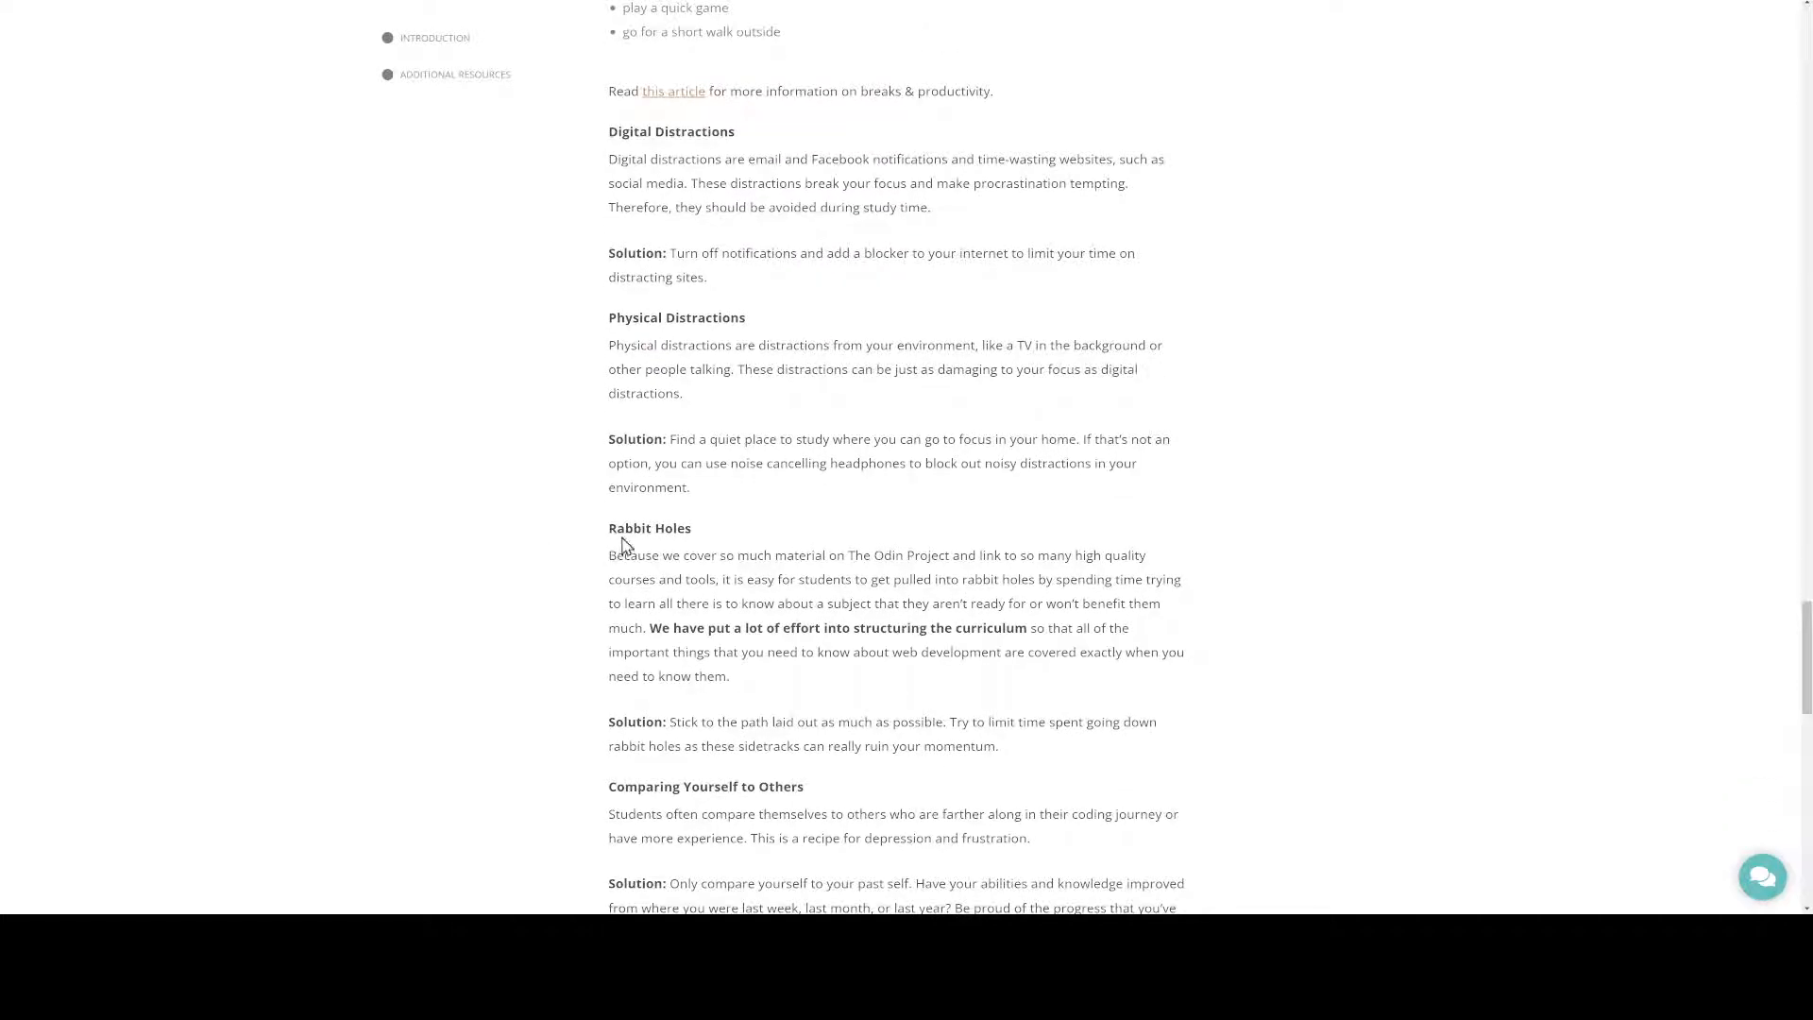
{"action": "scroll", "scroll_direction": "down", "scroll_amount": 3}
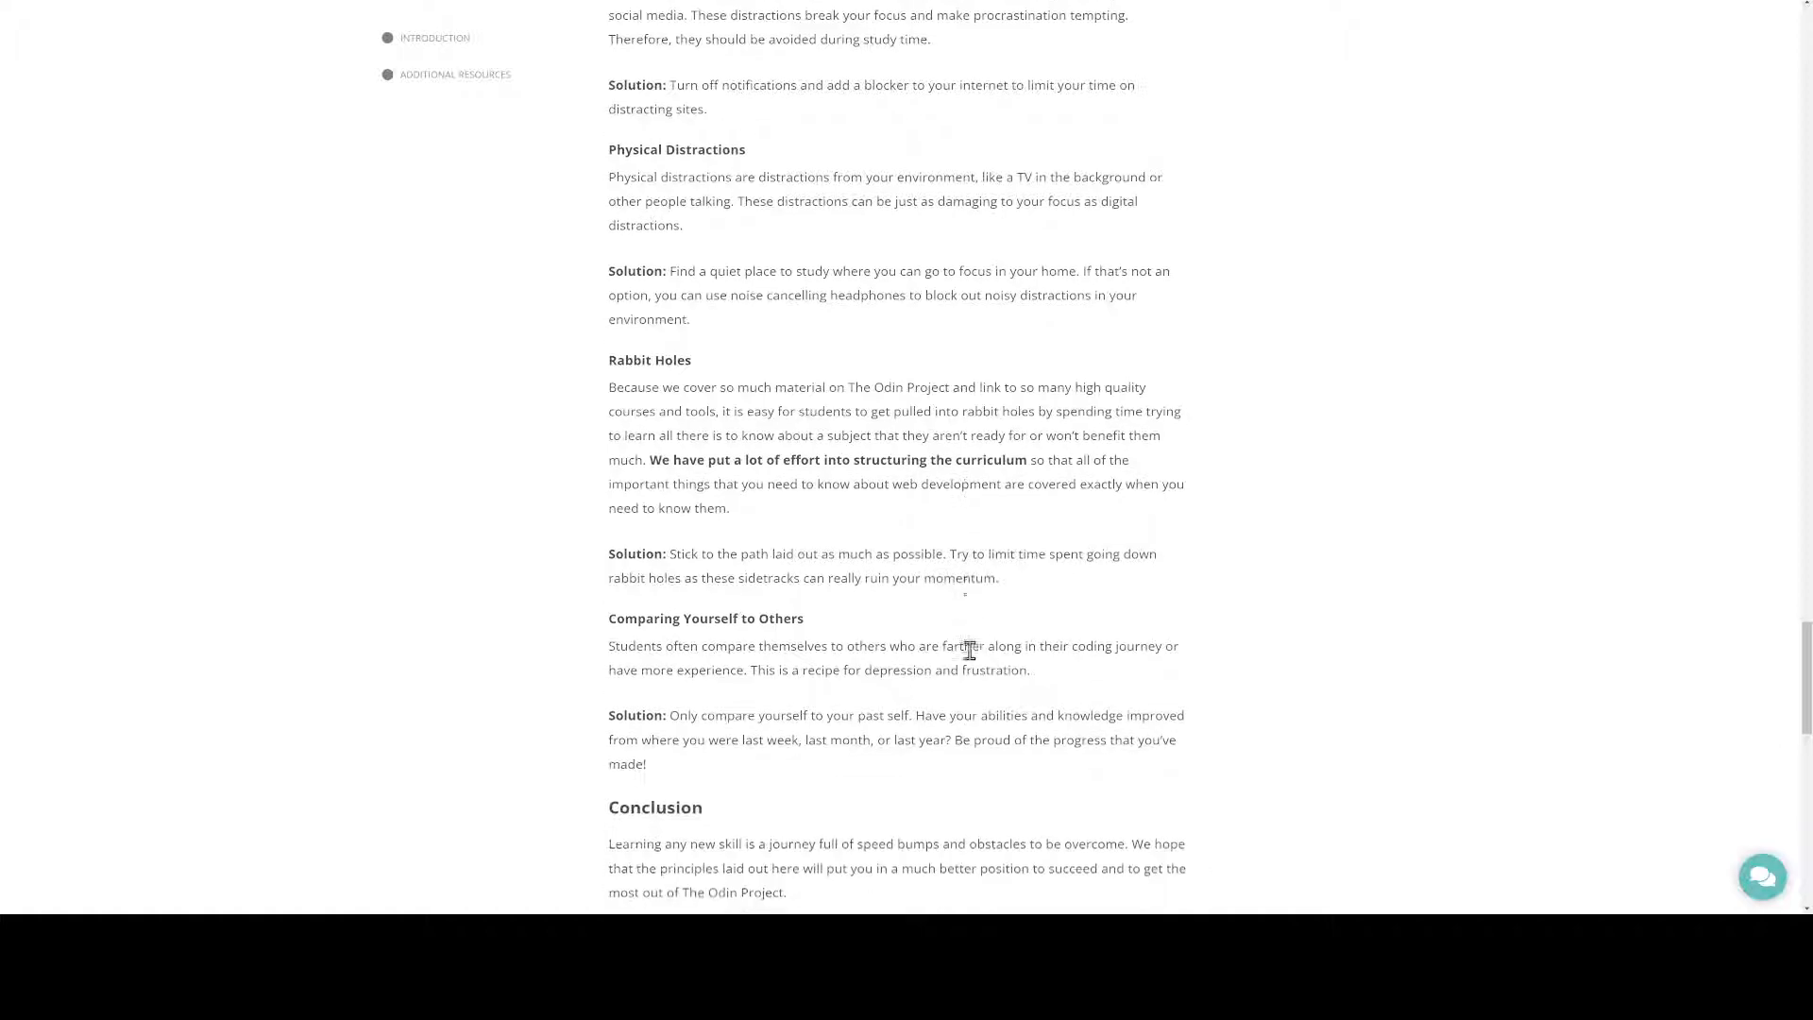
{"action": "scroll", "scroll_direction": "down", "scroll_amount": 3}
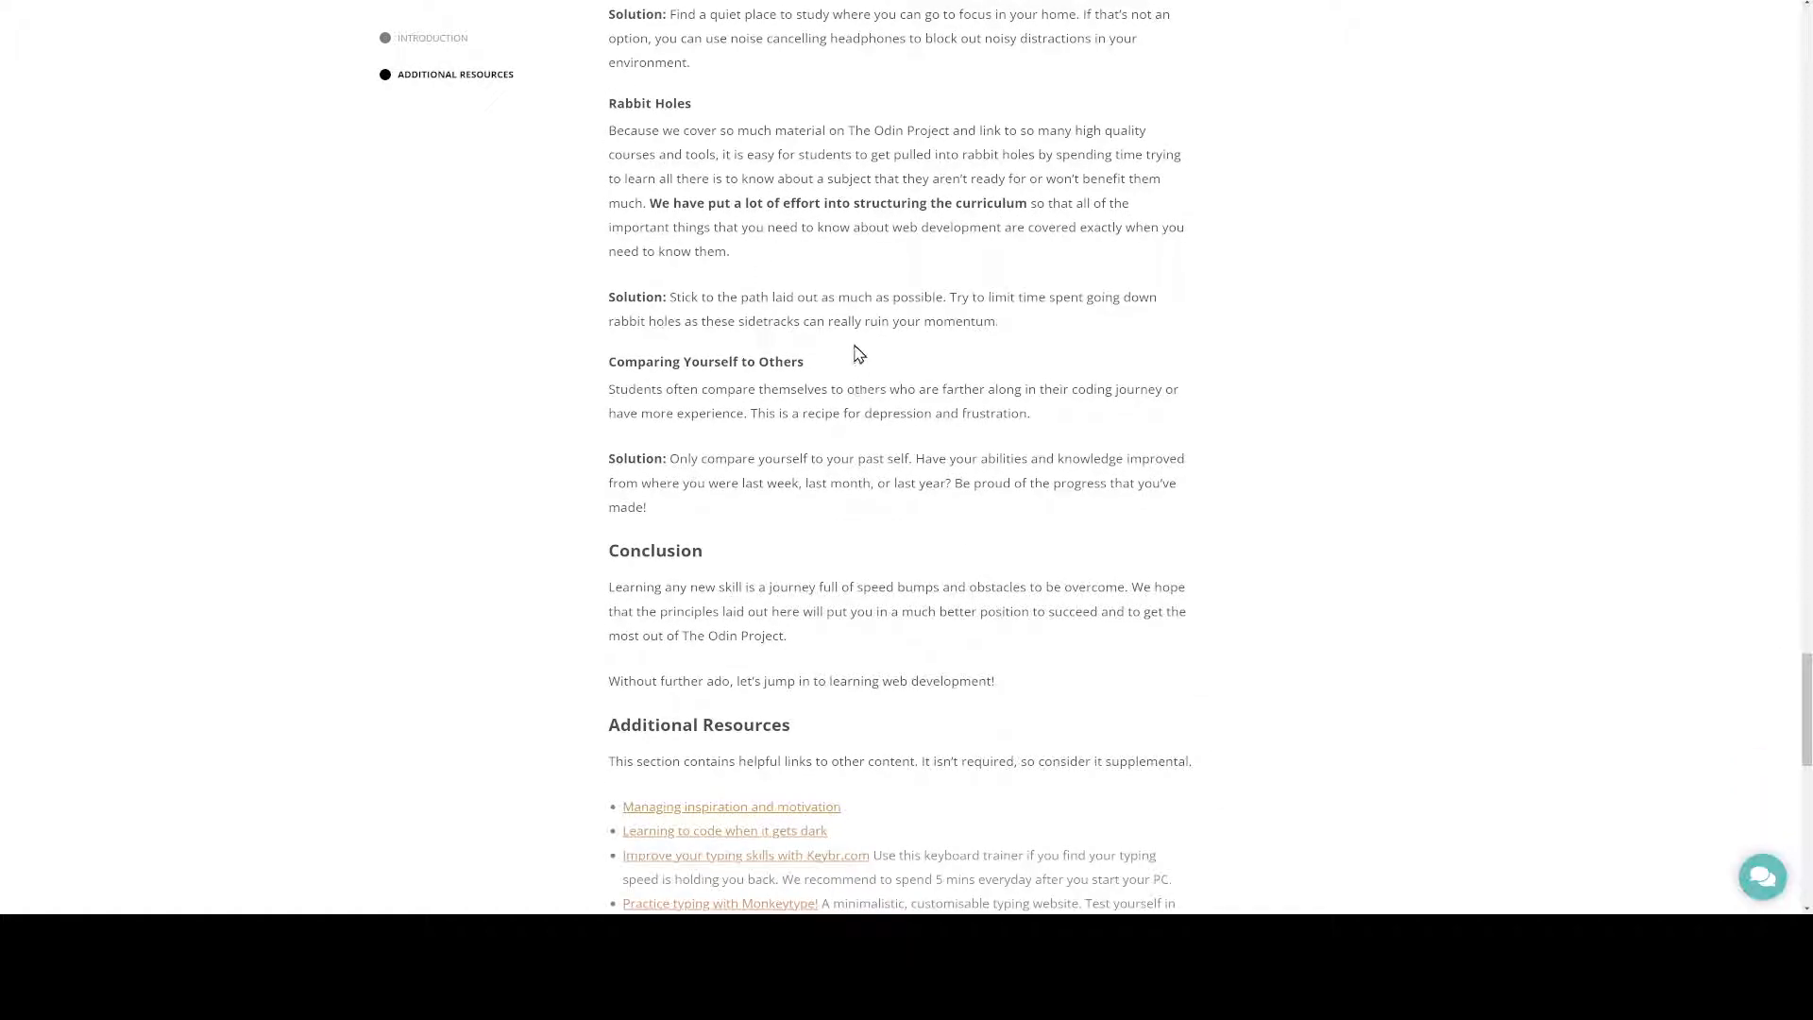
Scroll down to the Conclusion, then back up to the Pomodoro section
{"action": "scroll", "scroll_direction": "down", "scroll_amount": 3}
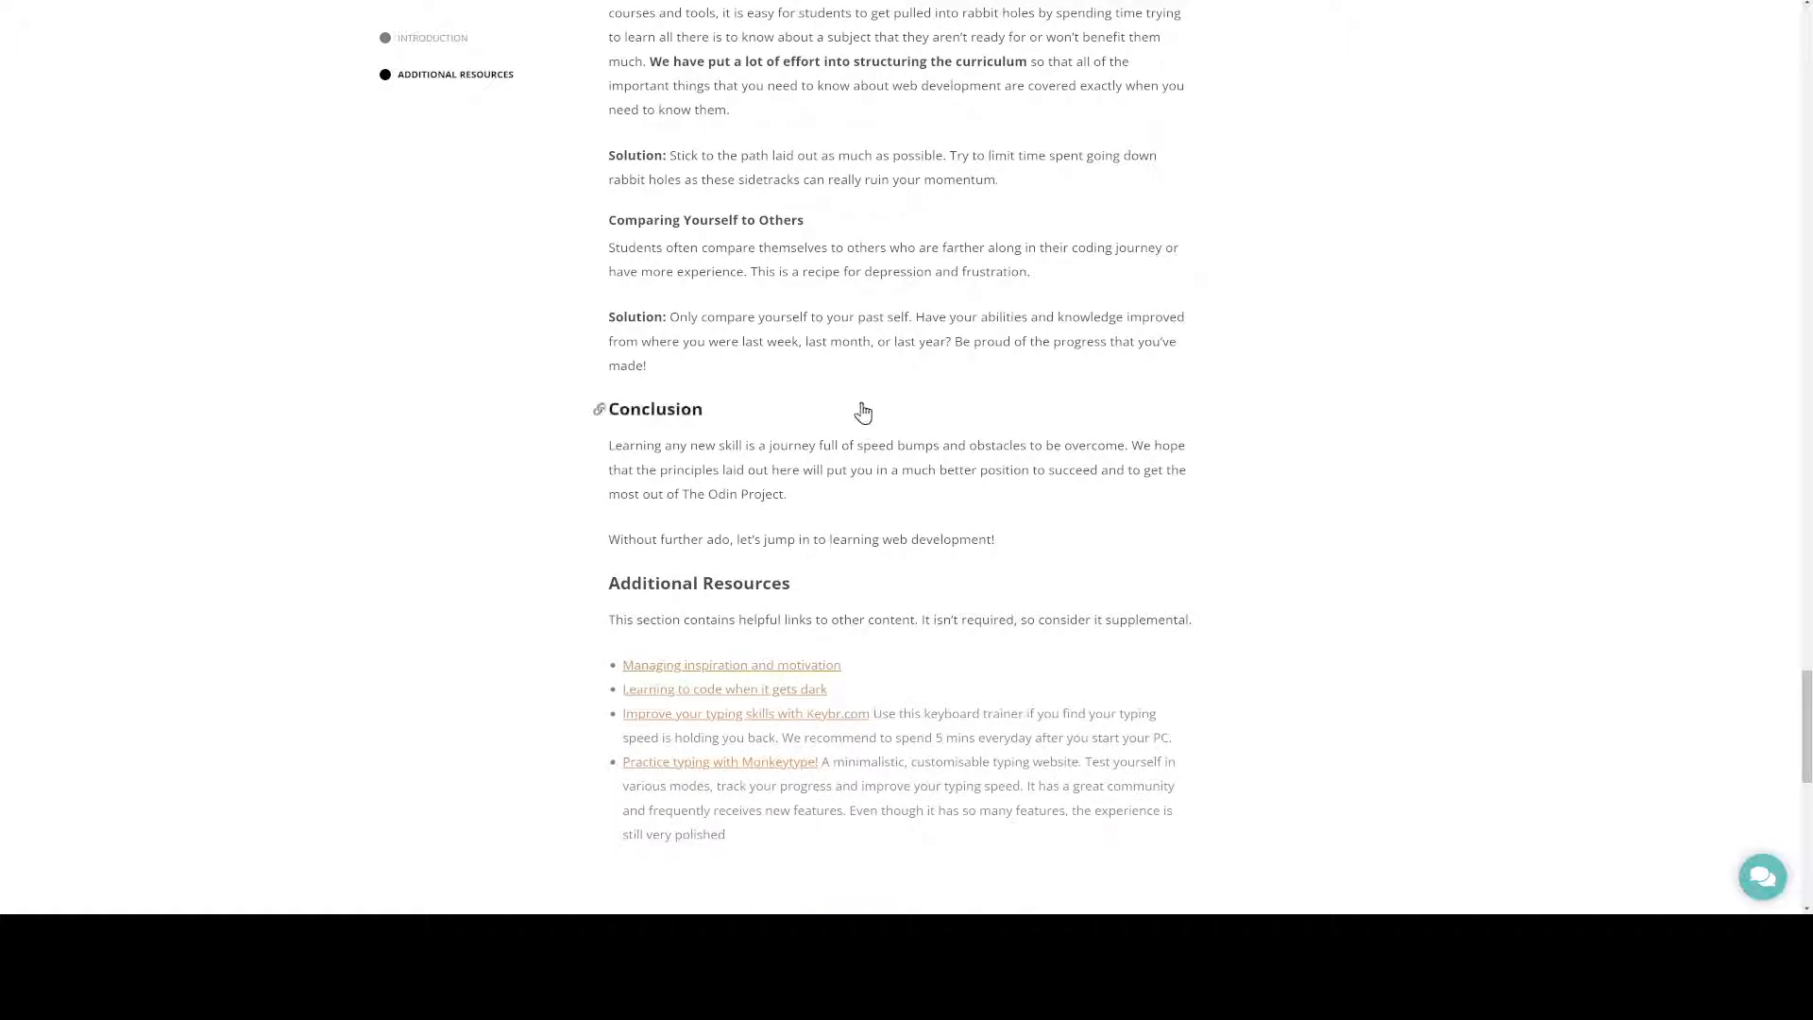
{"action": "scroll", "scroll_direction": "down", "scroll_amount": 3}
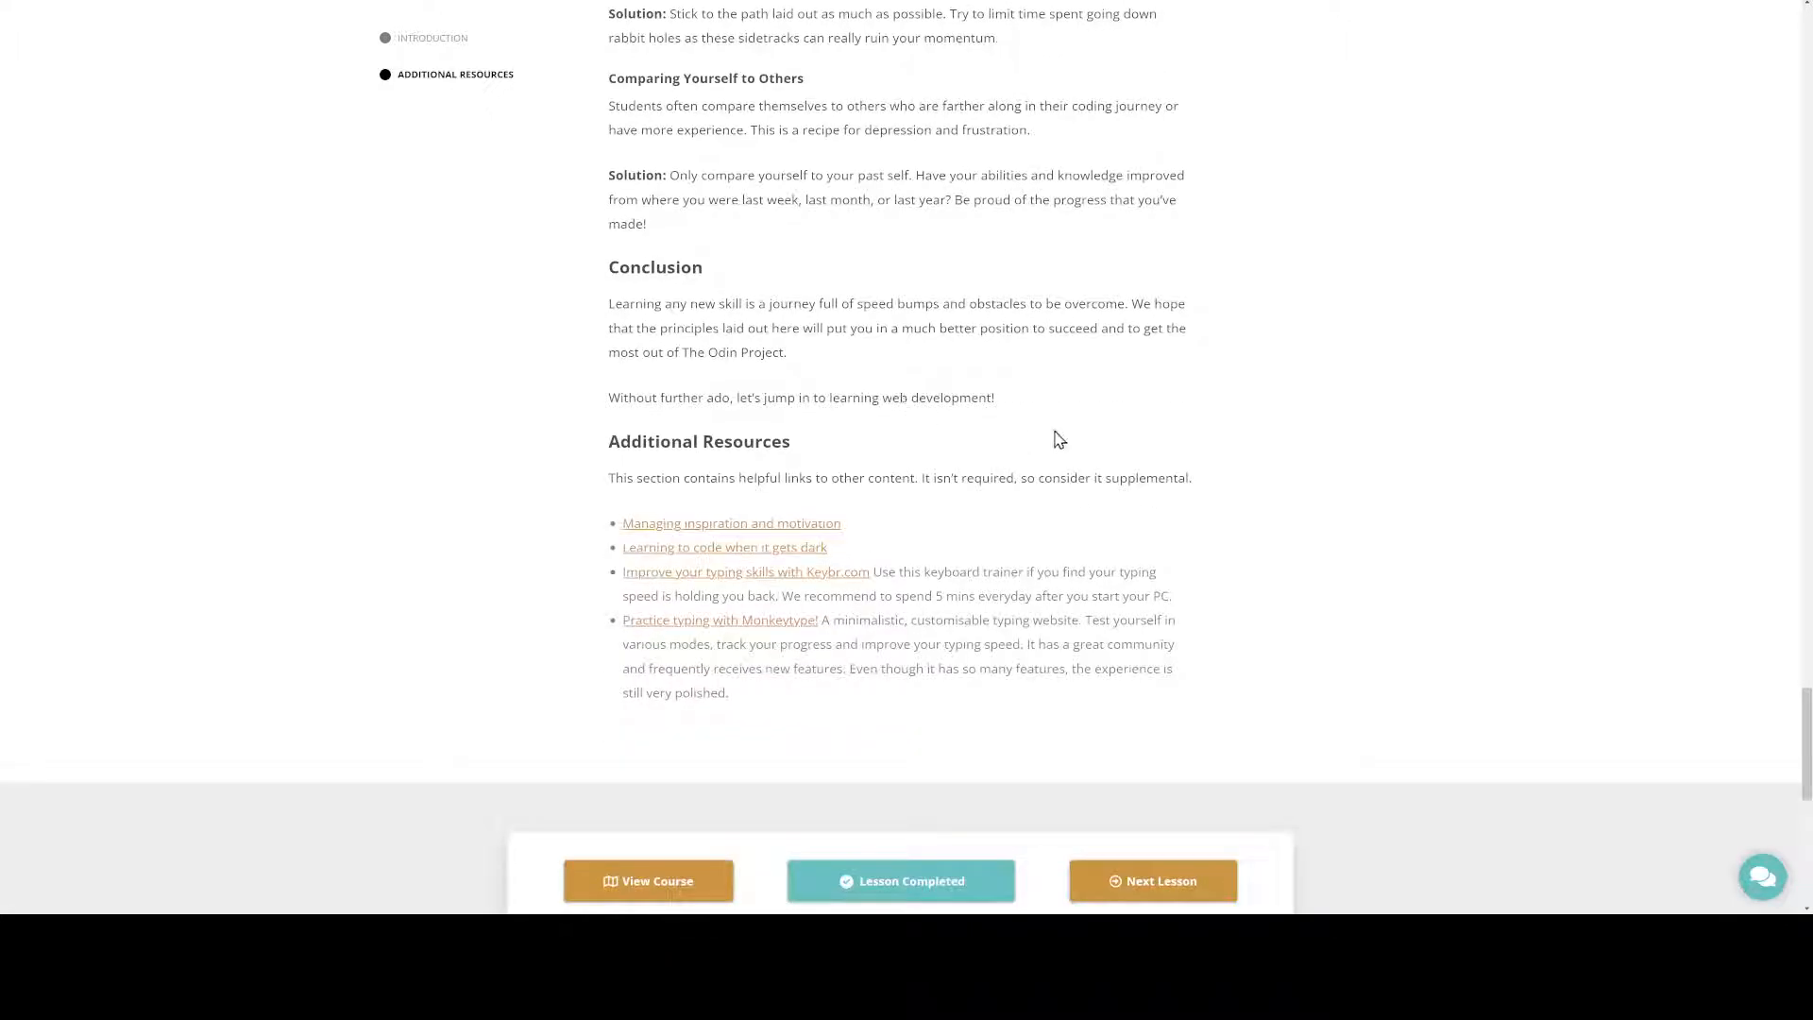
{"action": "scroll", "scroll_direction": "up", "scroll_amount": 3}
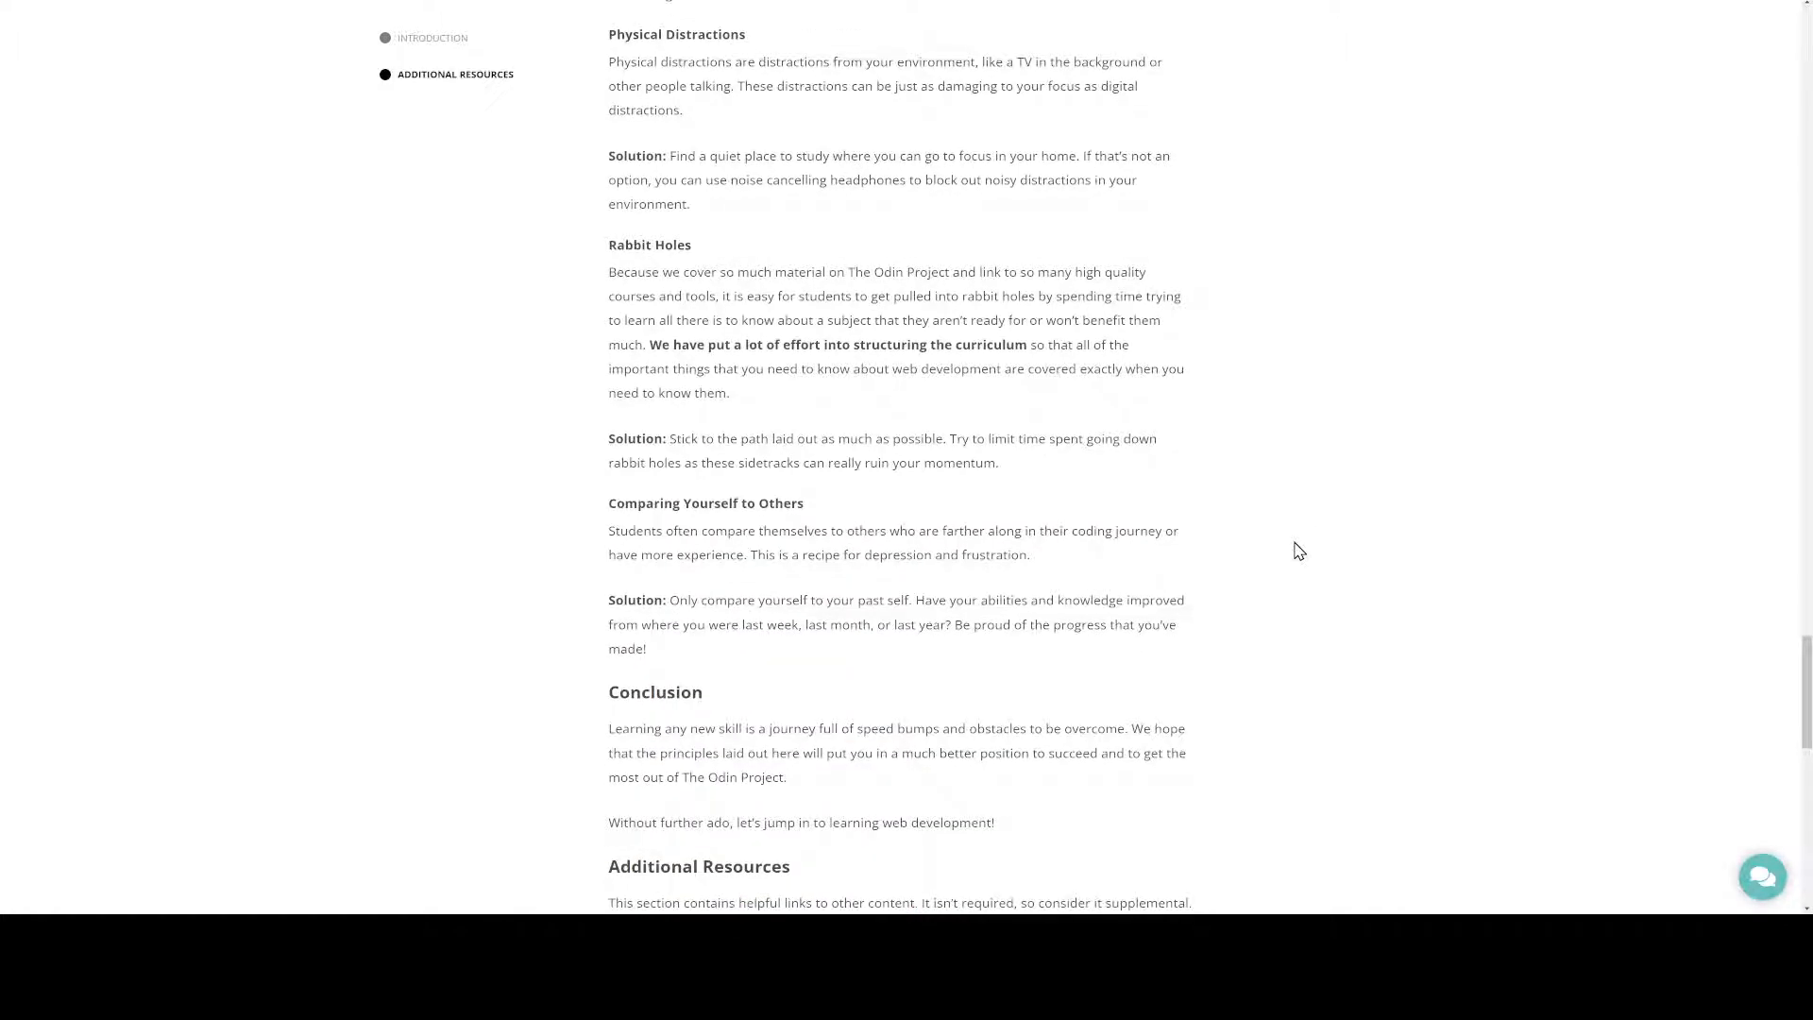
{"action": "scroll", "scroll_direction": "up", "scroll_amount": 3}
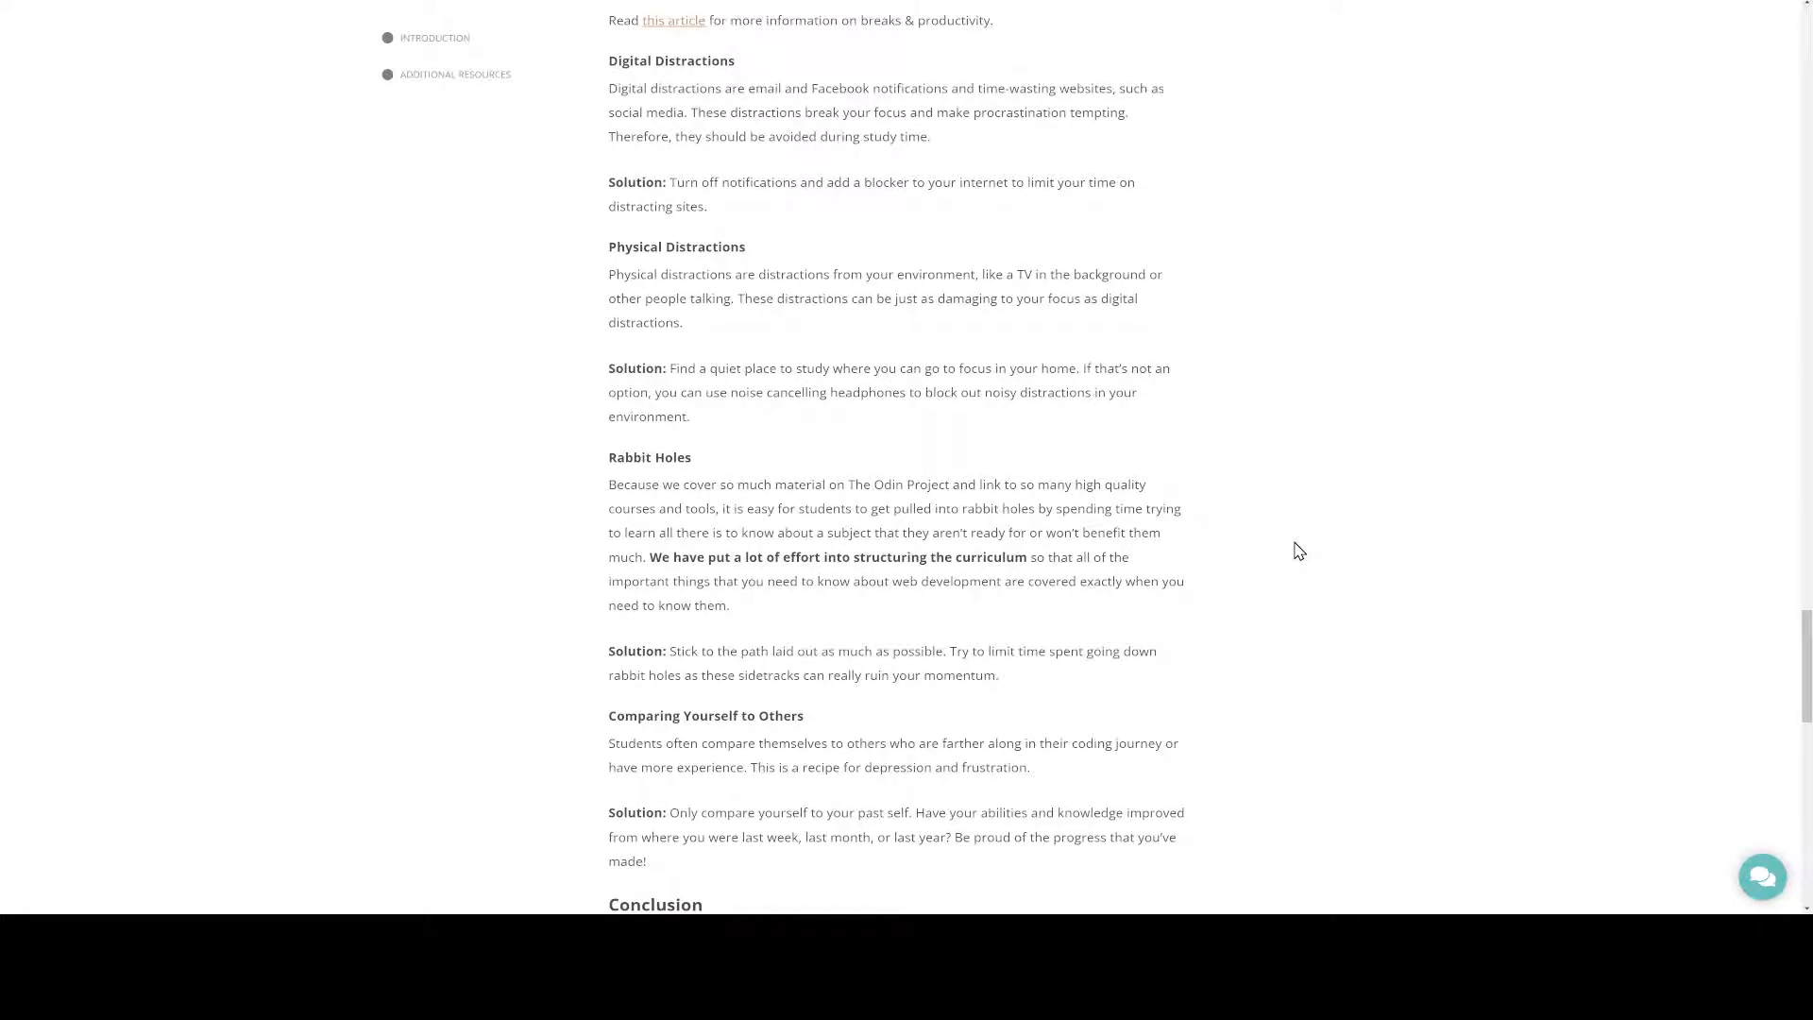
{"action": "scroll", "scroll_direction": "up", "scroll_amount": 3}
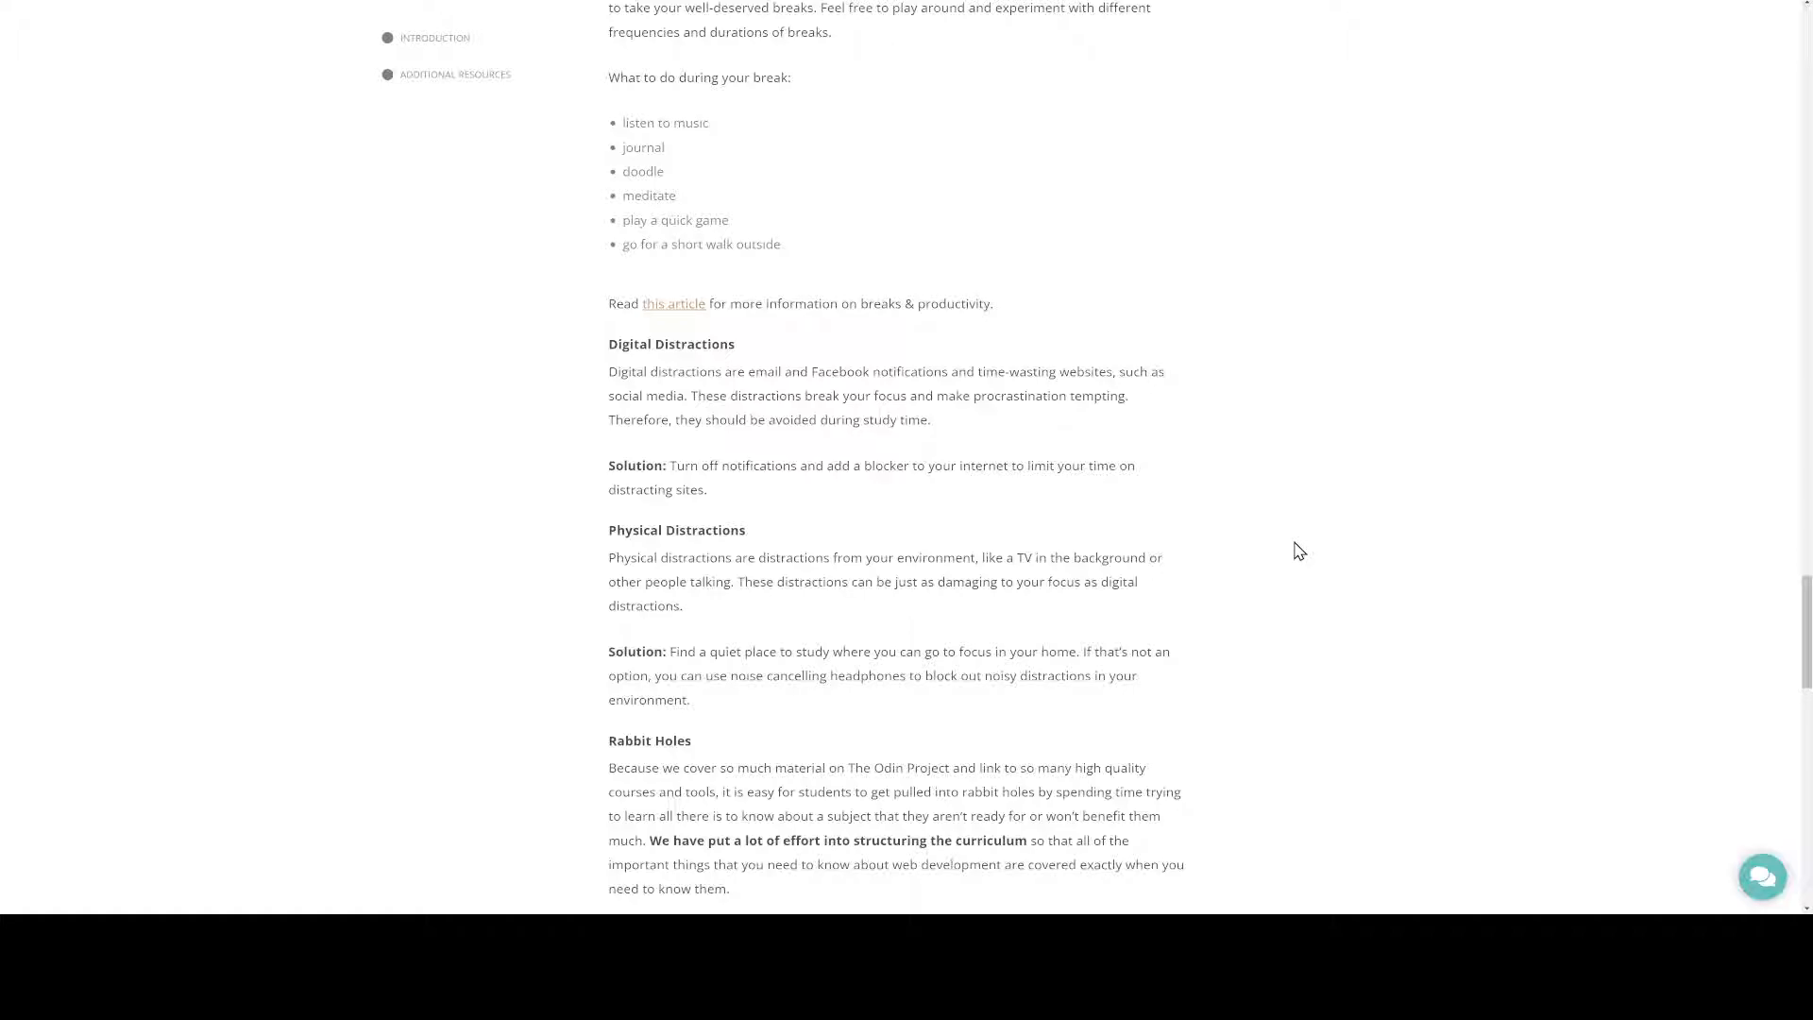
Scroll back down to the Additional Resources list of links
{"action": "scroll", "scroll_direction": "down", "scroll_amount": 3}
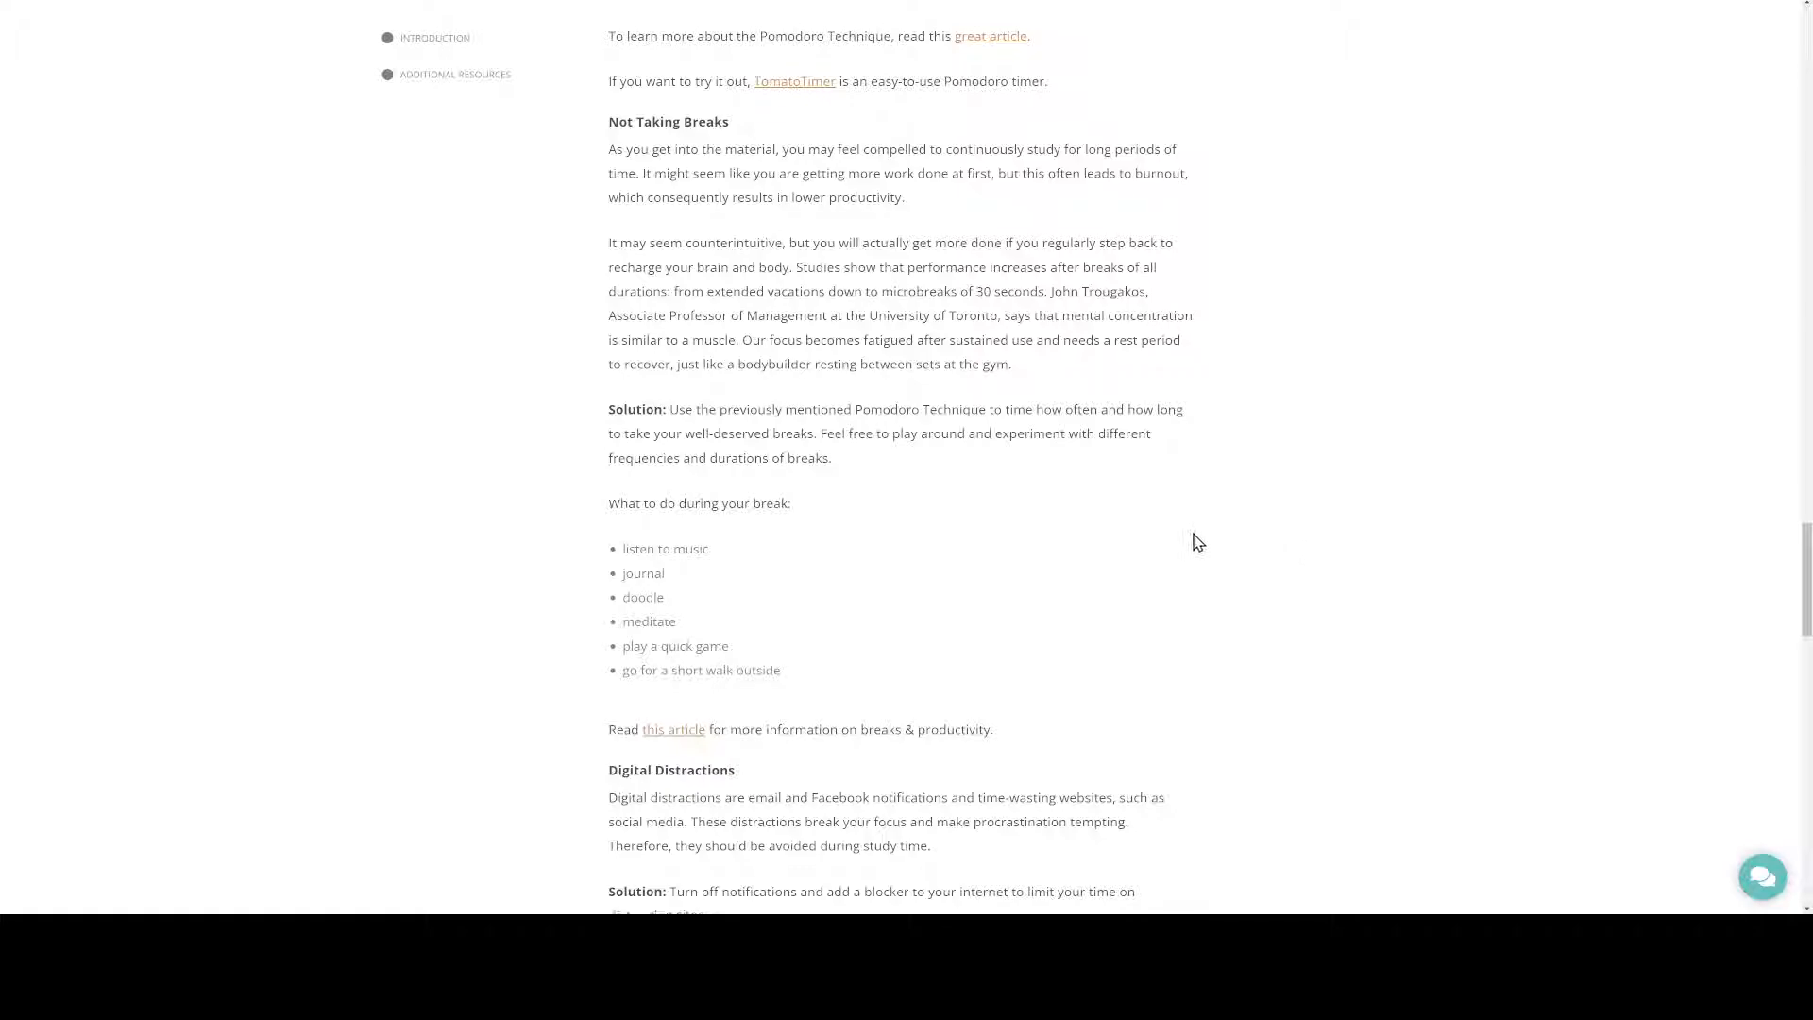
{"action": "scroll", "scroll_direction": "up", "scroll_amount": 3}
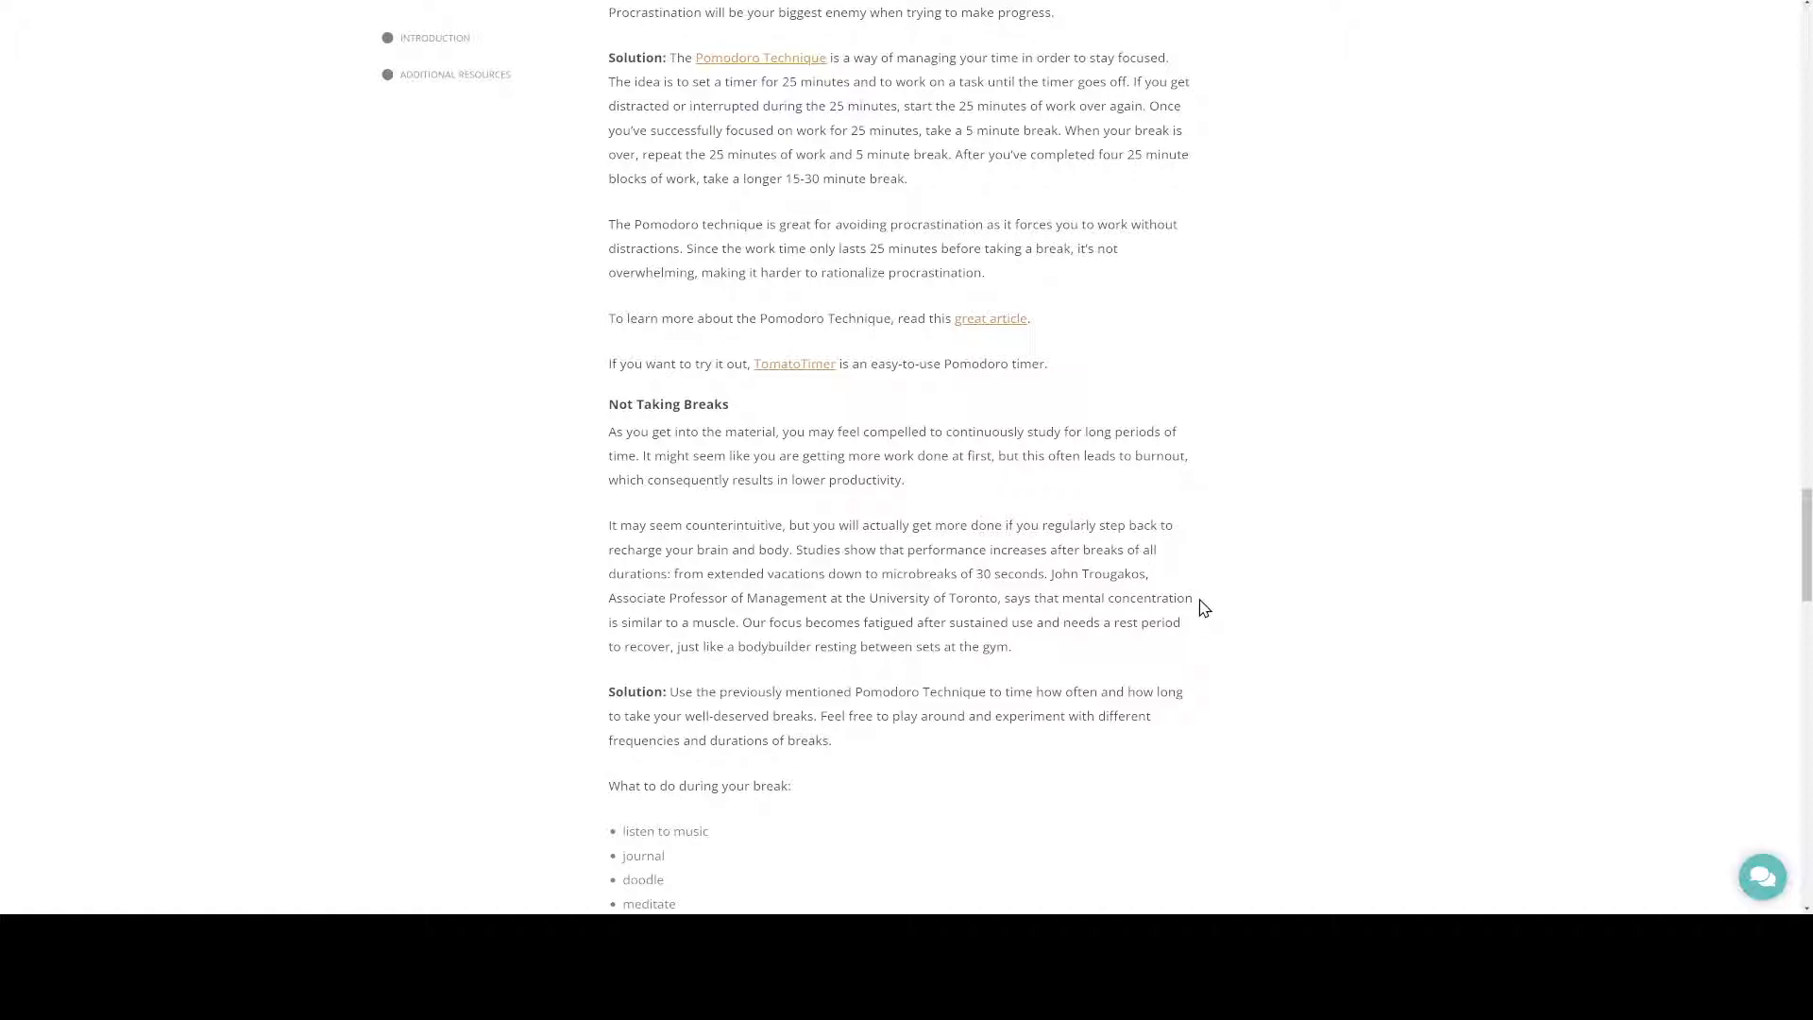
{"action": "scroll", "scroll_direction": "down", "scroll_amount": 3}
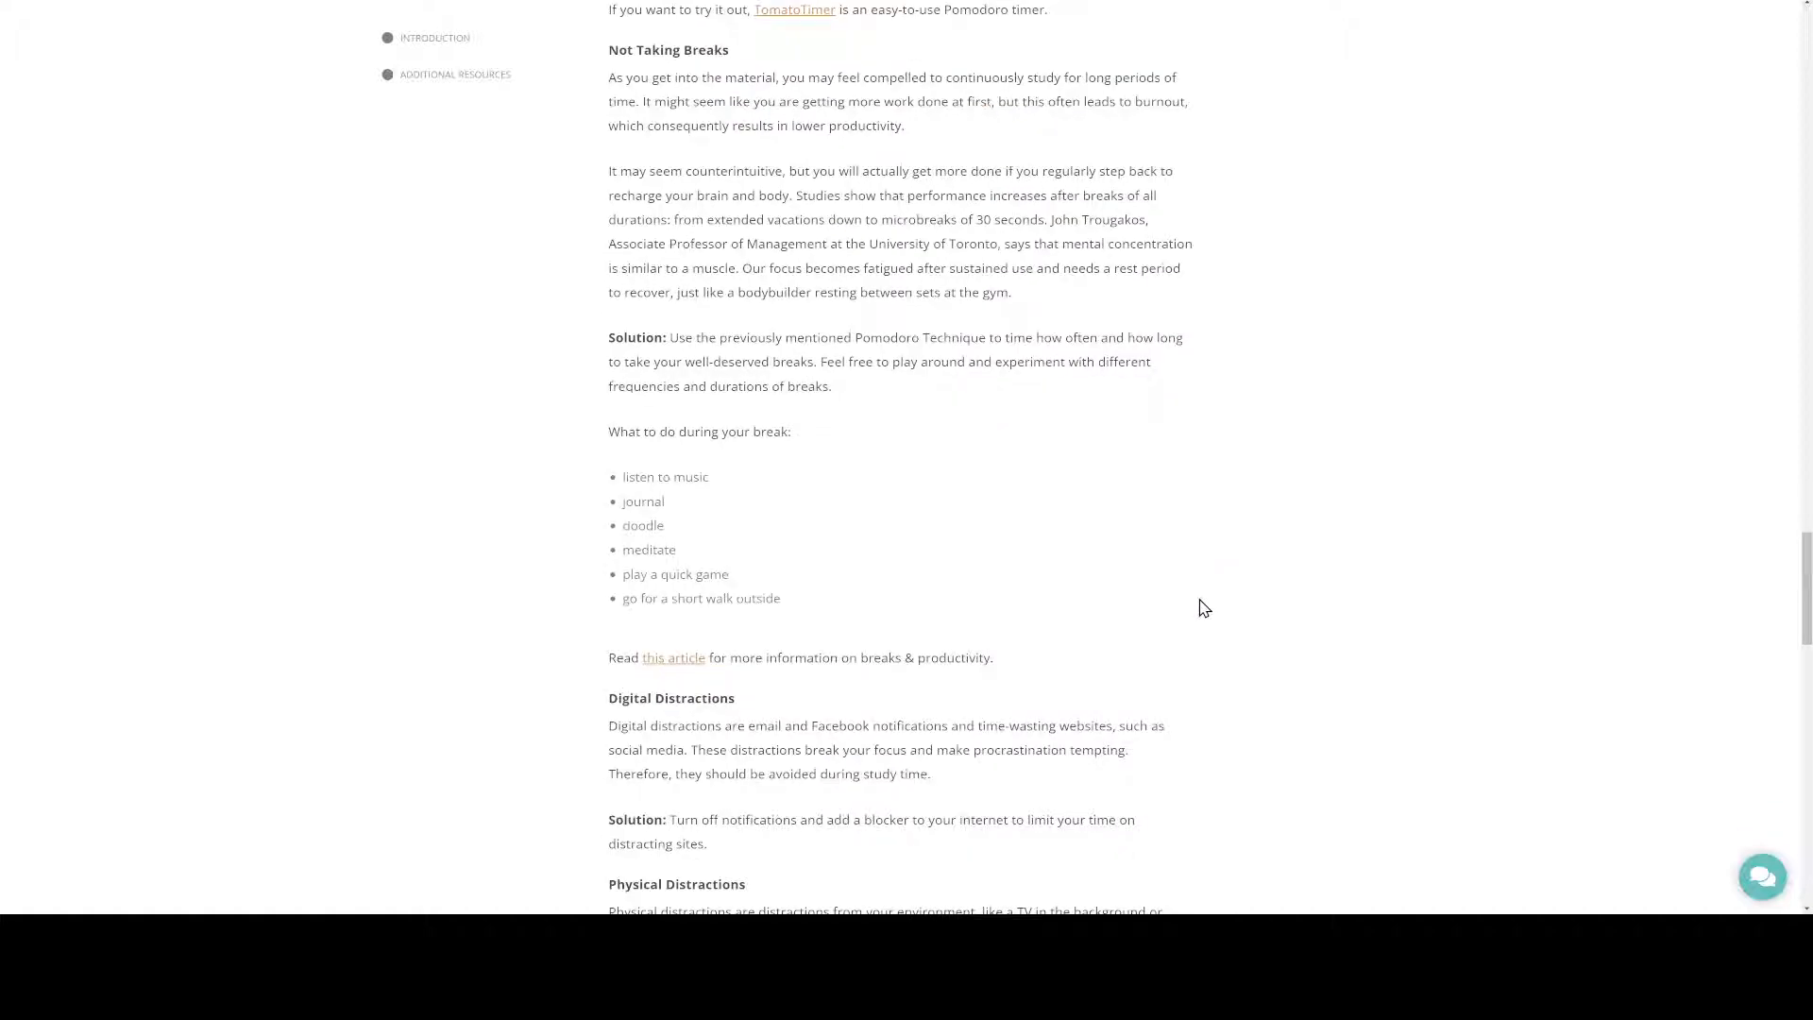
{"action": "scroll", "scroll_direction": "down", "scroll_amount": 3}
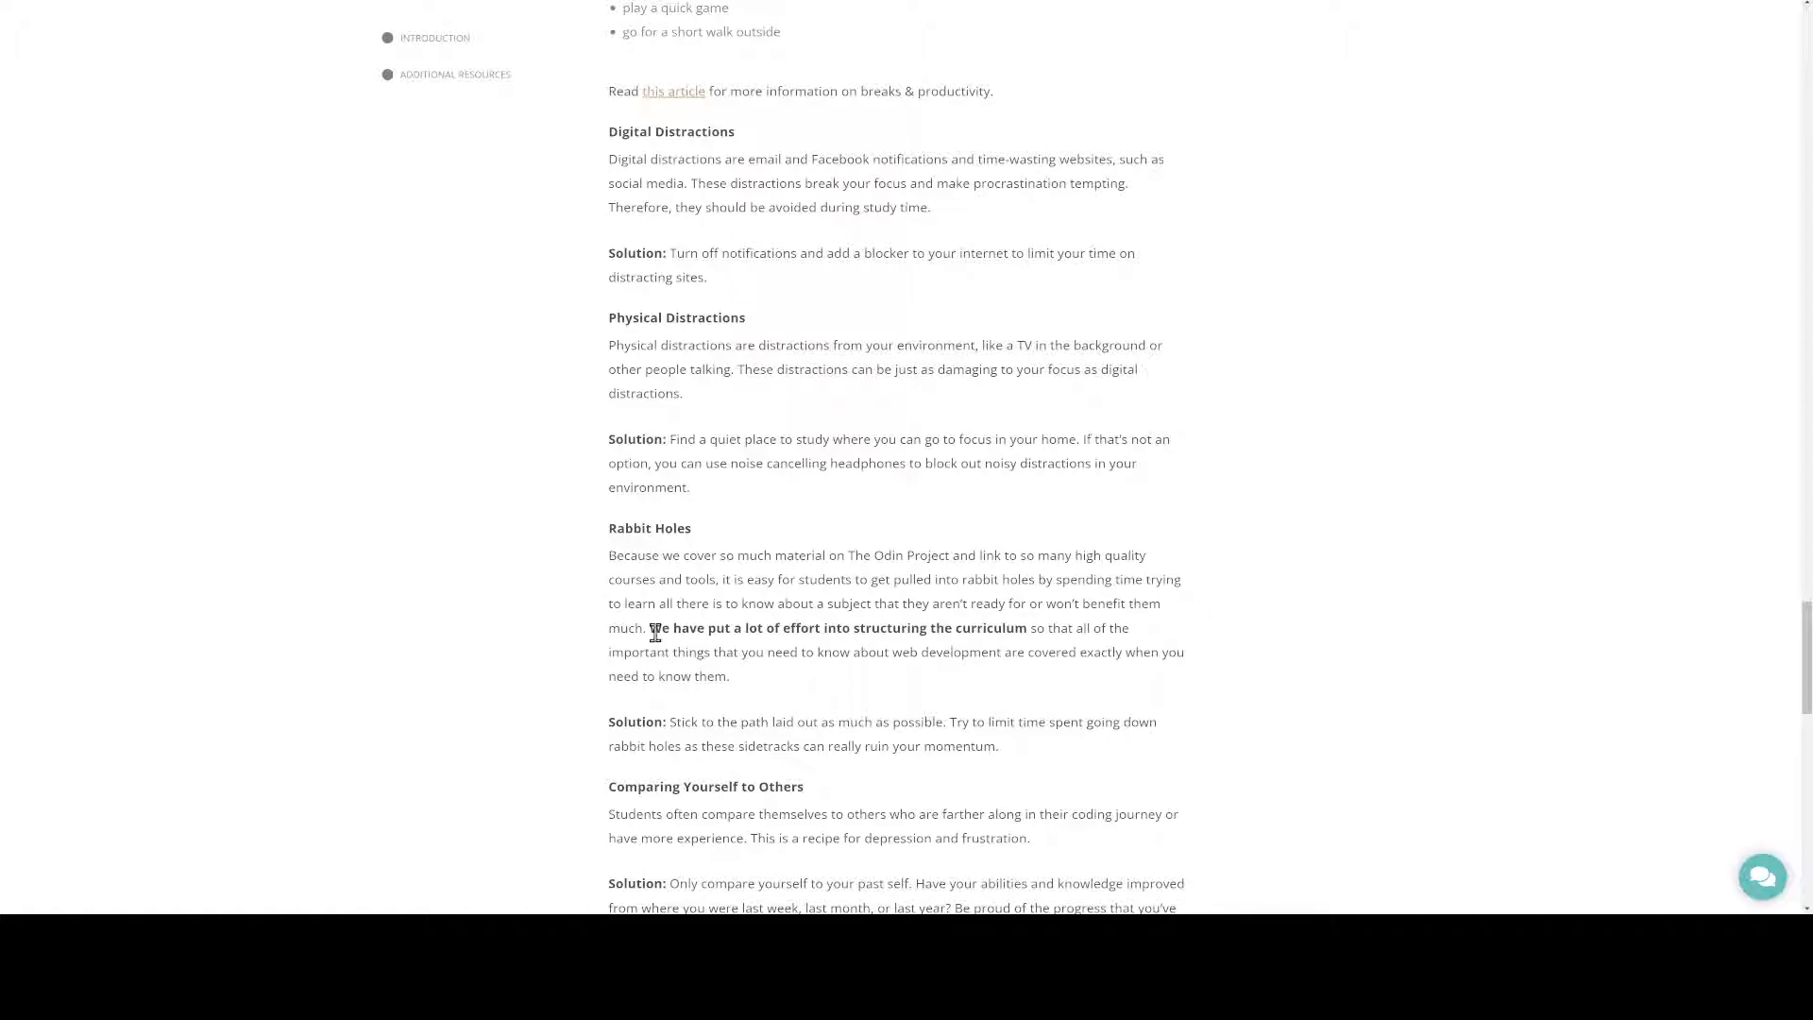
{"action": "mouse_move", "coordinate": [706, 628]}
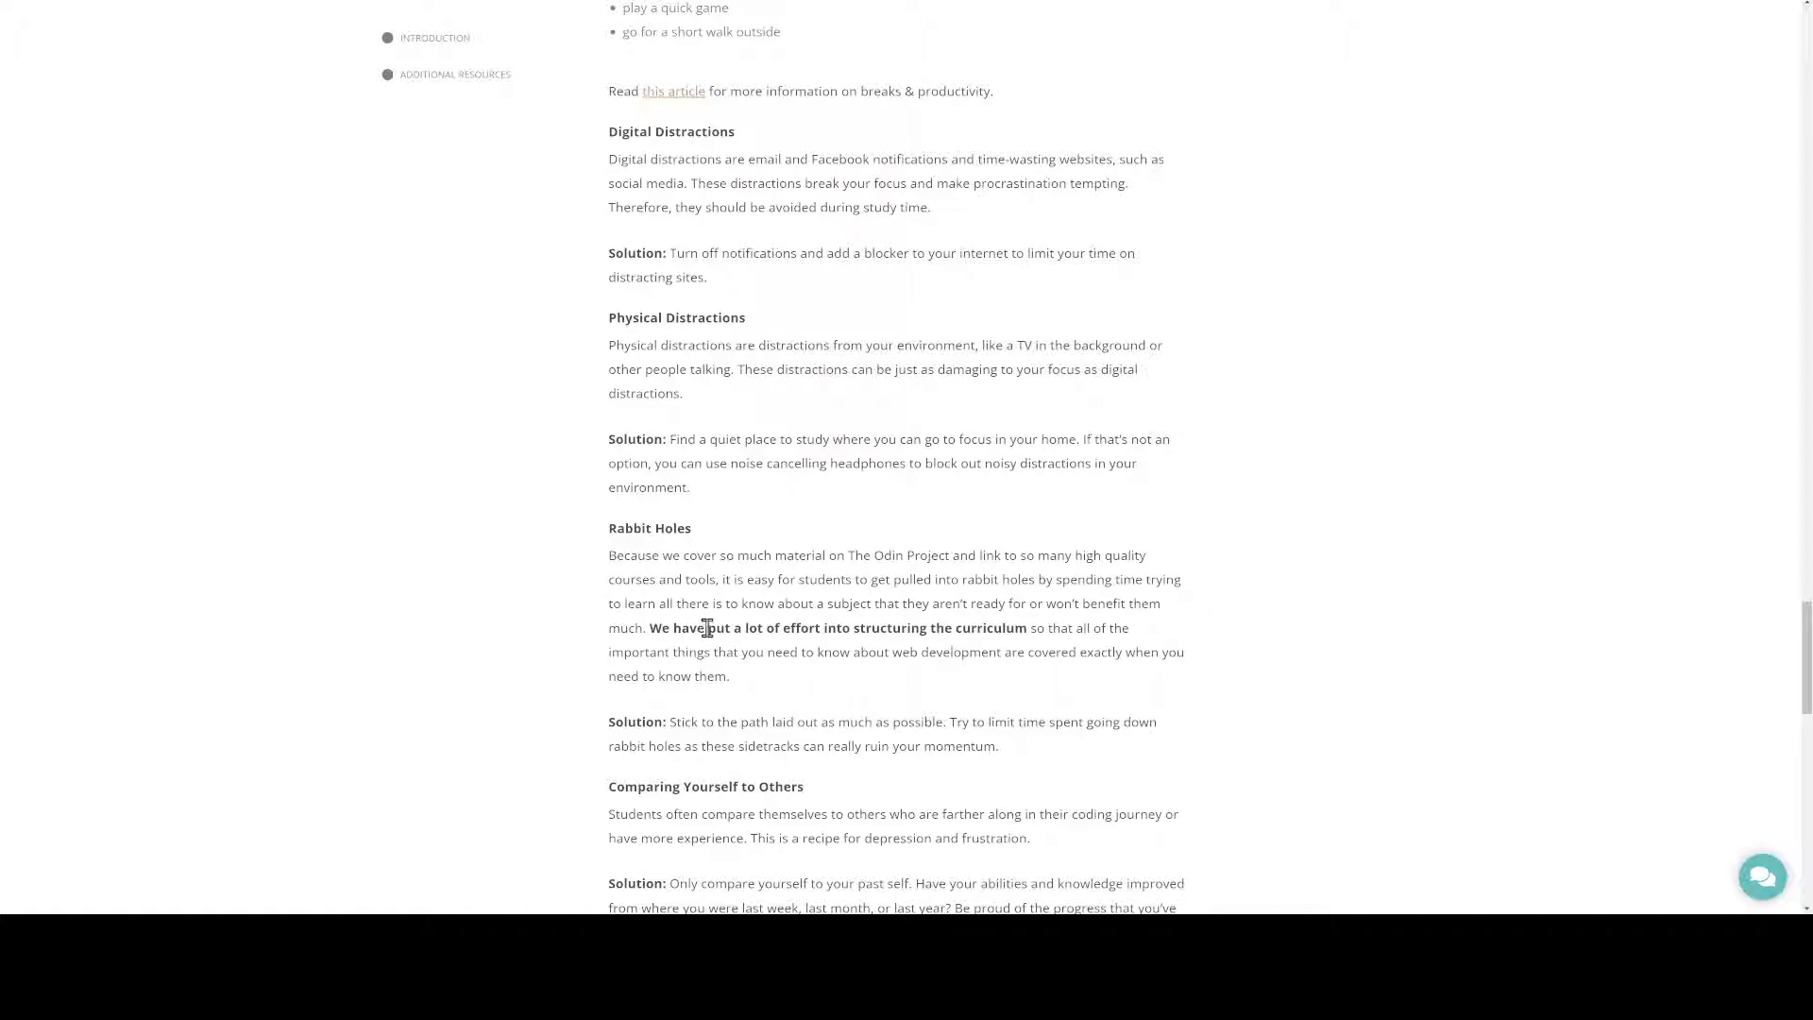
{"action": "scroll", "scroll_direction": "down", "scroll_amount": 3}
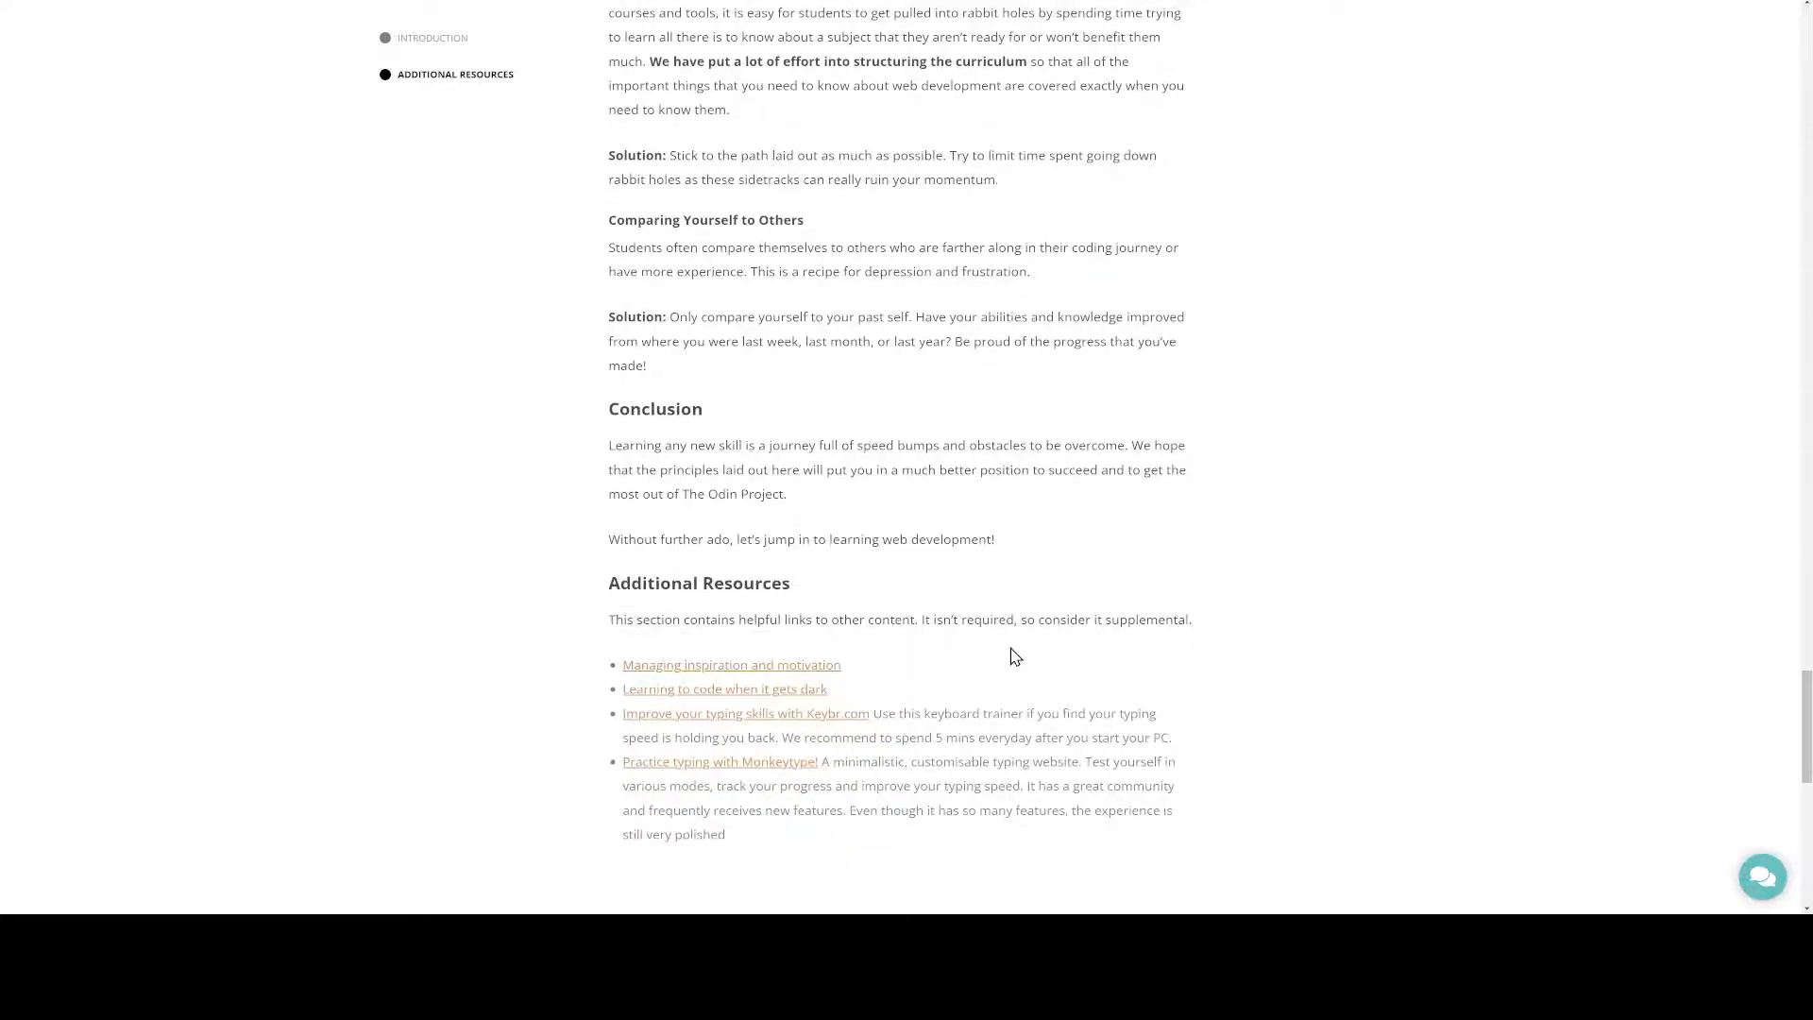
{"action": "scroll", "scroll_direction": "down", "scroll_amount": 3}
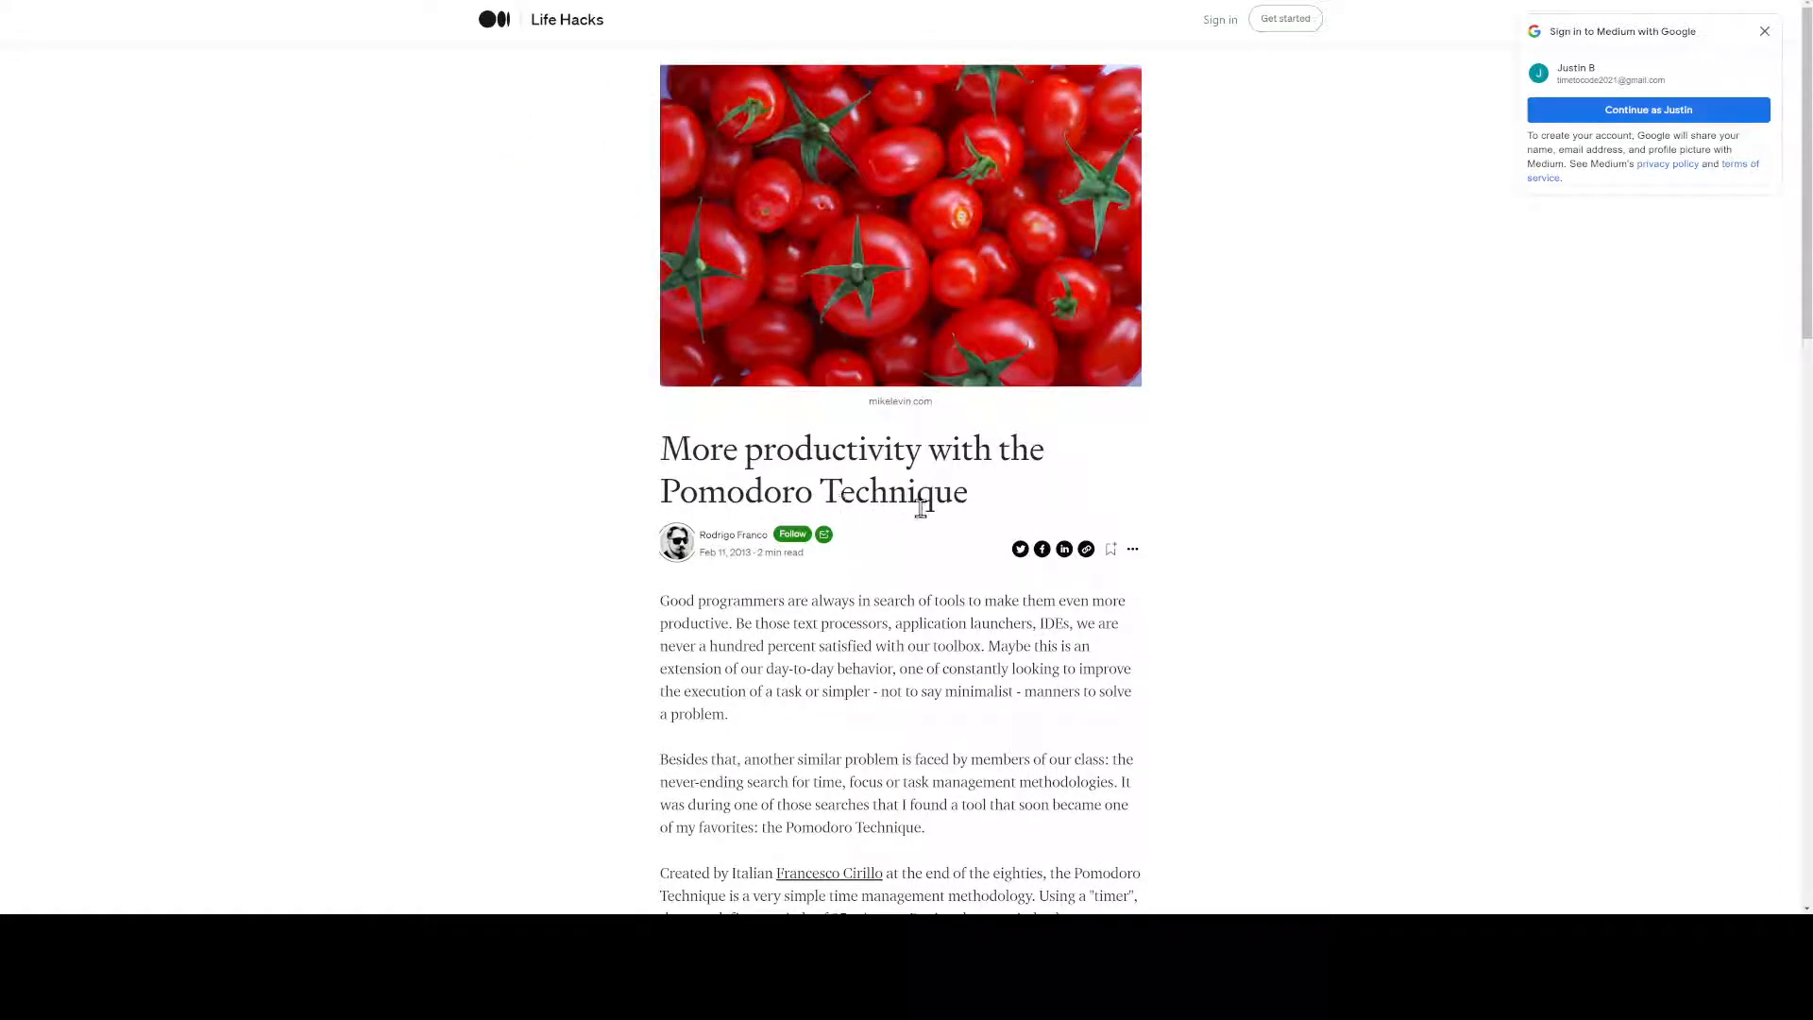
Scroll through the Medium Pomodoro article to read its five basic steps
{"action": "scroll", "scroll_direction": "down", "scroll_amount": 3}
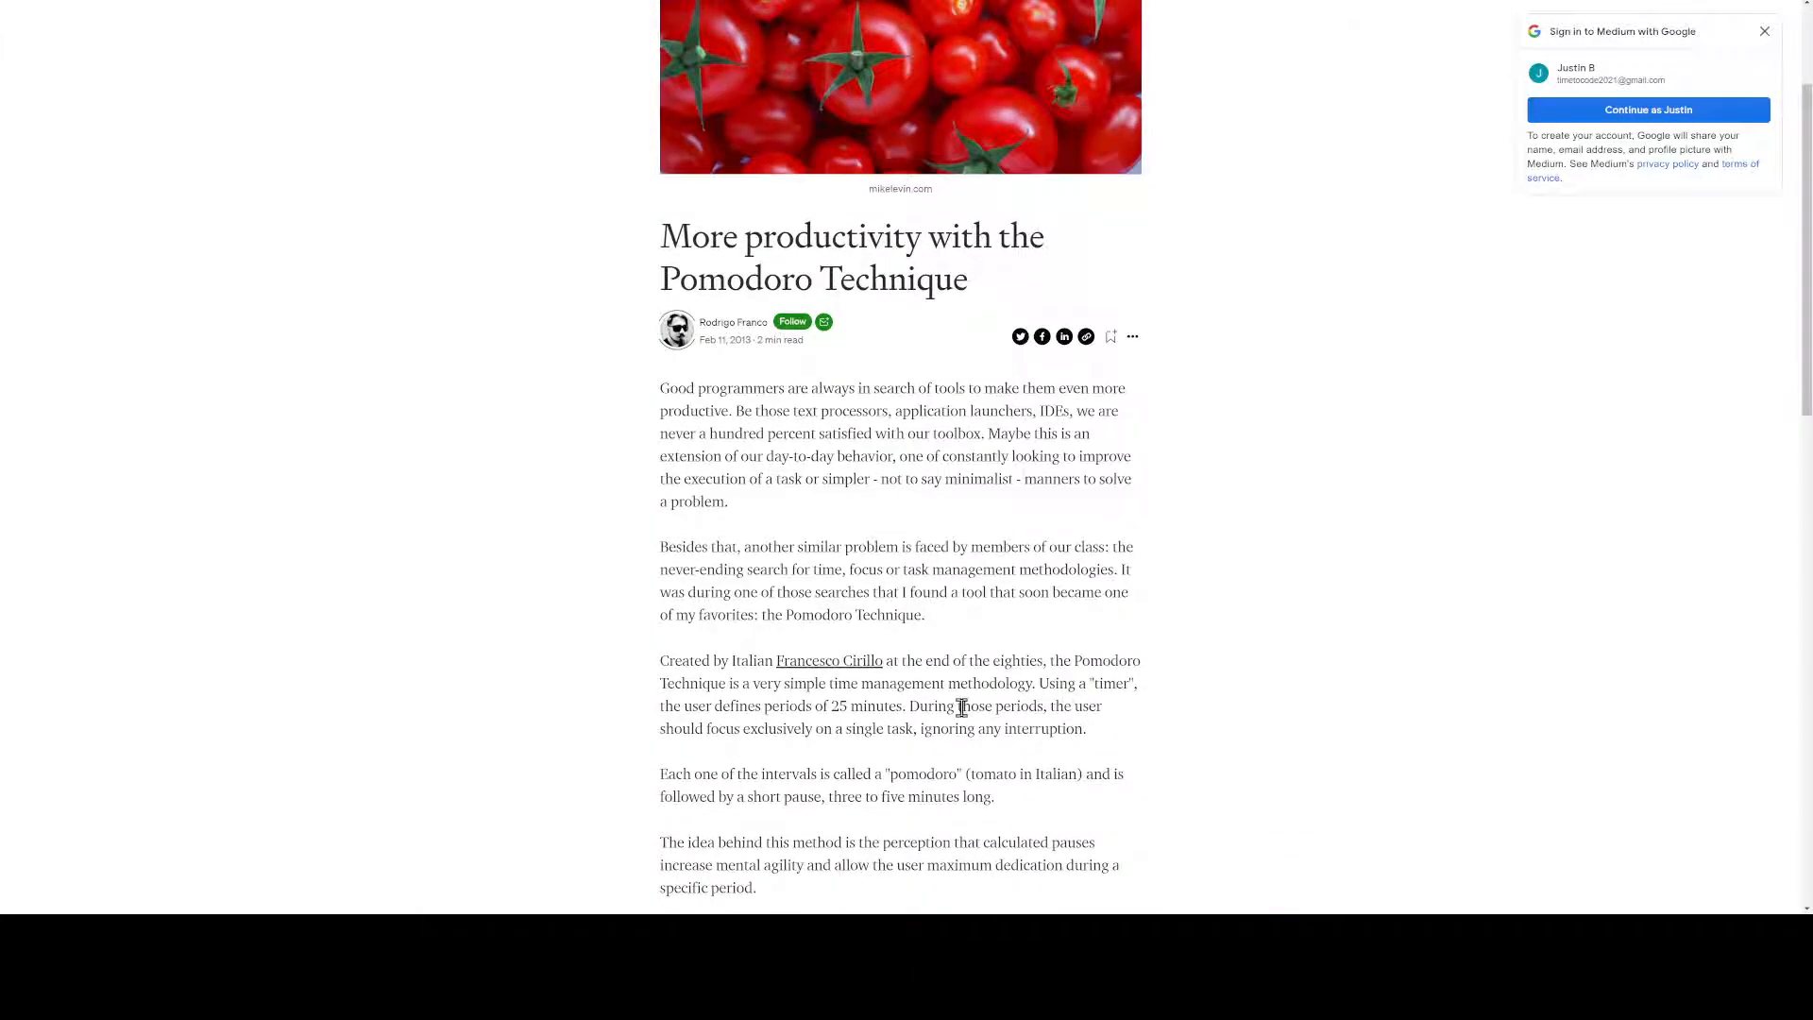
{"action": "scroll", "scroll_direction": "down", "scroll_amount": 3}
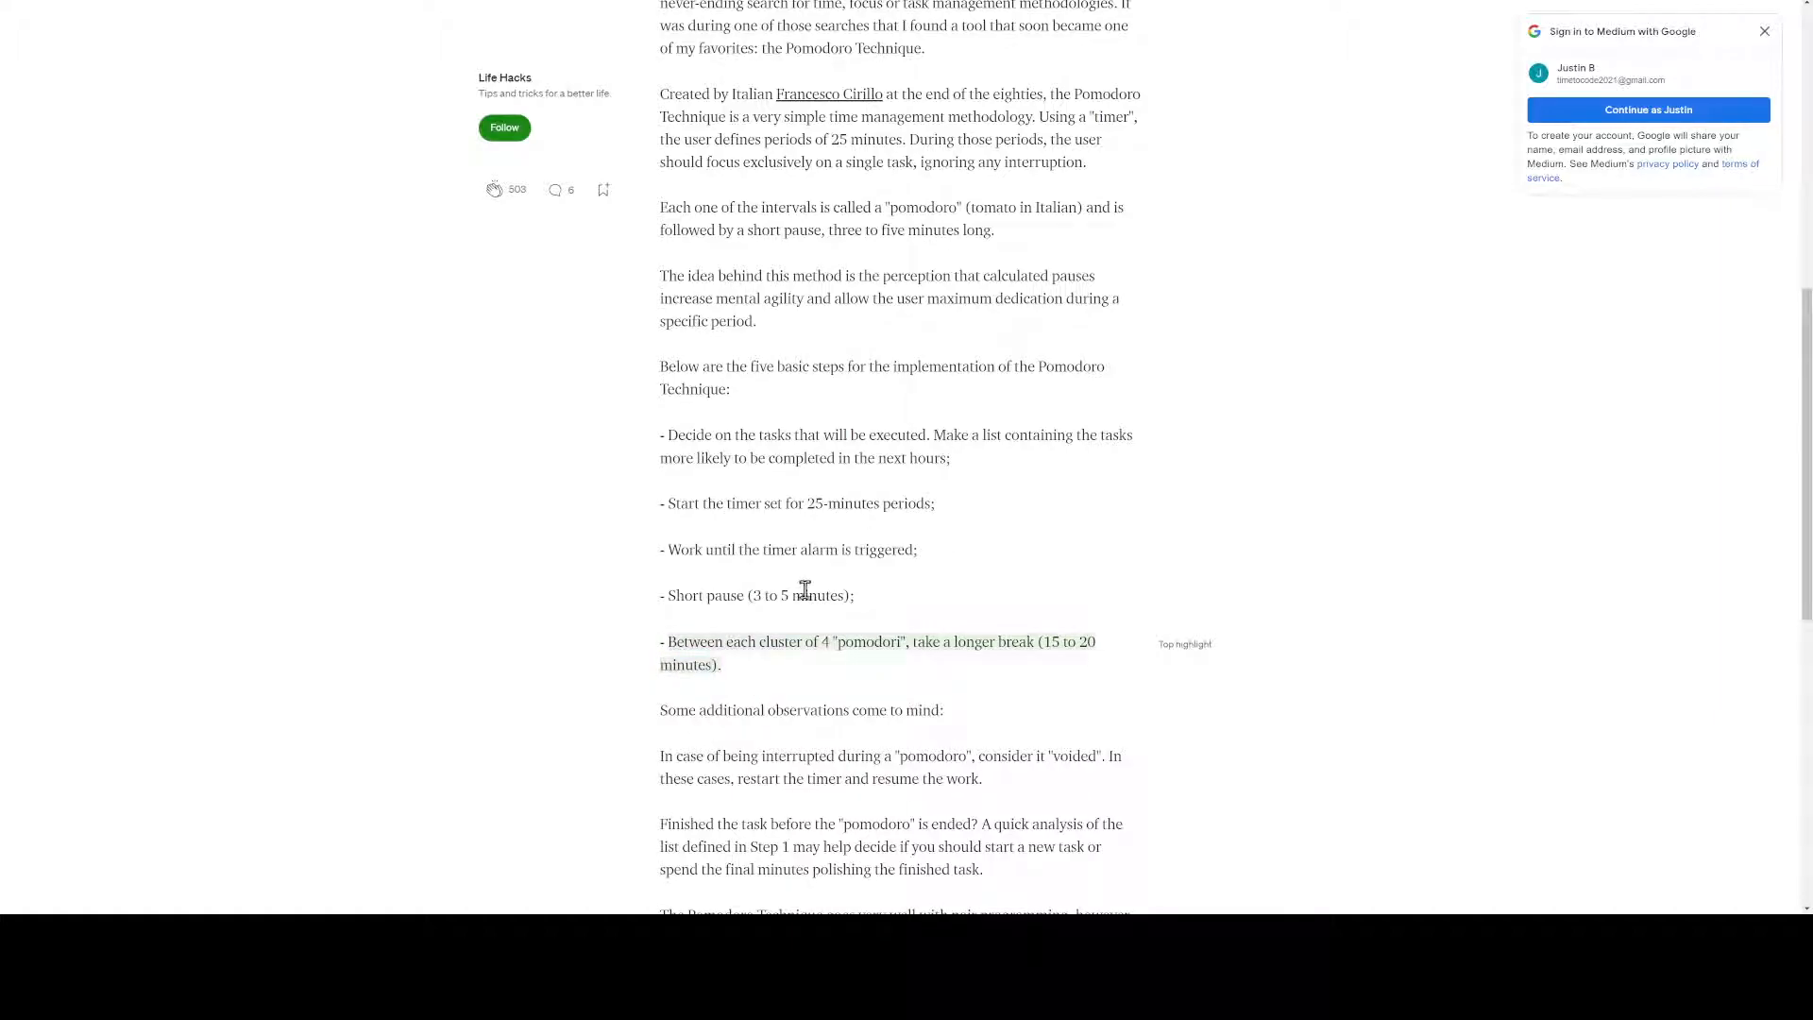
{"action": "scroll", "scroll_direction": "down", "scroll_amount": 3}
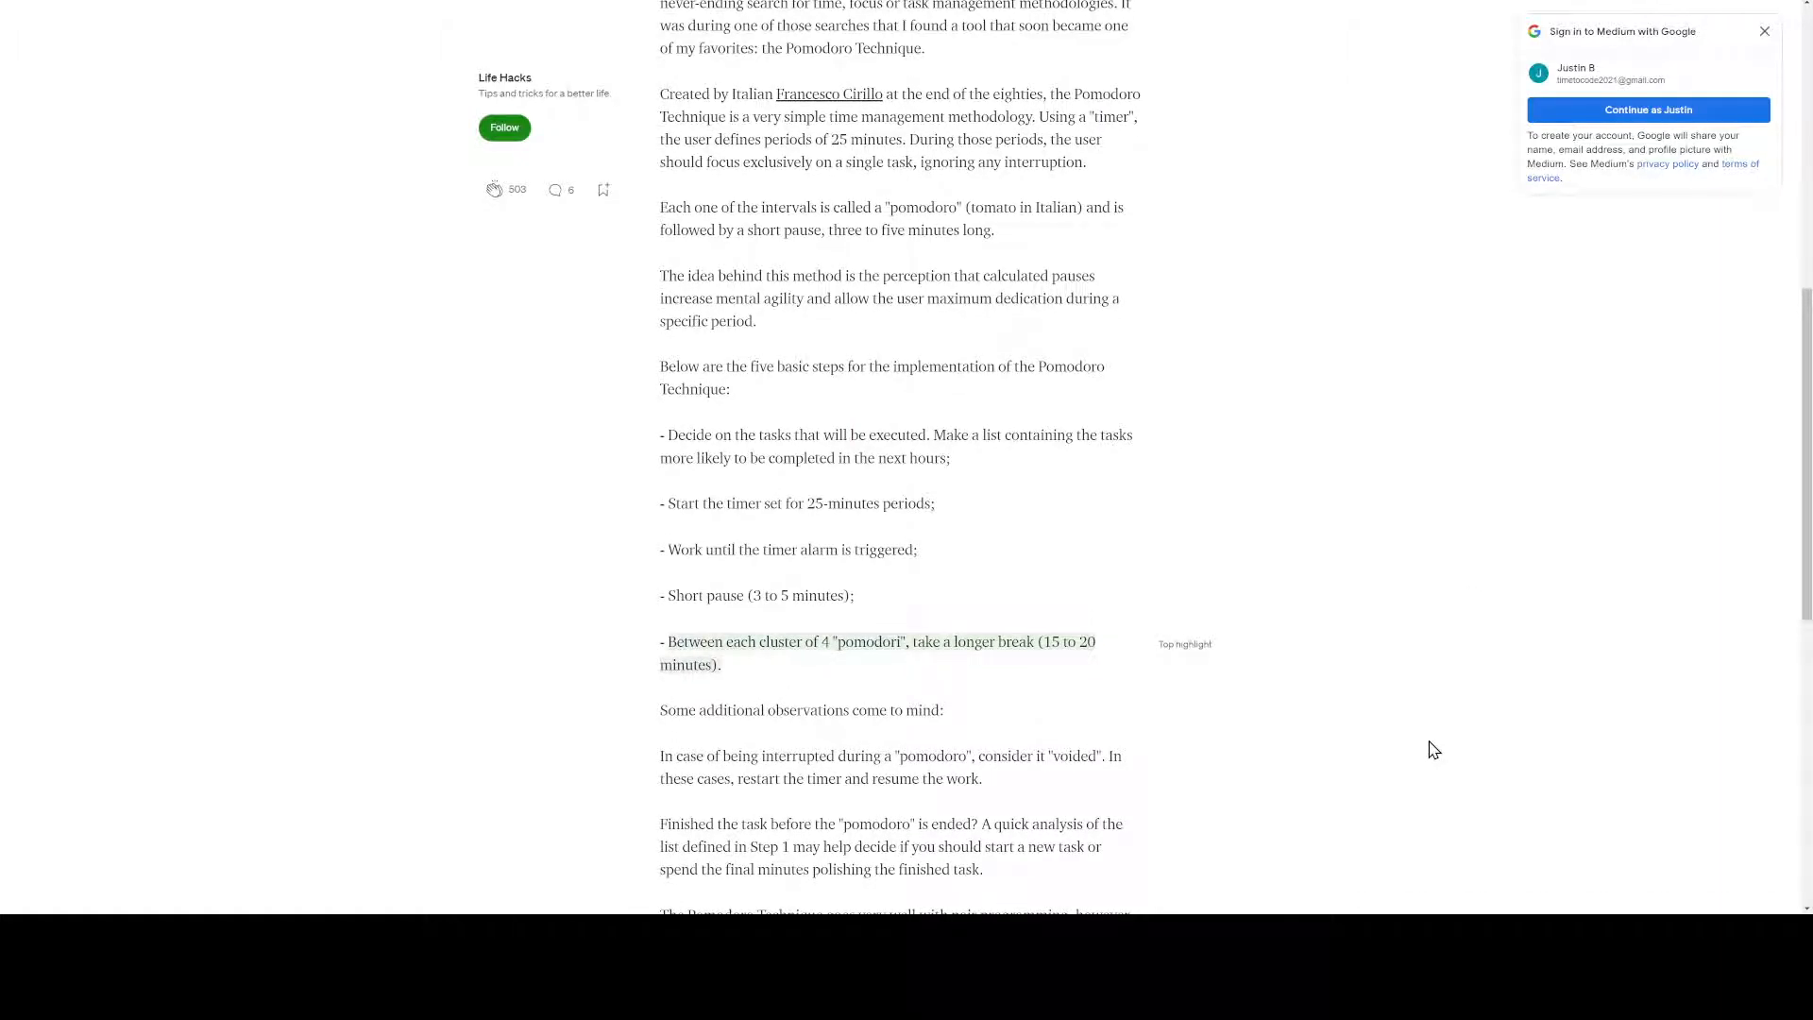
{"action": "scroll", "scroll_direction": "up", "scroll_amount": 3}
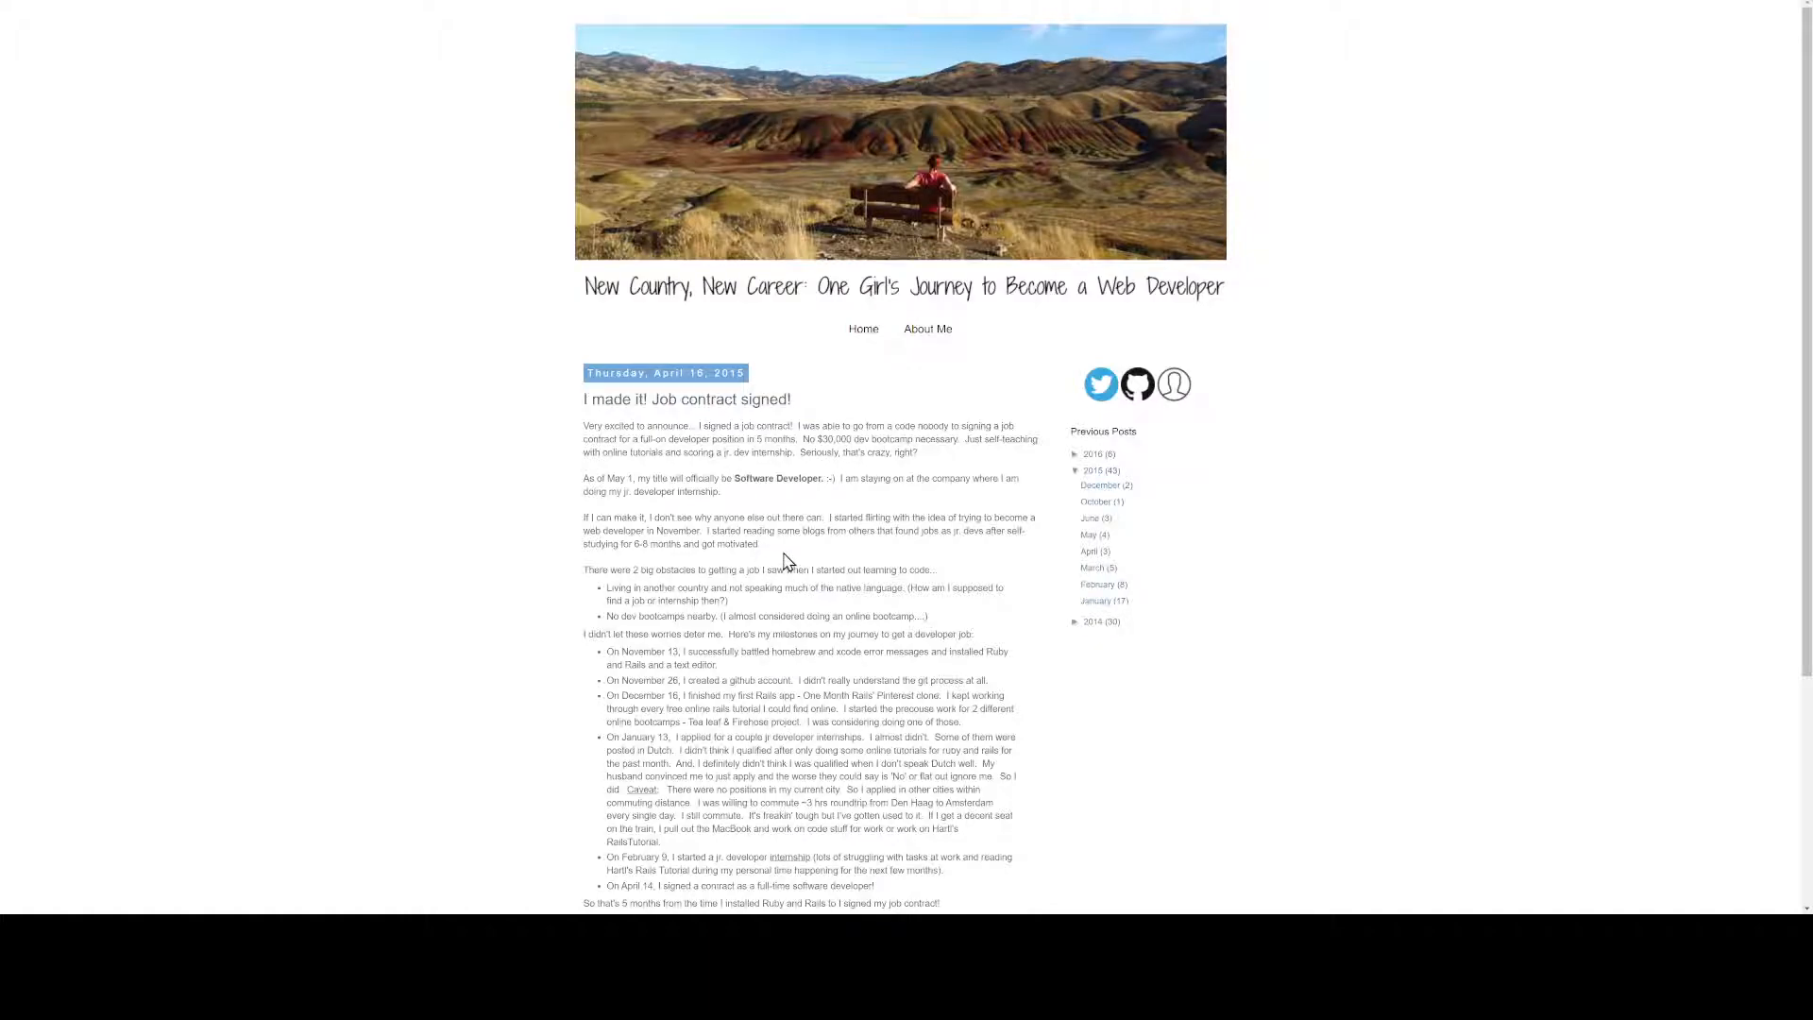
Scroll the 'I made it! Job contract signed!' post past its milestones list
{"action": "scroll", "scroll_direction": "down", "scroll_amount": 3}
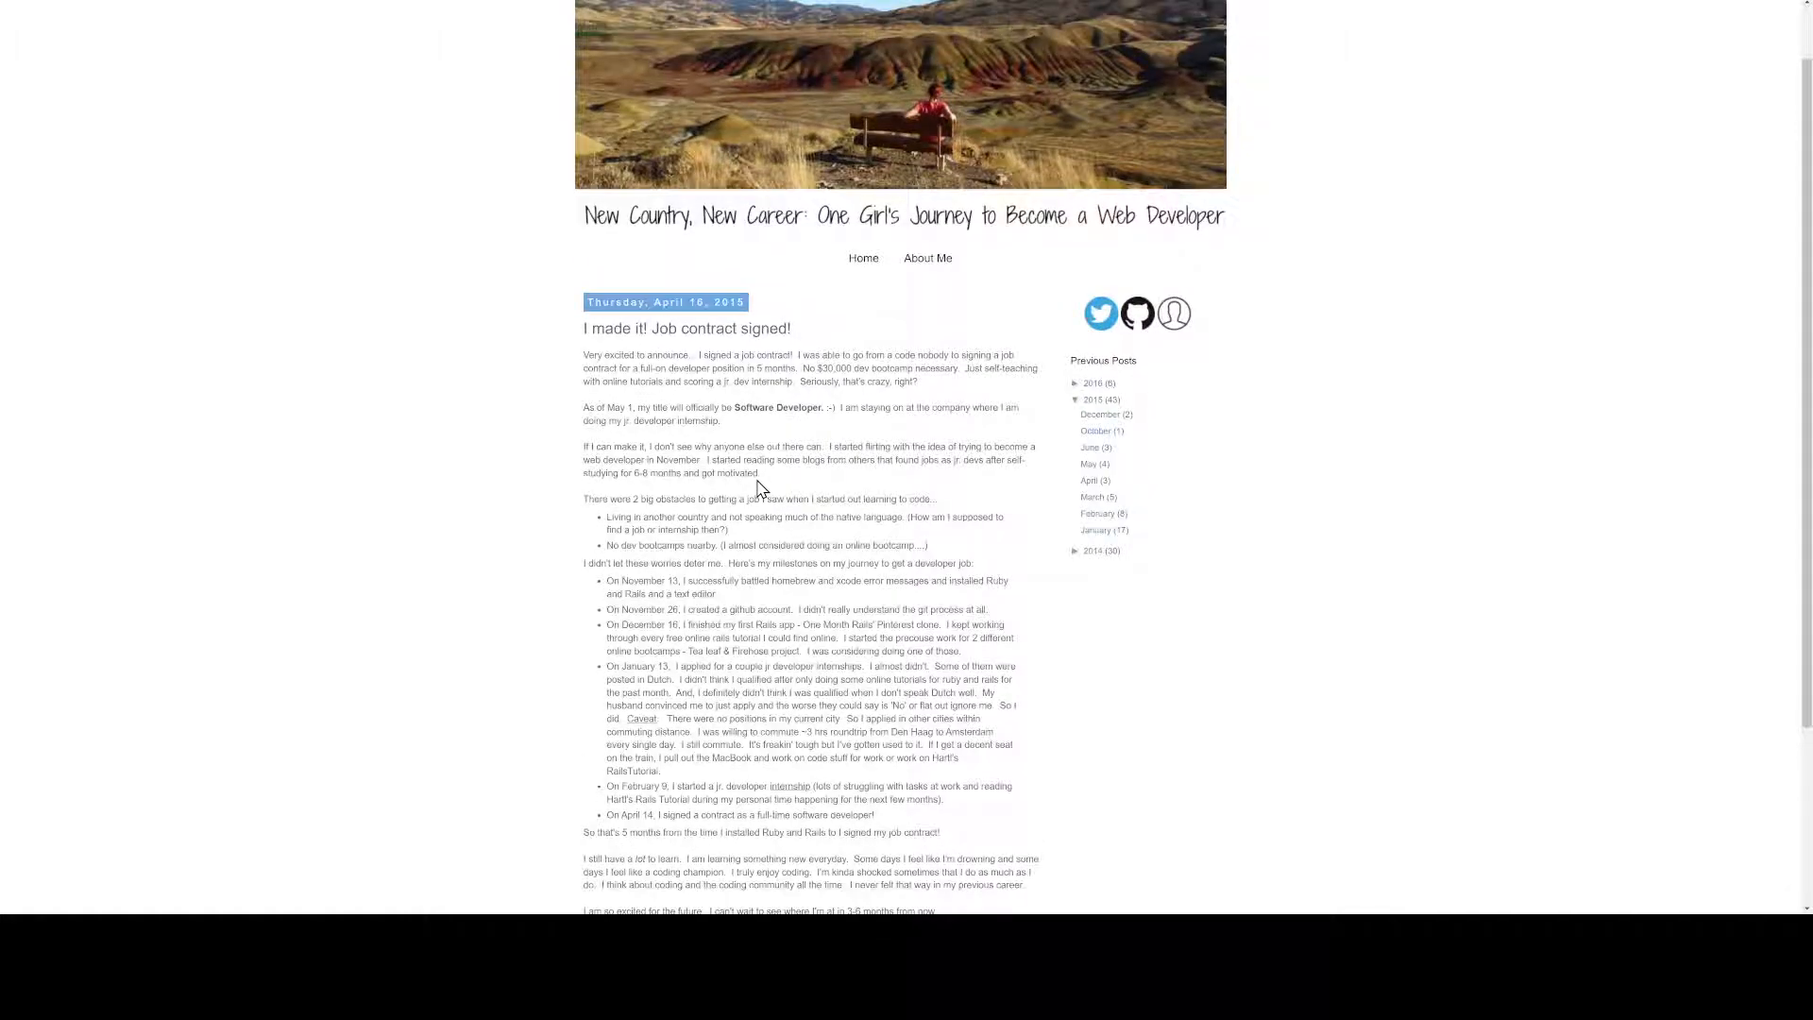
{"action": "mouse_move", "coordinate": [854, 383]}
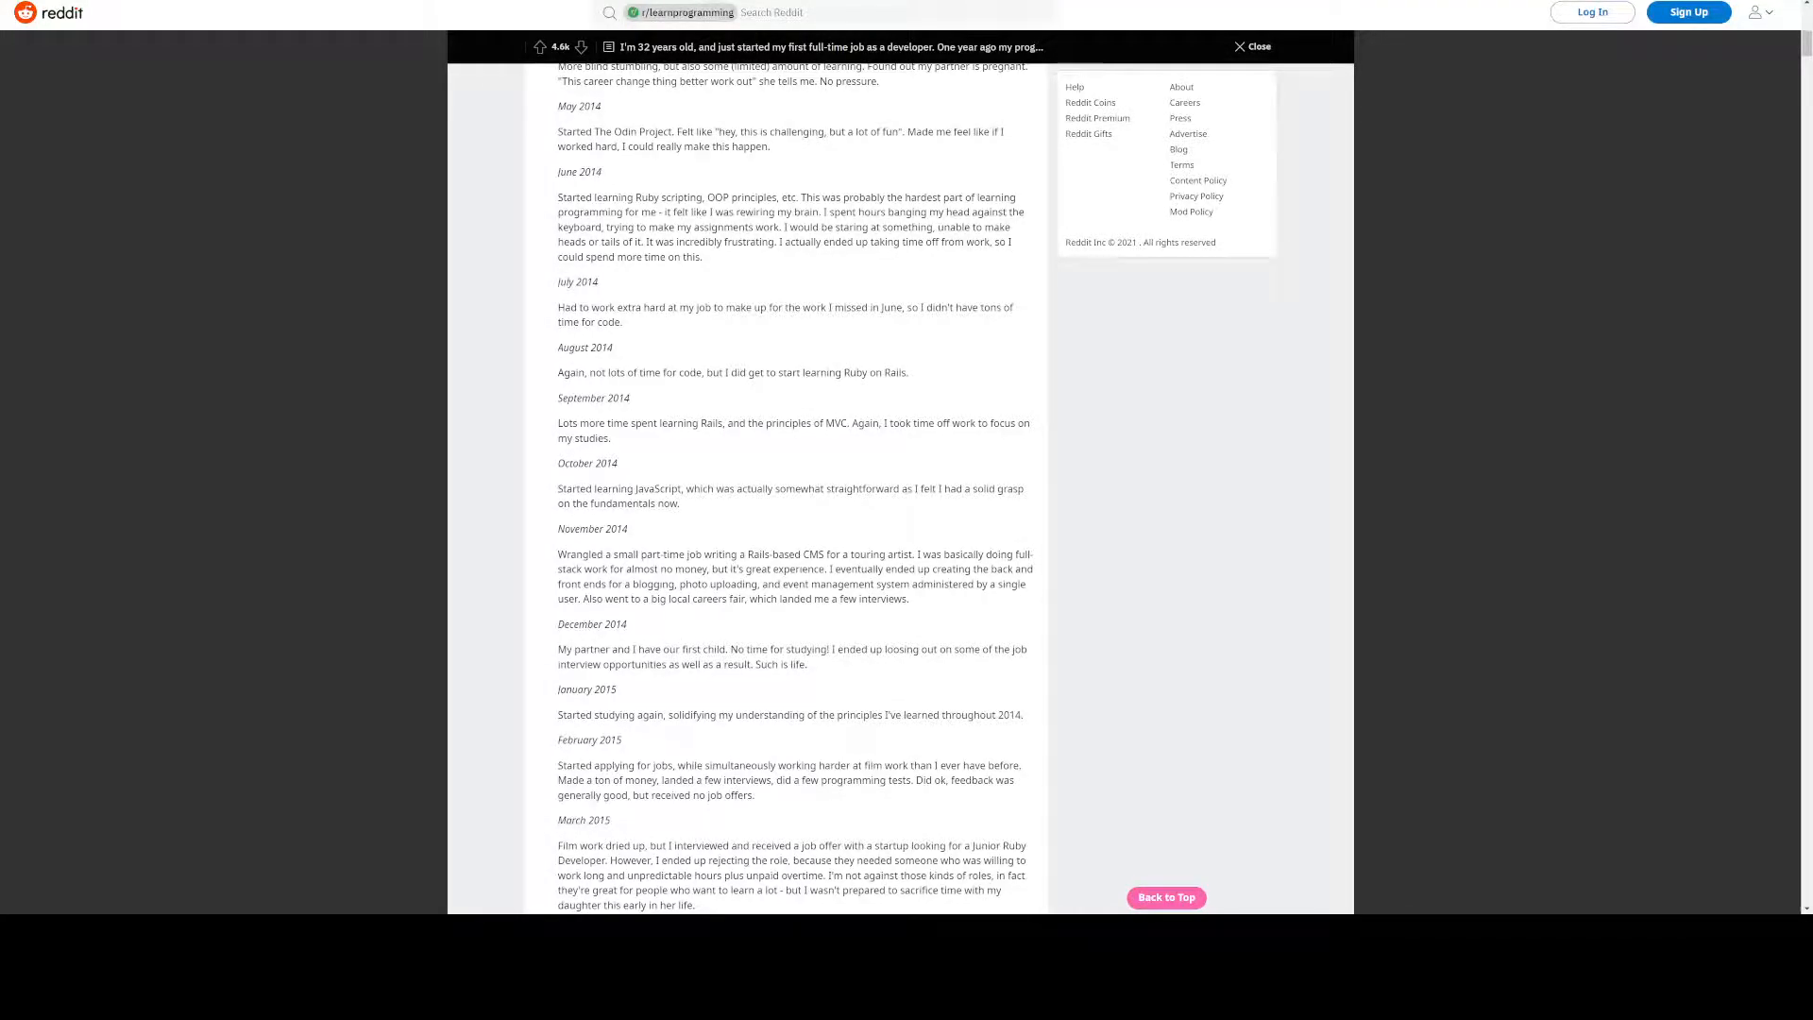
{"action": "mouse_move", "coordinate": [931, 630]}
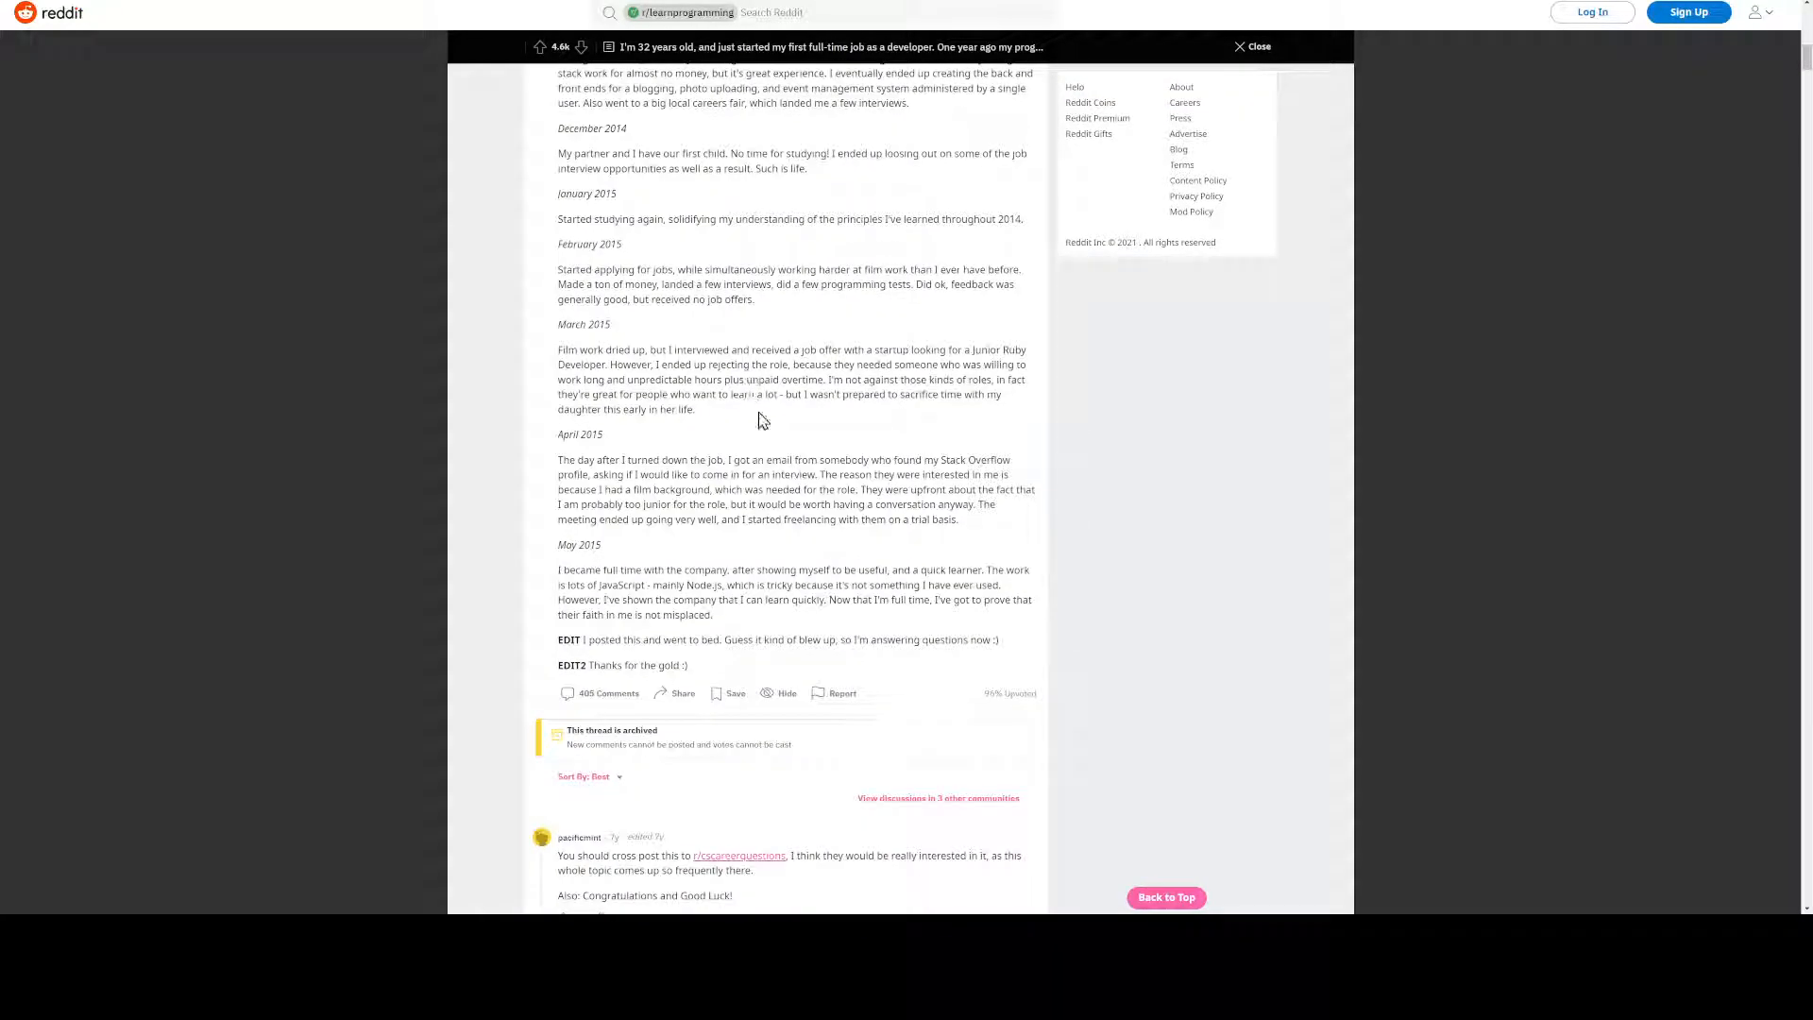
{"action": "mouse_move", "coordinate": [1084, 549]}
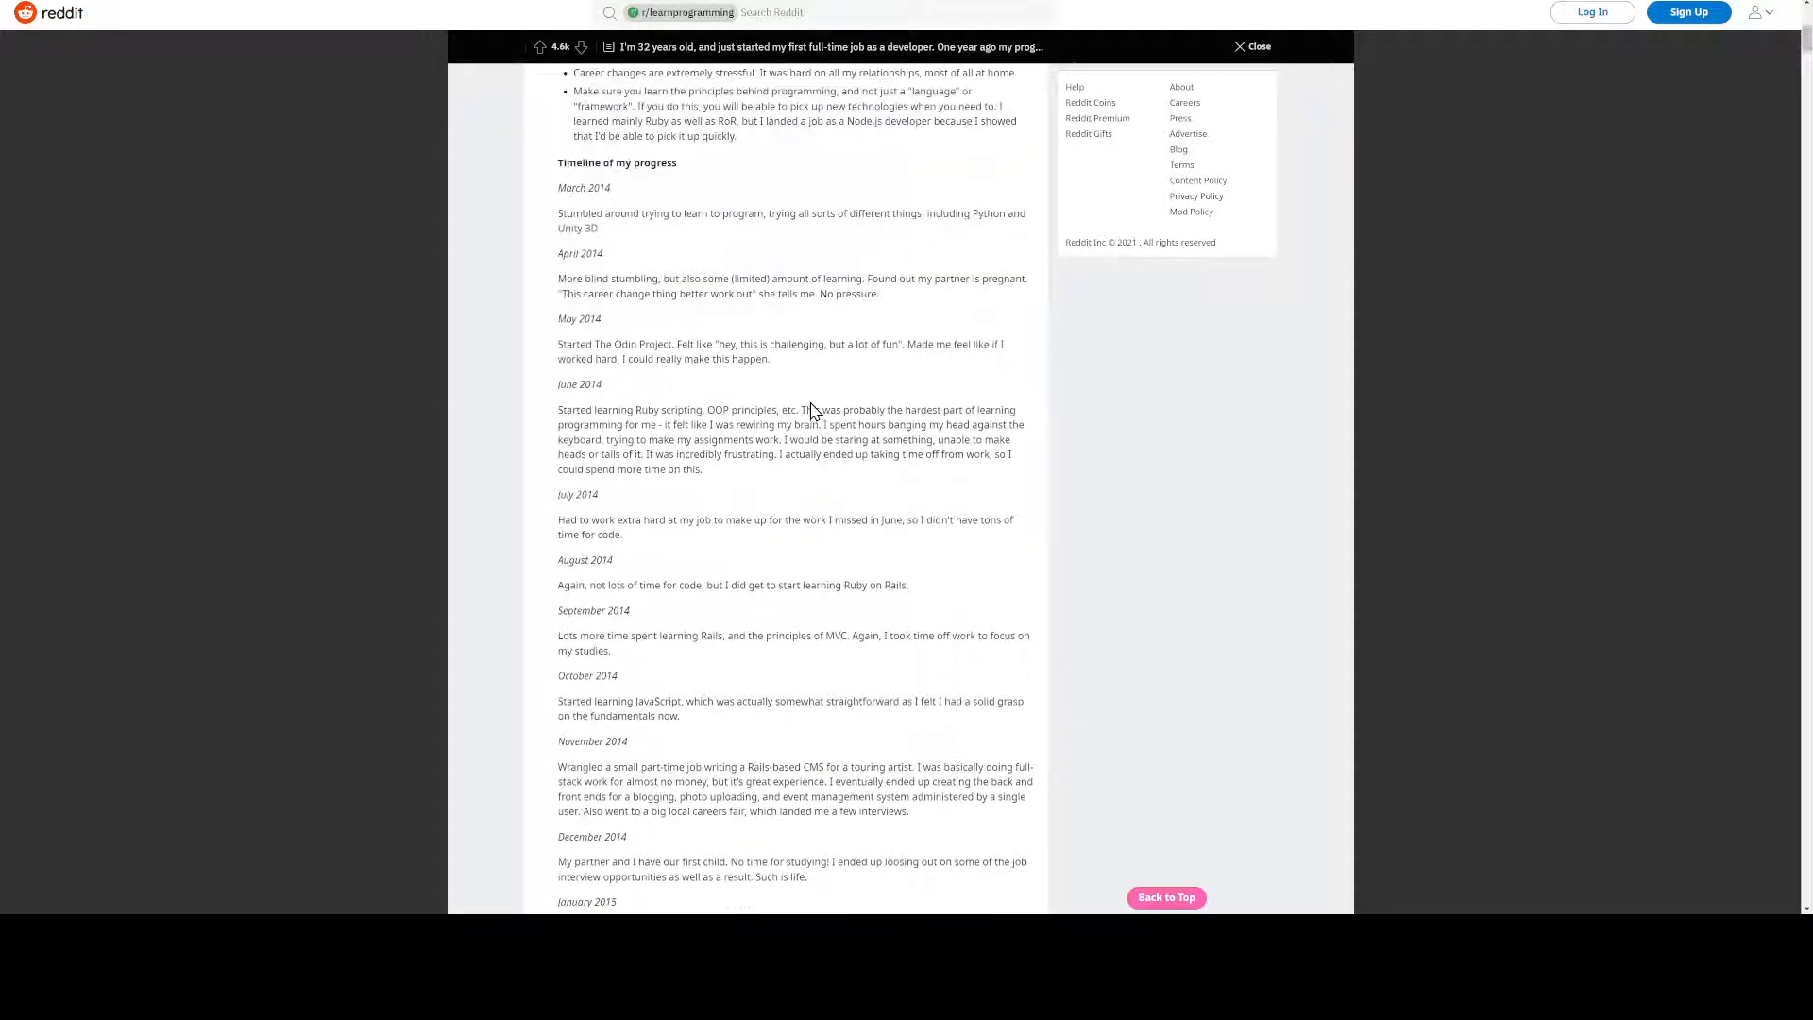
Scroll back up the r/learnprogramming post to its key things learned list
{"action": "scroll", "scroll_direction": "up", "scroll_amount": 3}
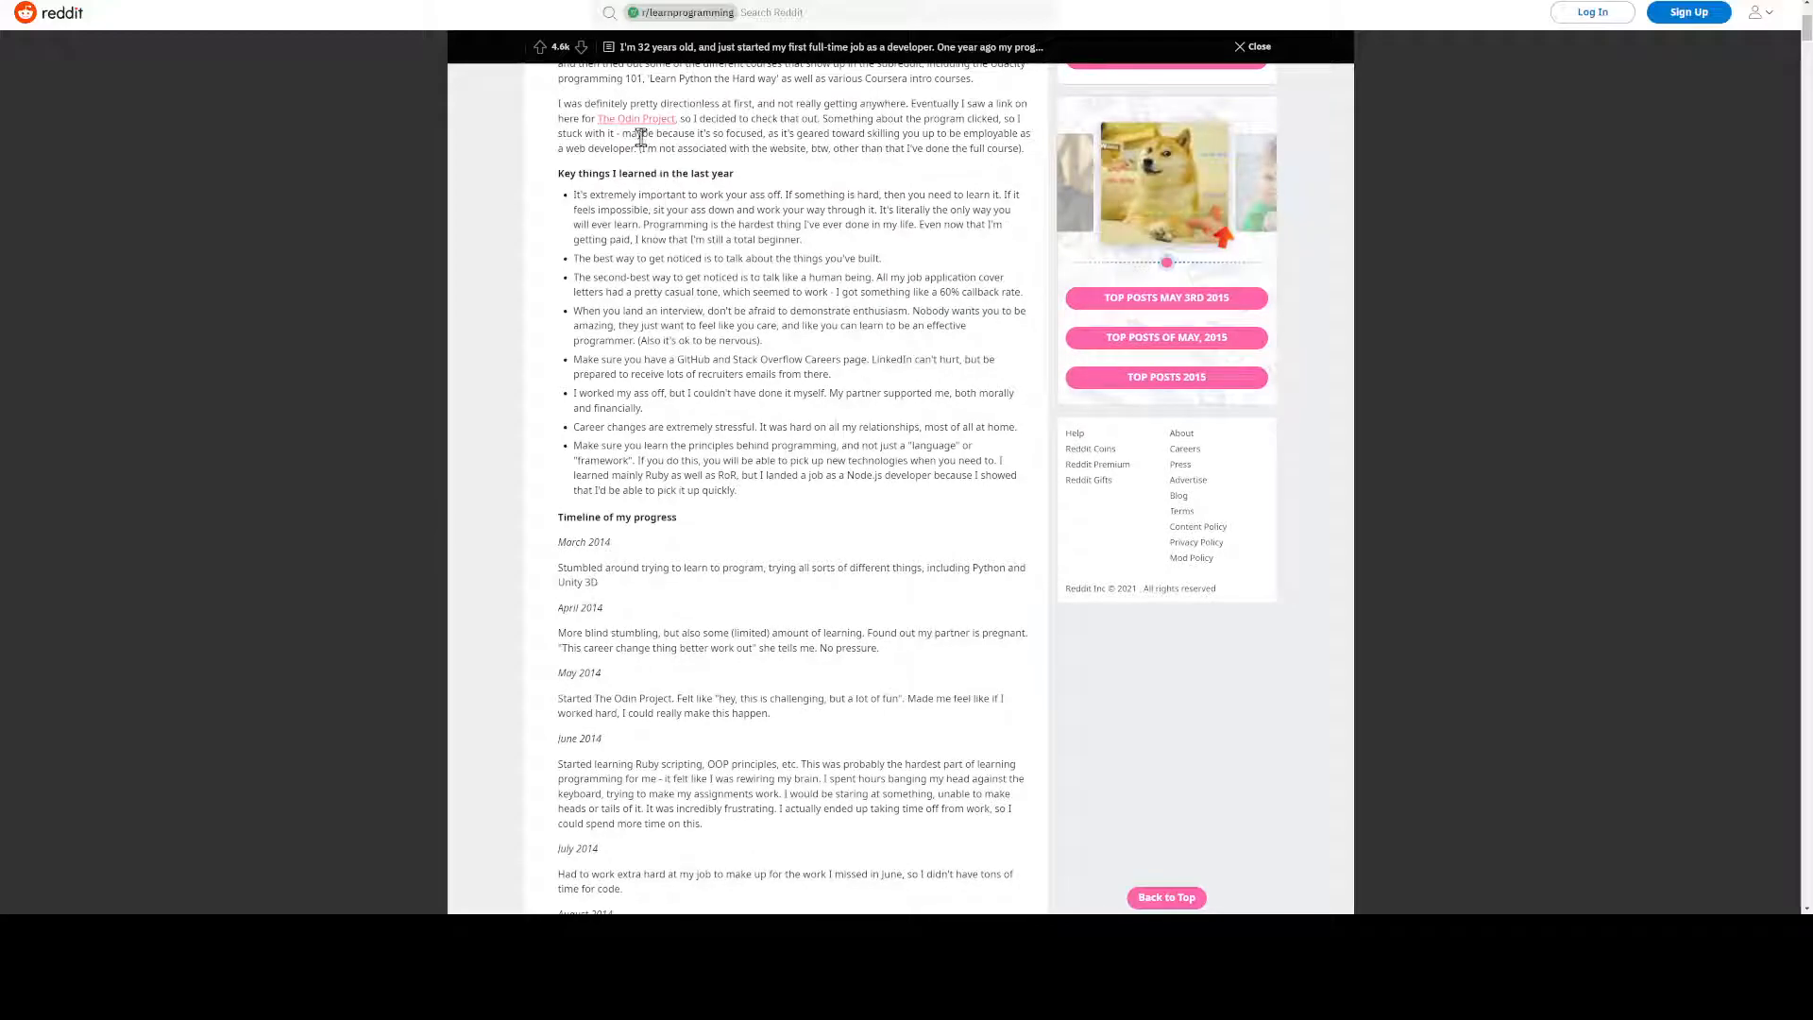